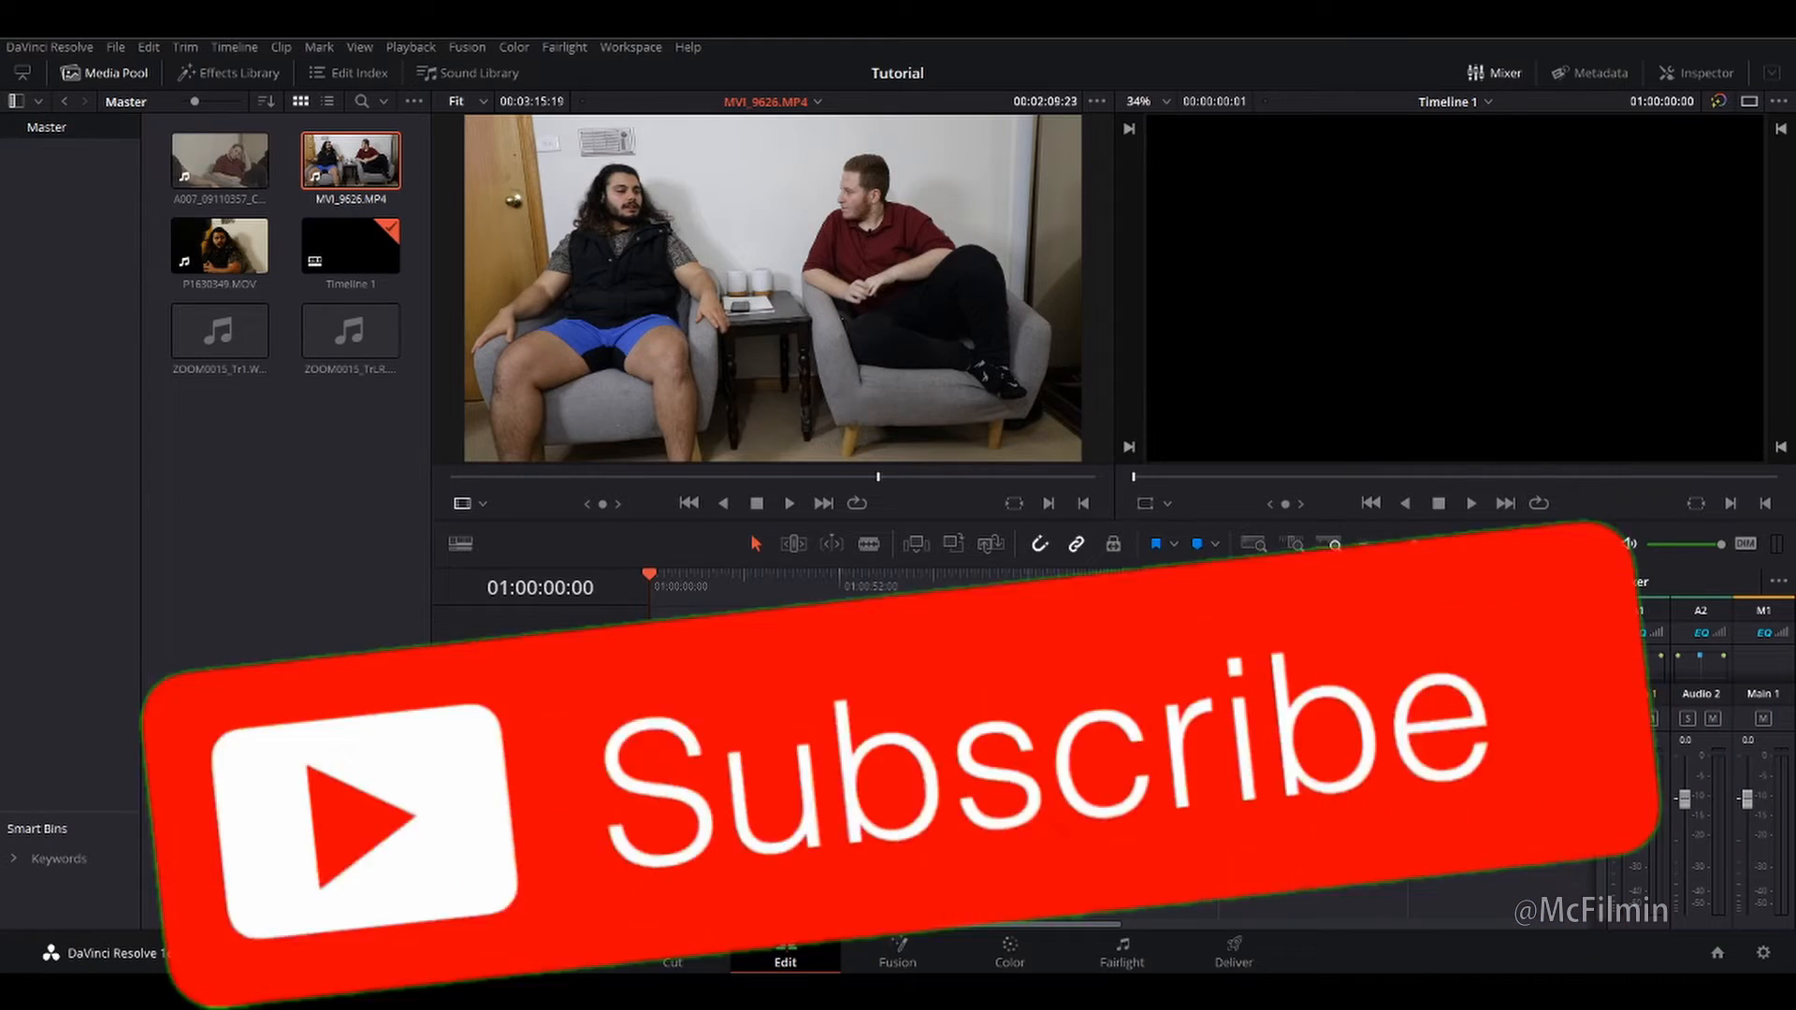
# Preview the external audio recording, the first camera clip, the P1630549 close-up and the MVI_9626 two-shot.
pyautogui.click(1020, 561)
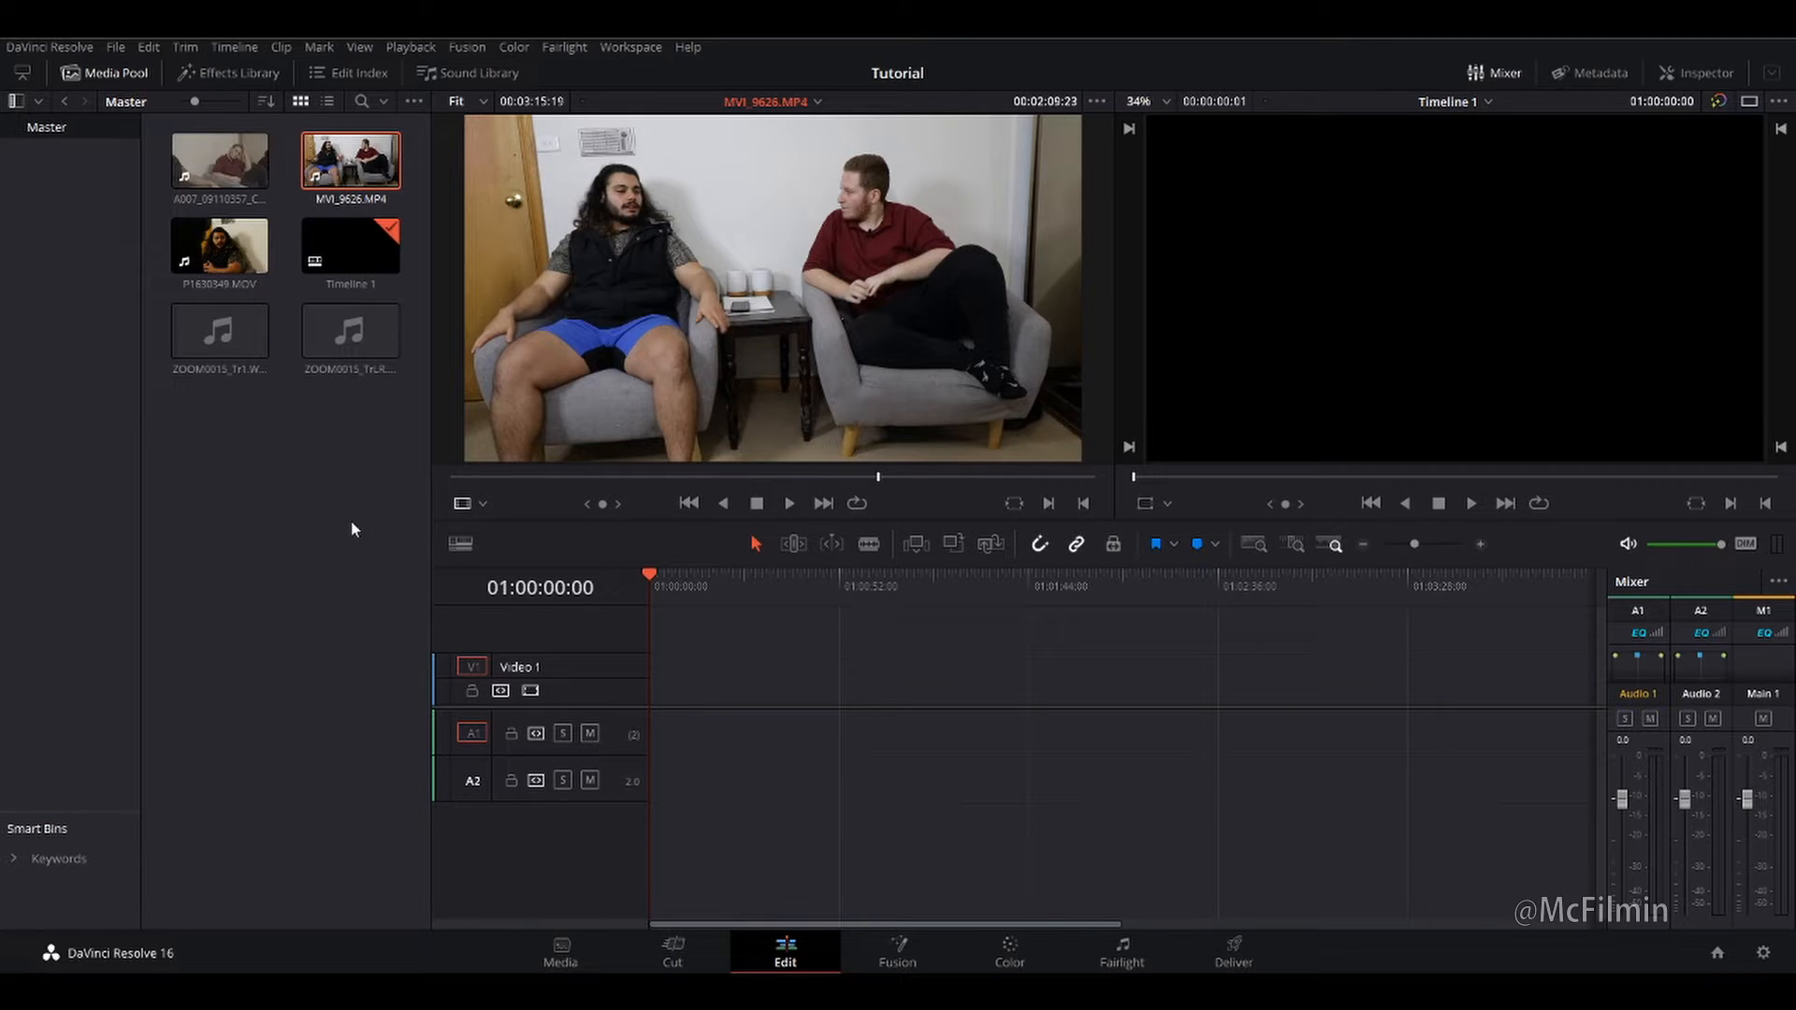
pyautogui.moveTo(457, 297)
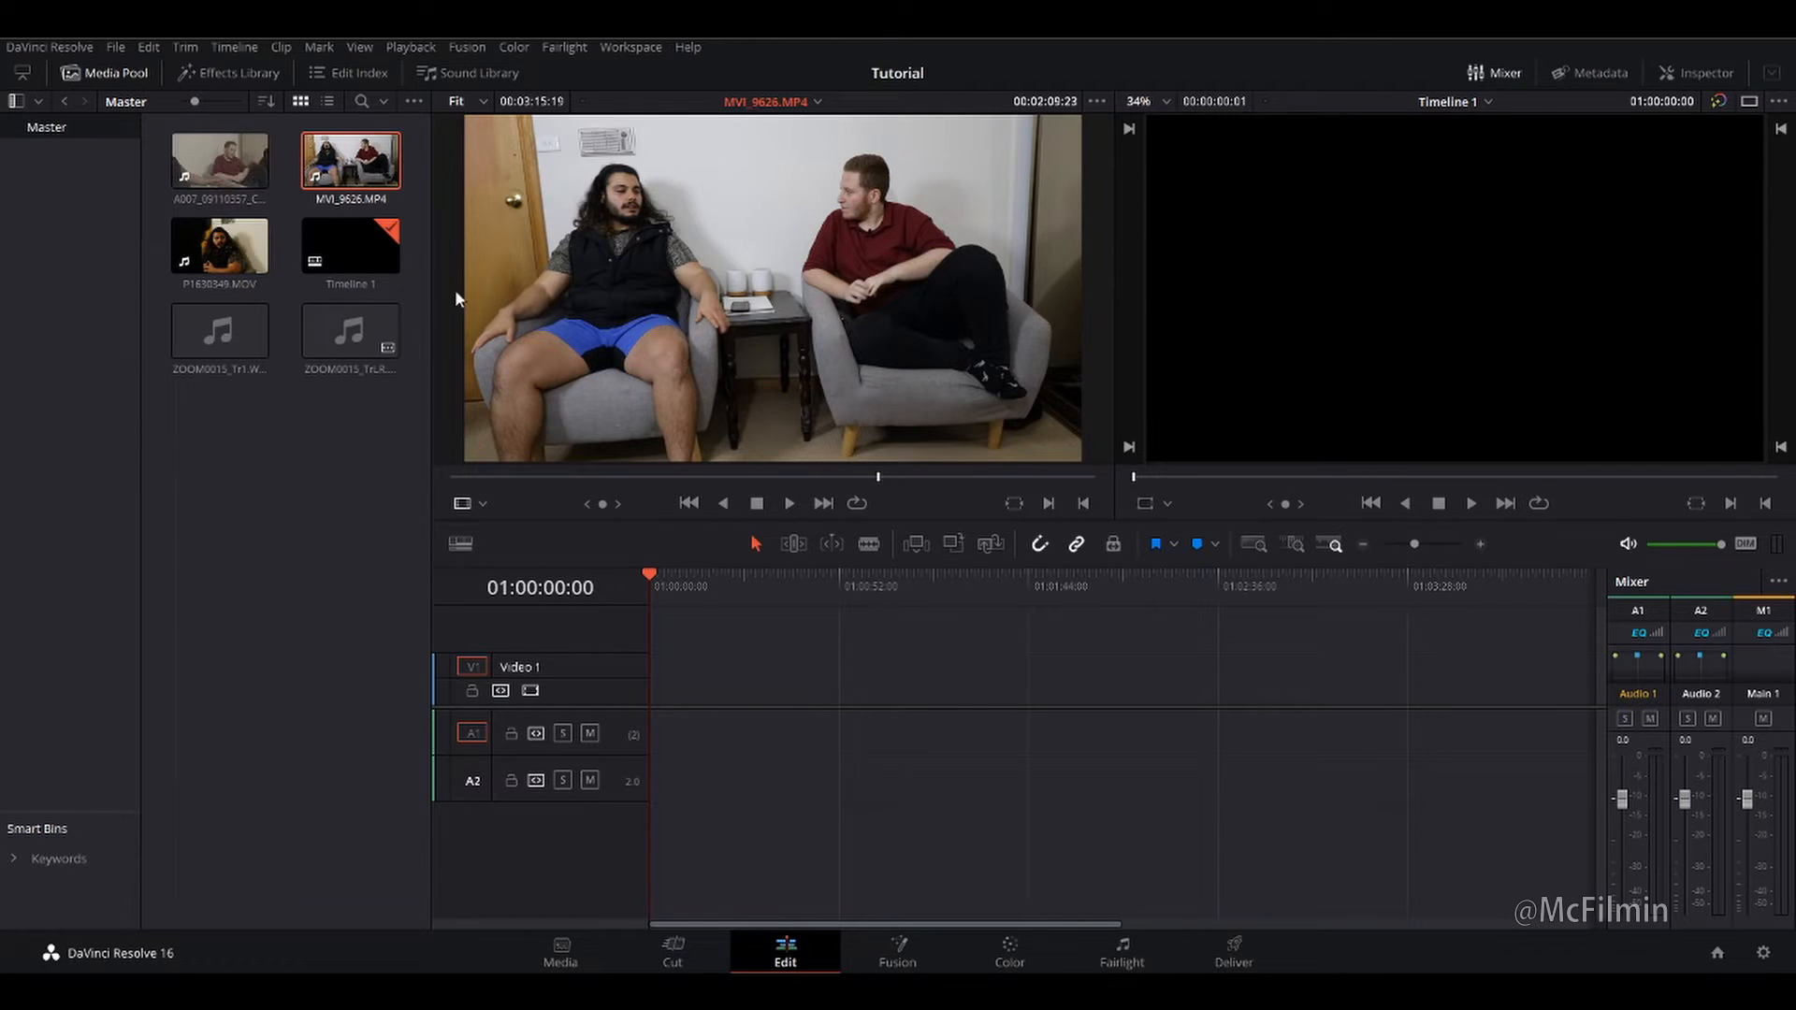
pyautogui.moveTo(348, 534)
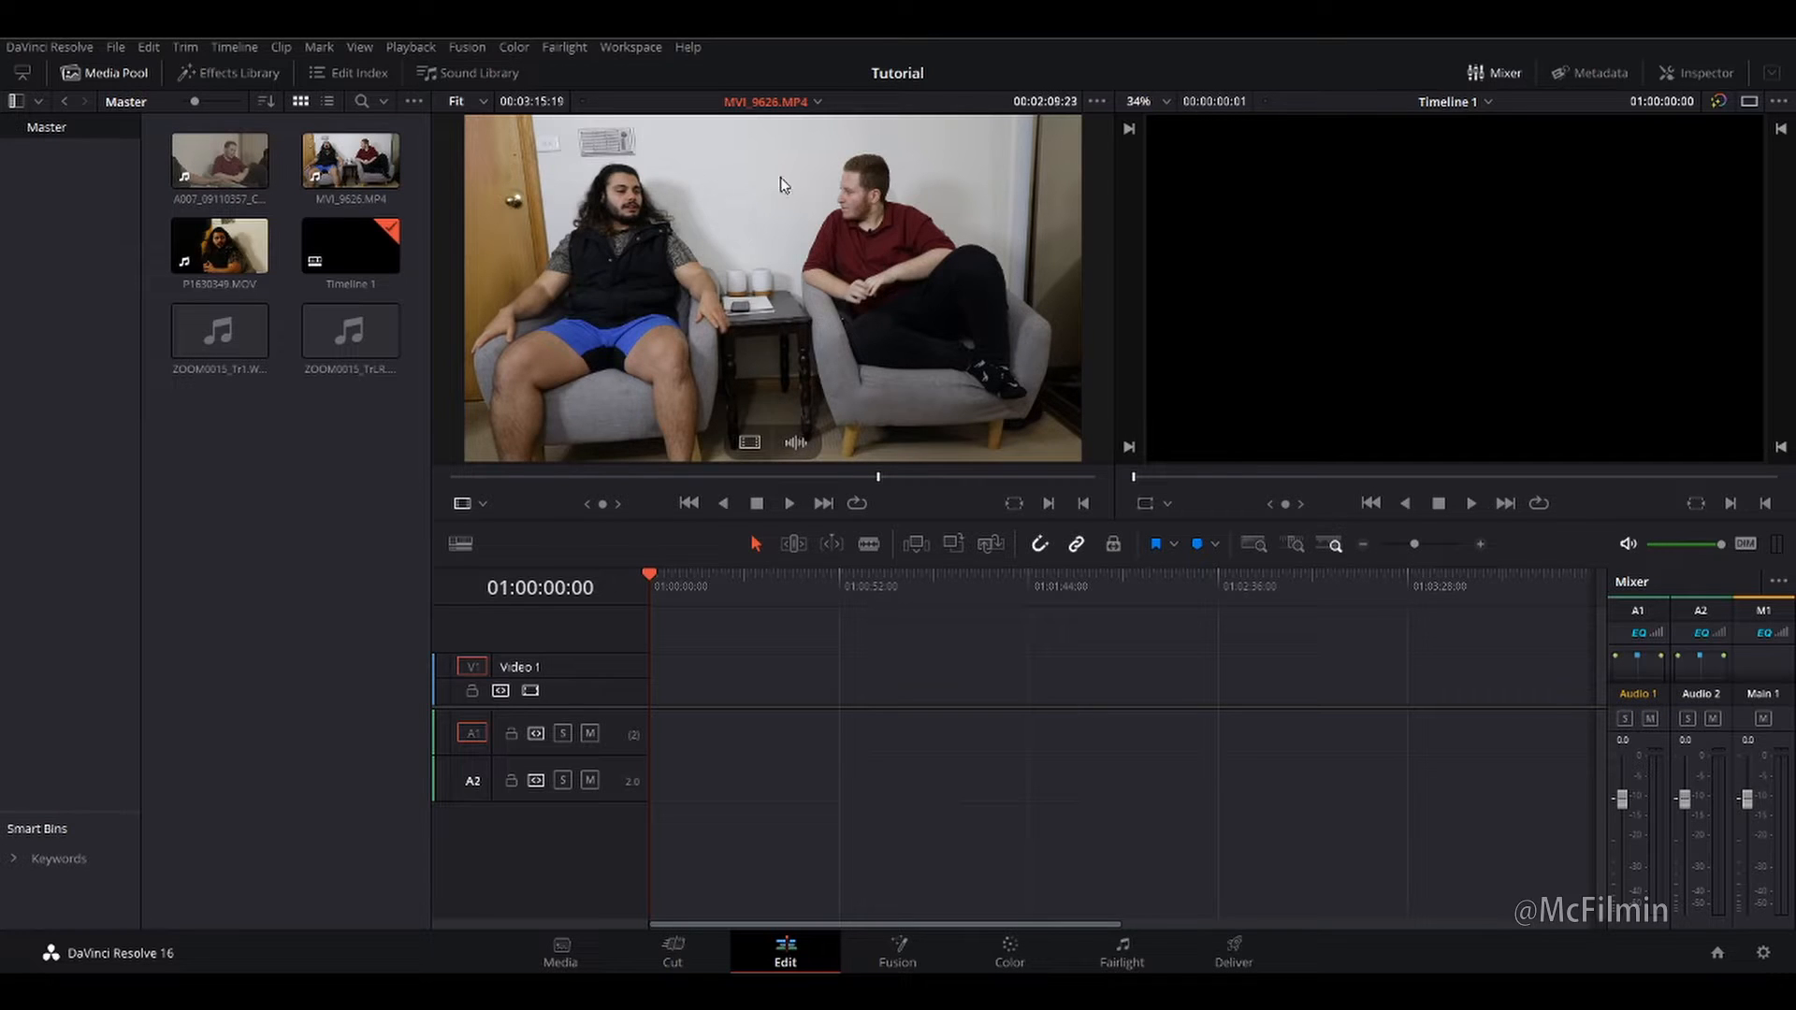
pyautogui.moveTo(733, 242)
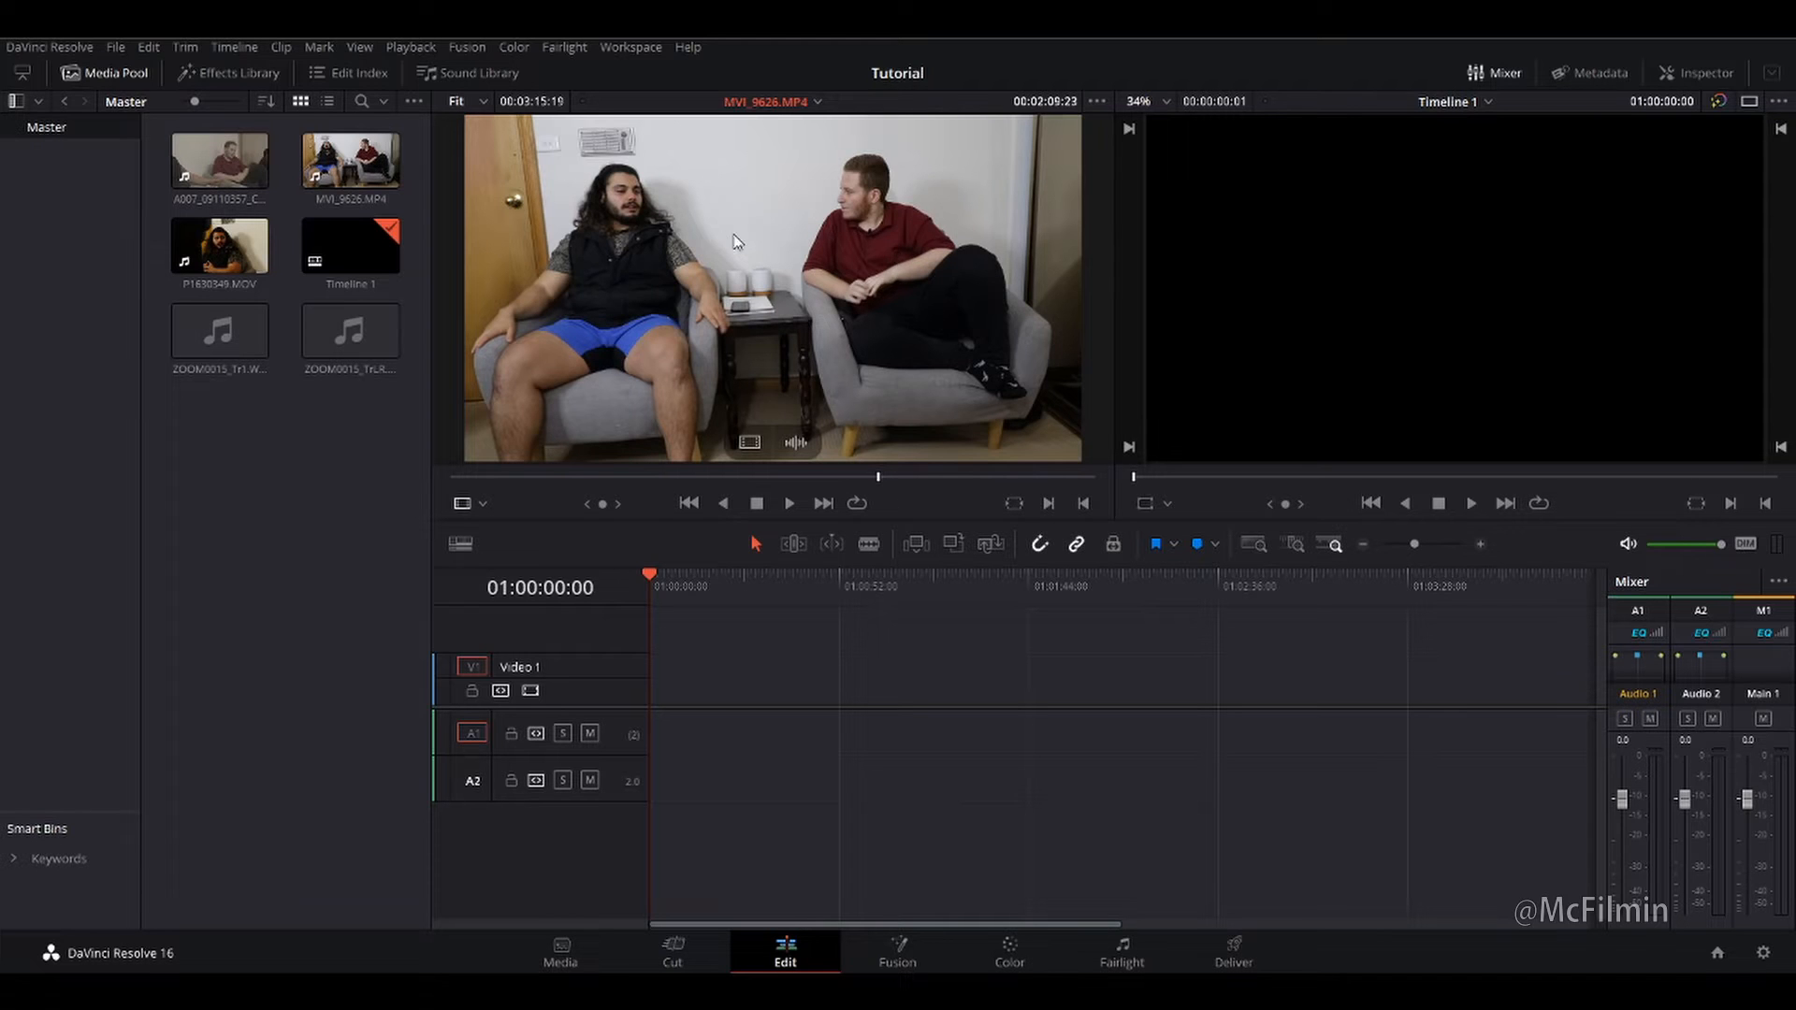
pyautogui.moveTo(661, 243)
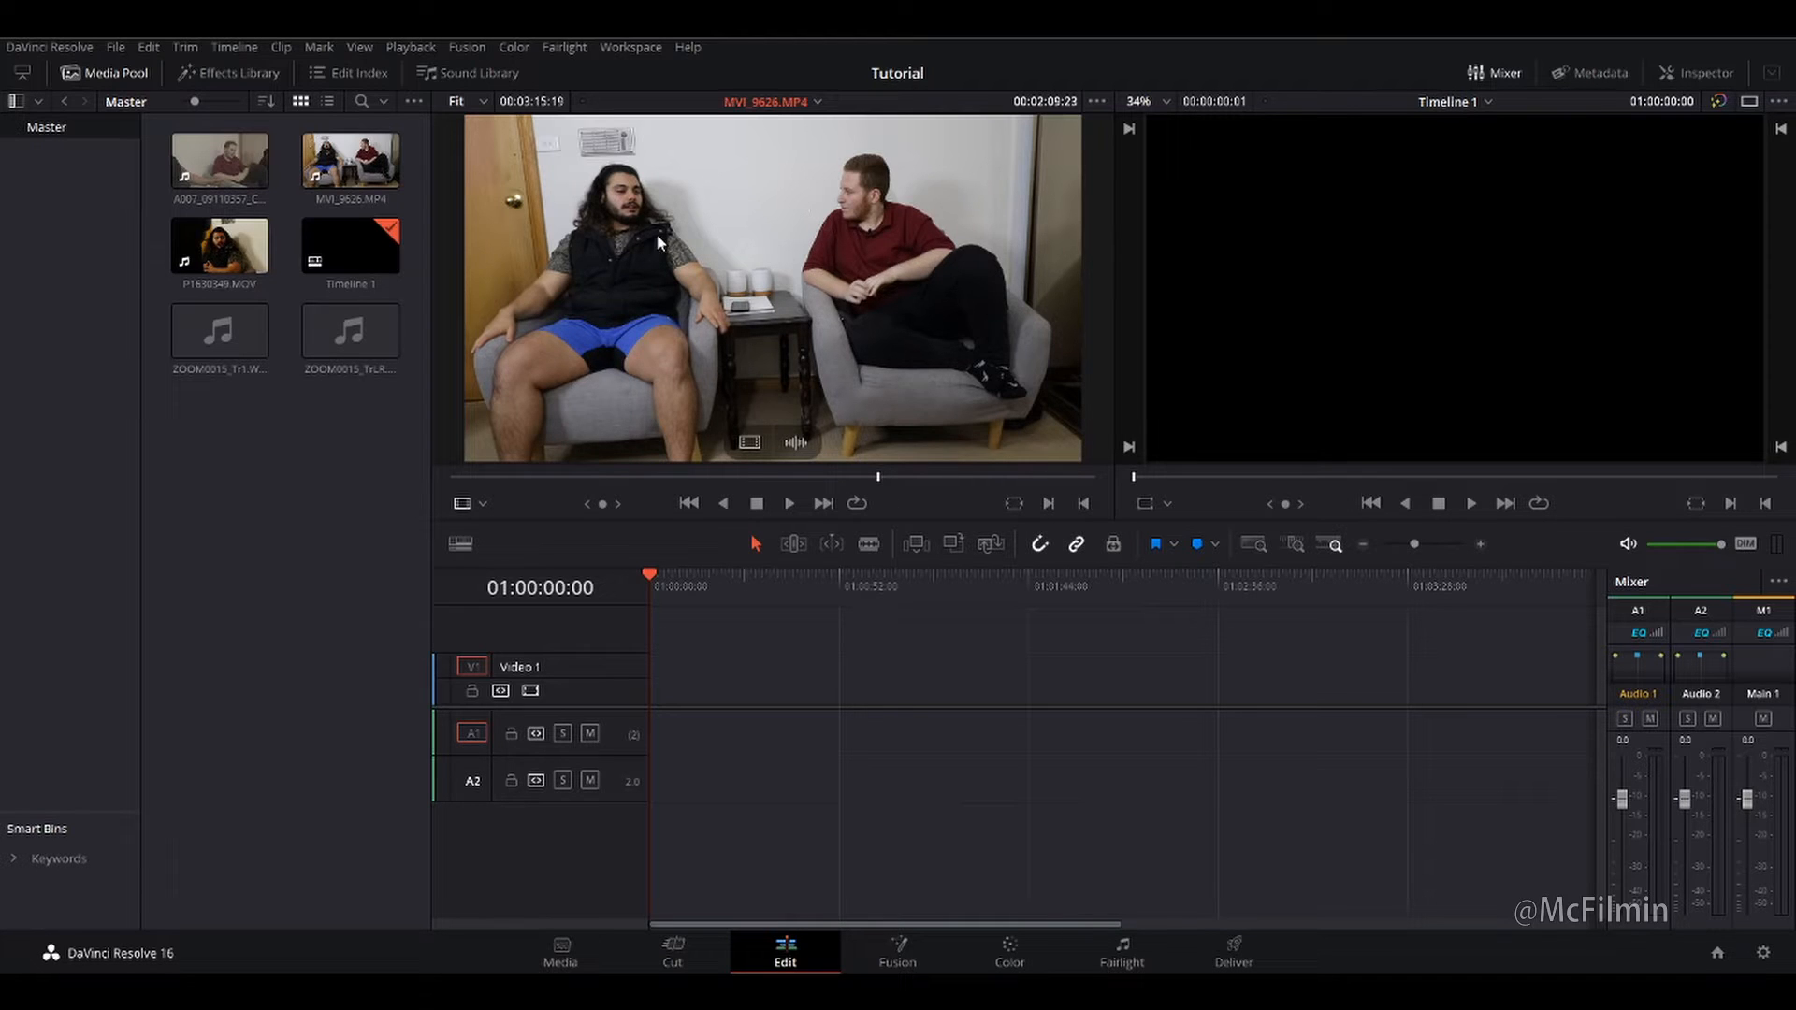
pyautogui.click(219, 332)
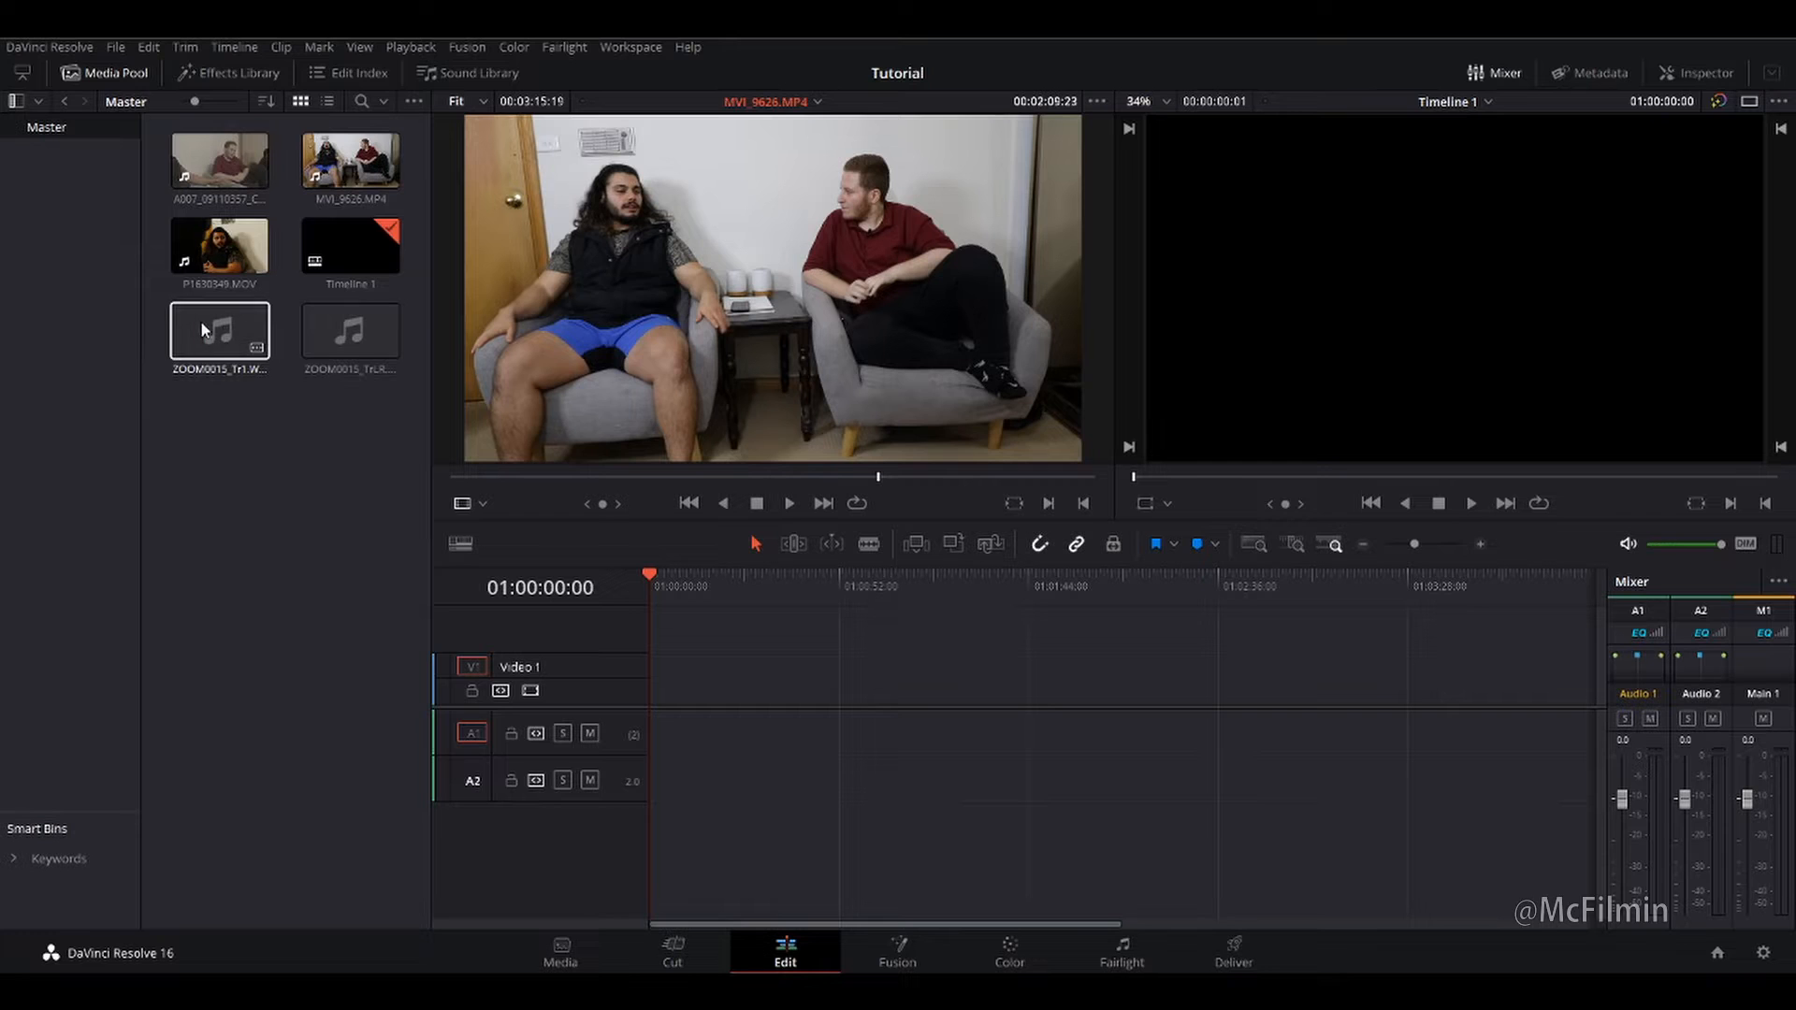
pyautogui.click(218, 165)
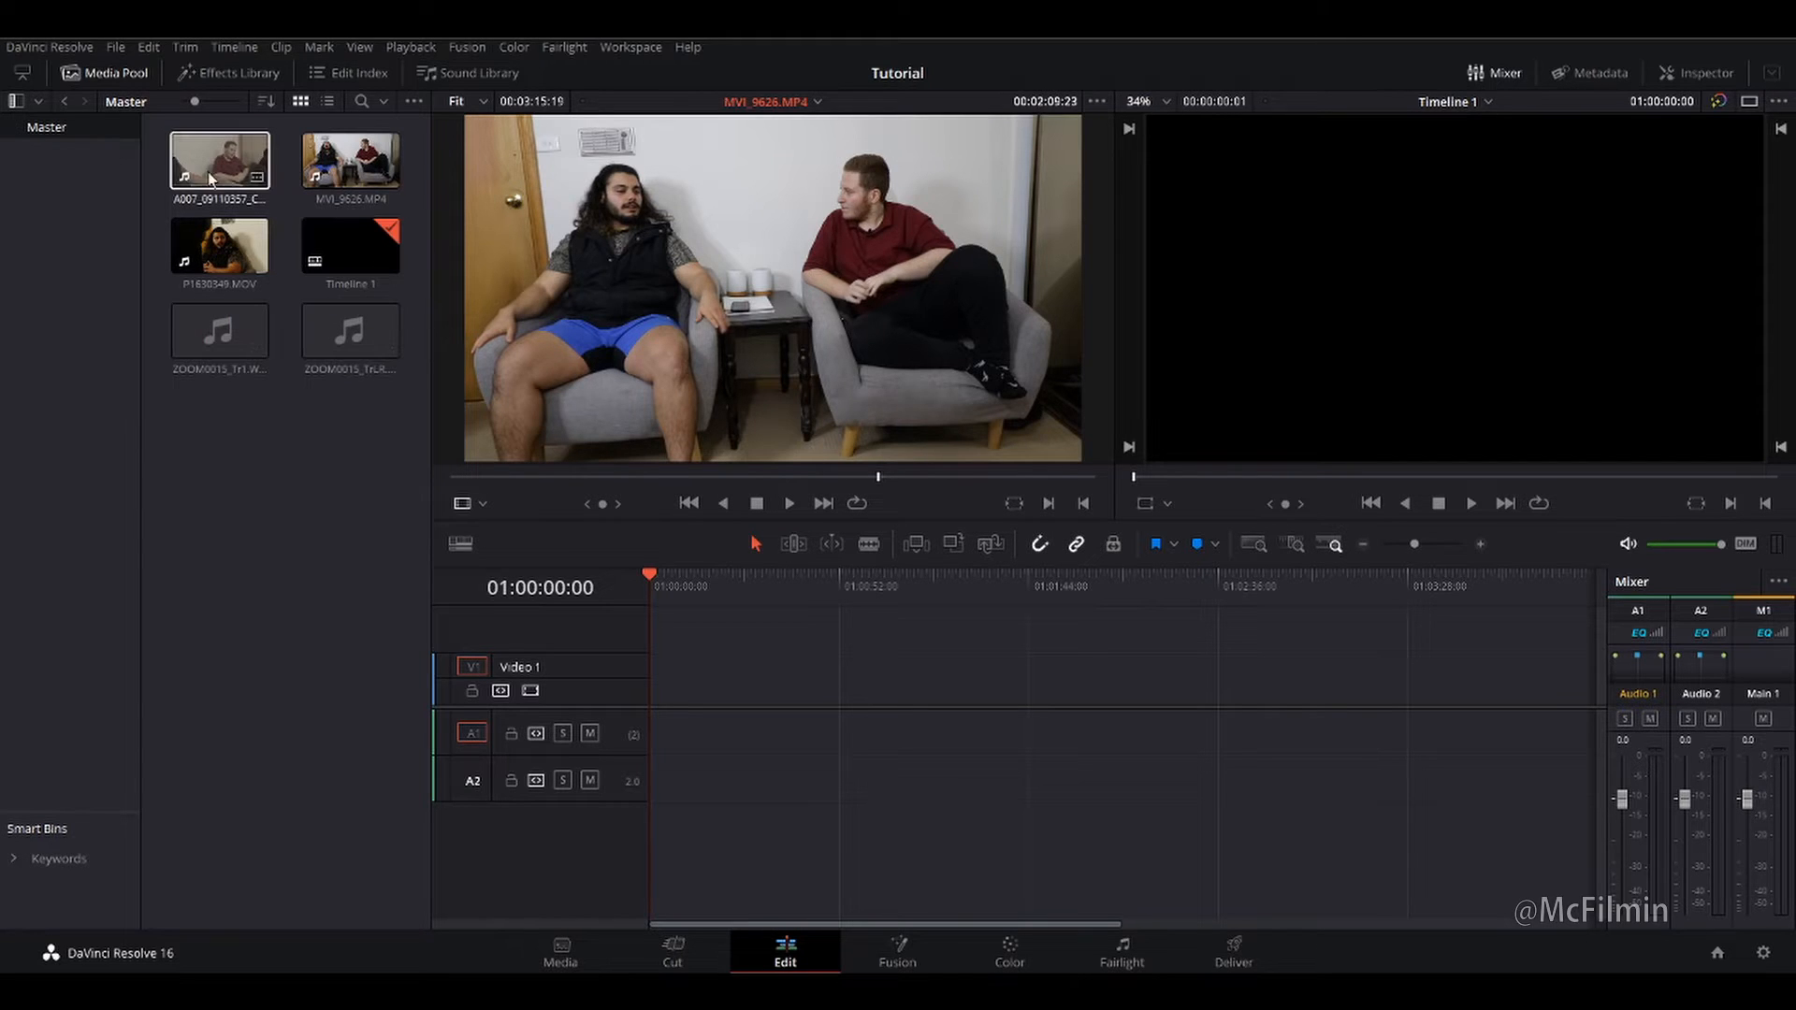
pyautogui.click(221, 247)
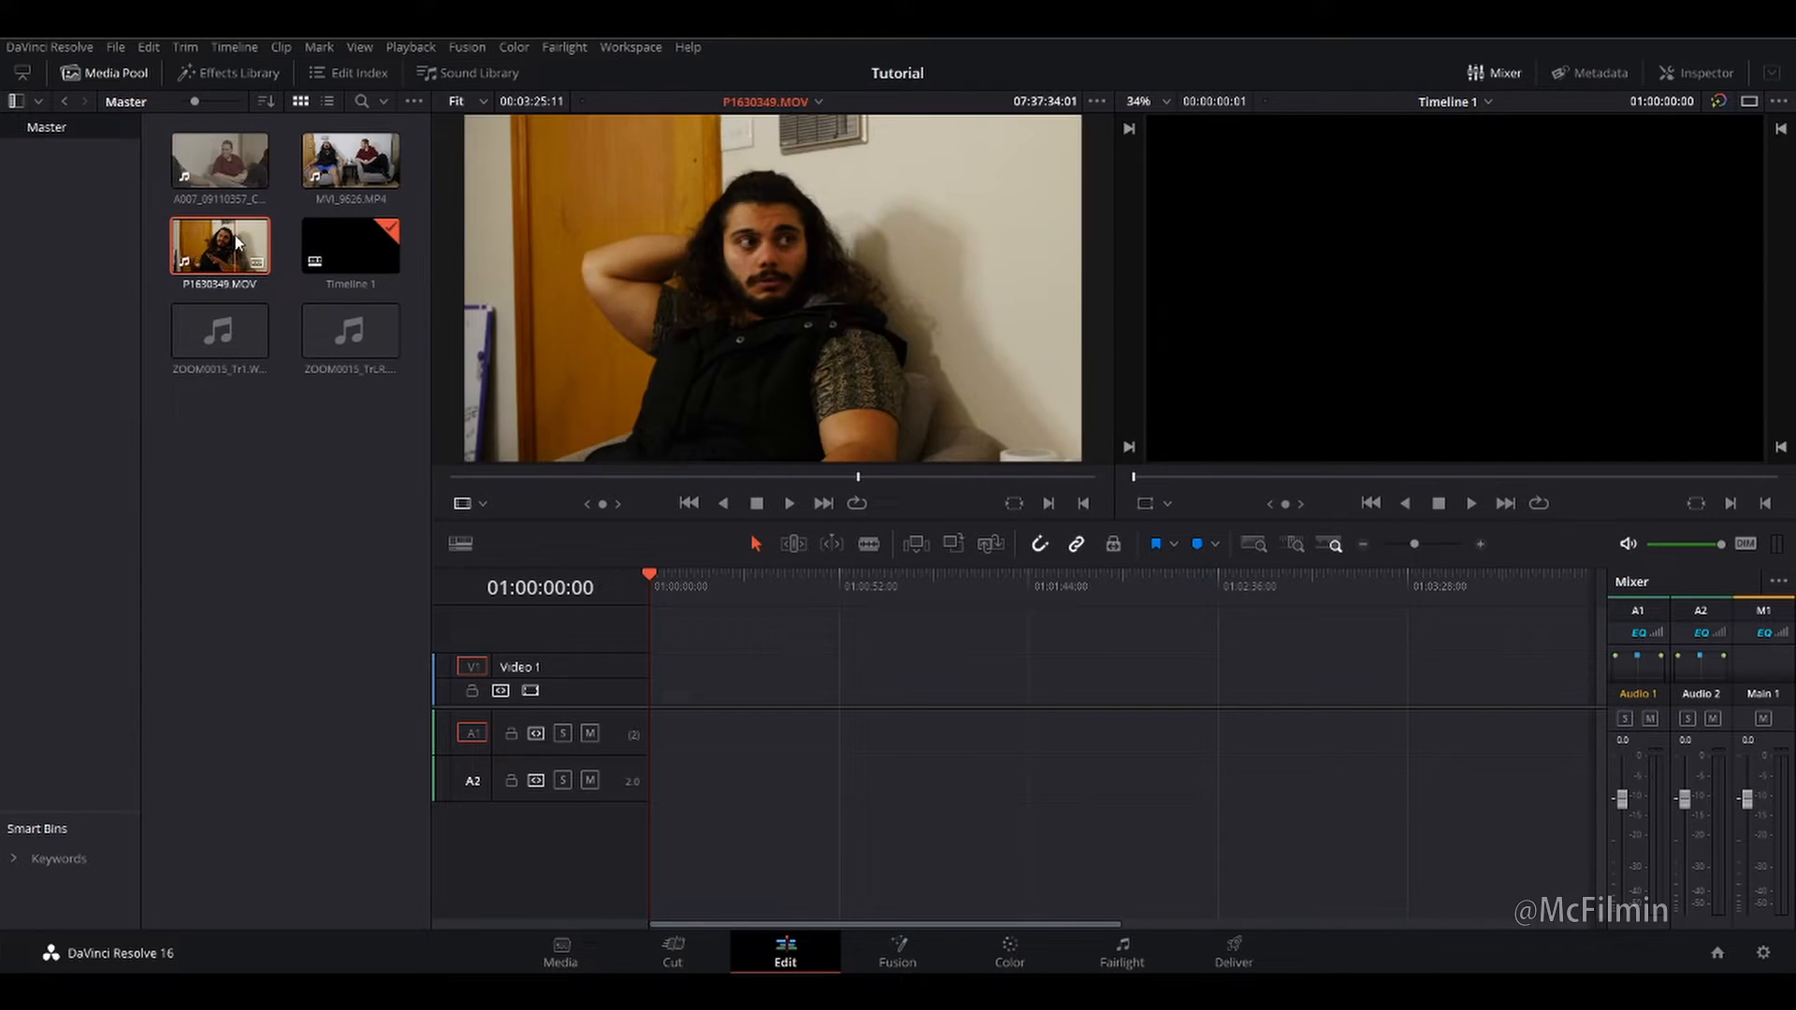
pyautogui.click(348, 159)
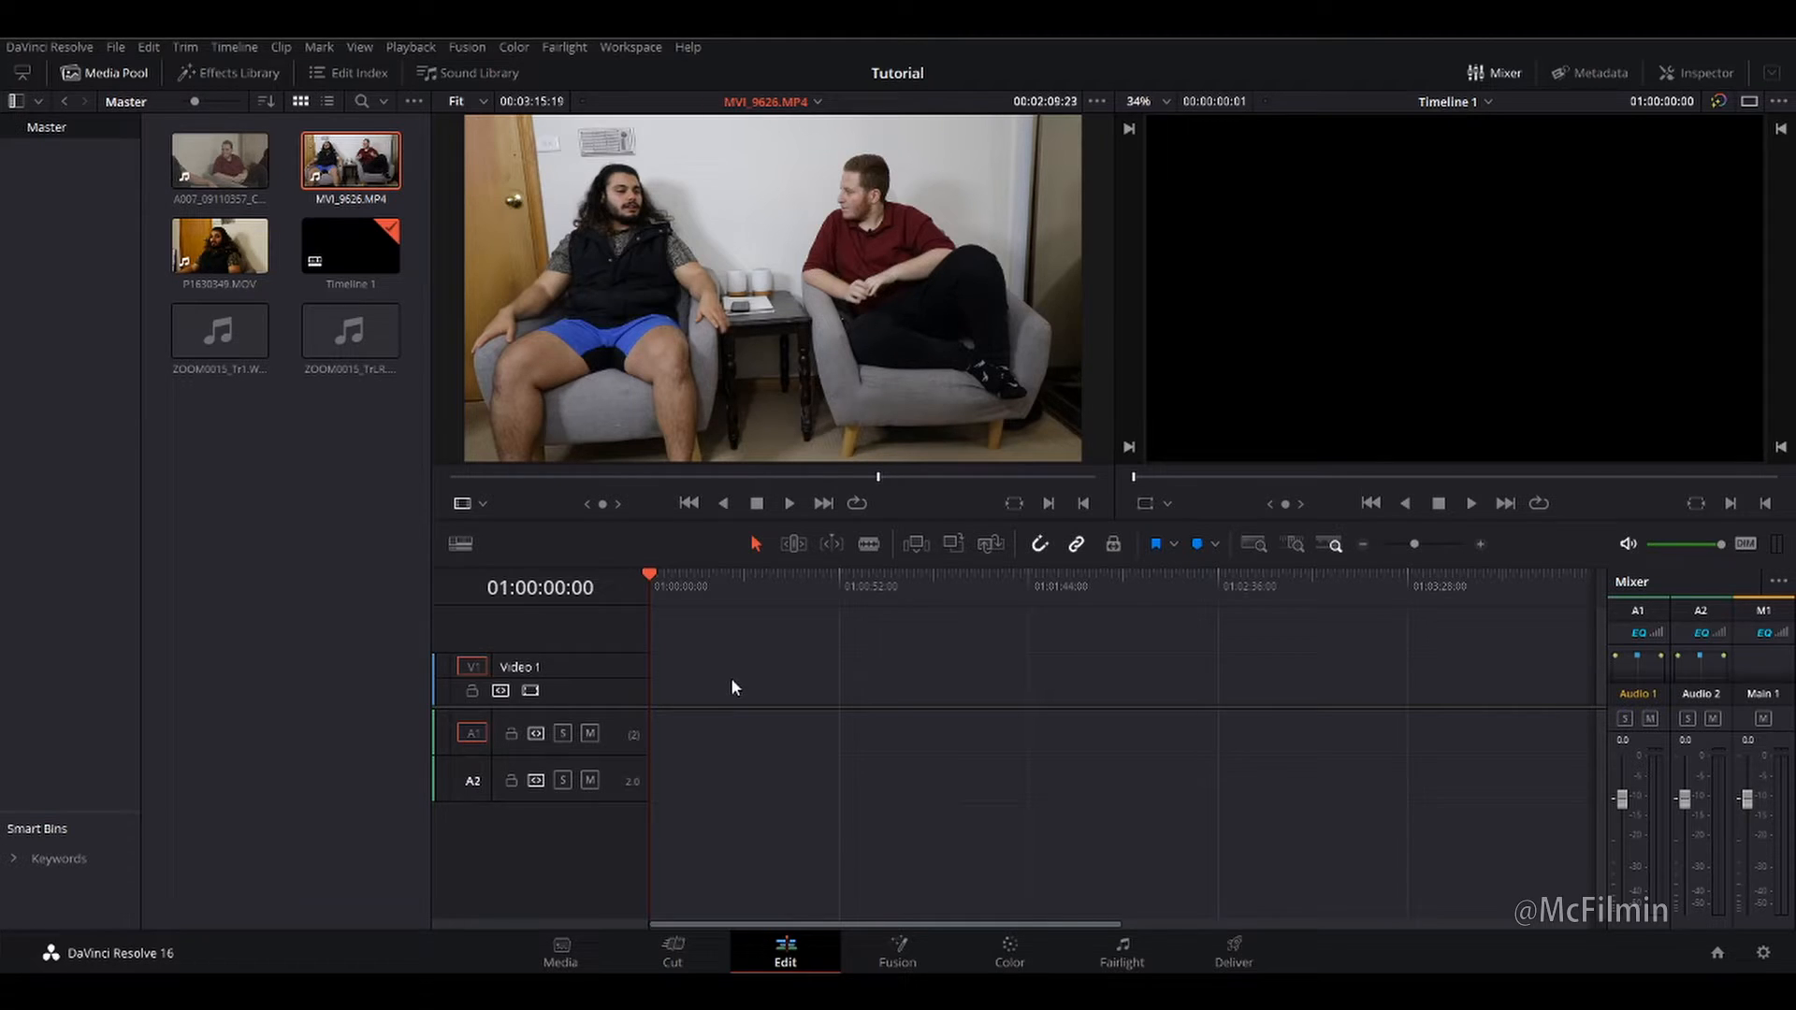
pyautogui.moveTo(657, 645)
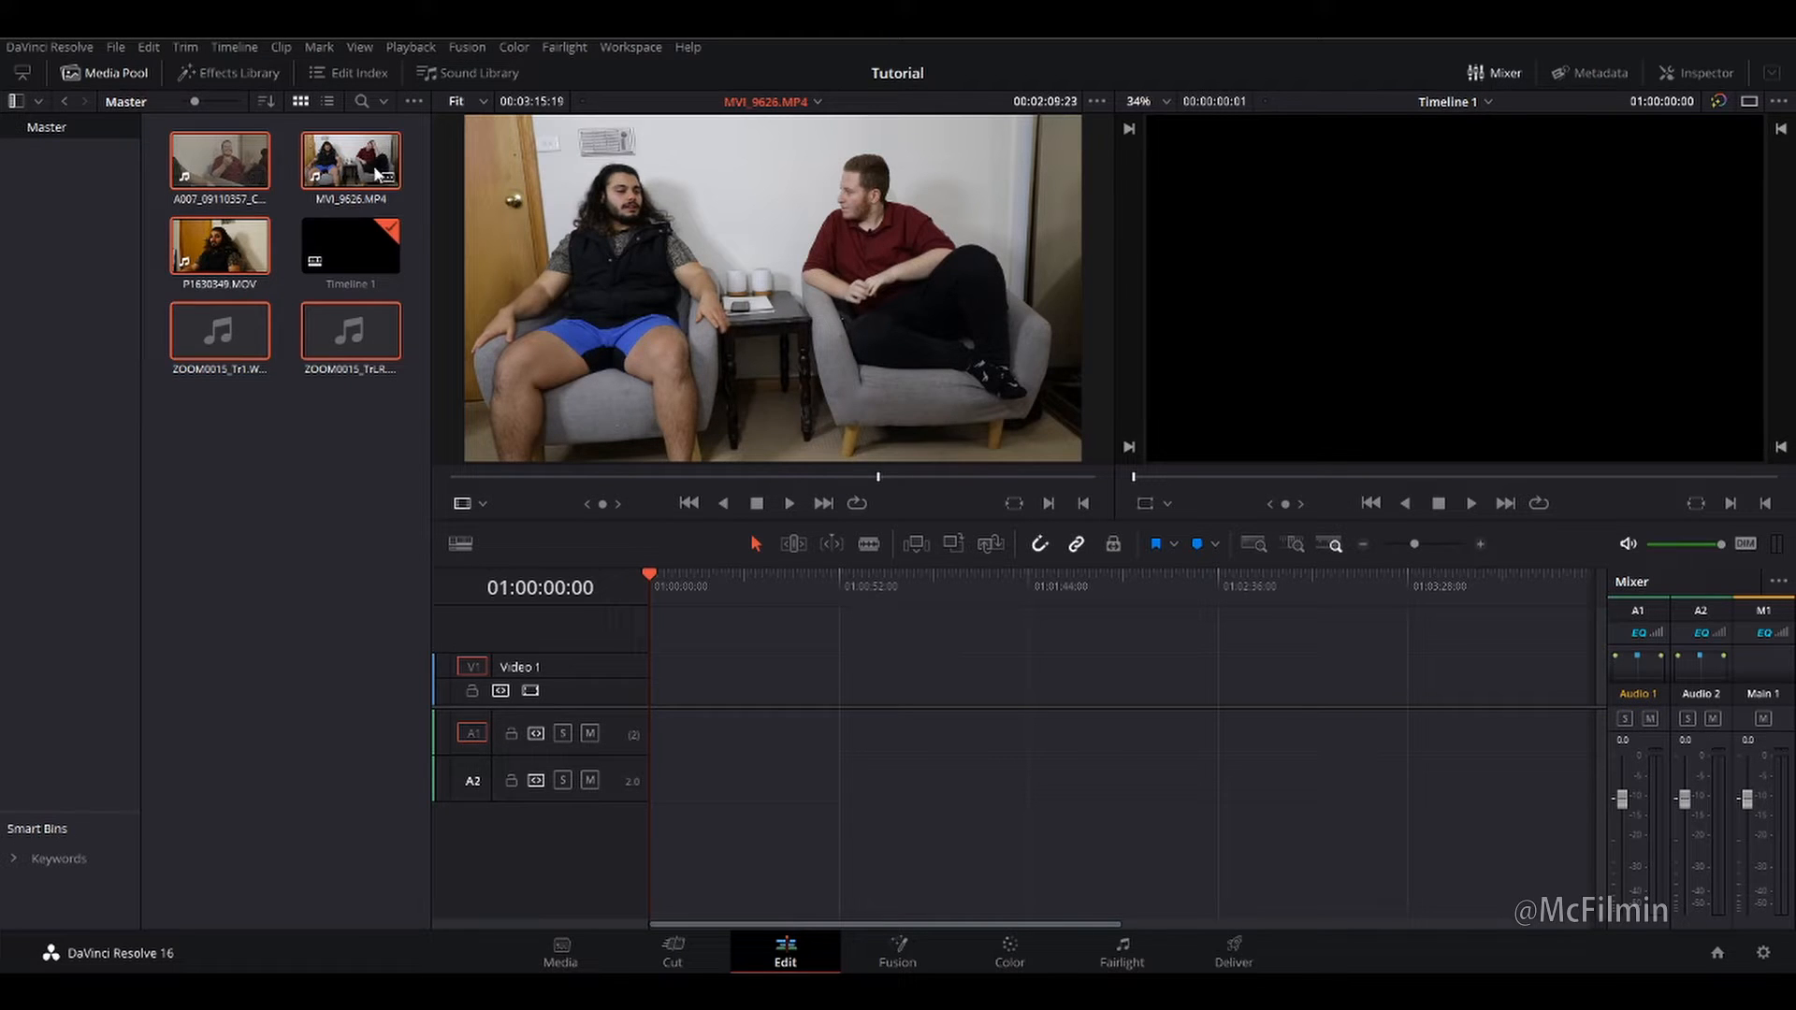
# Start a new multicam clip from the five selected source clips via the Media Pool context menu.
pyautogui.rightClick(351, 161)
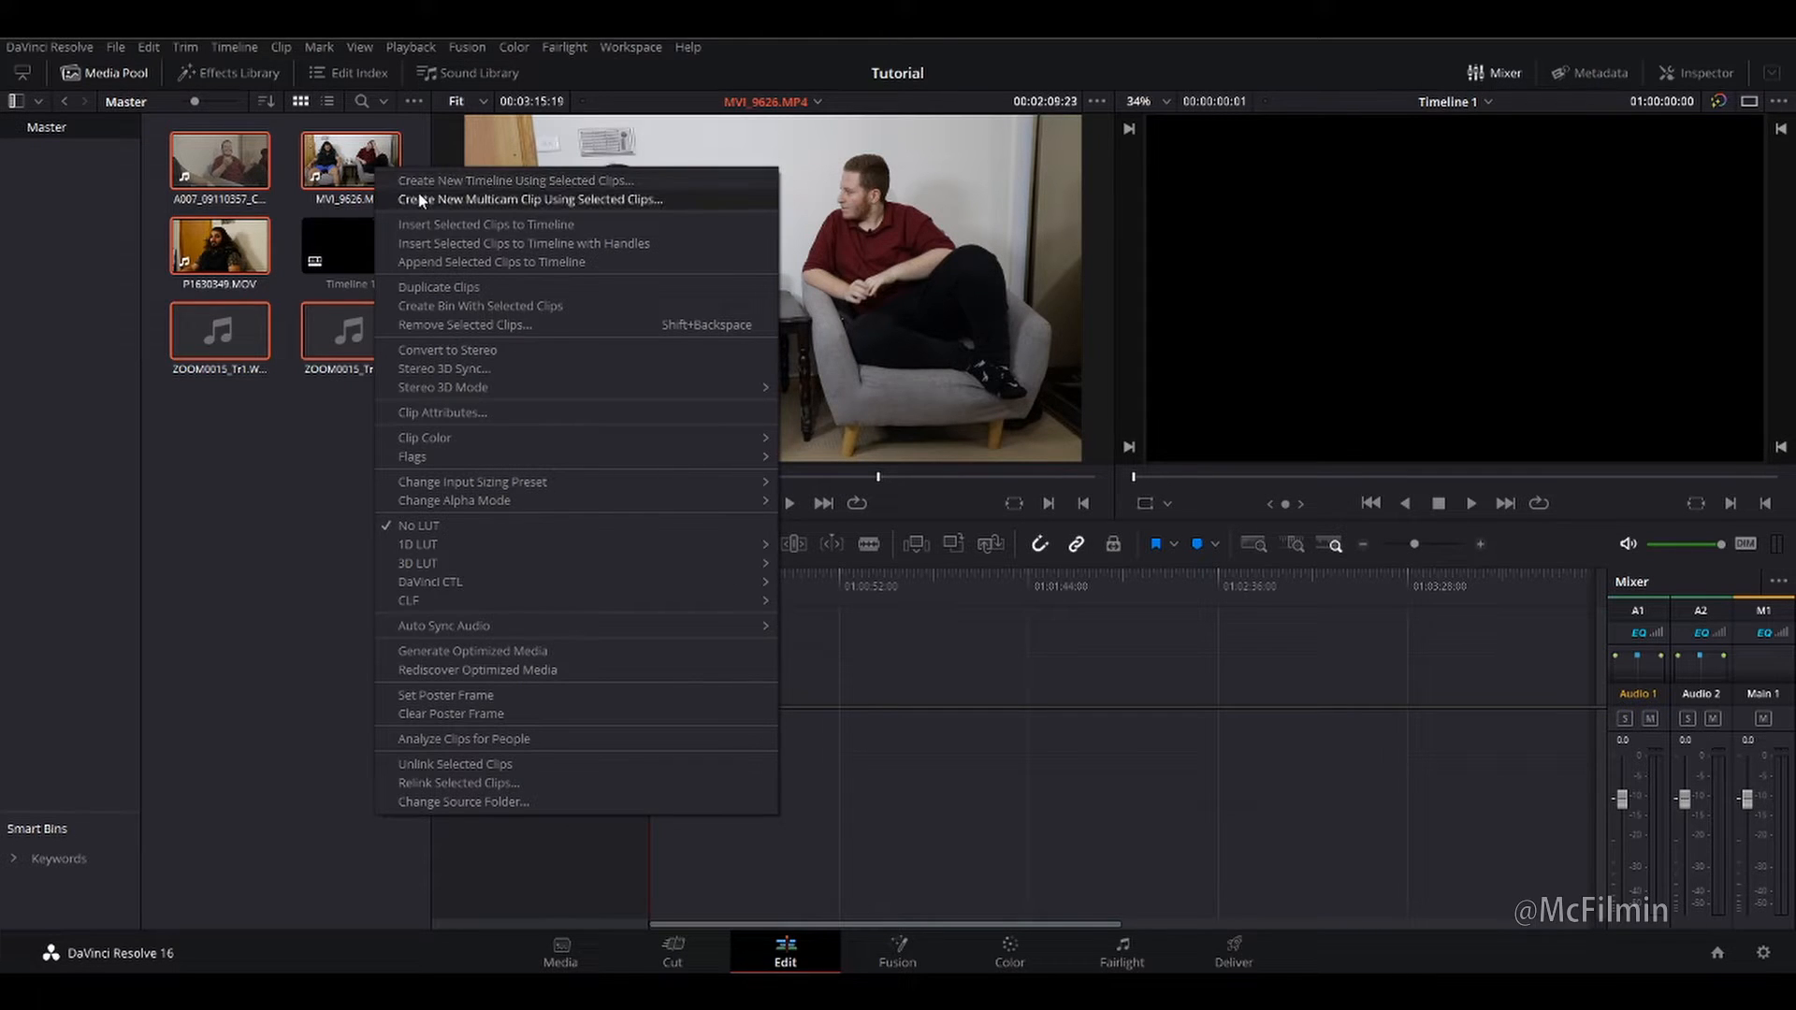
pyautogui.moveTo(423, 203)
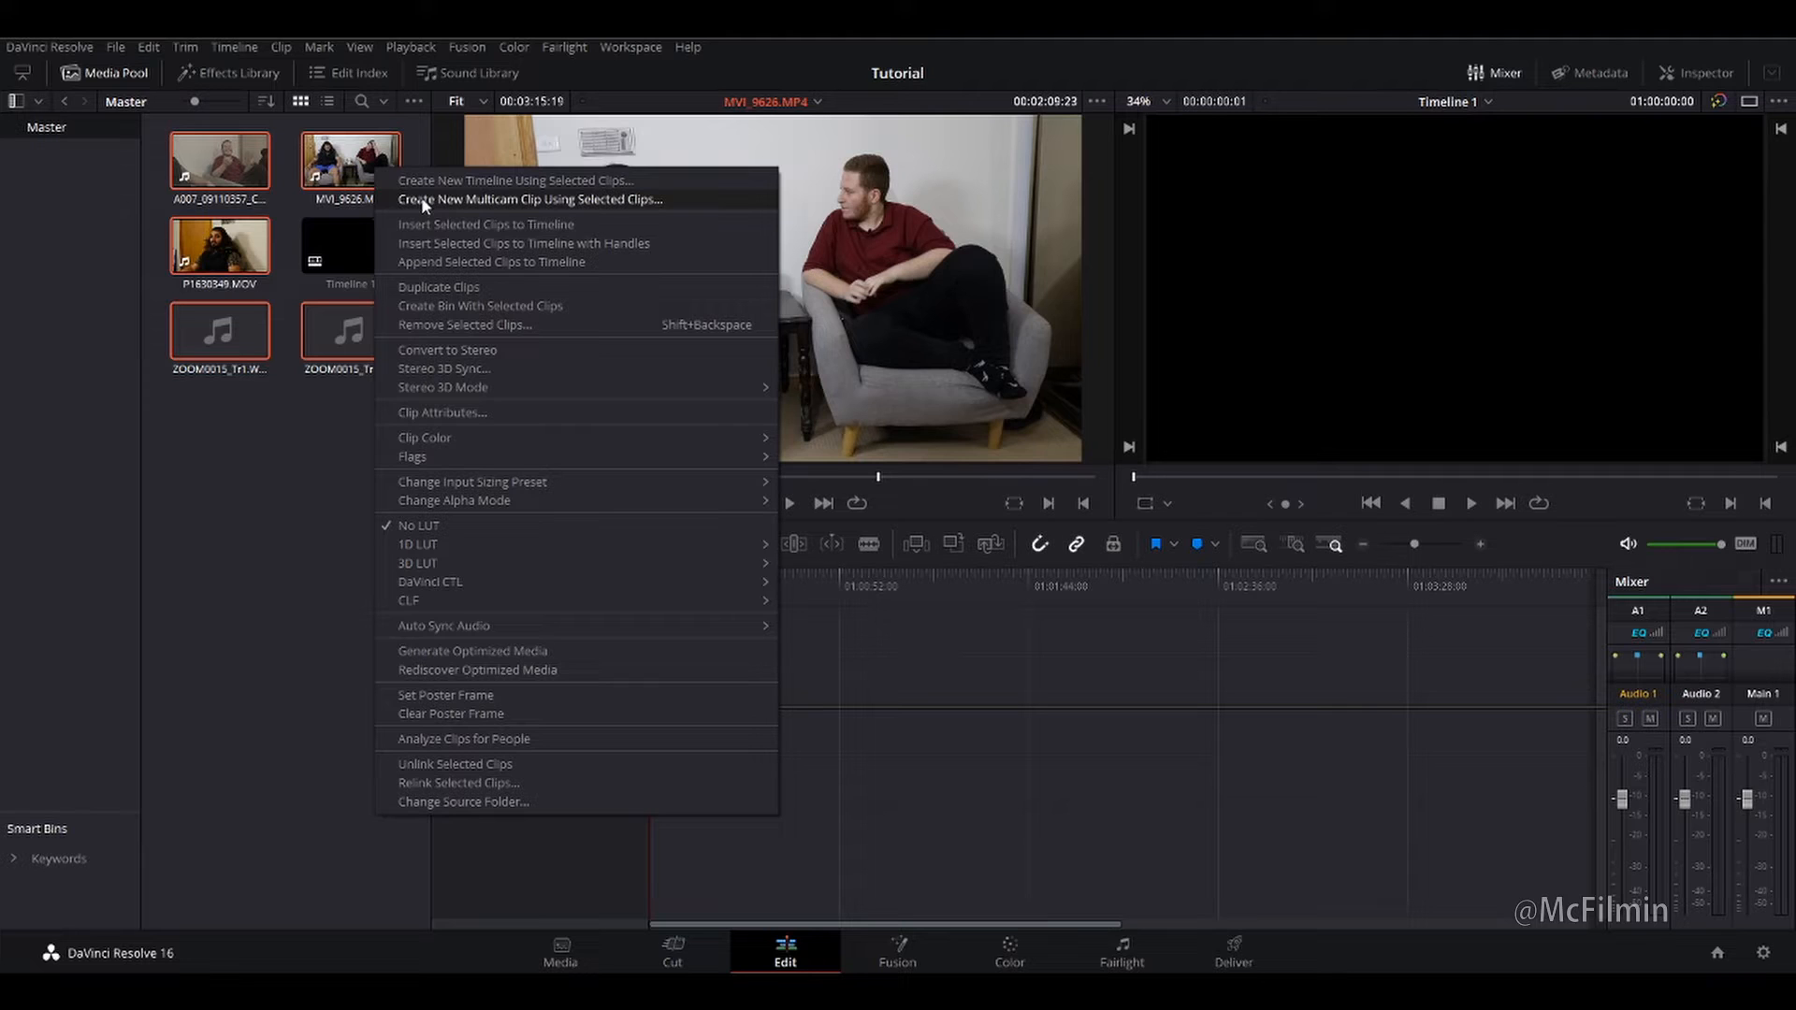
pyautogui.click(530, 199)
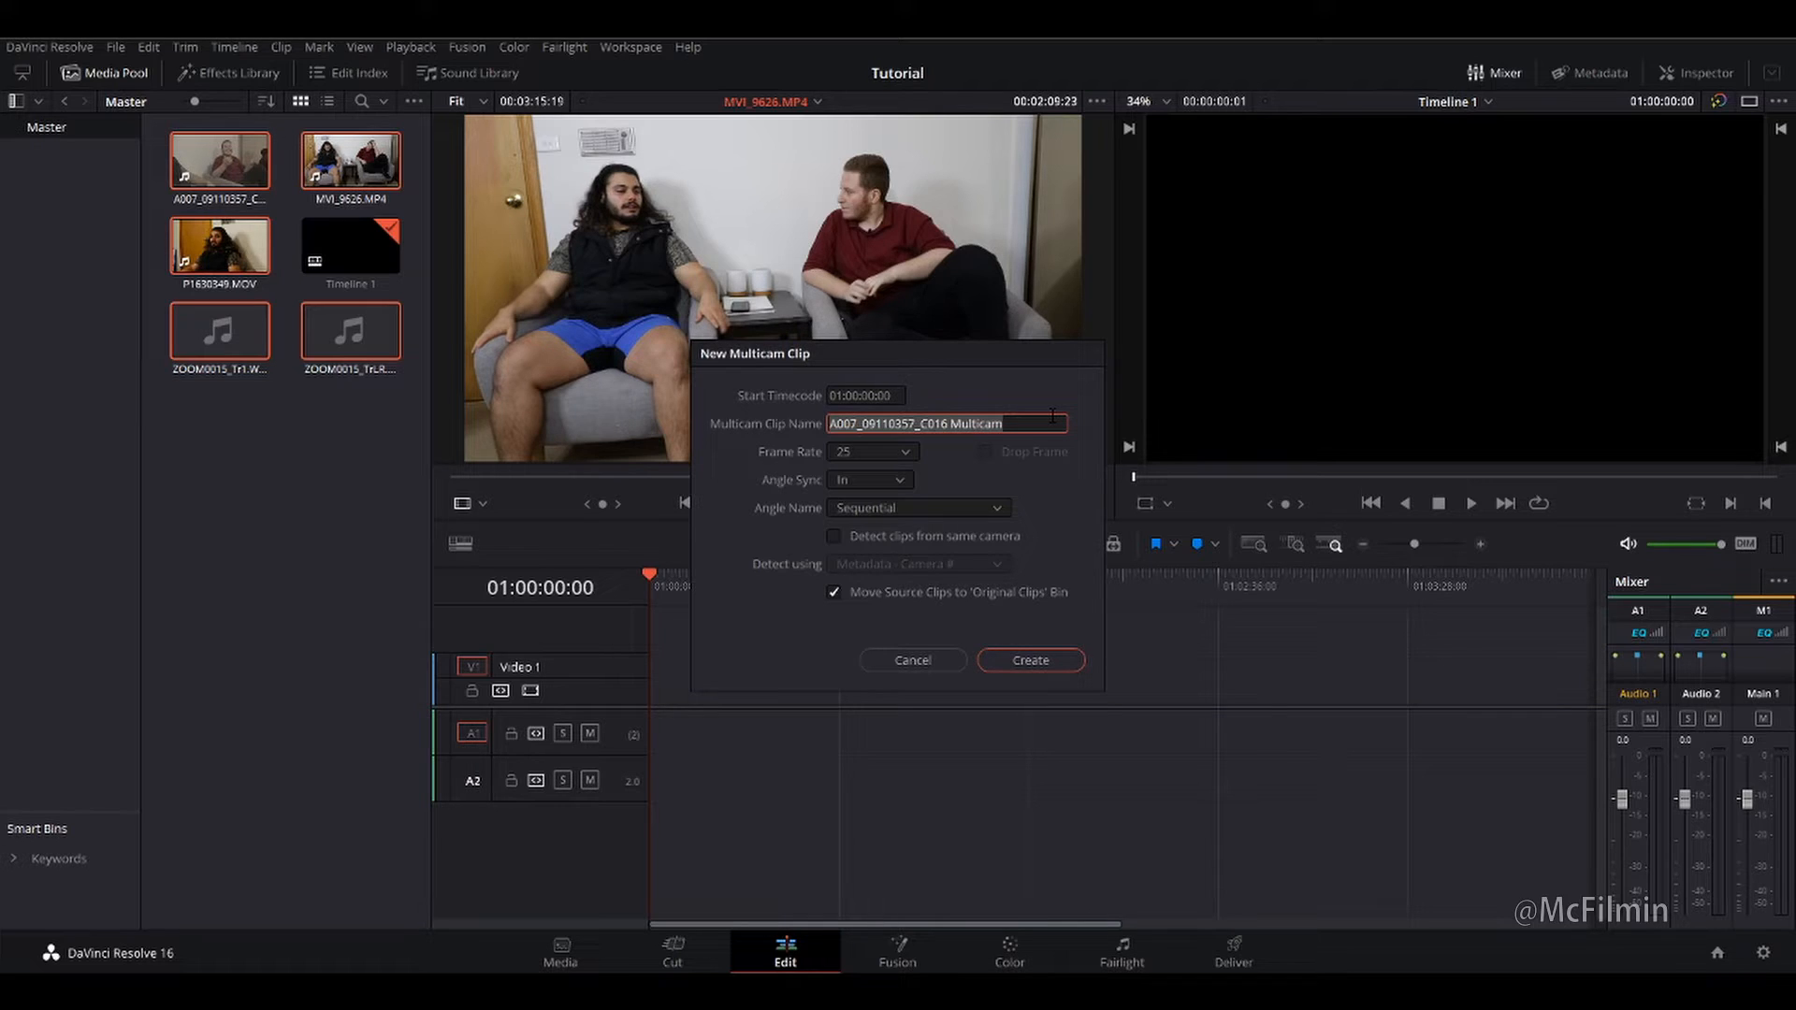
# Name the multicam clip 'interview 1', keep the frame rate at 25 and set Angle Sync to Sound.
pyautogui.write('interview 1')
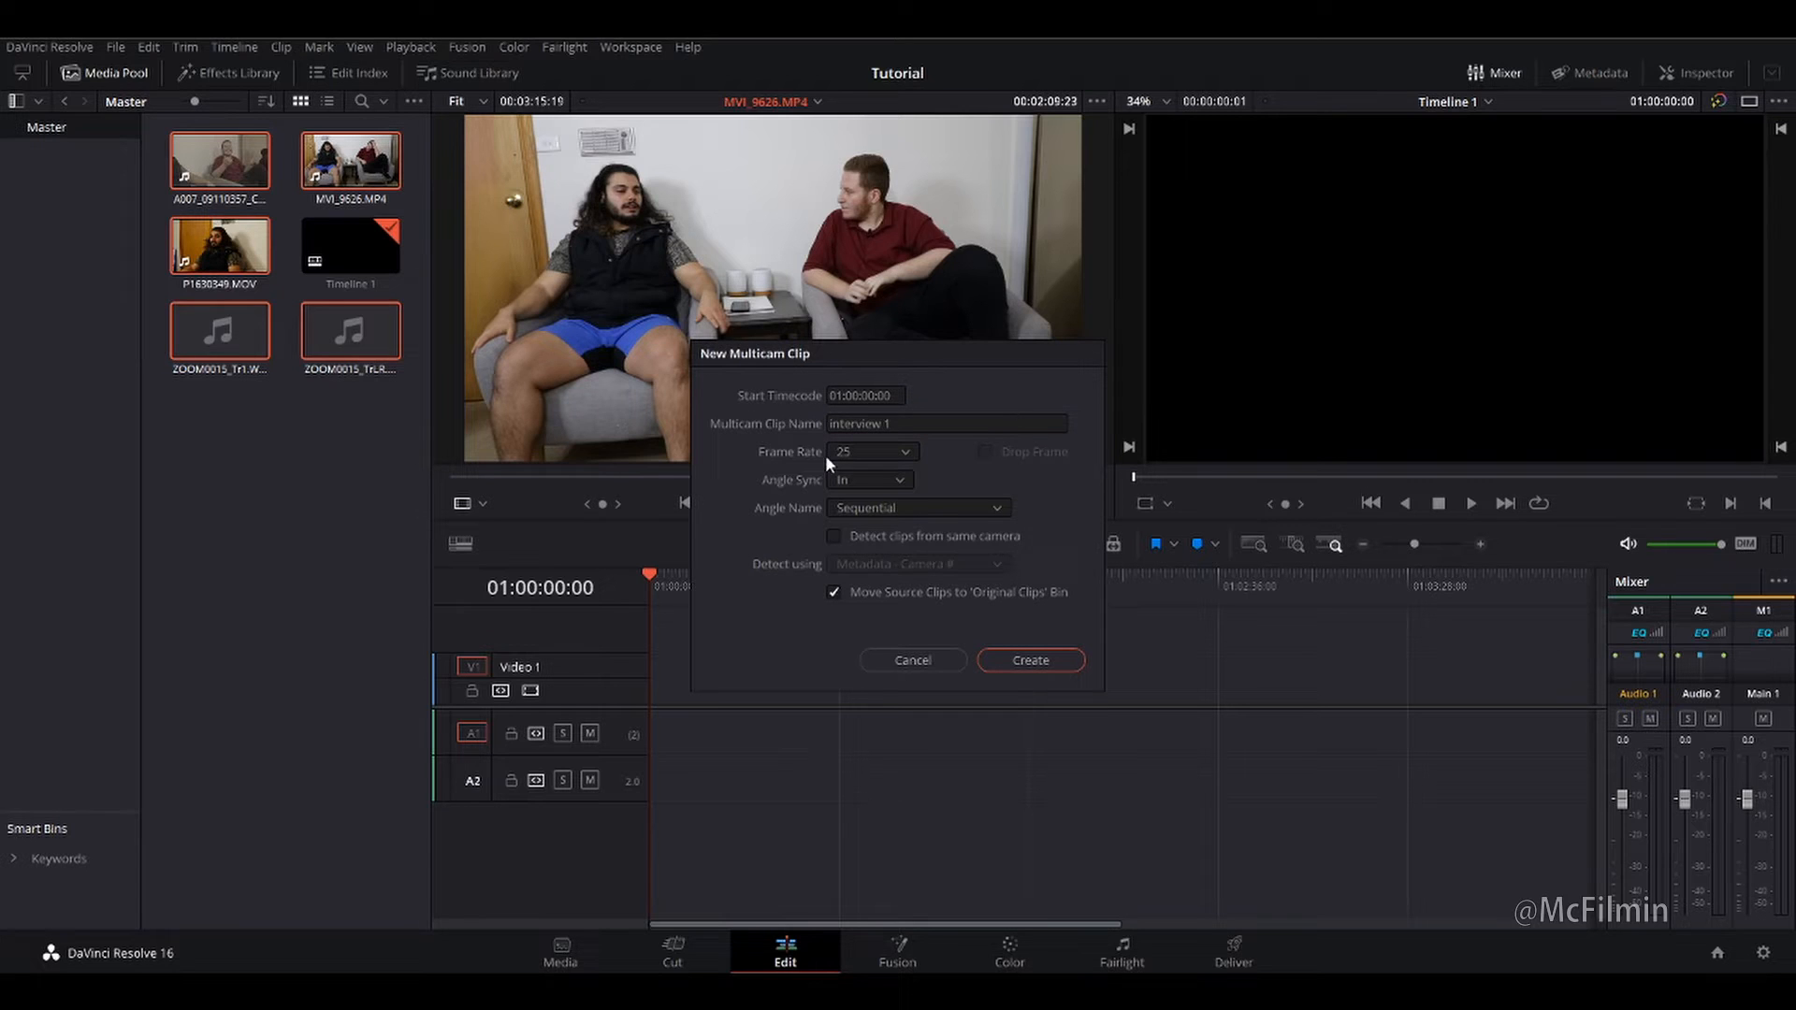
pyautogui.click(905, 451)
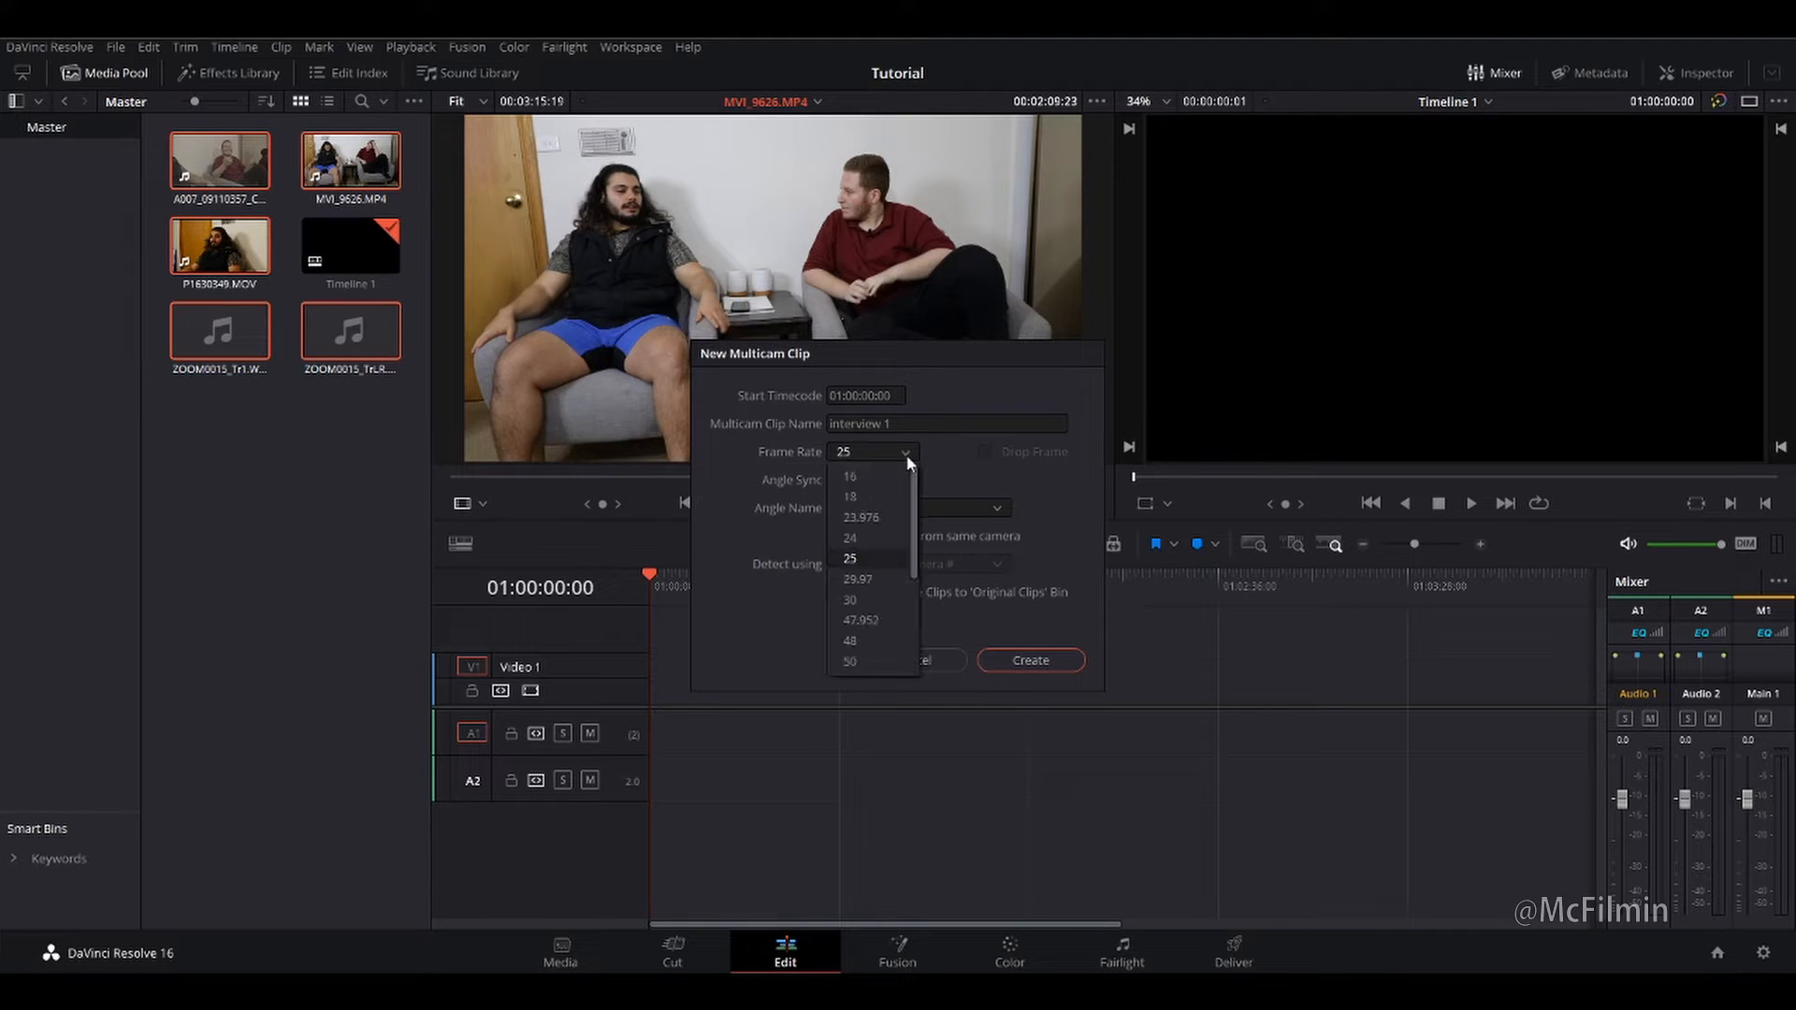
pyautogui.click(850, 557)
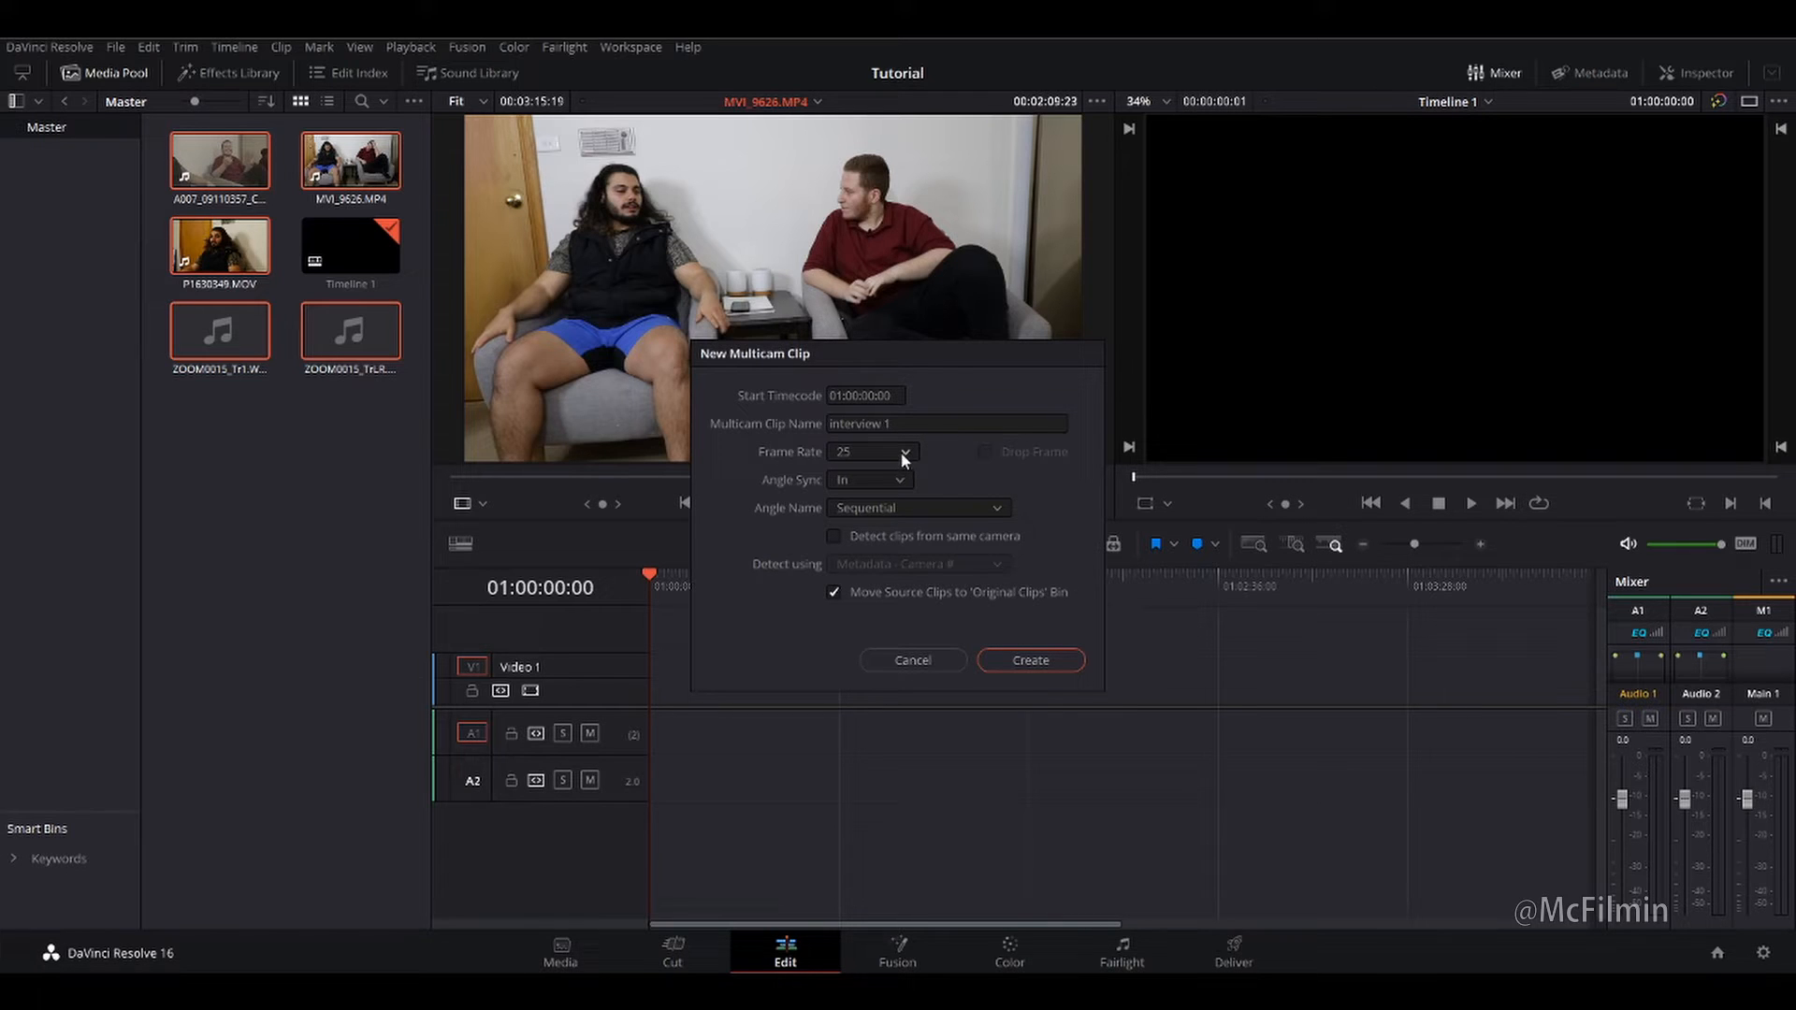
pyautogui.moveTo(902, 455)
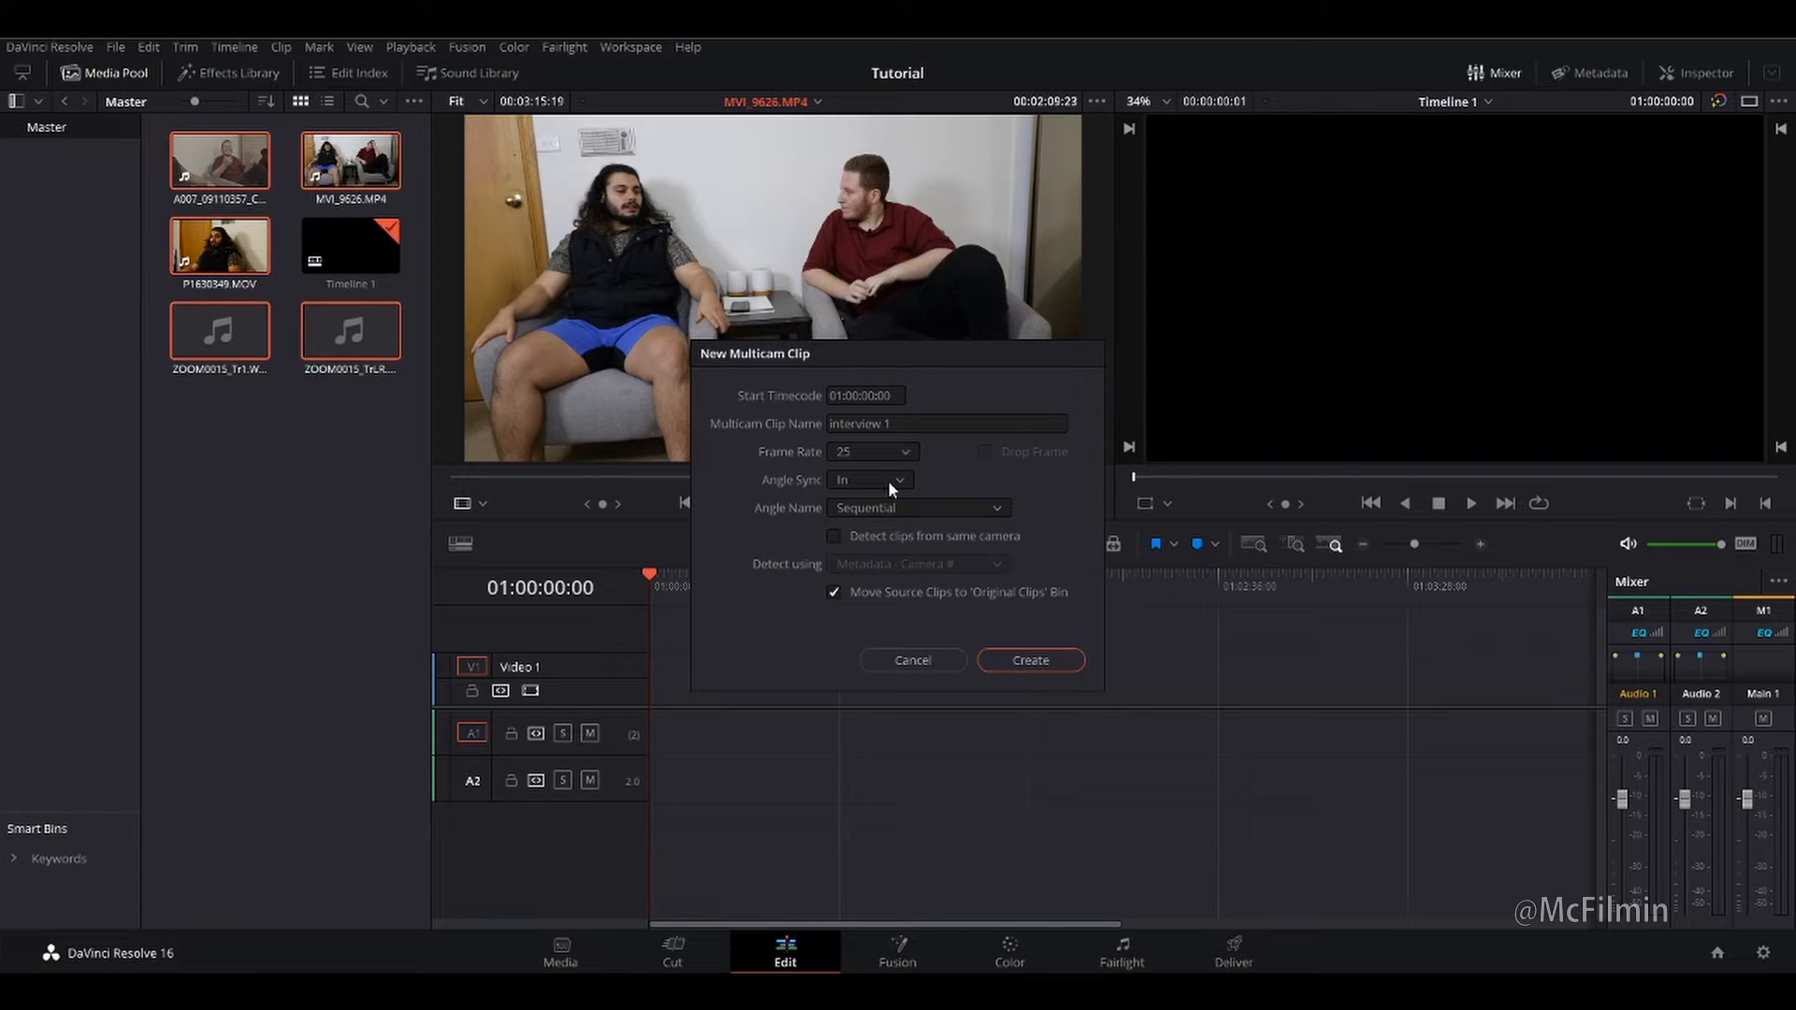
pyautogui.moveTo(904, 485)
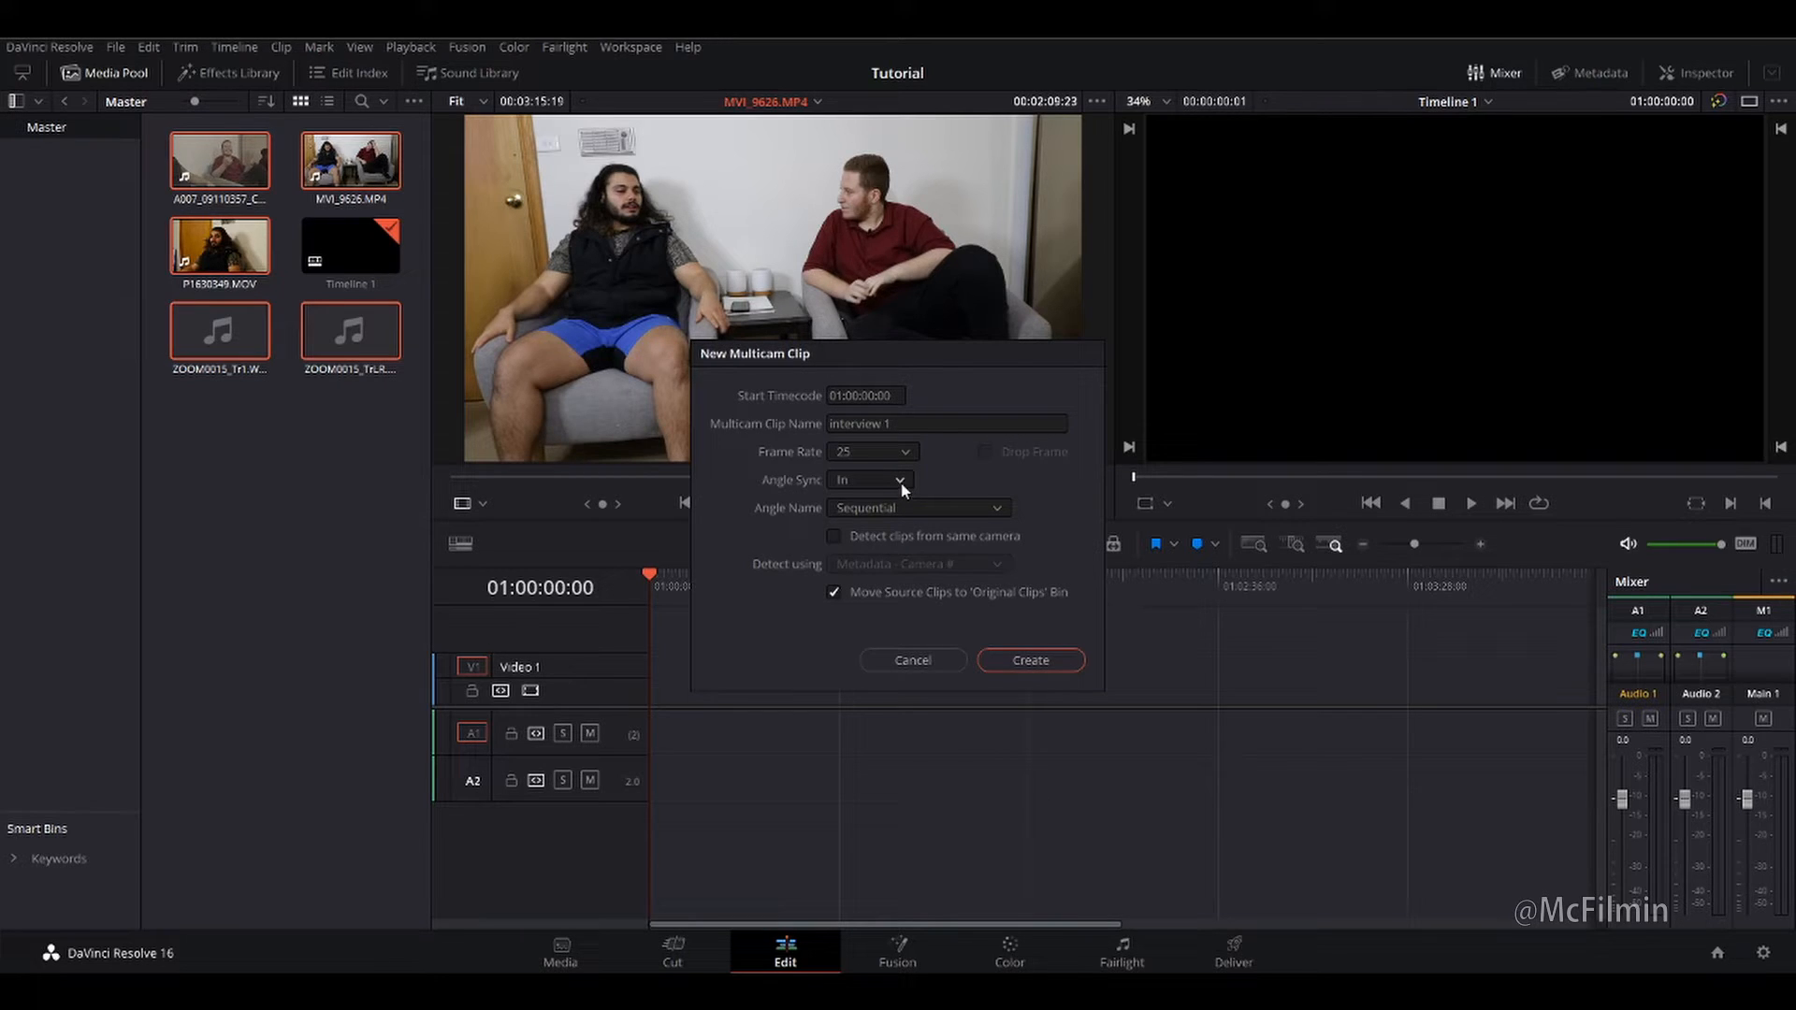
pyautogui.click(872, 479)
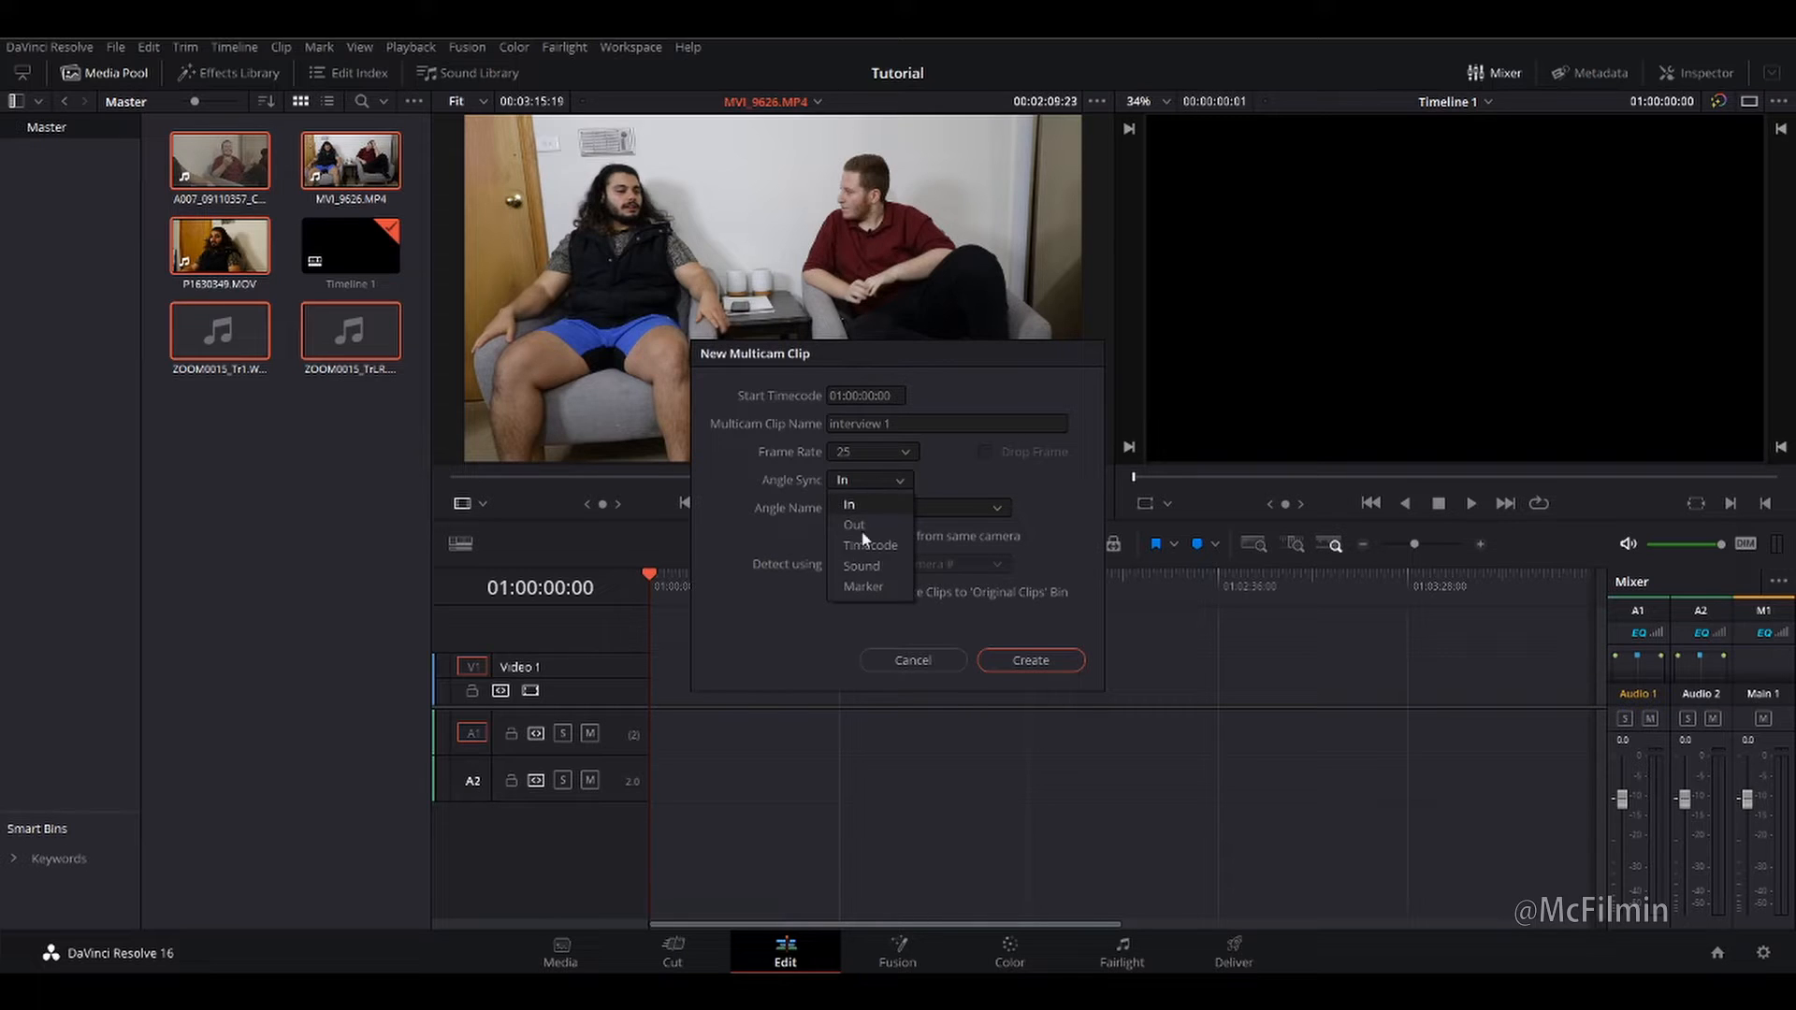
pyautogui.click(861, 565)
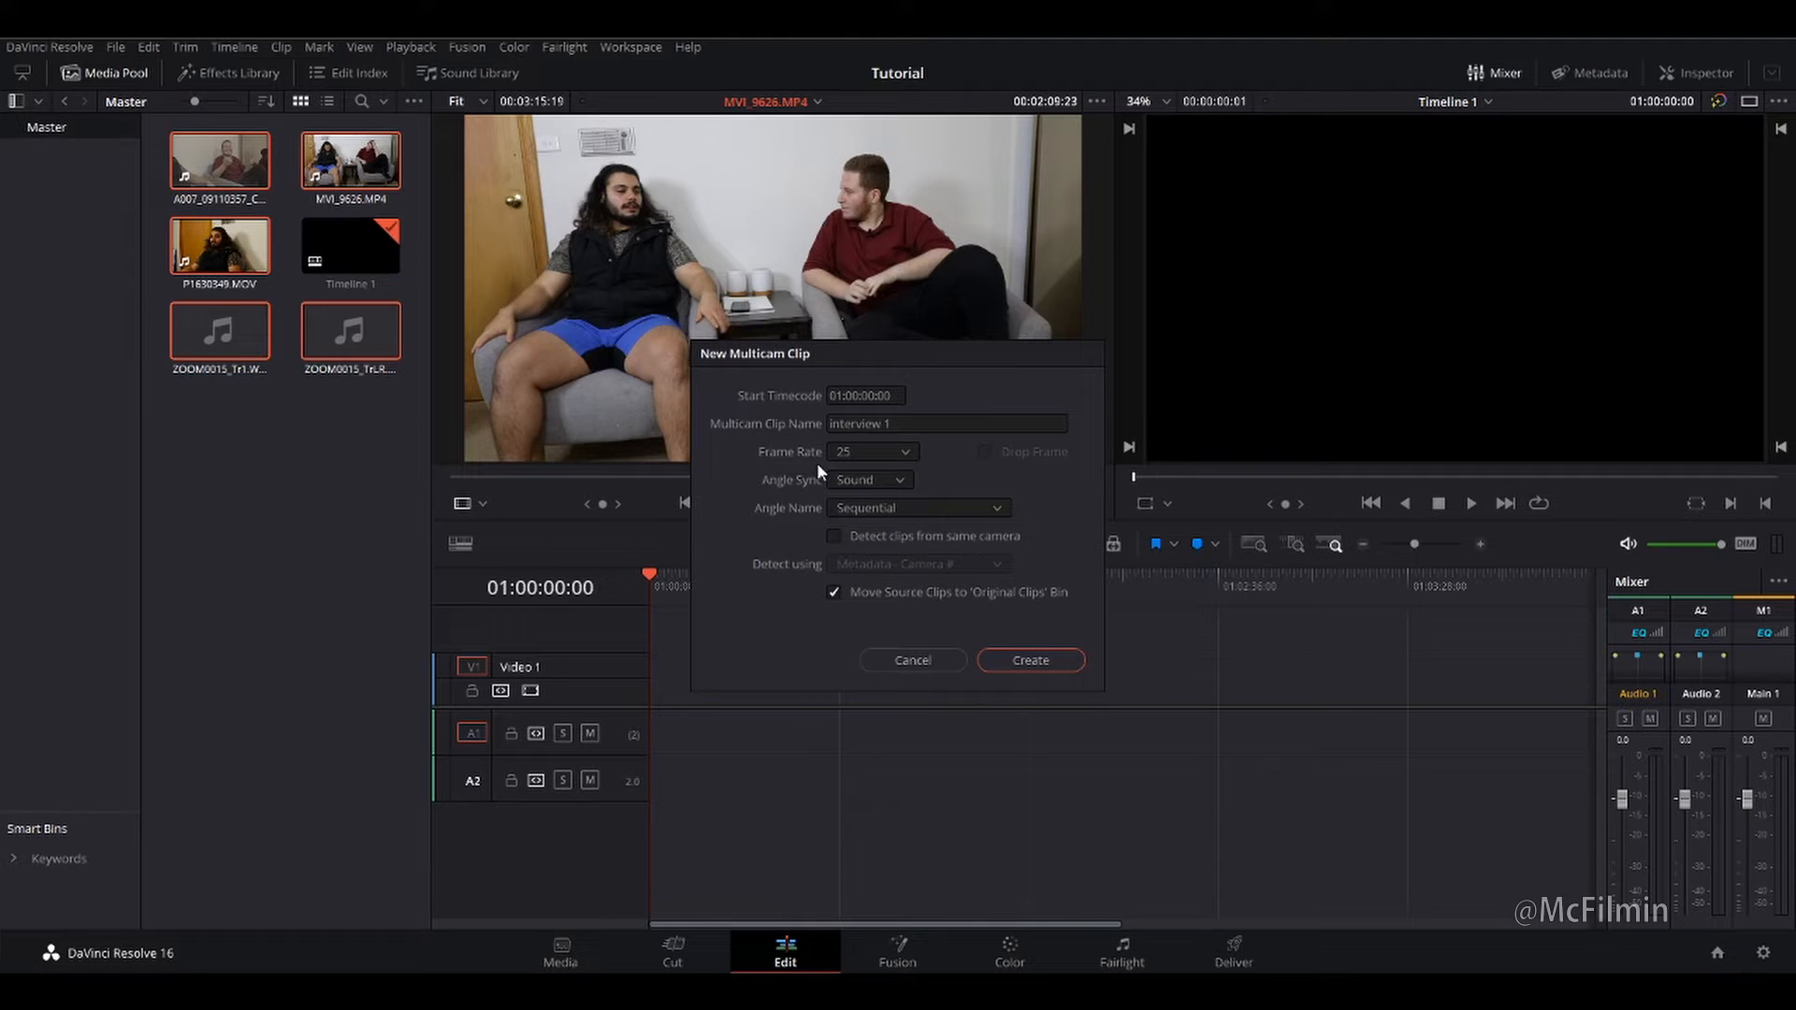
pyautogui.moveTo(345, 133)
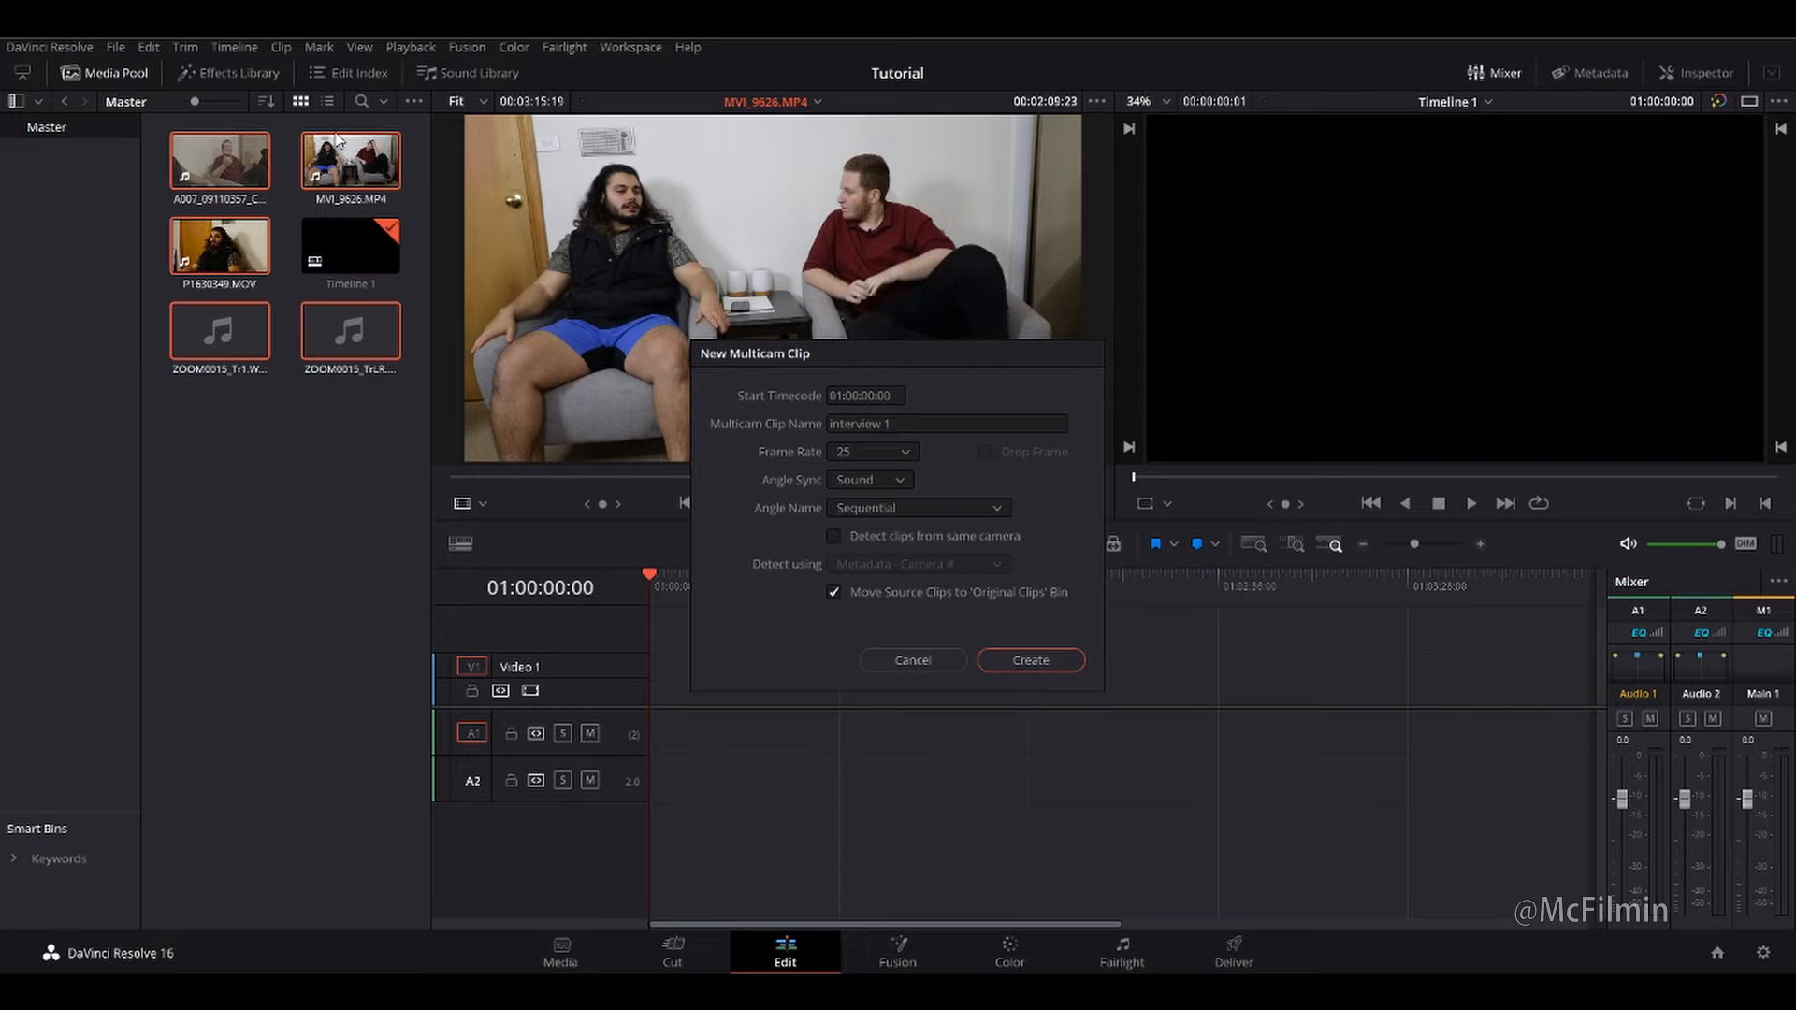
pyautogui.moveTo(830, 524)
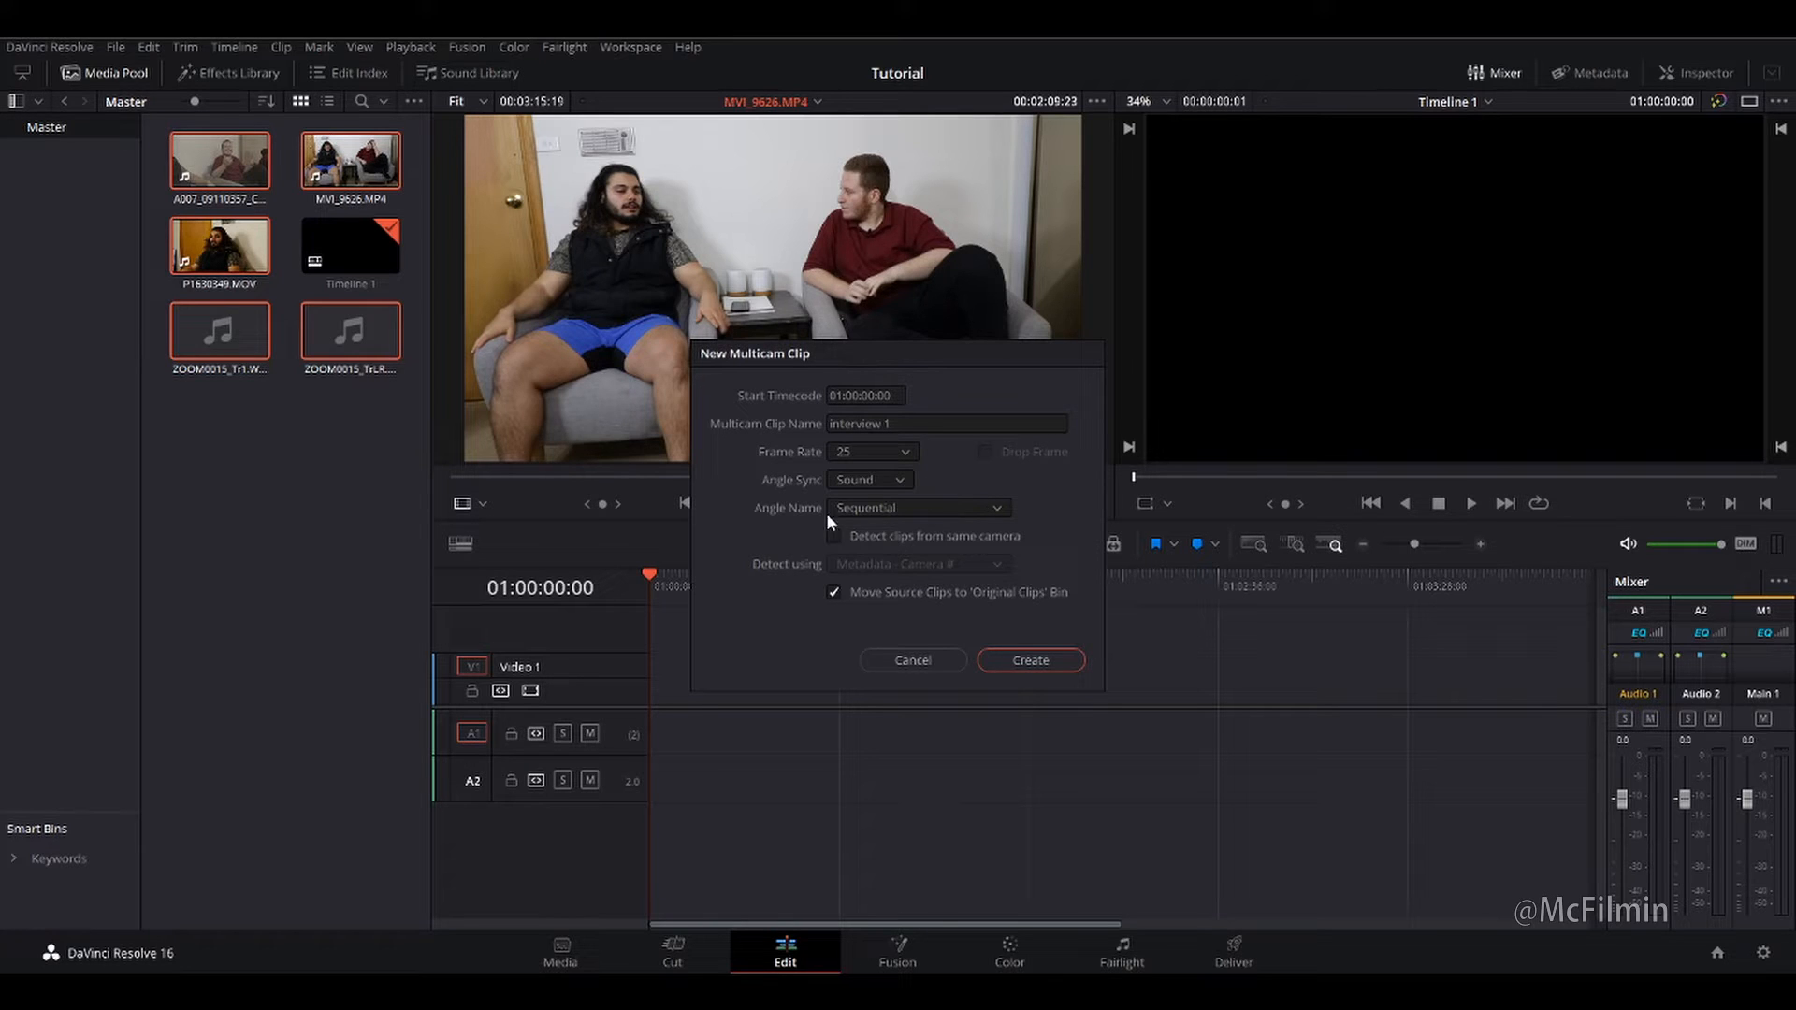
# Name angles from camera metadata, leave same-camera detection off, and create the interview 1 multicam clip.
pyautogui.click(920, 509)
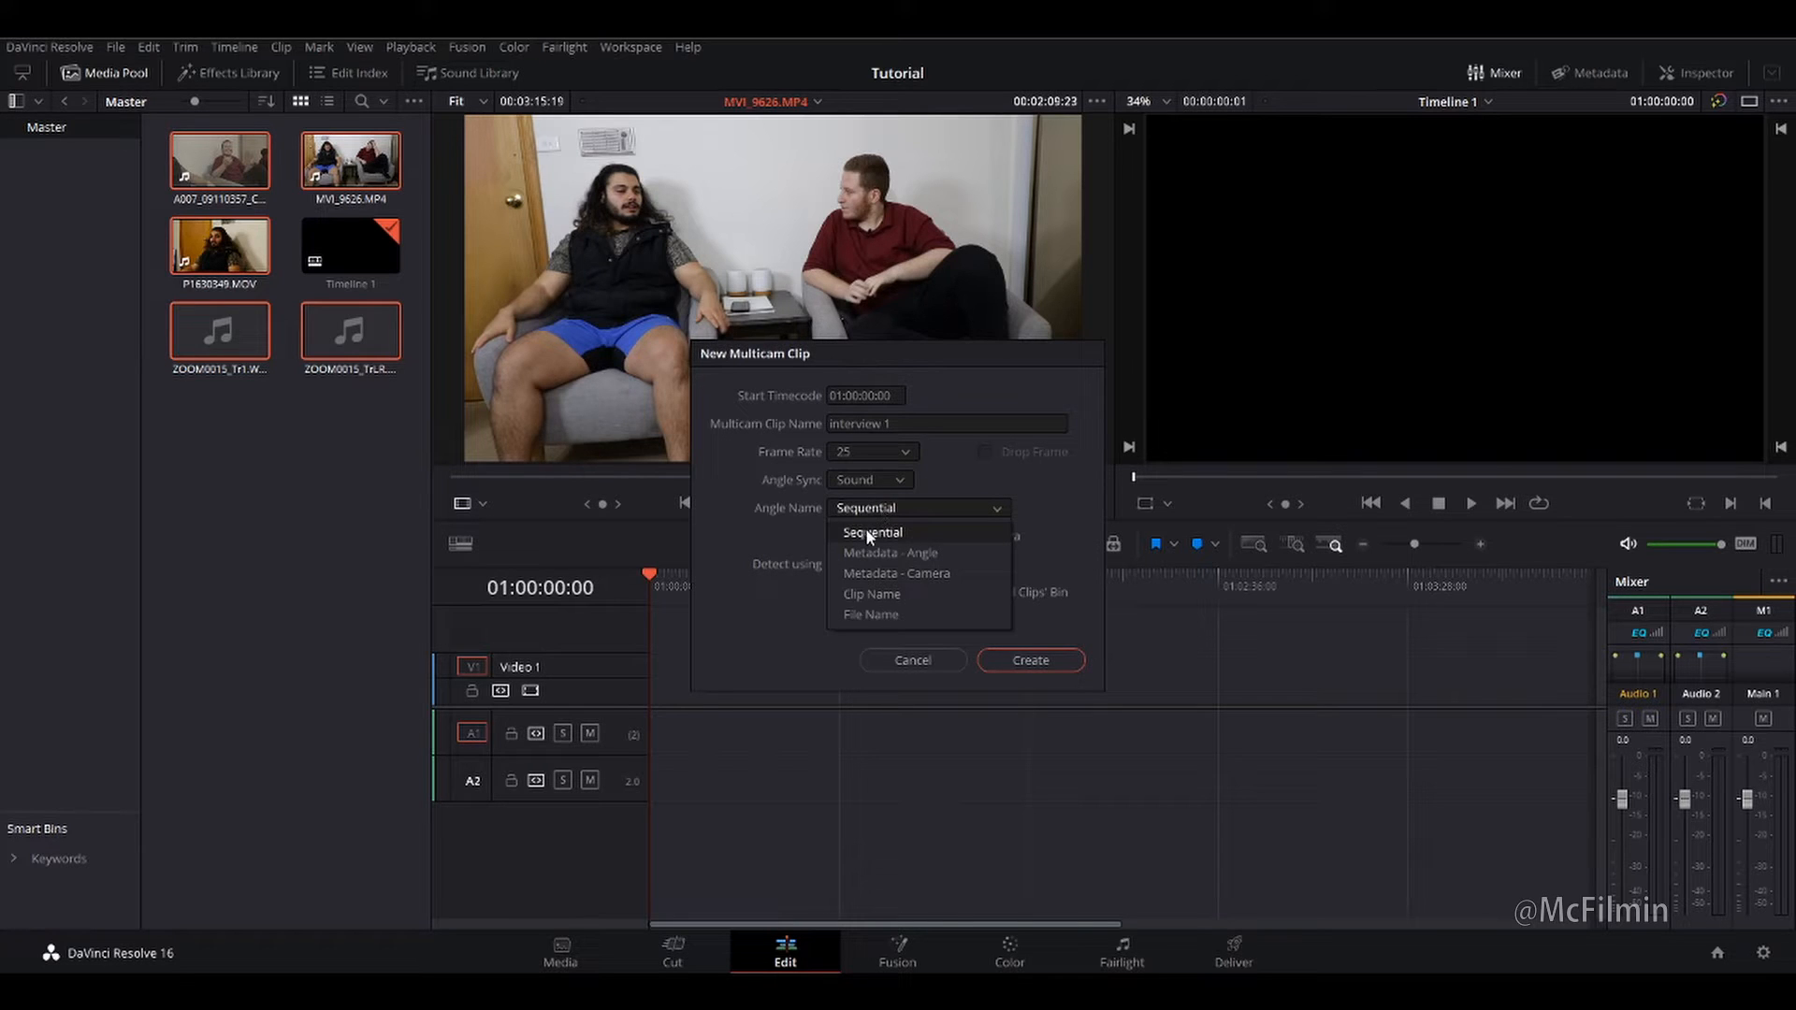
pyautogui.moveTo(922, 575)
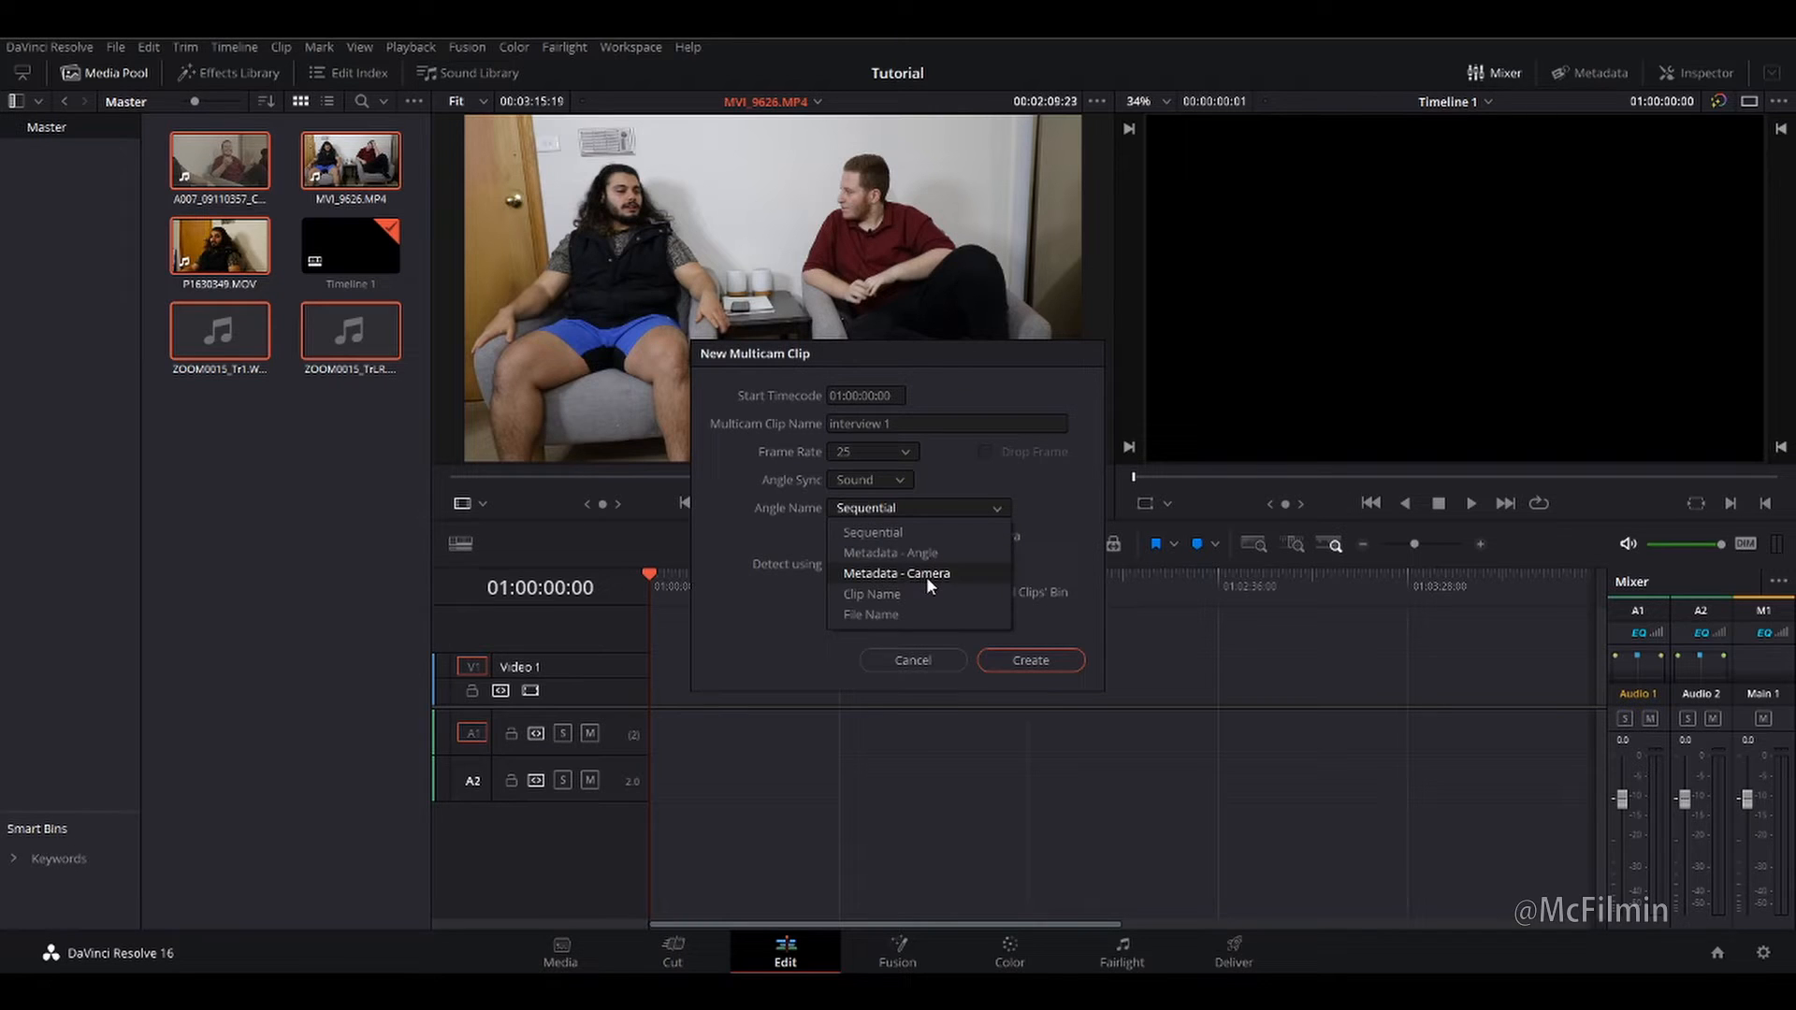
pyautogui.click(897, 572)
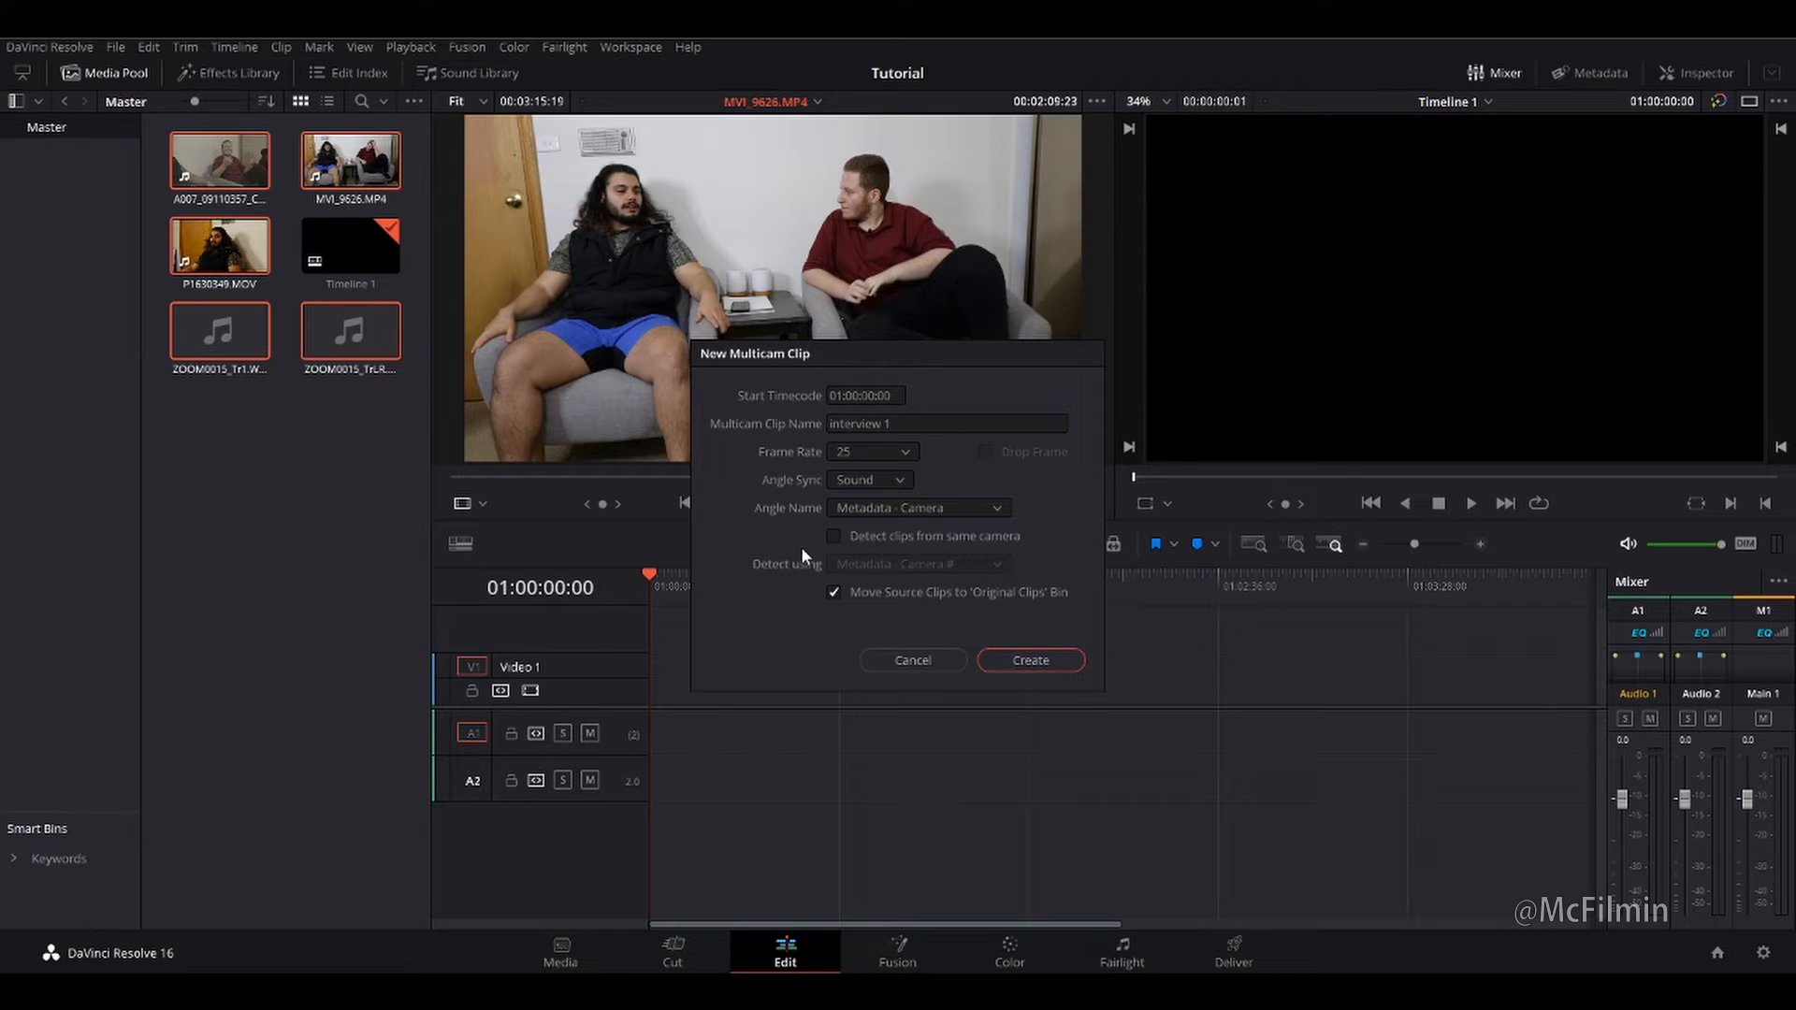
pyautogui.moveTo(784, 556)
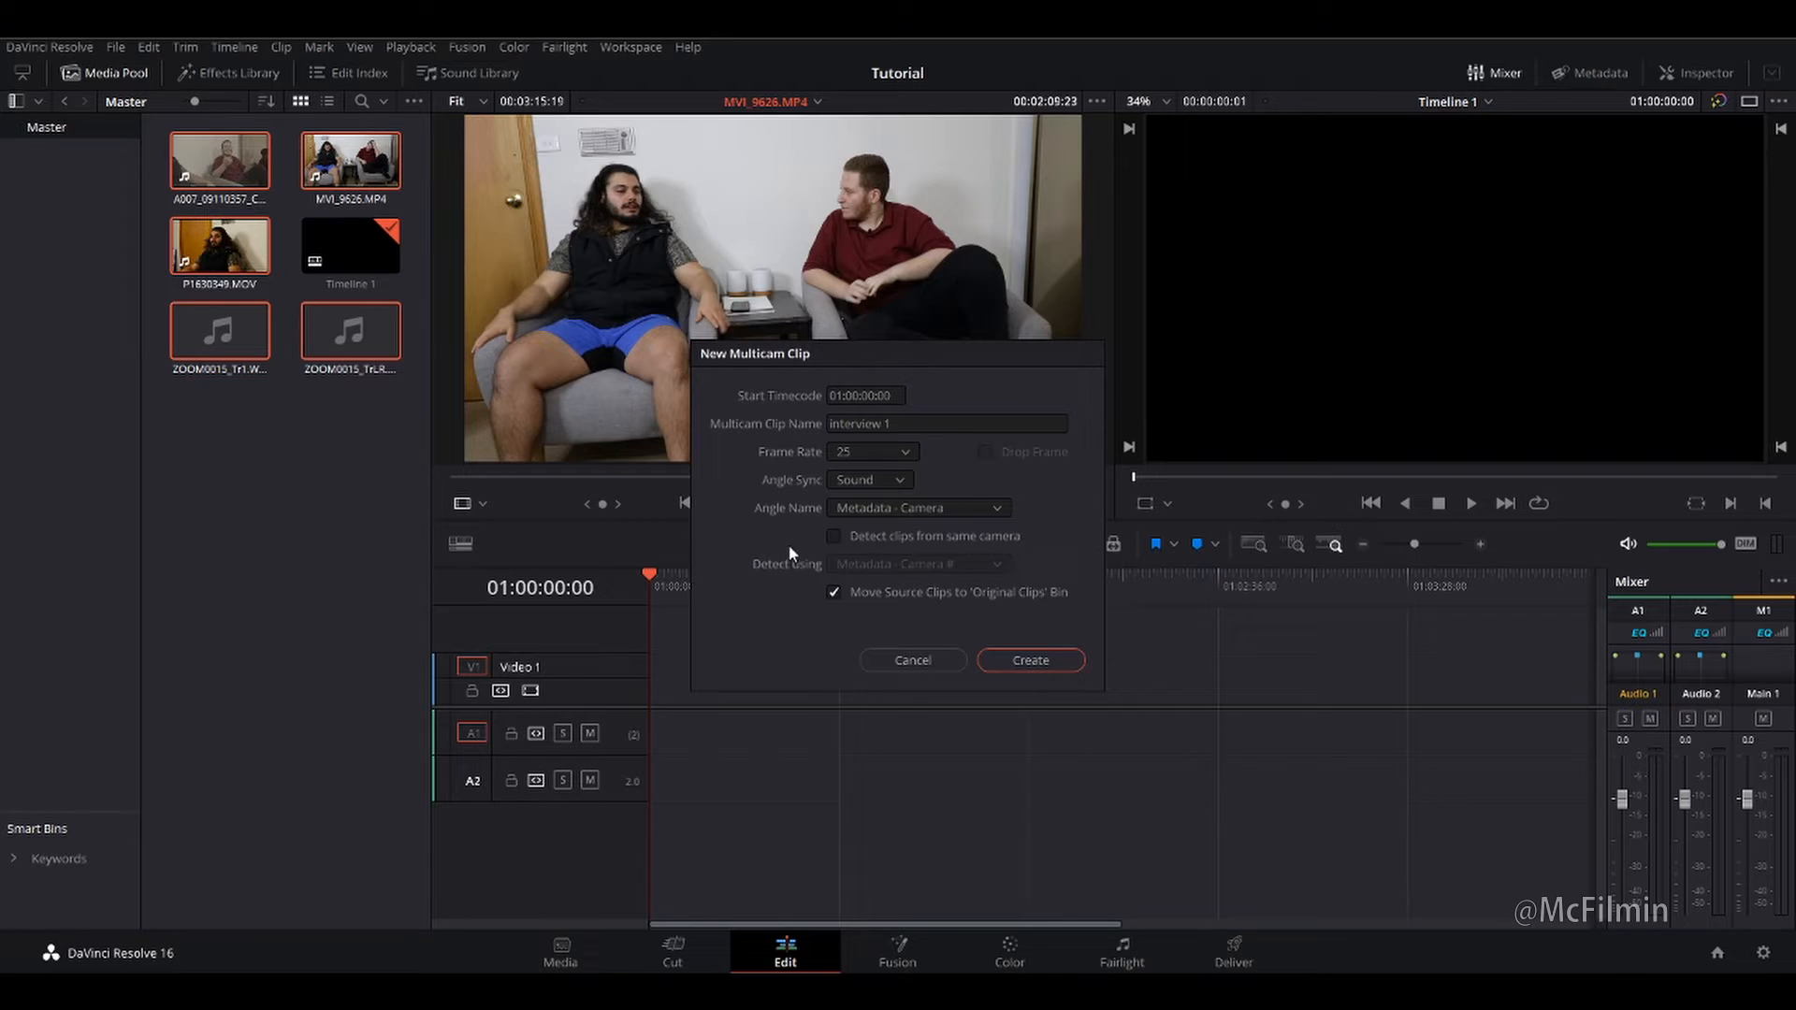
pyautogui.moveTo(835, 550)
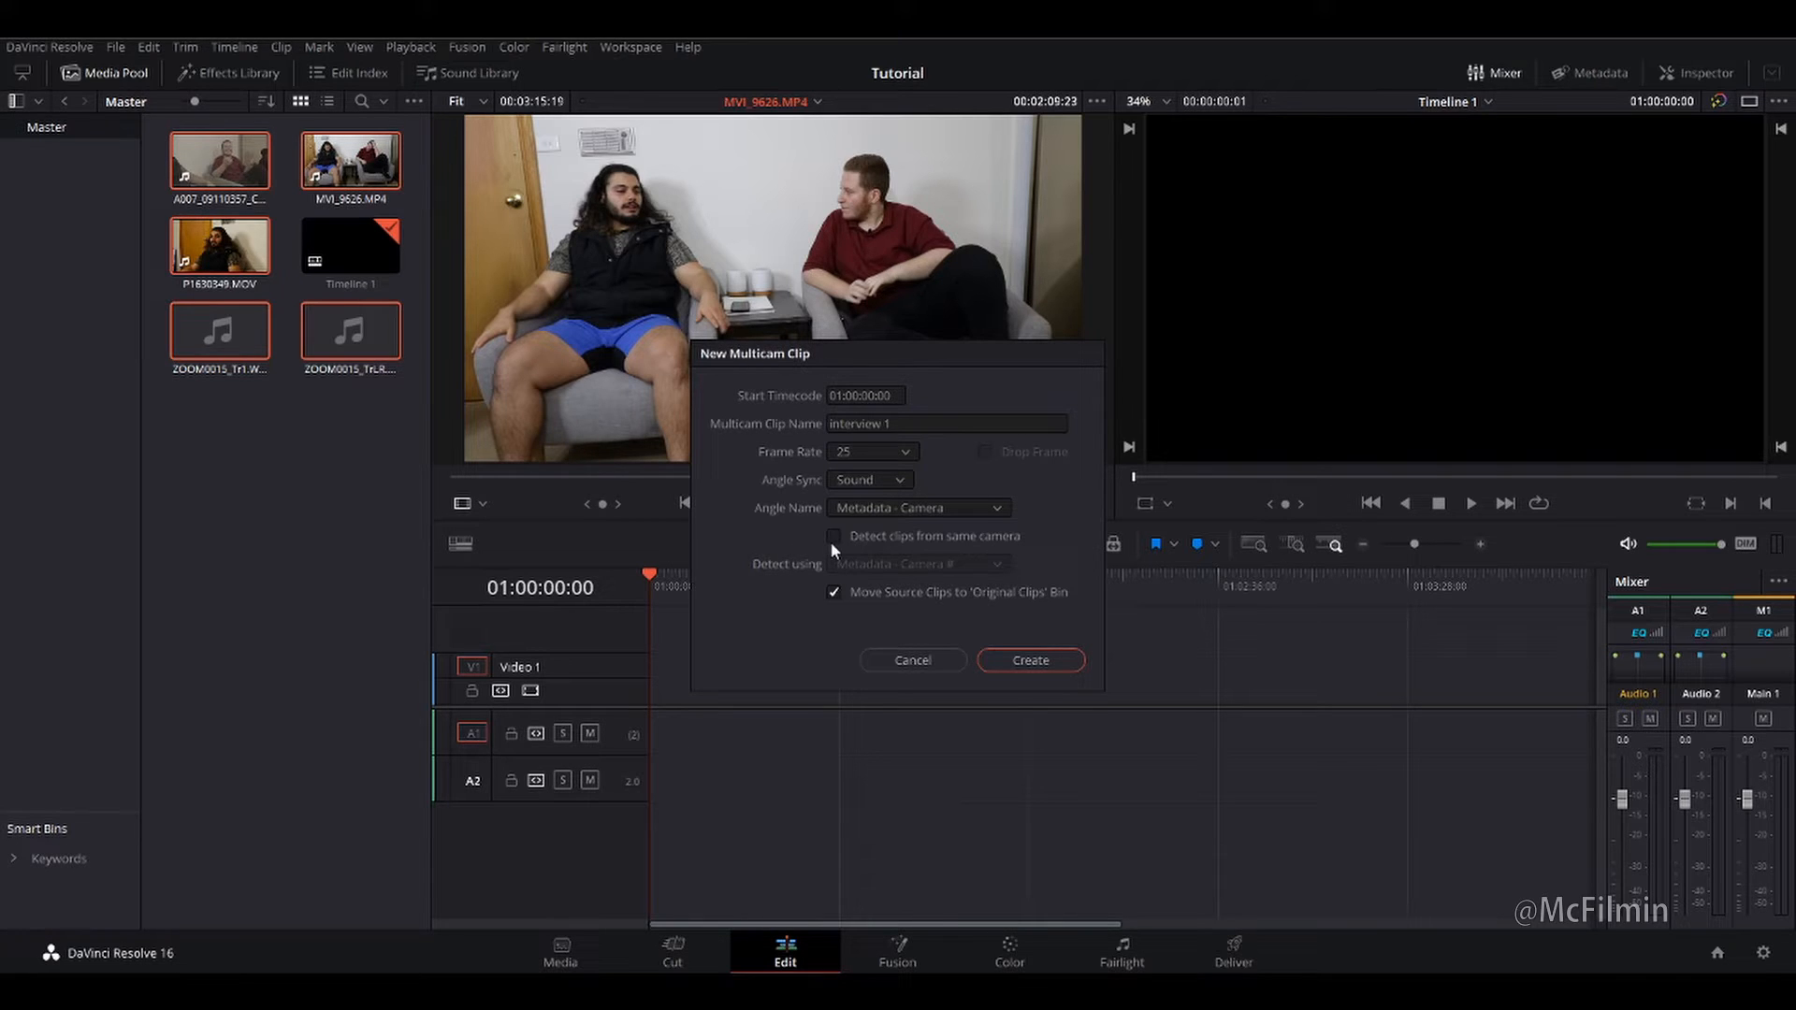
pyautogui.moveTo(836, 546)
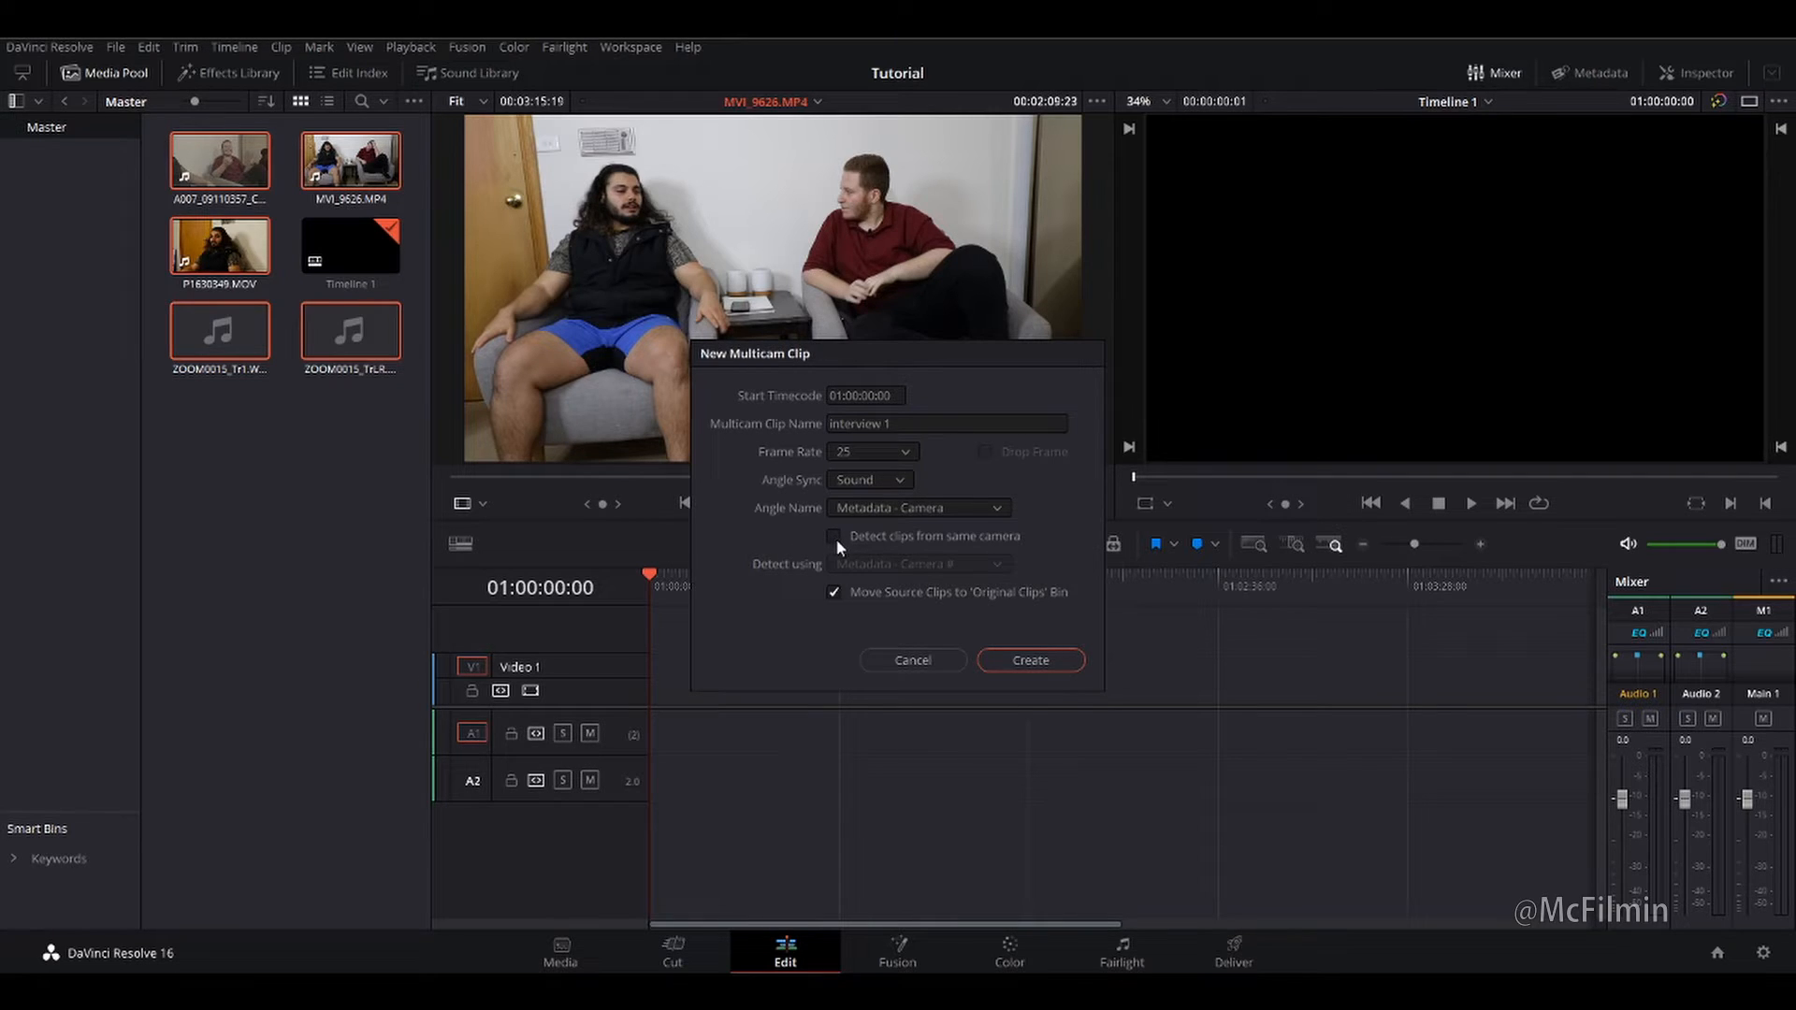
pyautogui.click(834, 535)
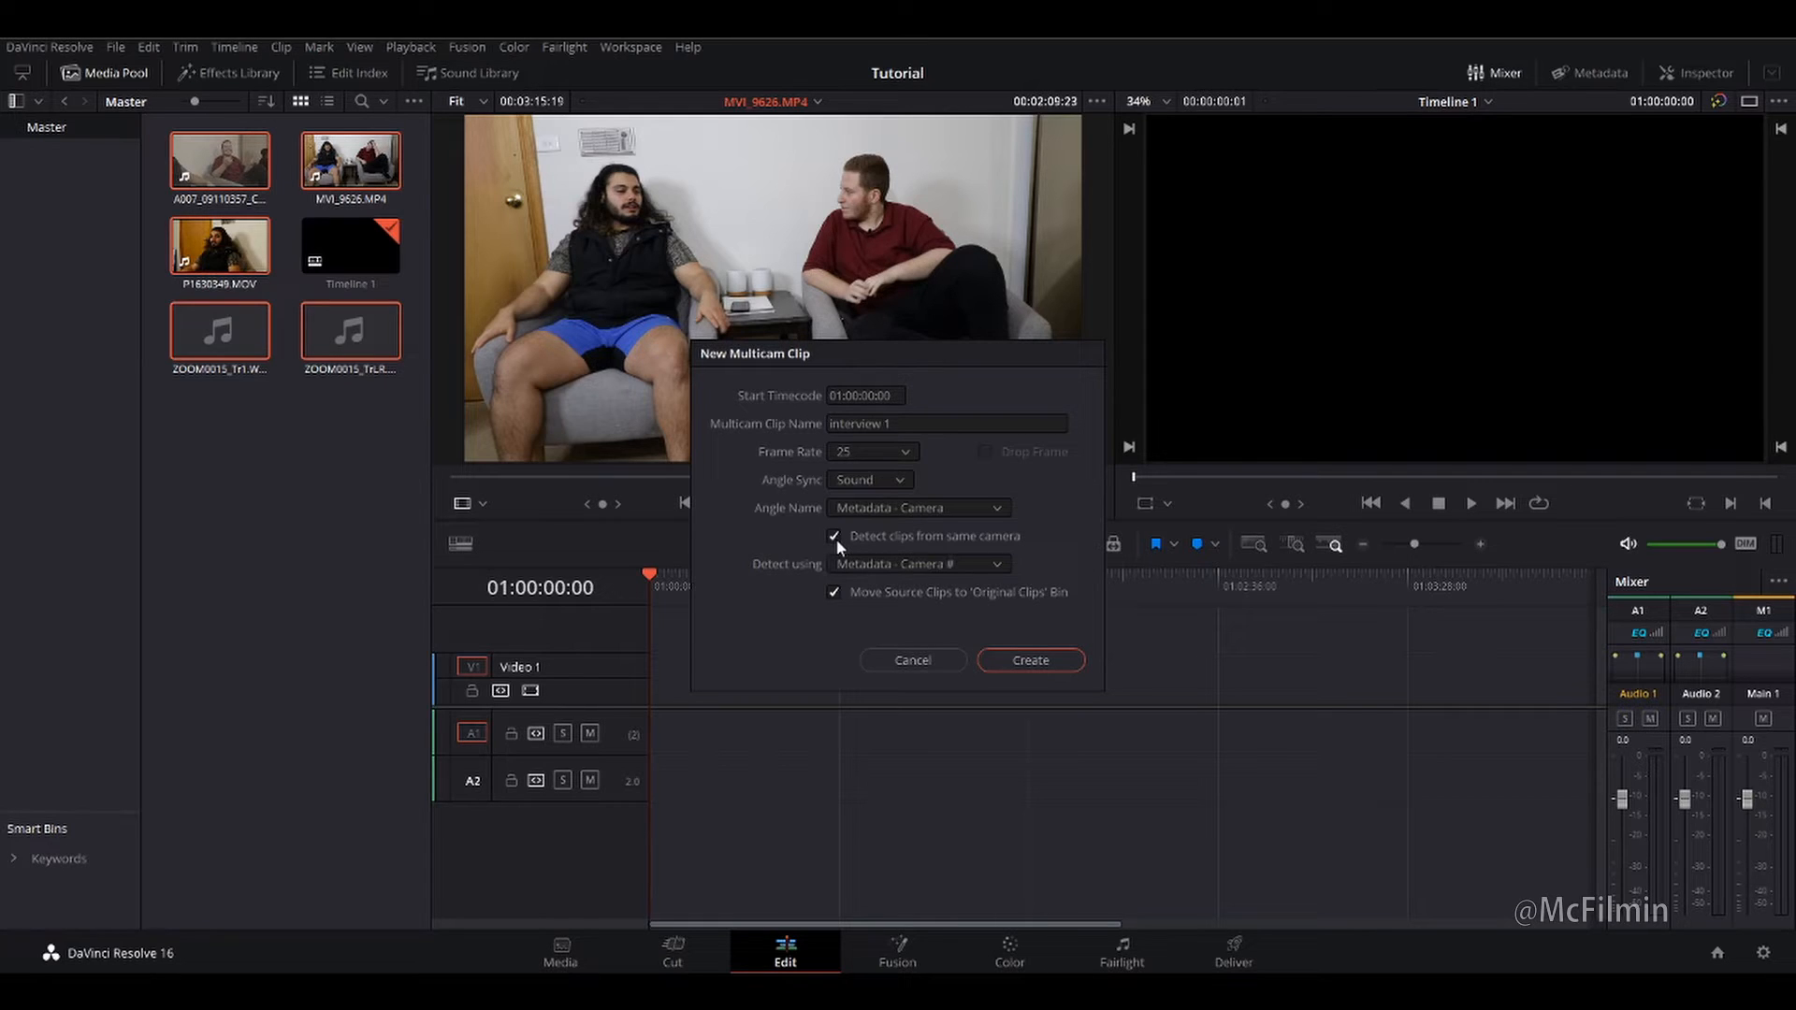
pyautogui.click(834, 535)
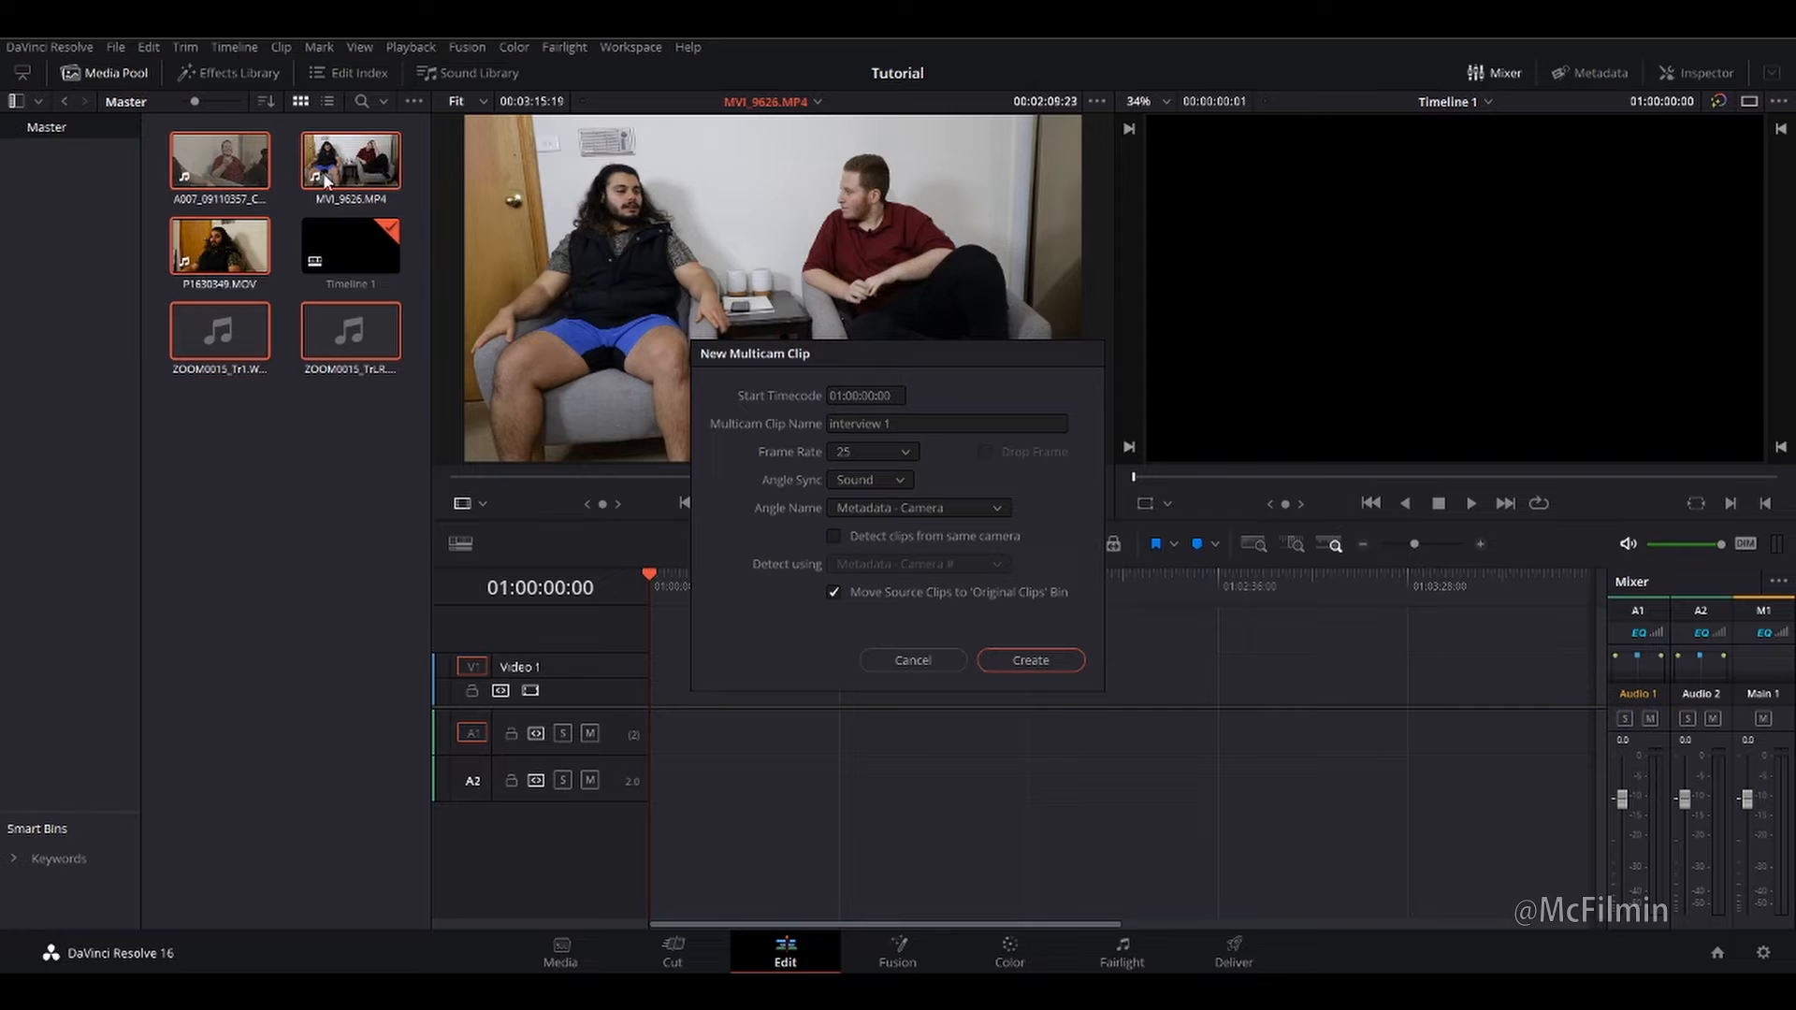
pyautogui.moveTo(231, 254)
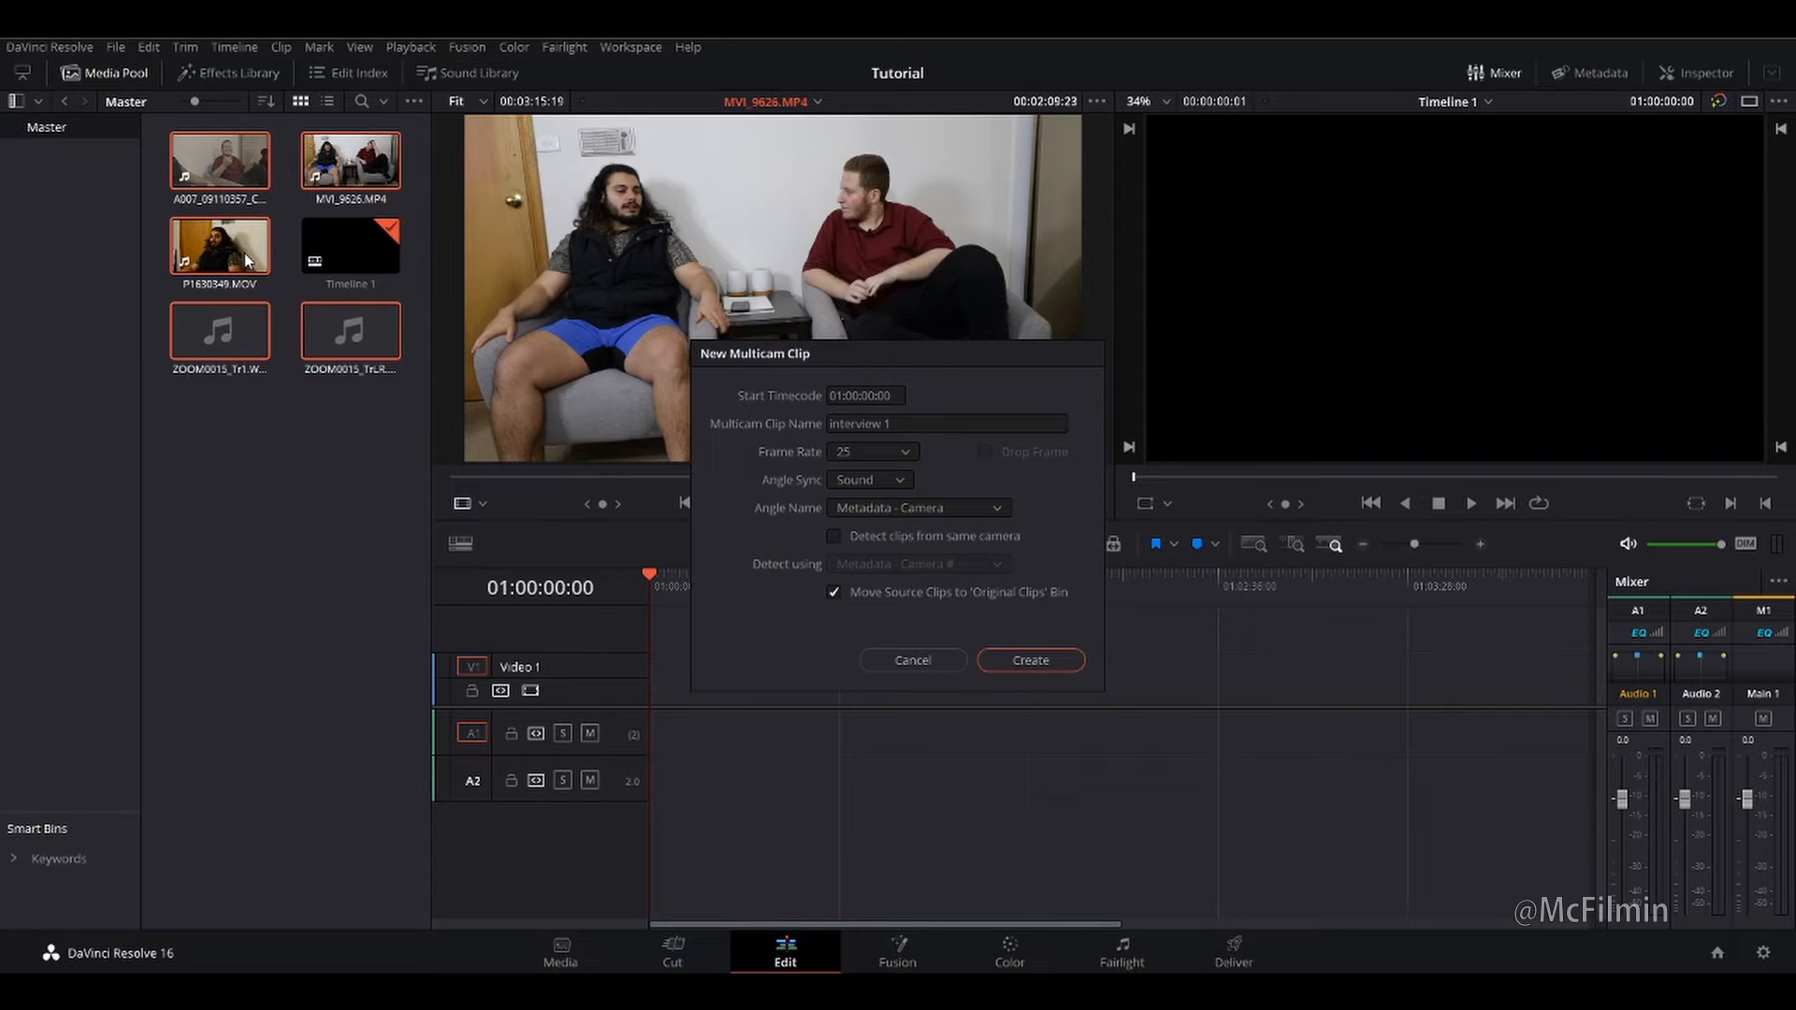
pyautogui.moveTo(301, 348)
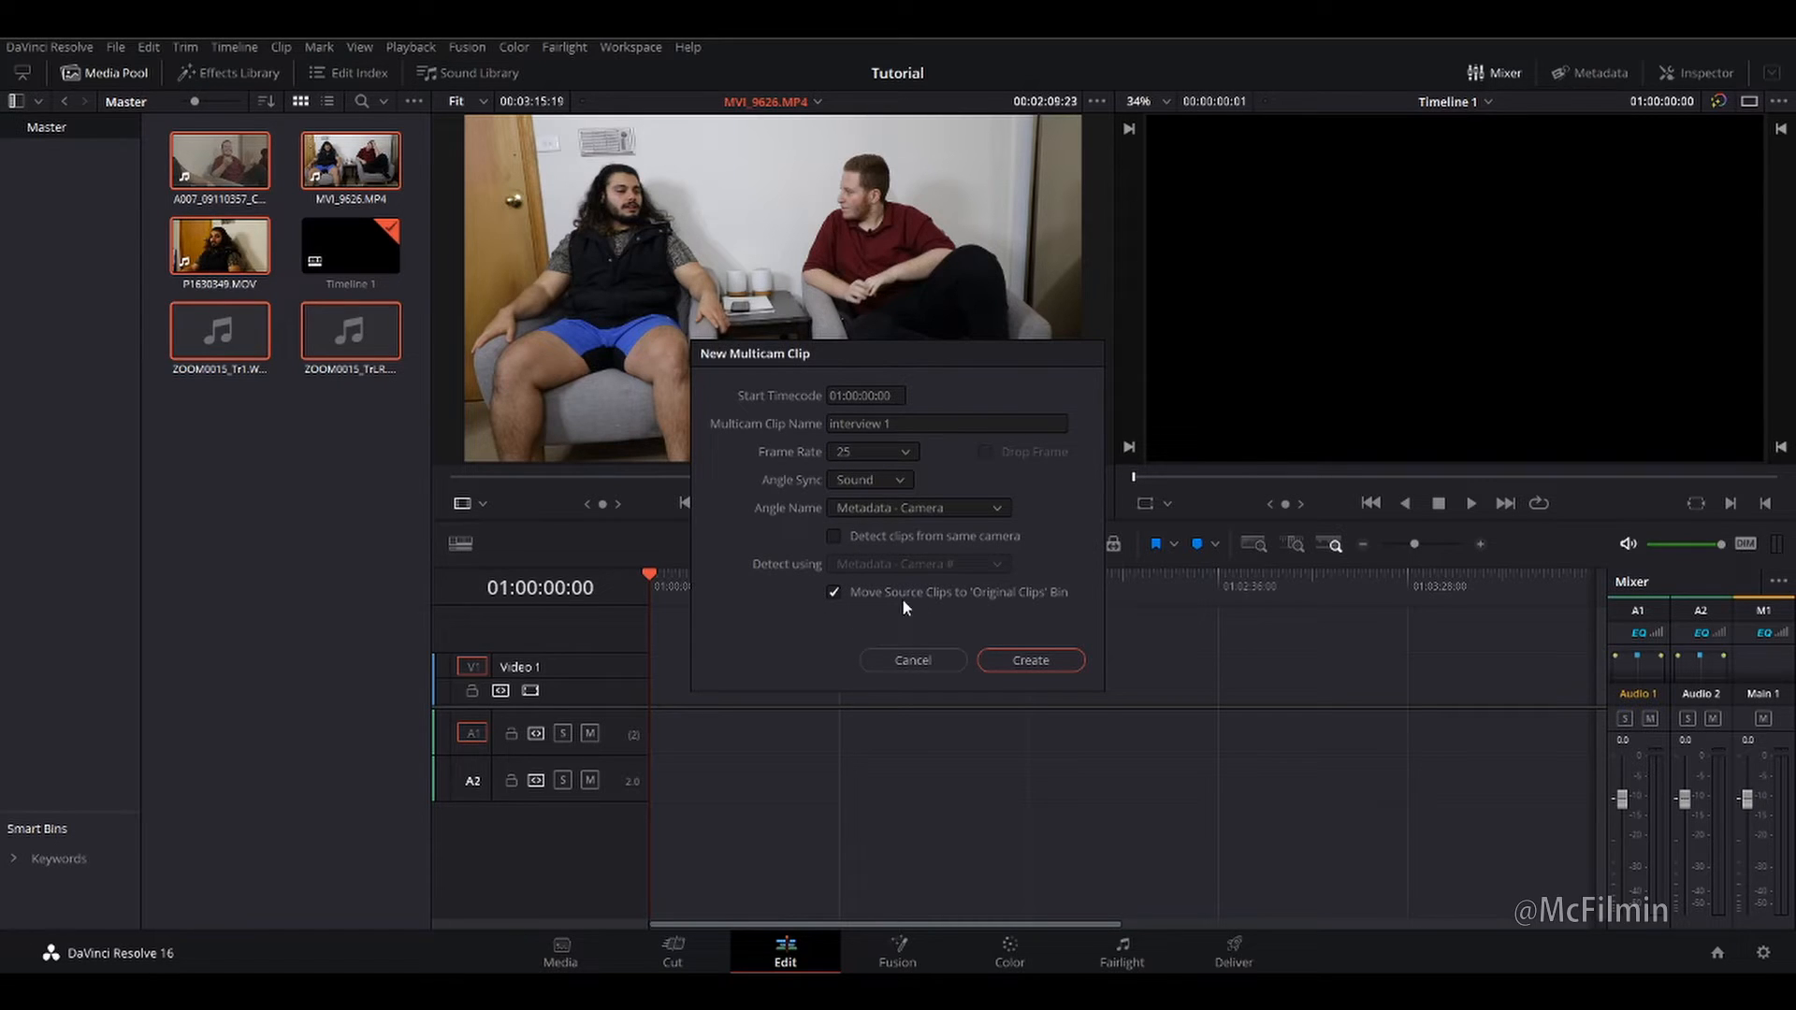
pyautogui.moveTo(1108, 604)
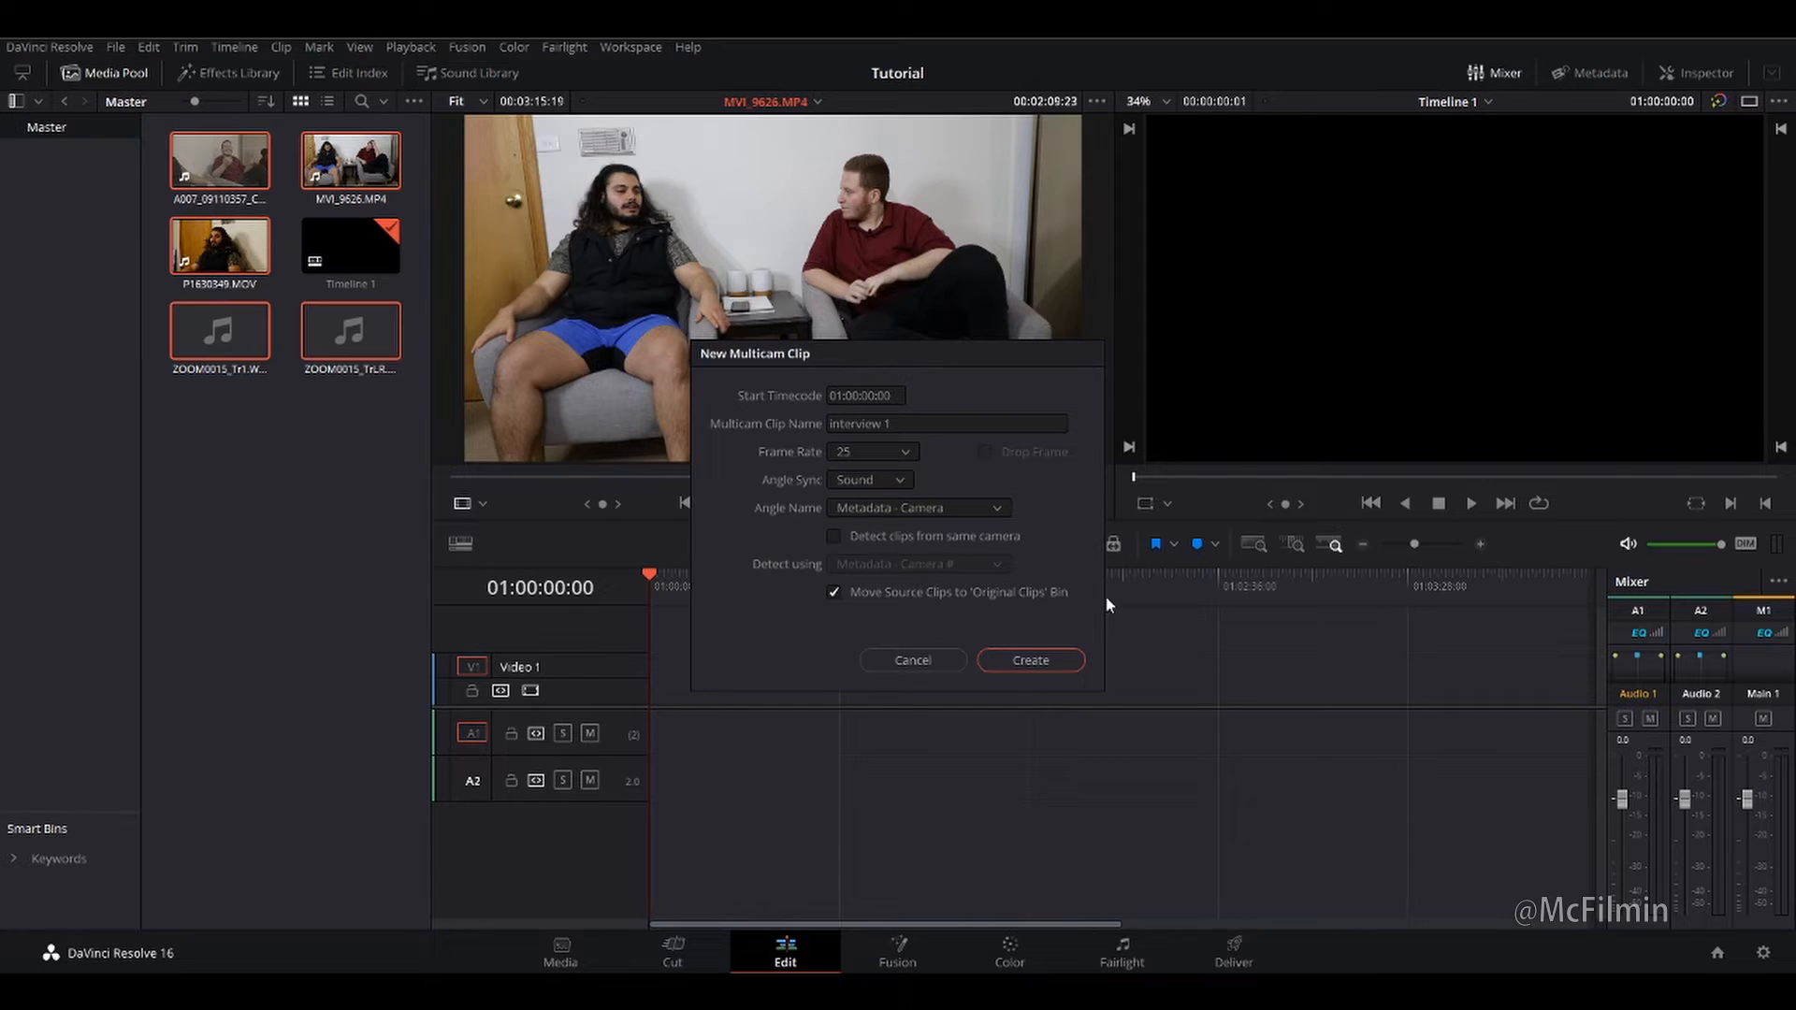
pyautogui.click(1029, 660)
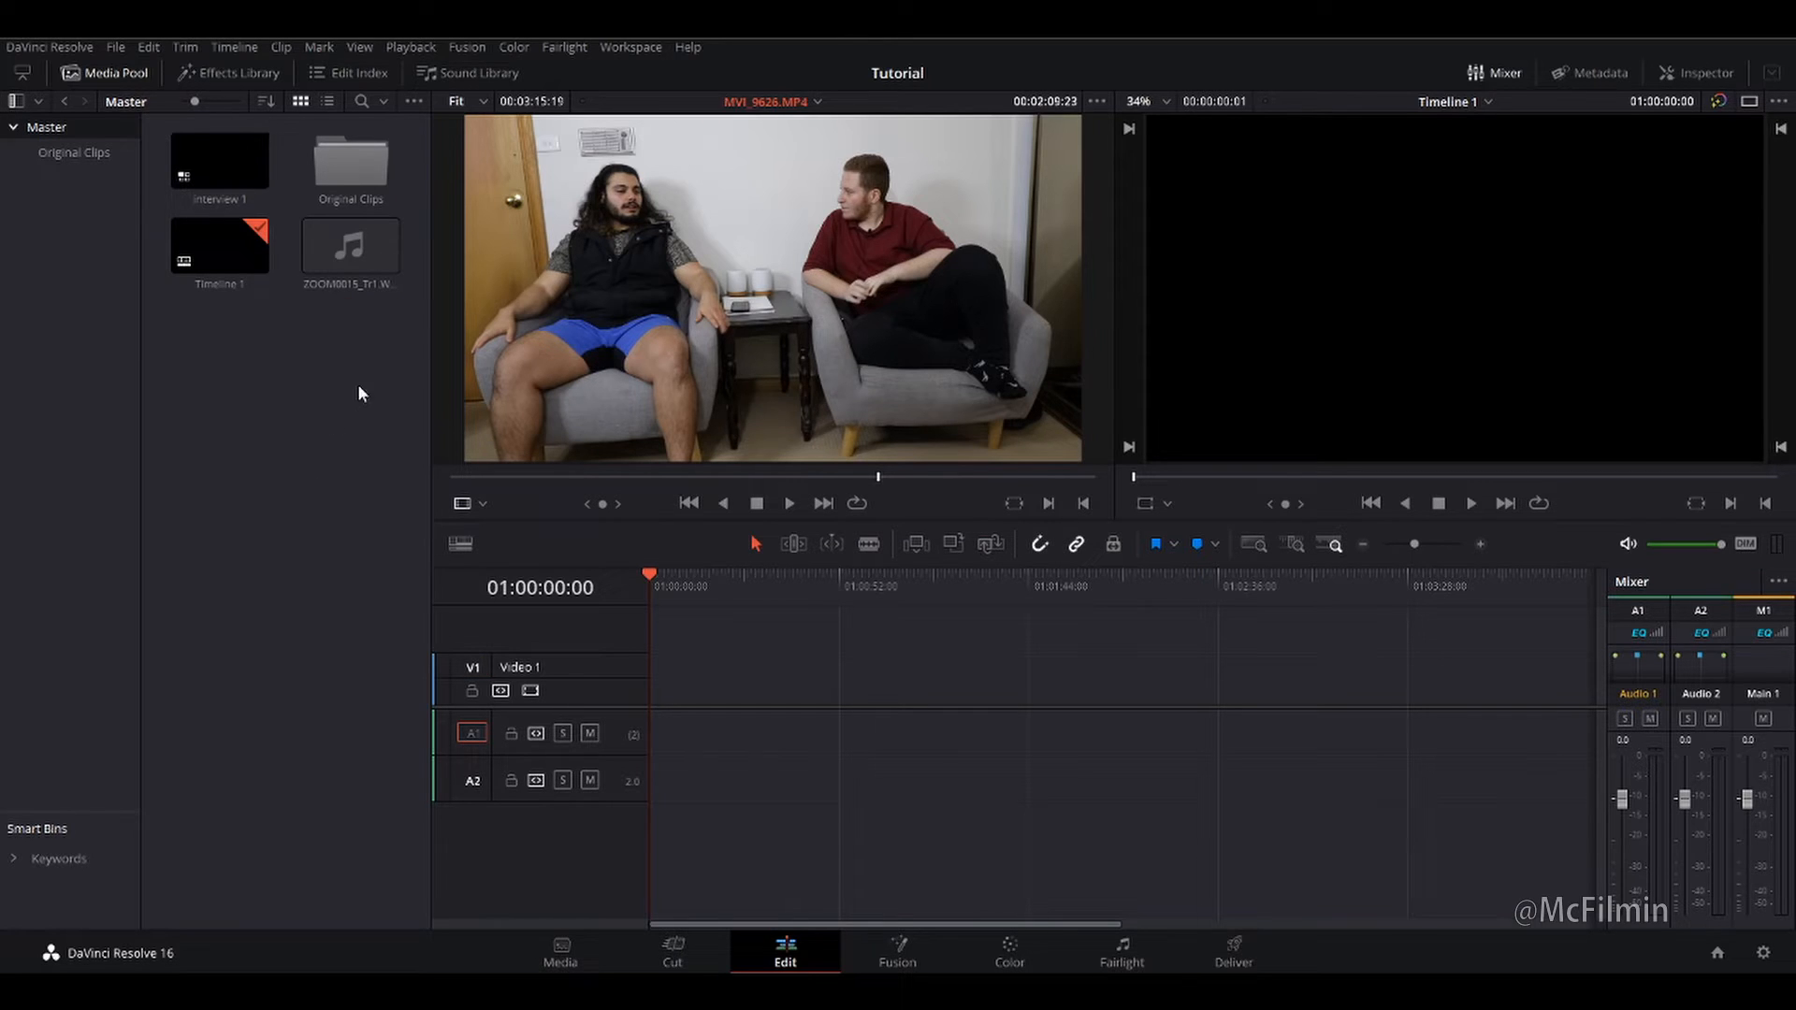
# Browse the Original Clips bin, return to Master and select the interview 1 multicam clip.
pyautogui.click(350, 247)
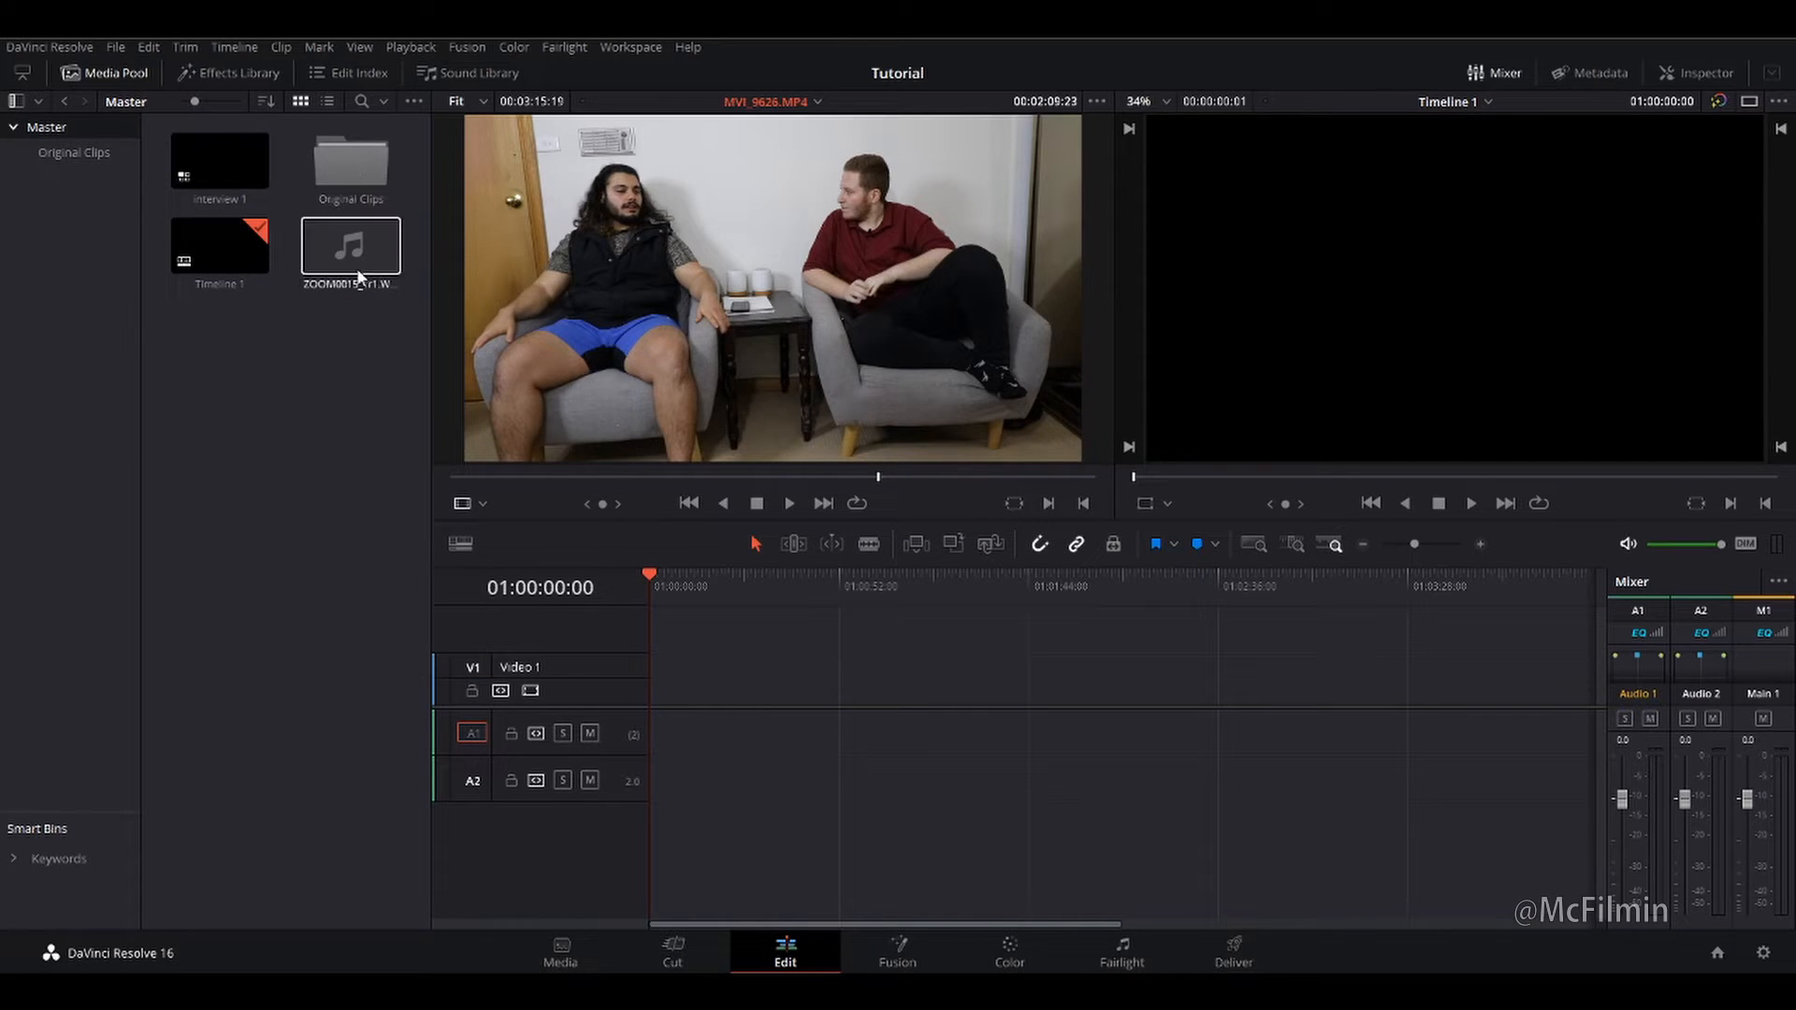
pyautogui.doubleClick(352, 159)
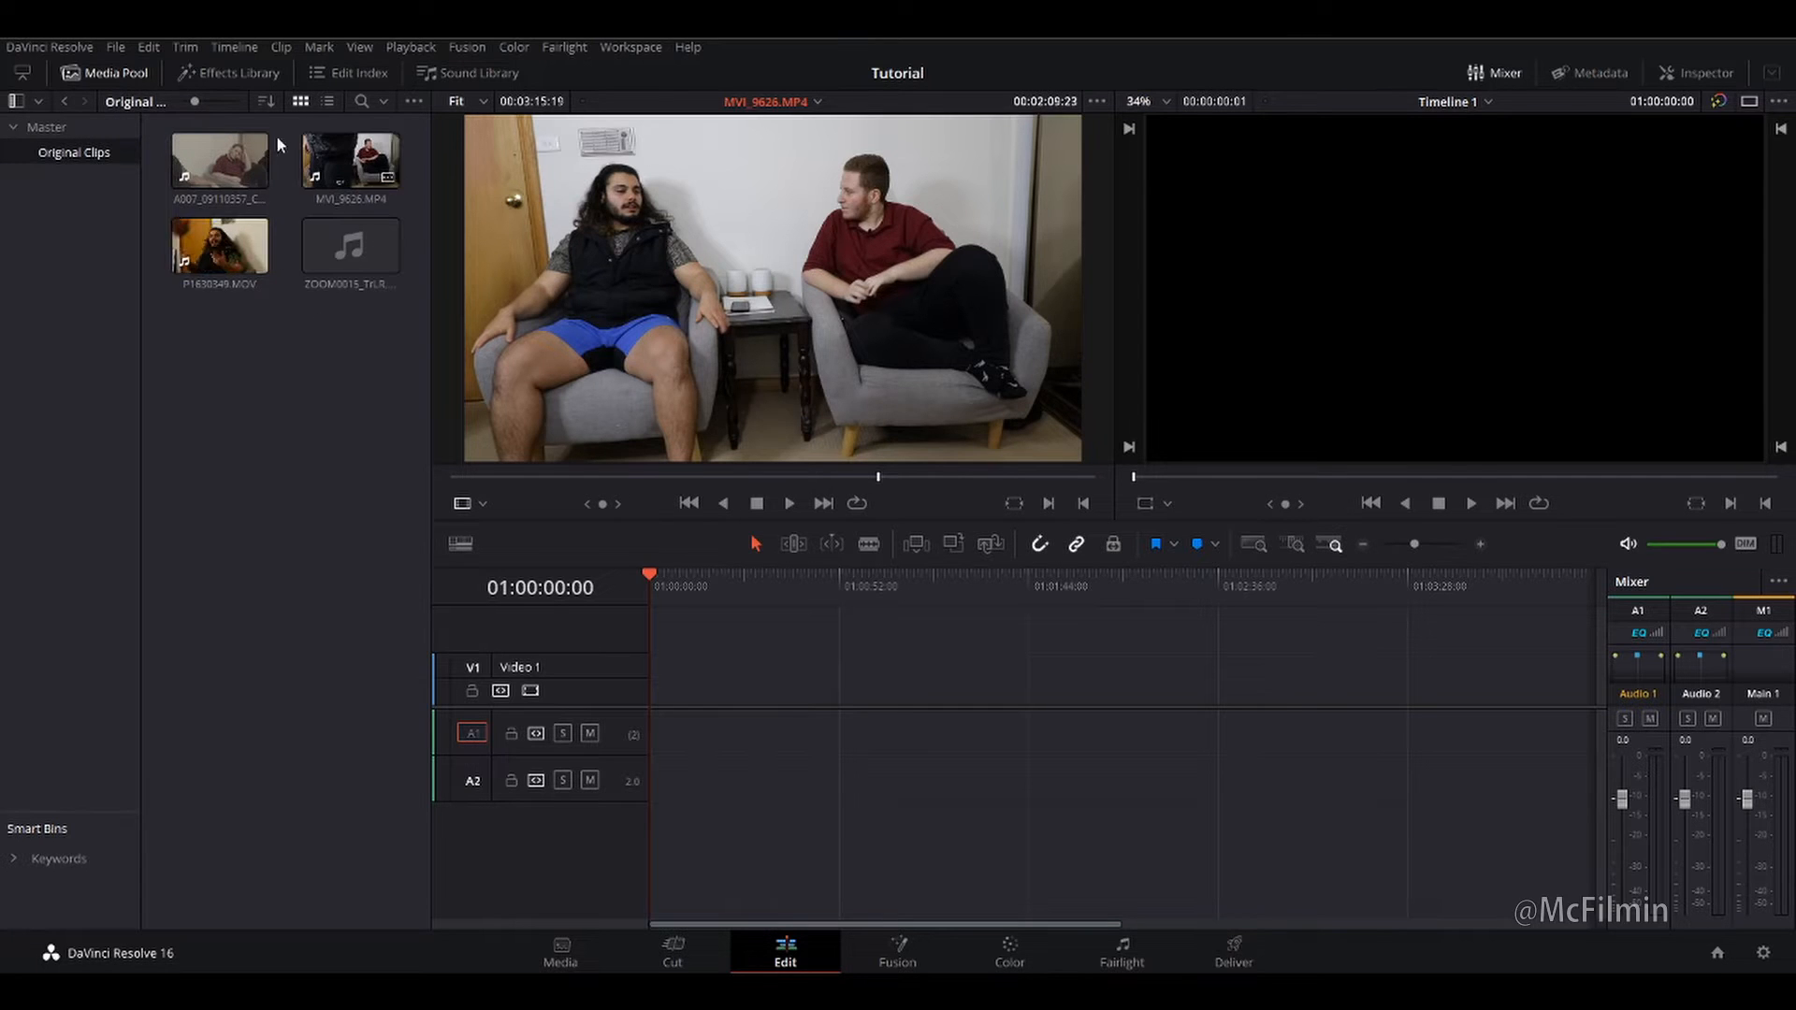
pyautogui.click(219, 165)
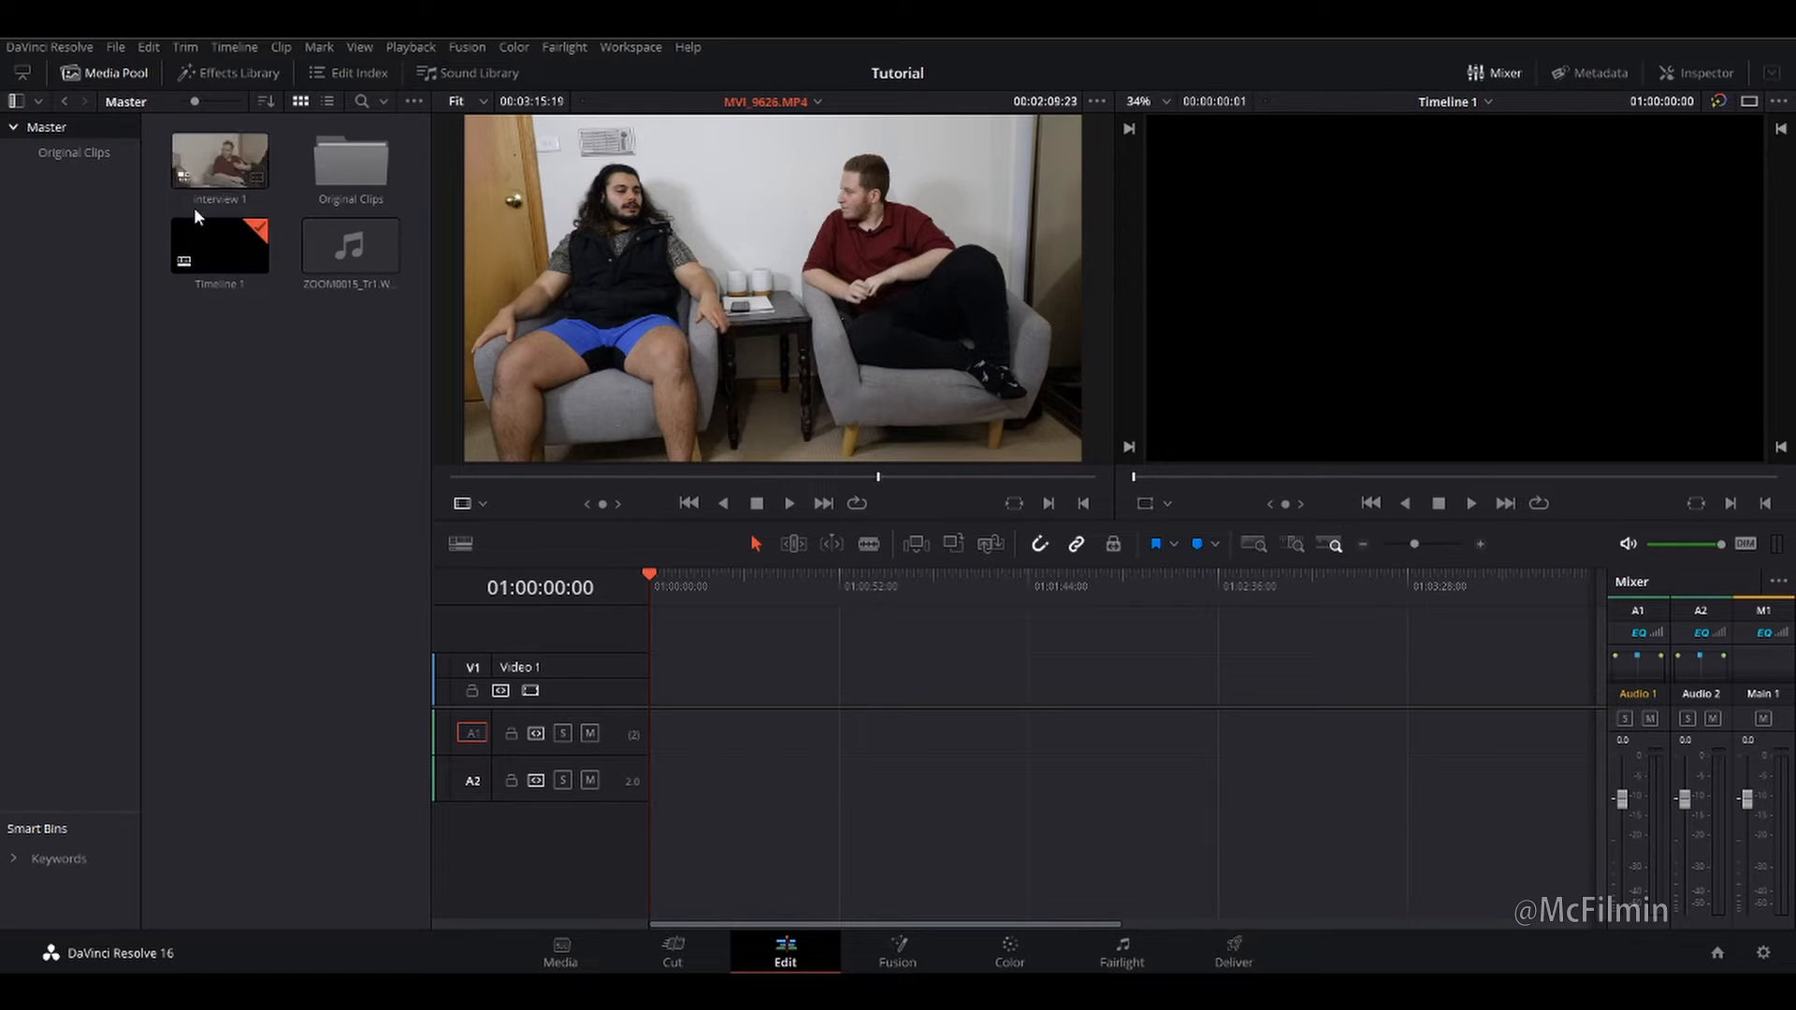
pyautogui.click(219, 159)
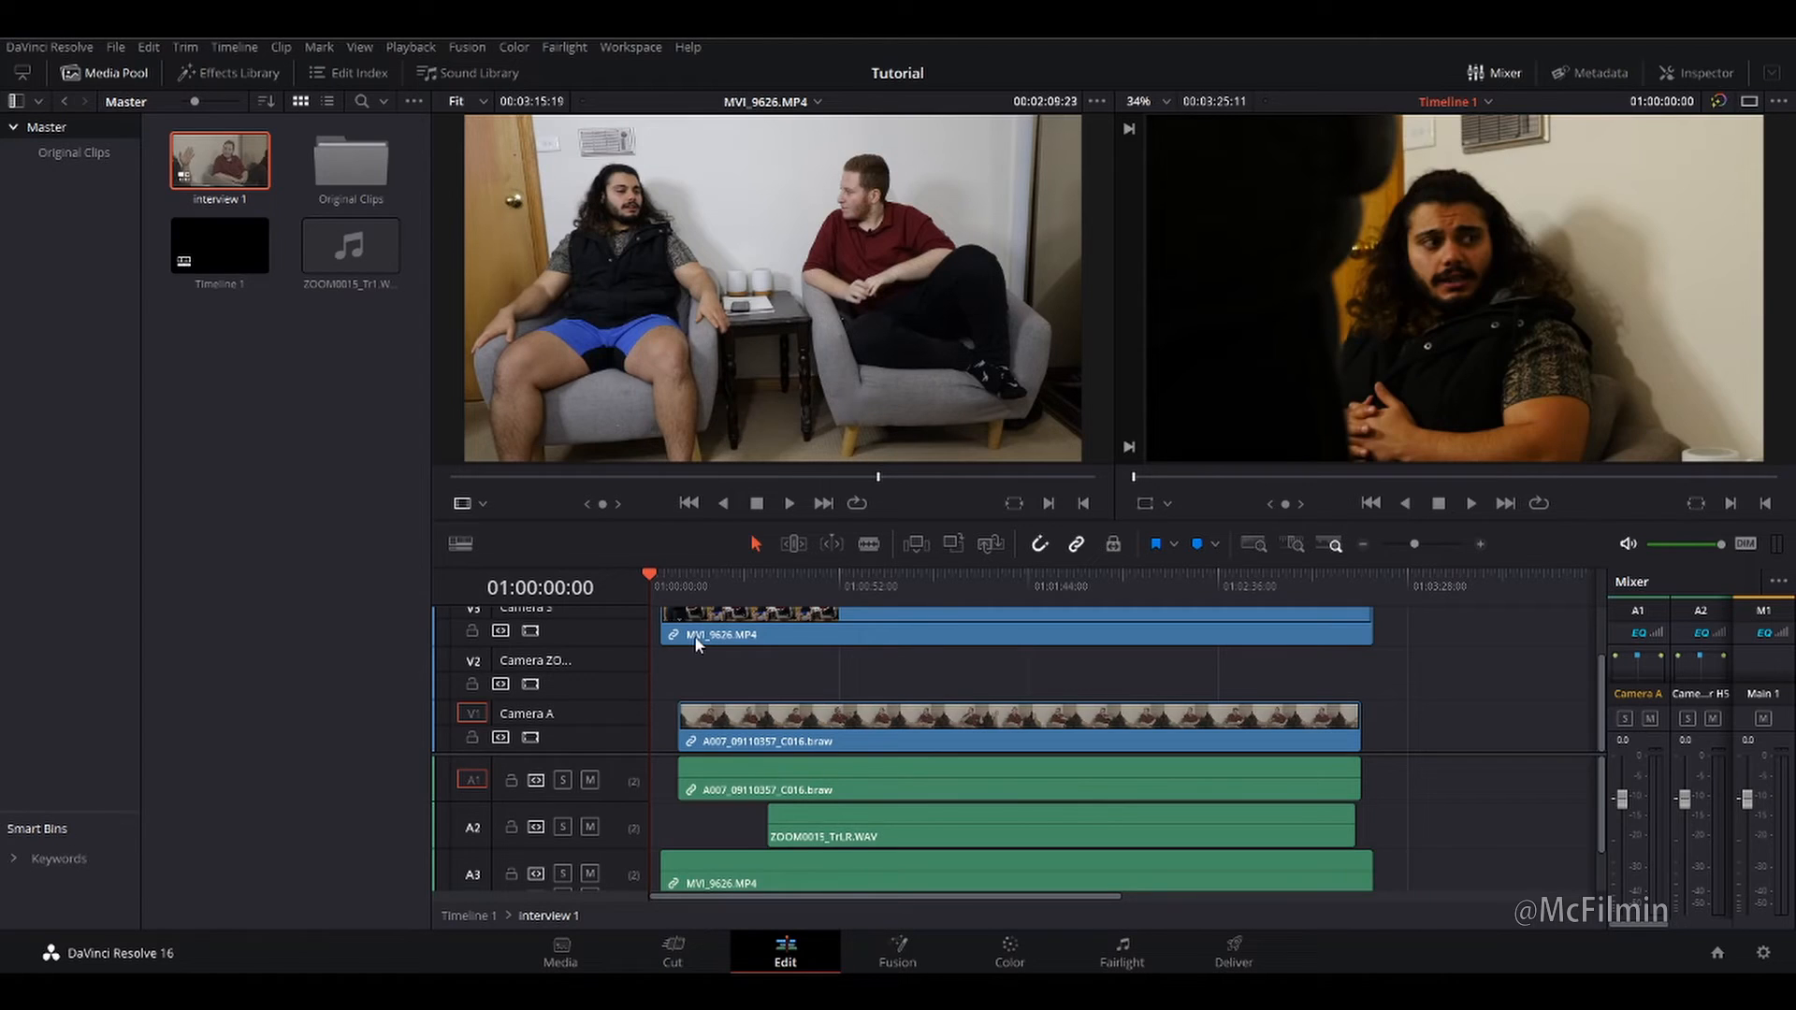
pyautogui.moveTo(935, 610)
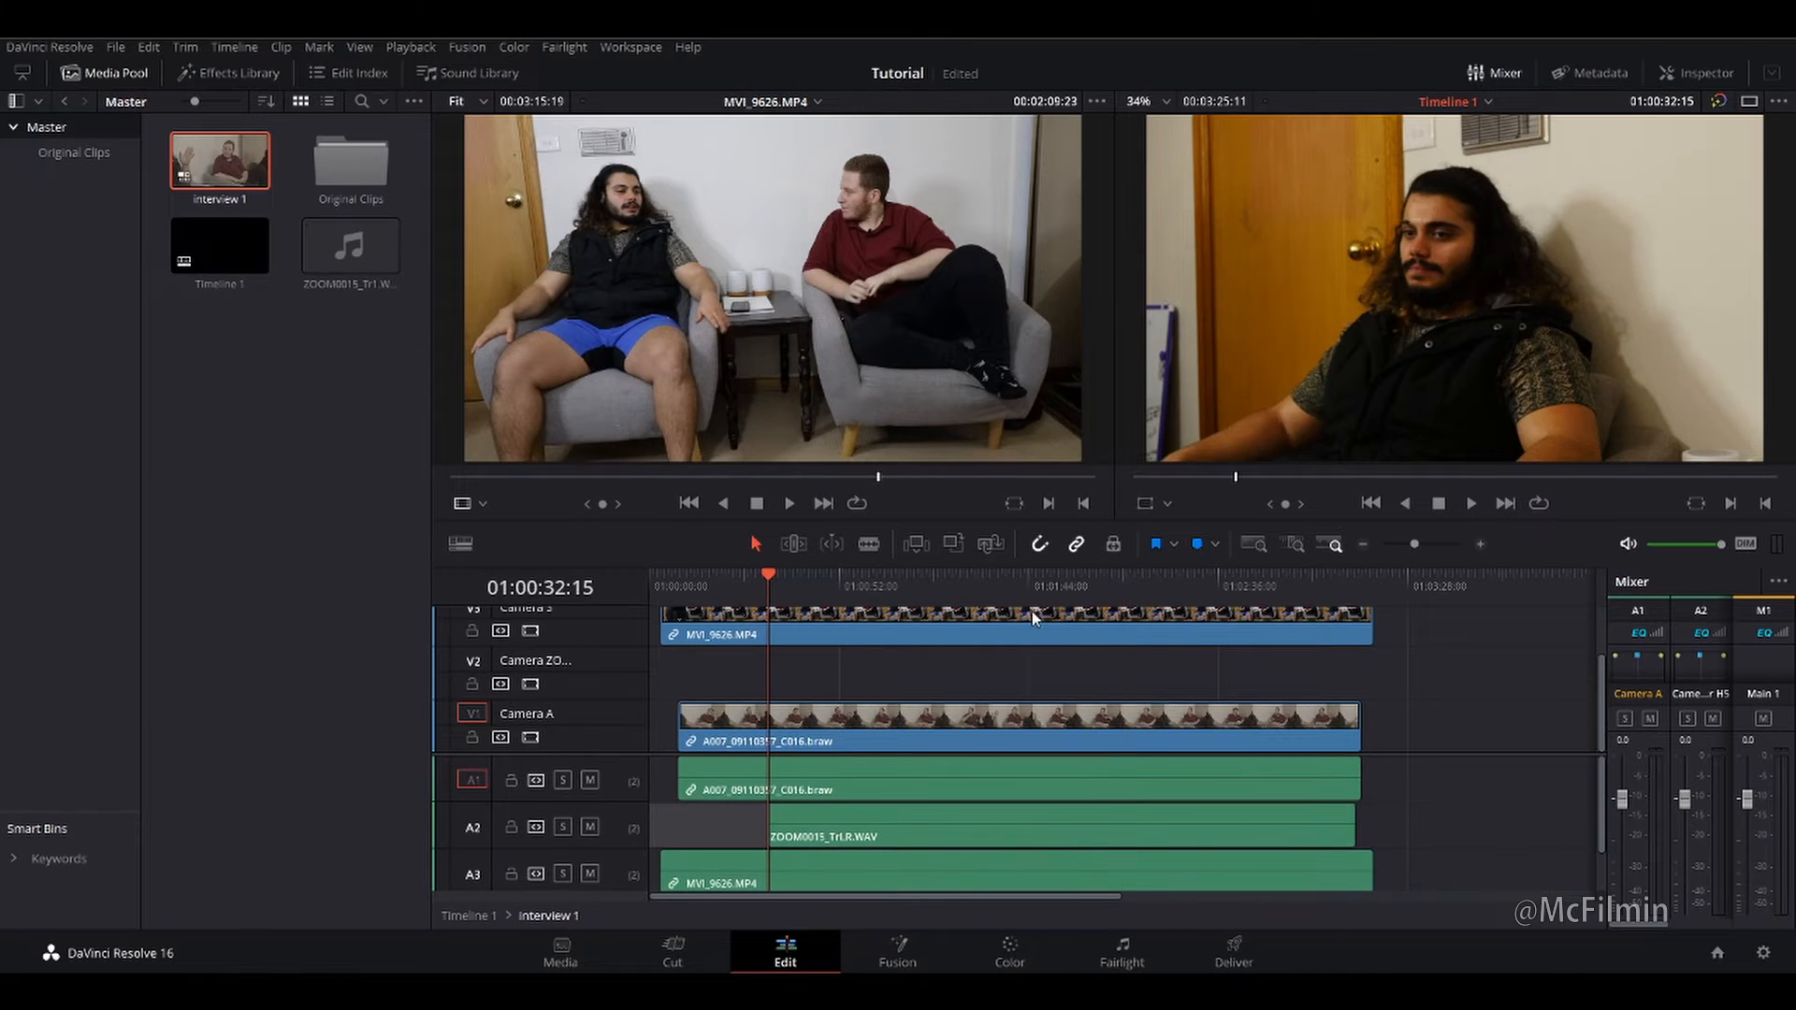
pyautogui.moveTo(847, 677)
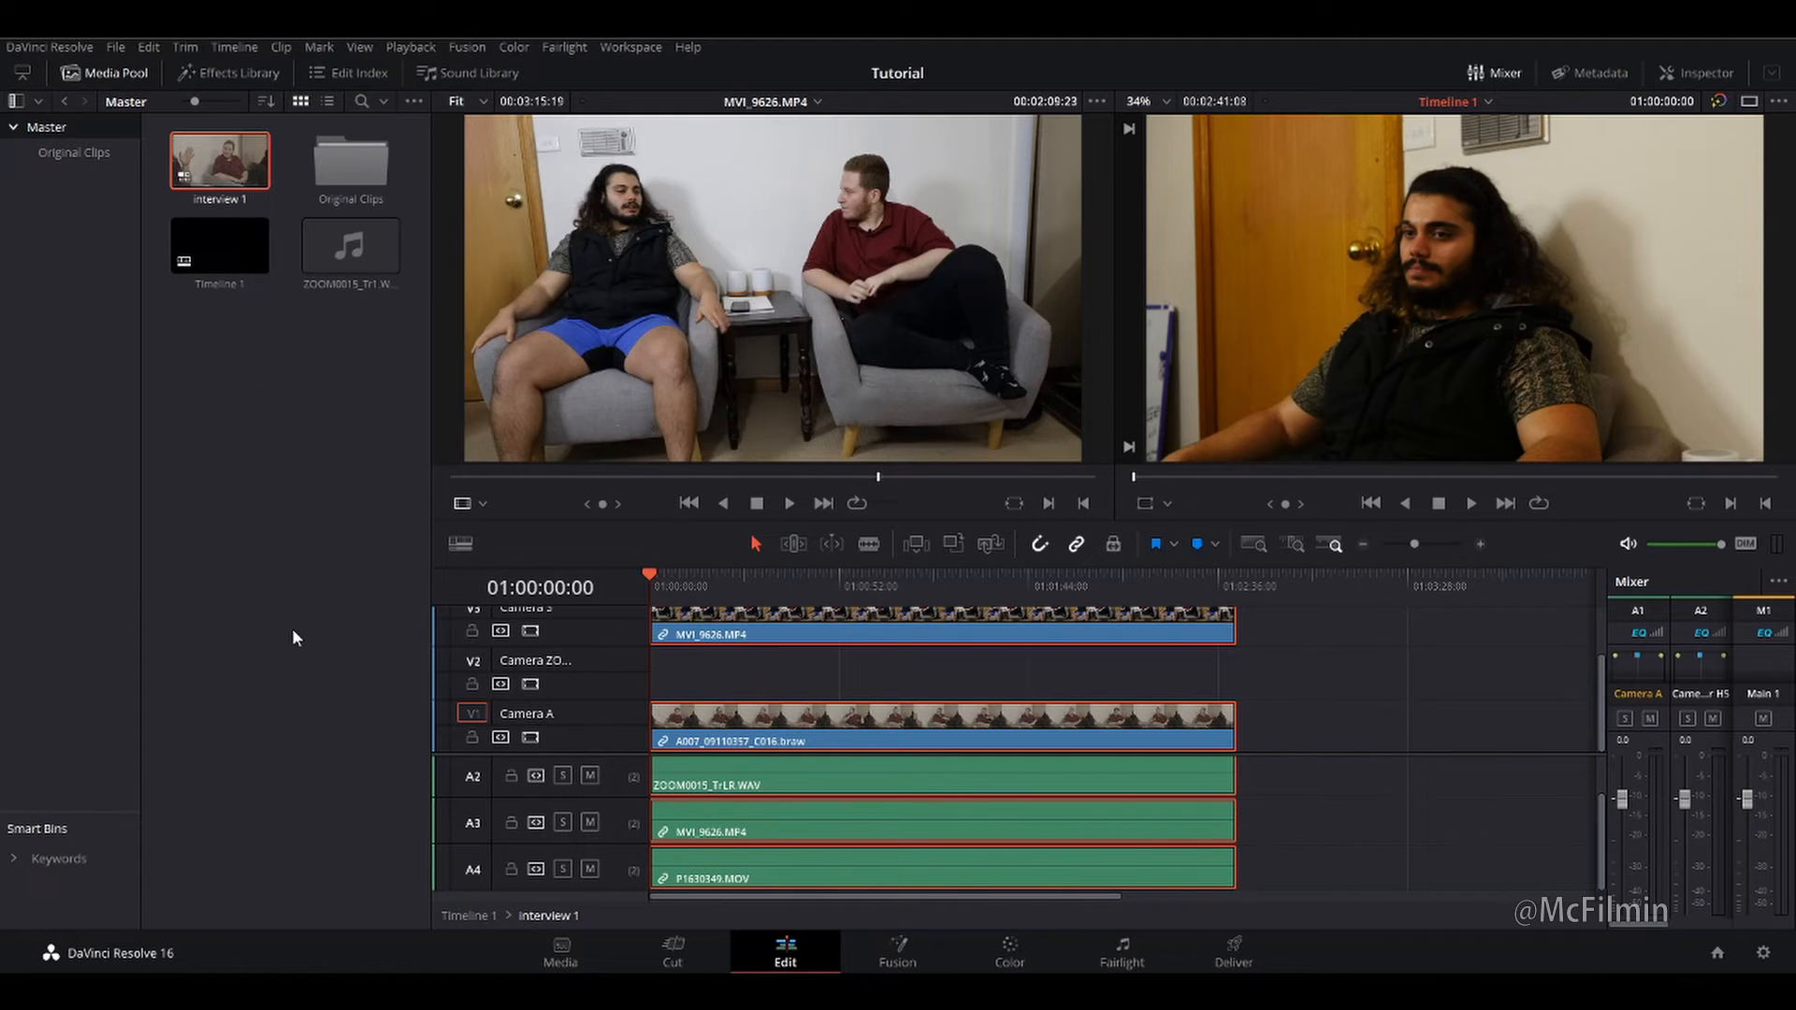
pyautogui.moveTo(311, 457)
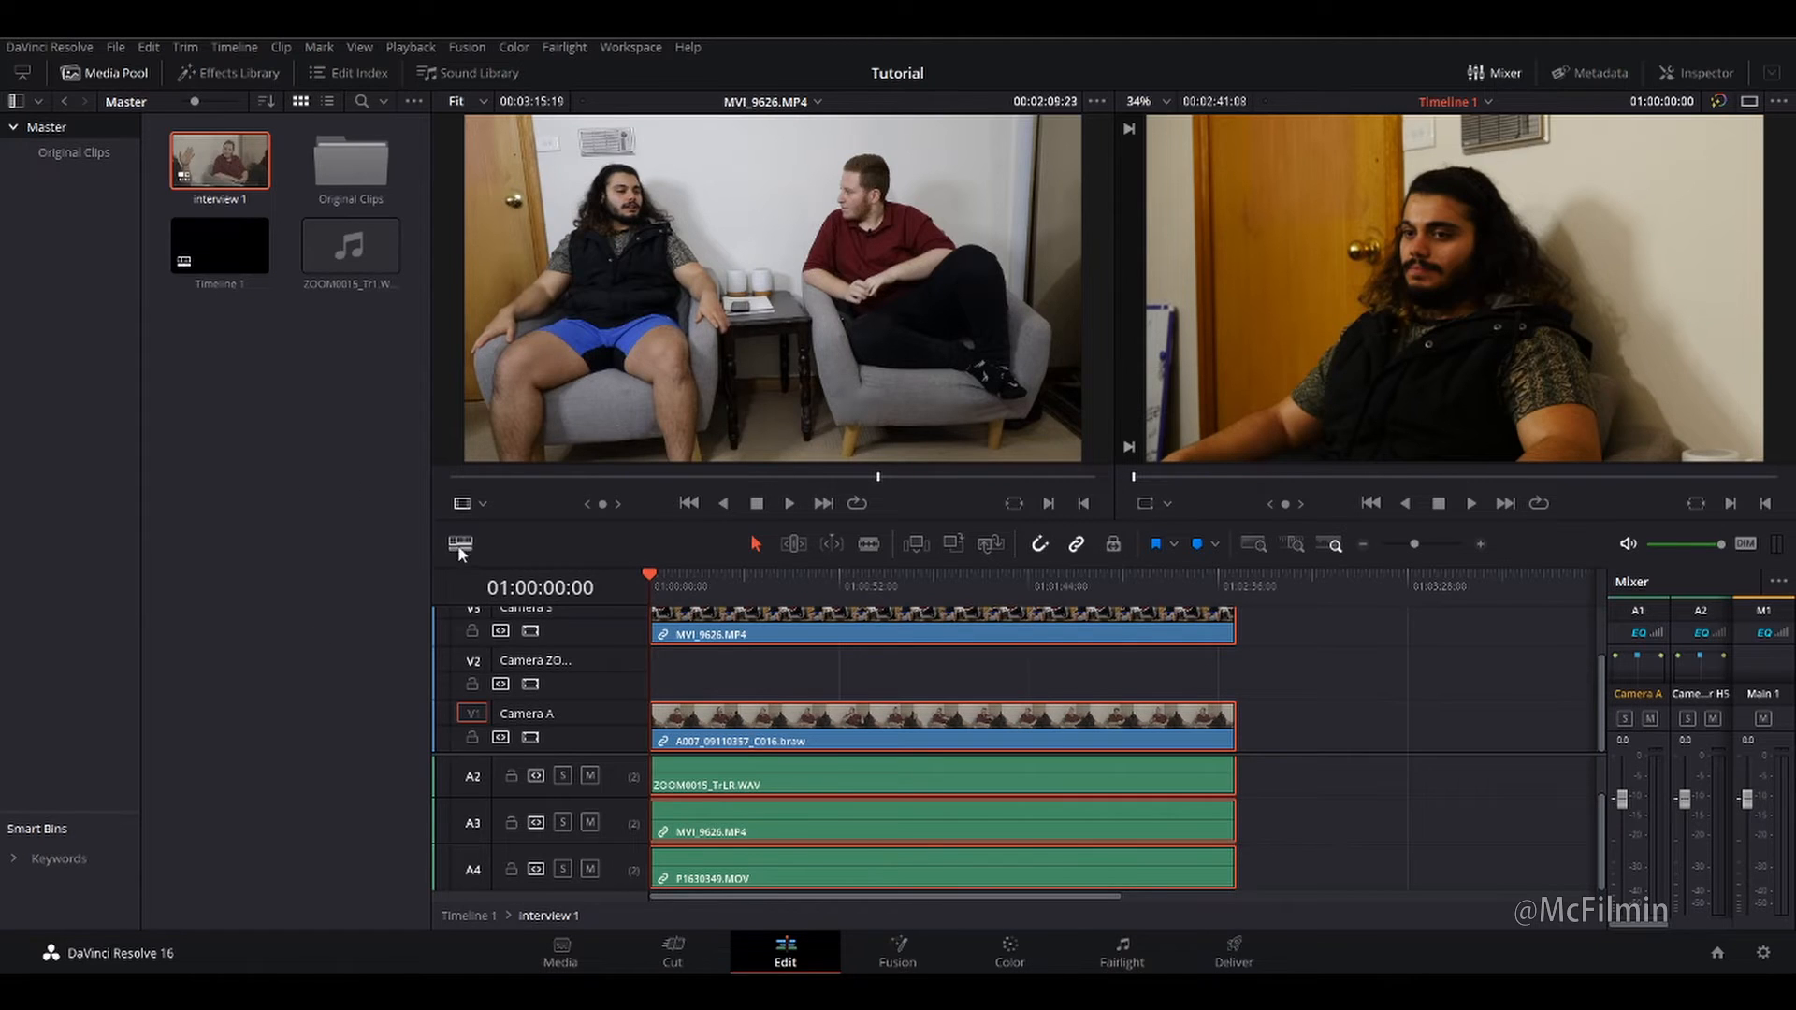
# Enable stacked timeline tabs and place interview 1 at the start of Timeline 1.
pyautogui.click(460, 544)
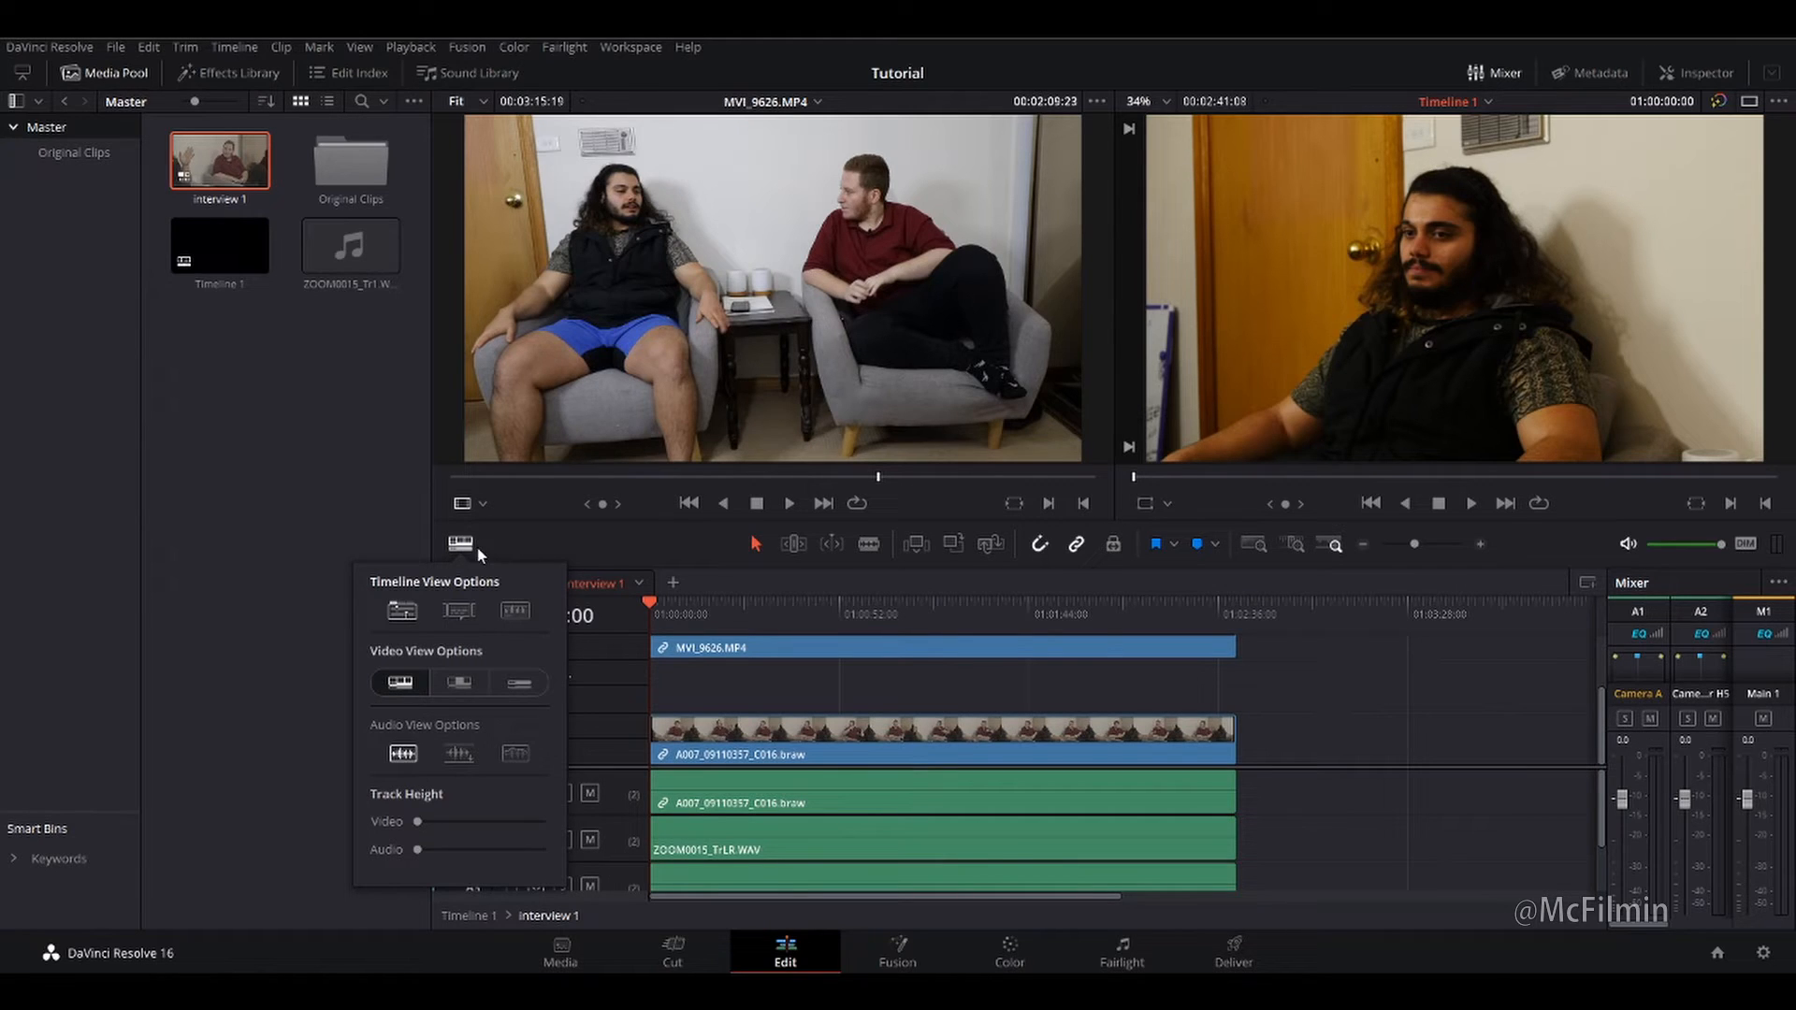
pyautogui.click(460, 541)
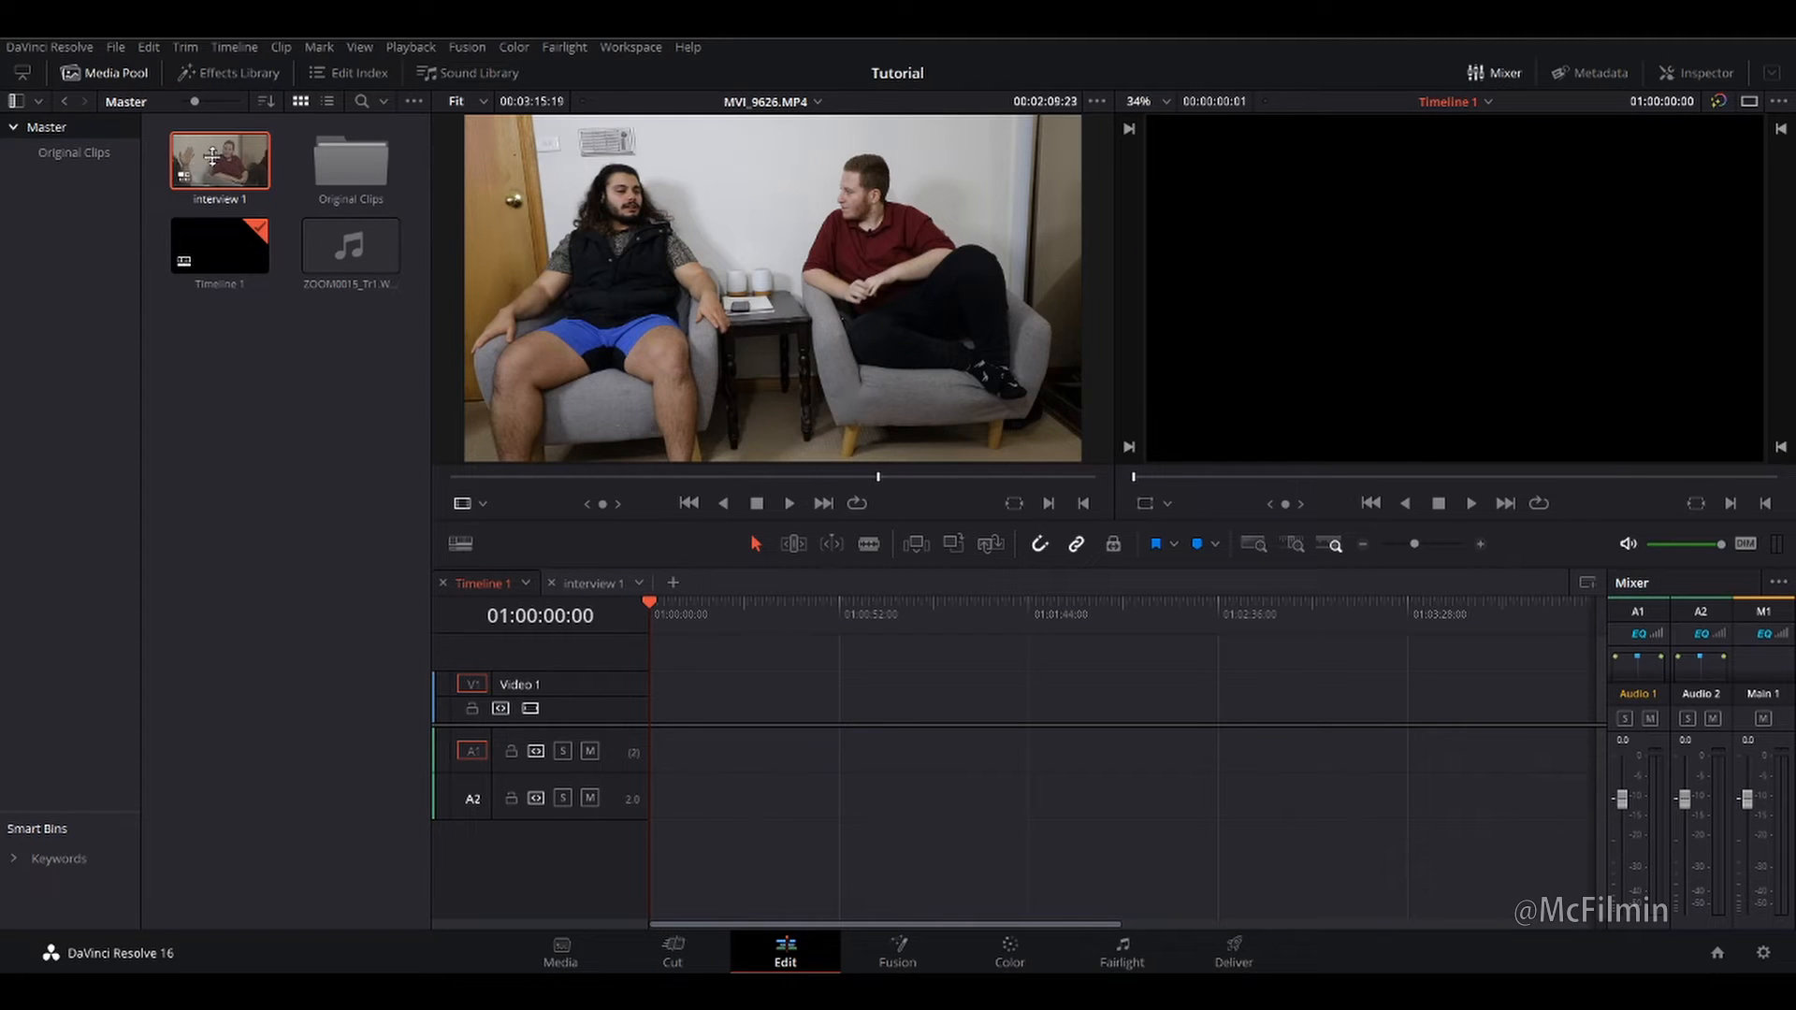
pyautogui.moveTo(219, 161); pyautogui.dragTo(668, 573)
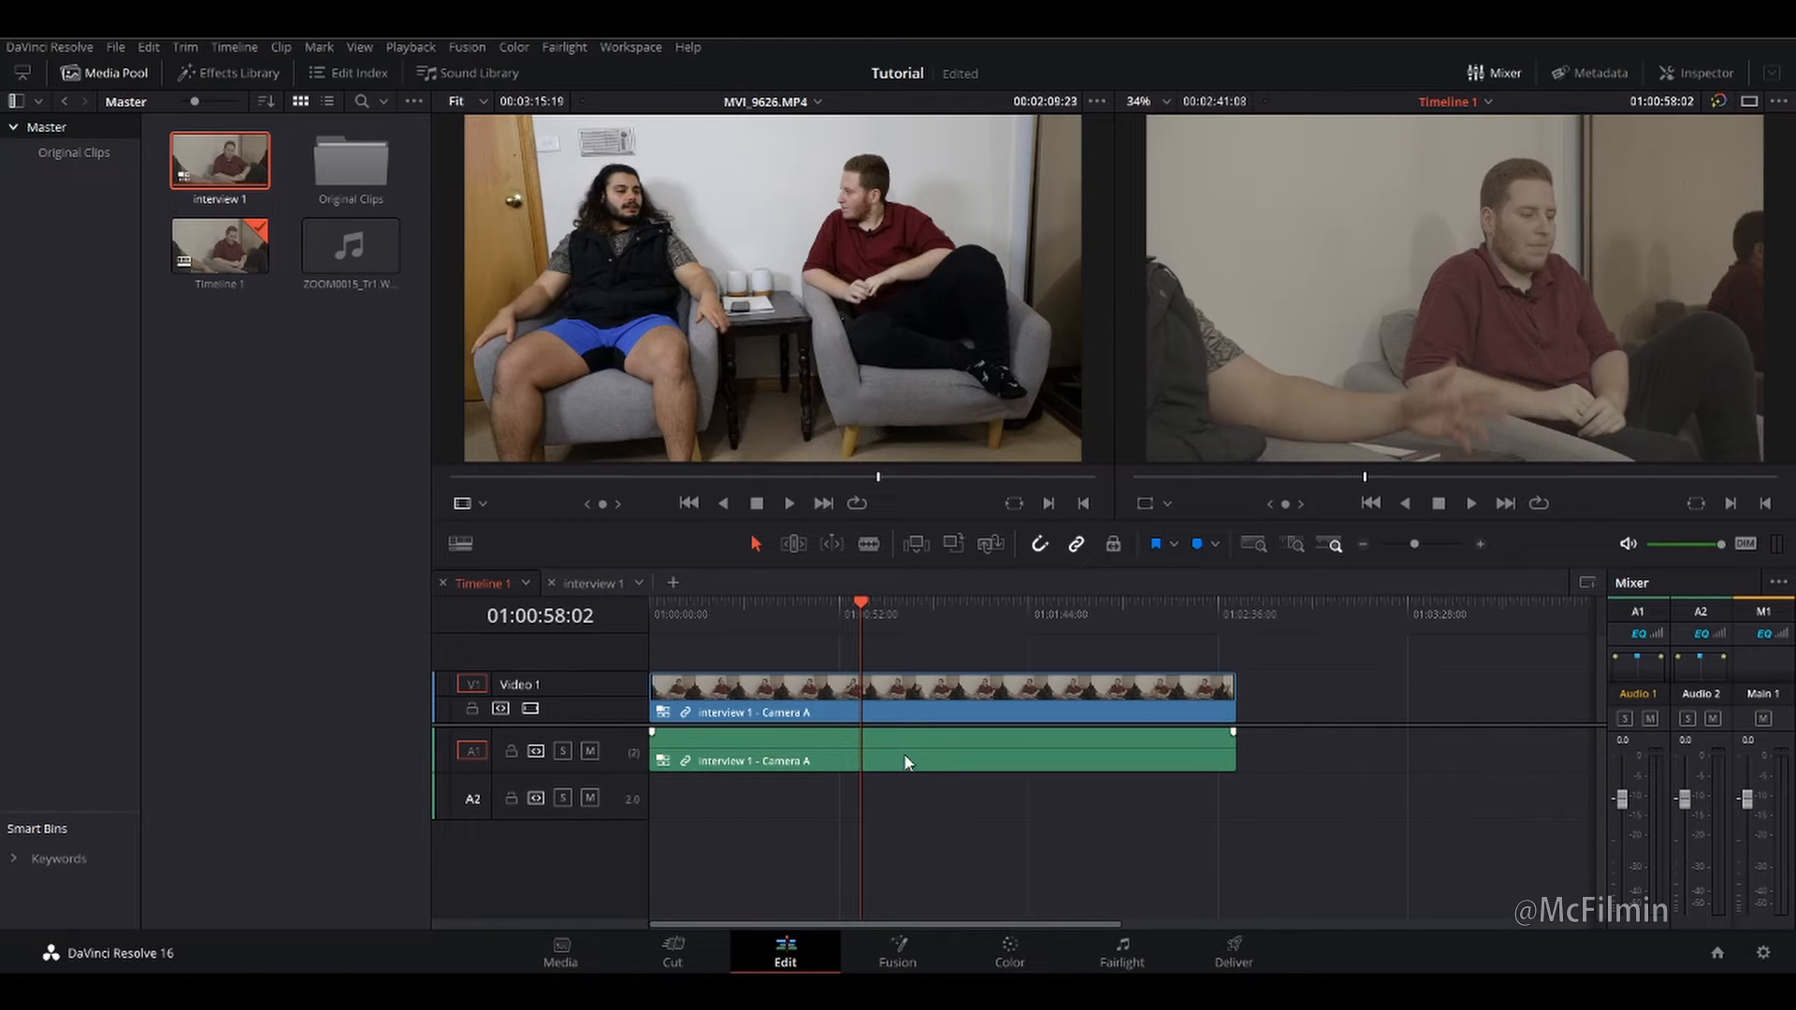
pyautogui.rightClick(909, 761)
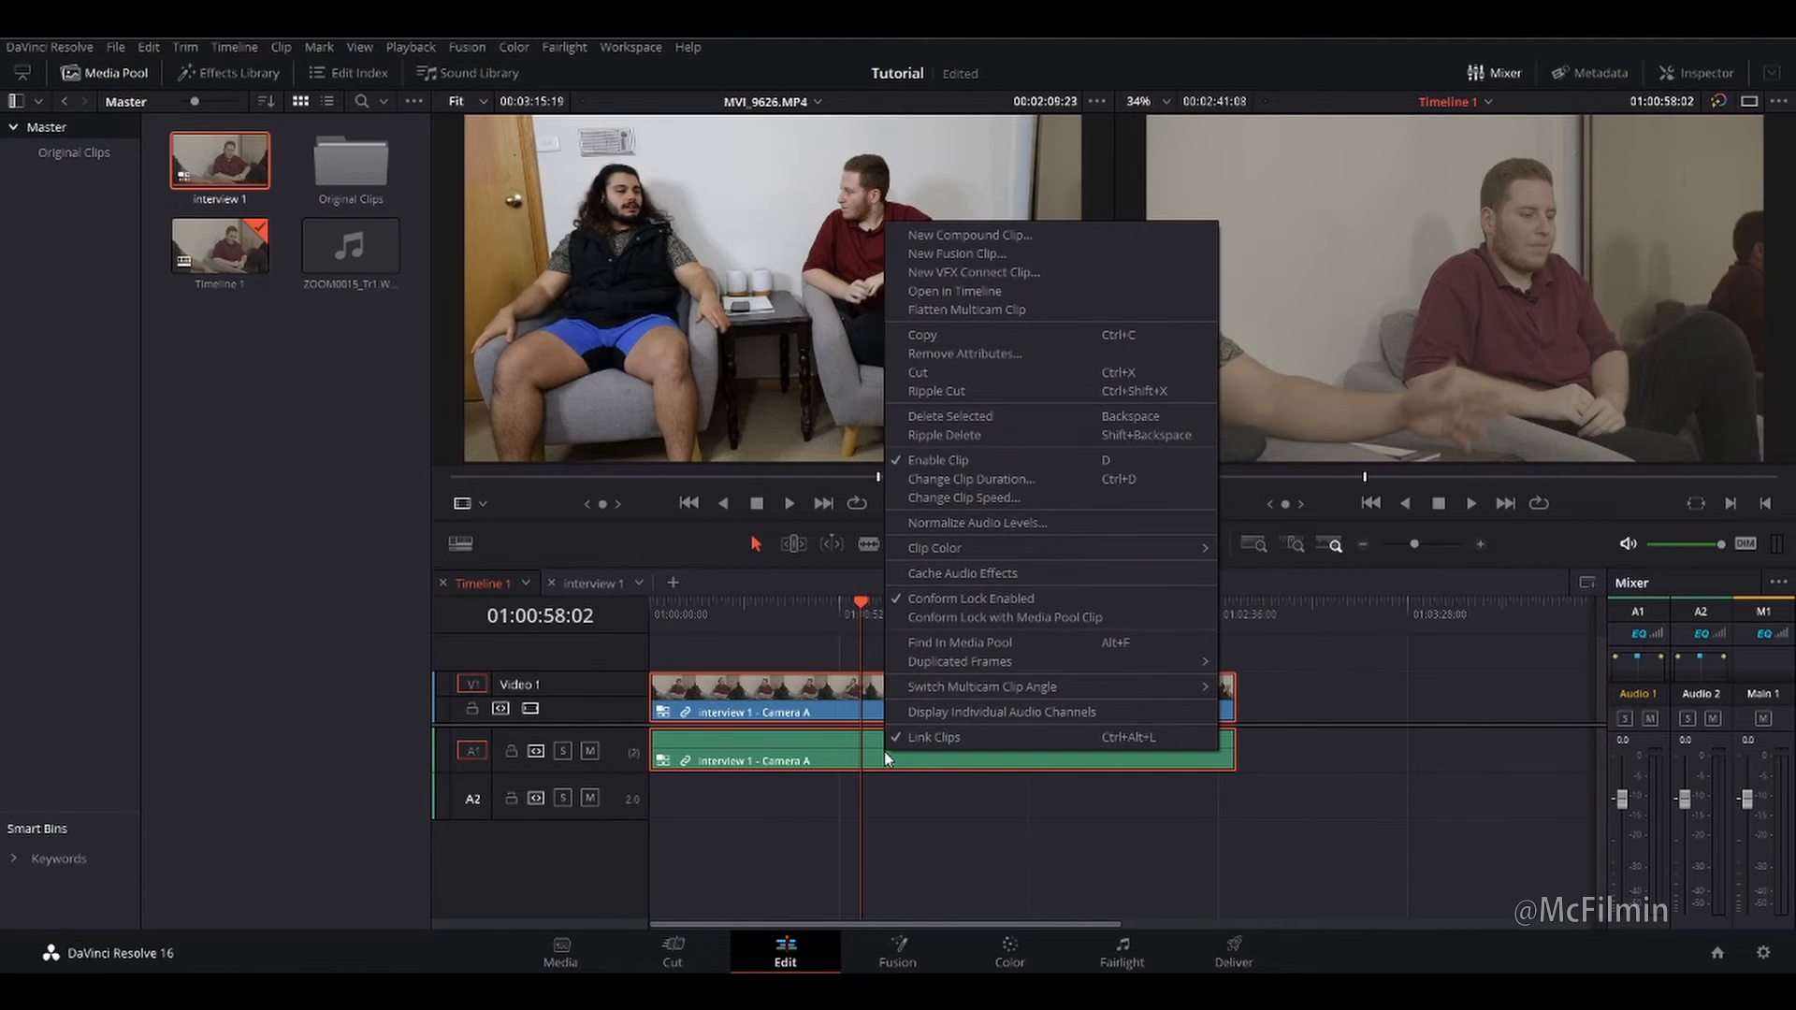
pyautogui.moveTo(975, 711)
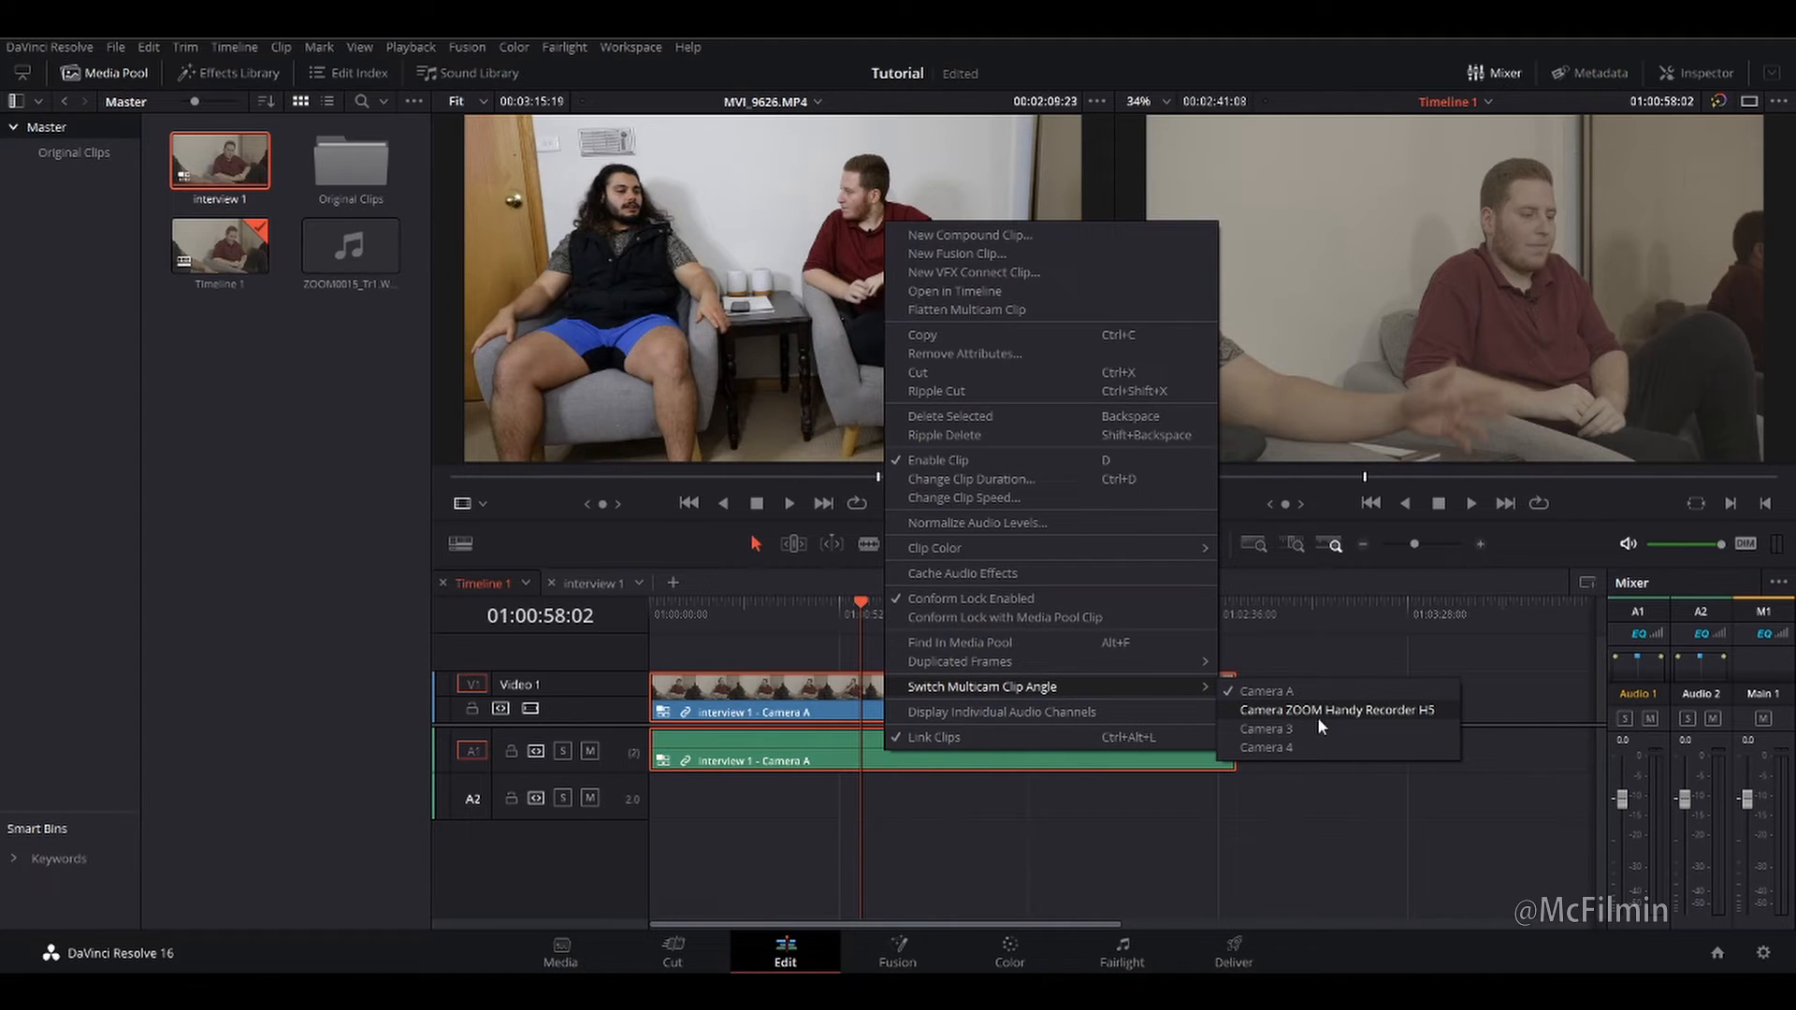
pyautogui.click(1334, 711)
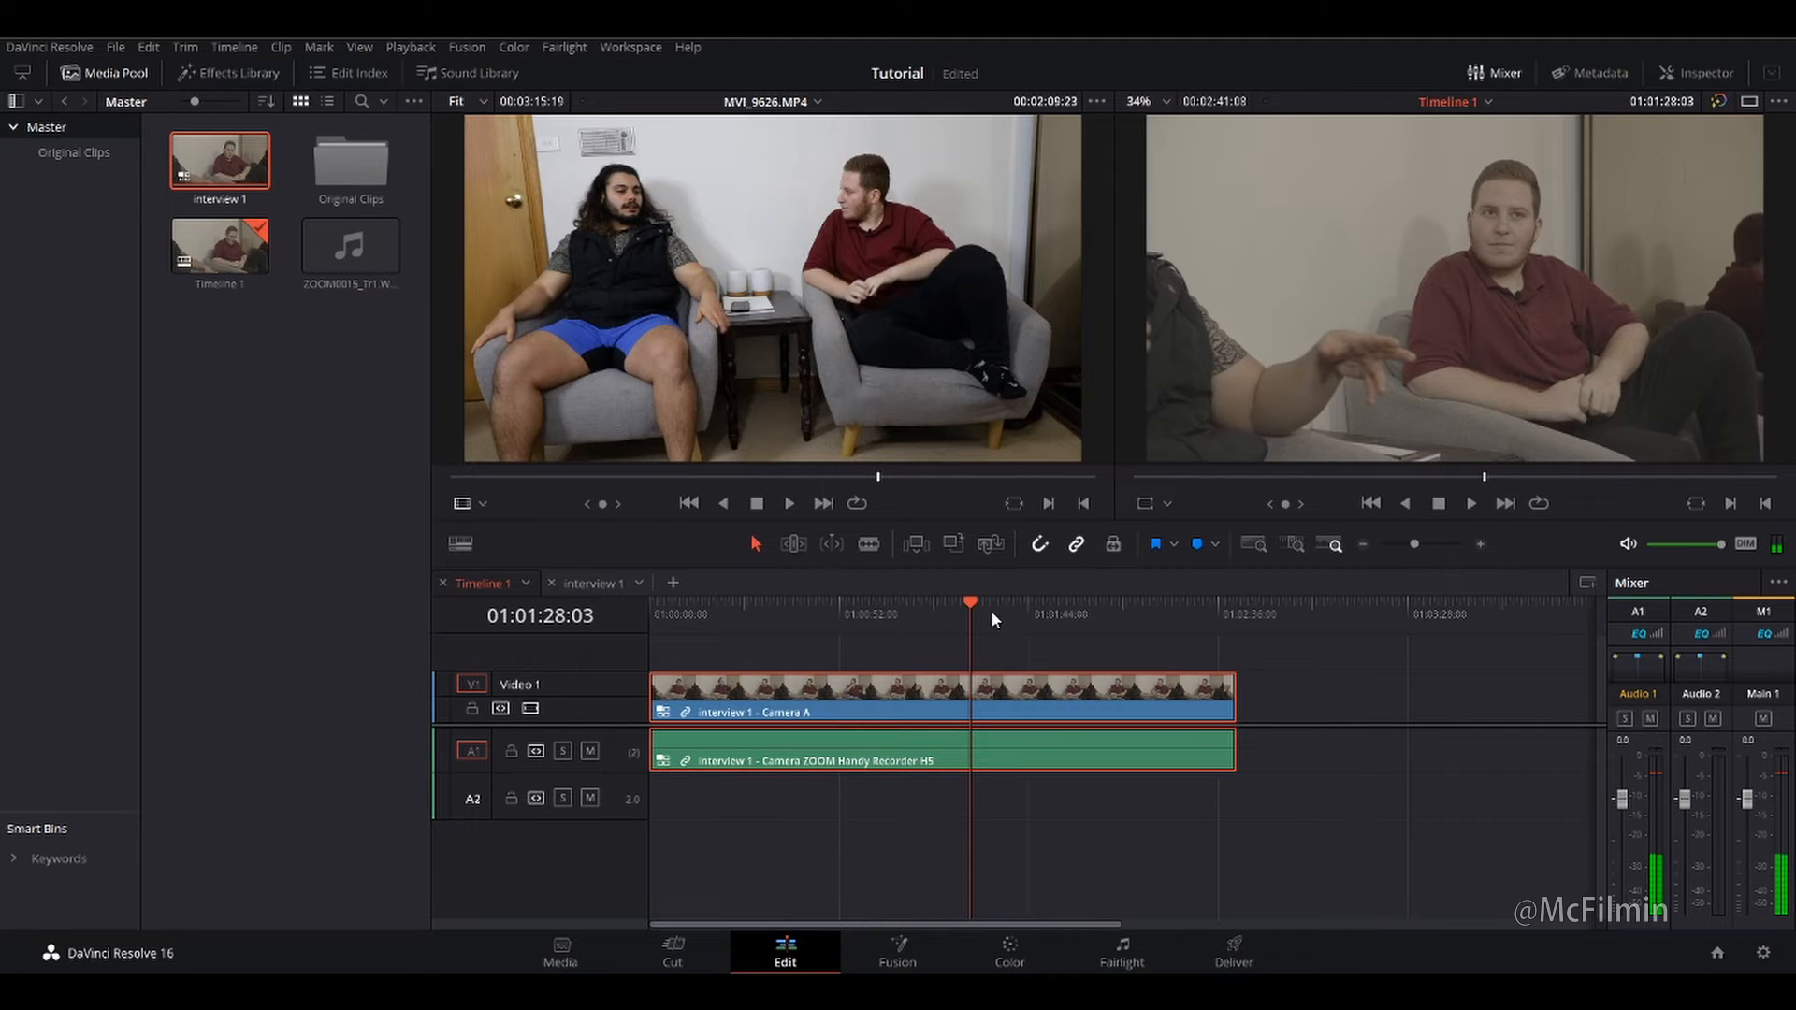
pyautogui.click(973, 614)
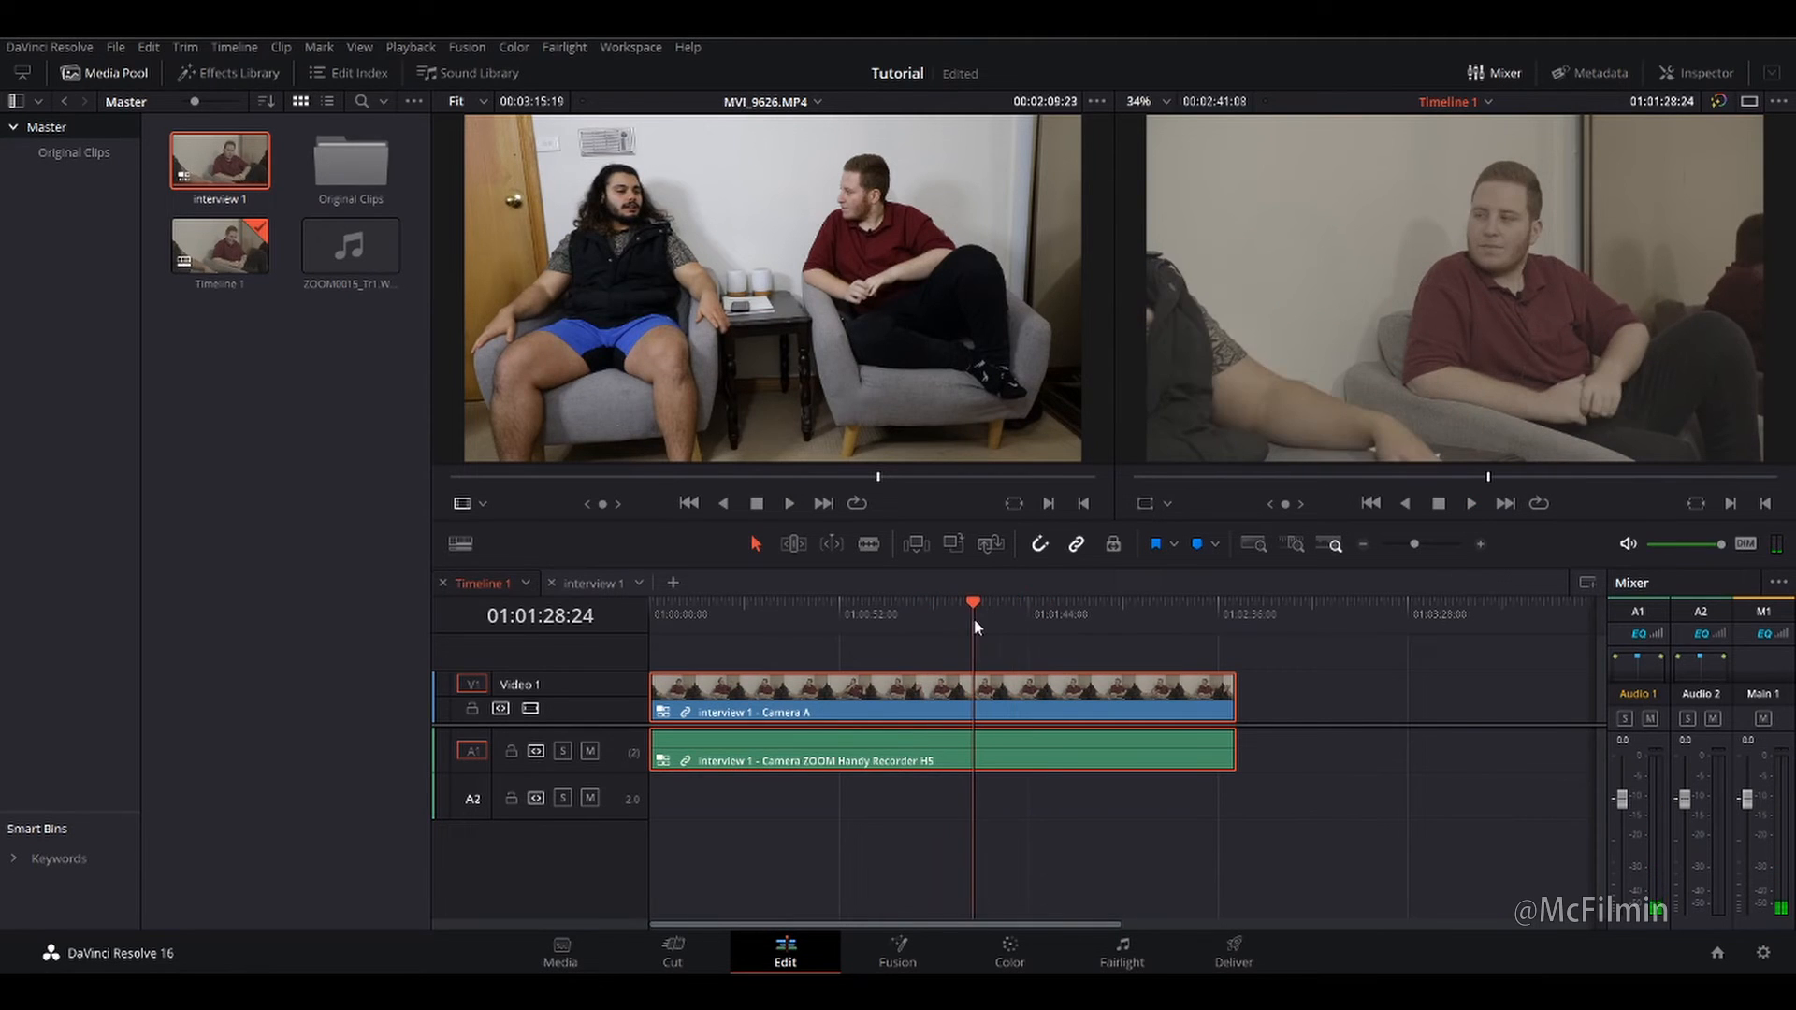
pyautogui.click(352, 245)
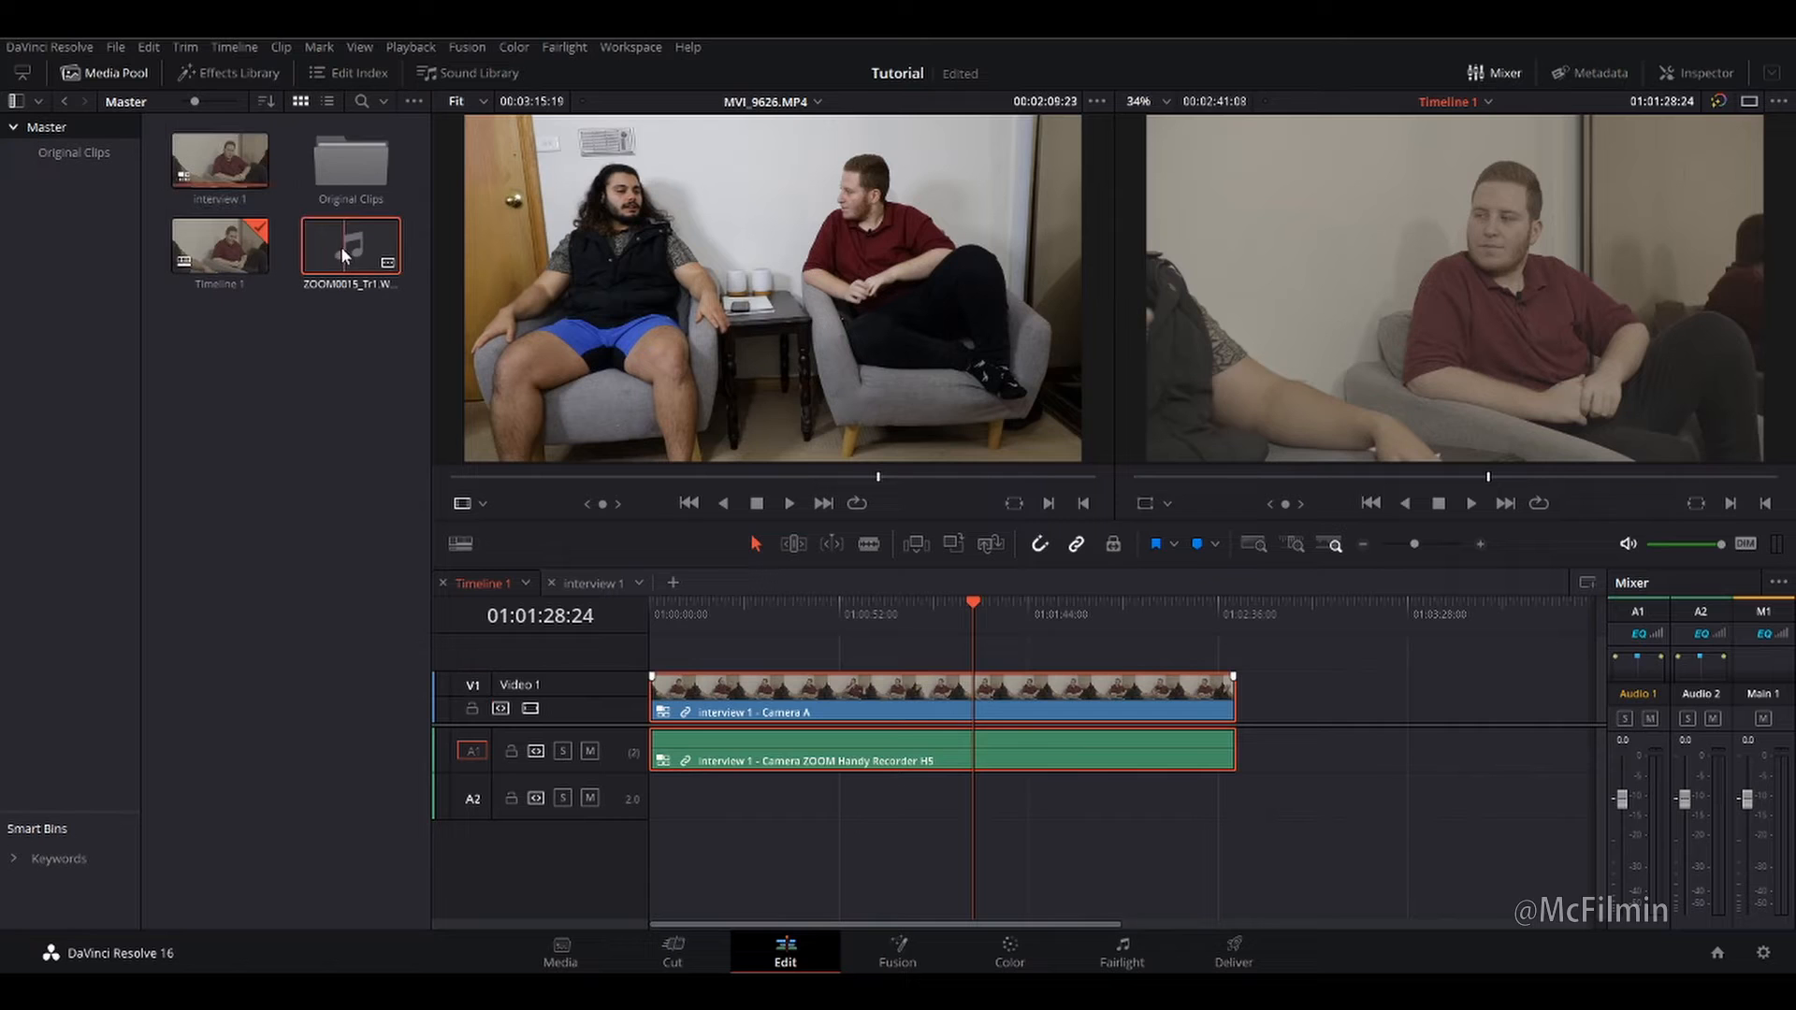
pyautogui.moveTo(350, 246); pyautogui.dragTo(675, 797)
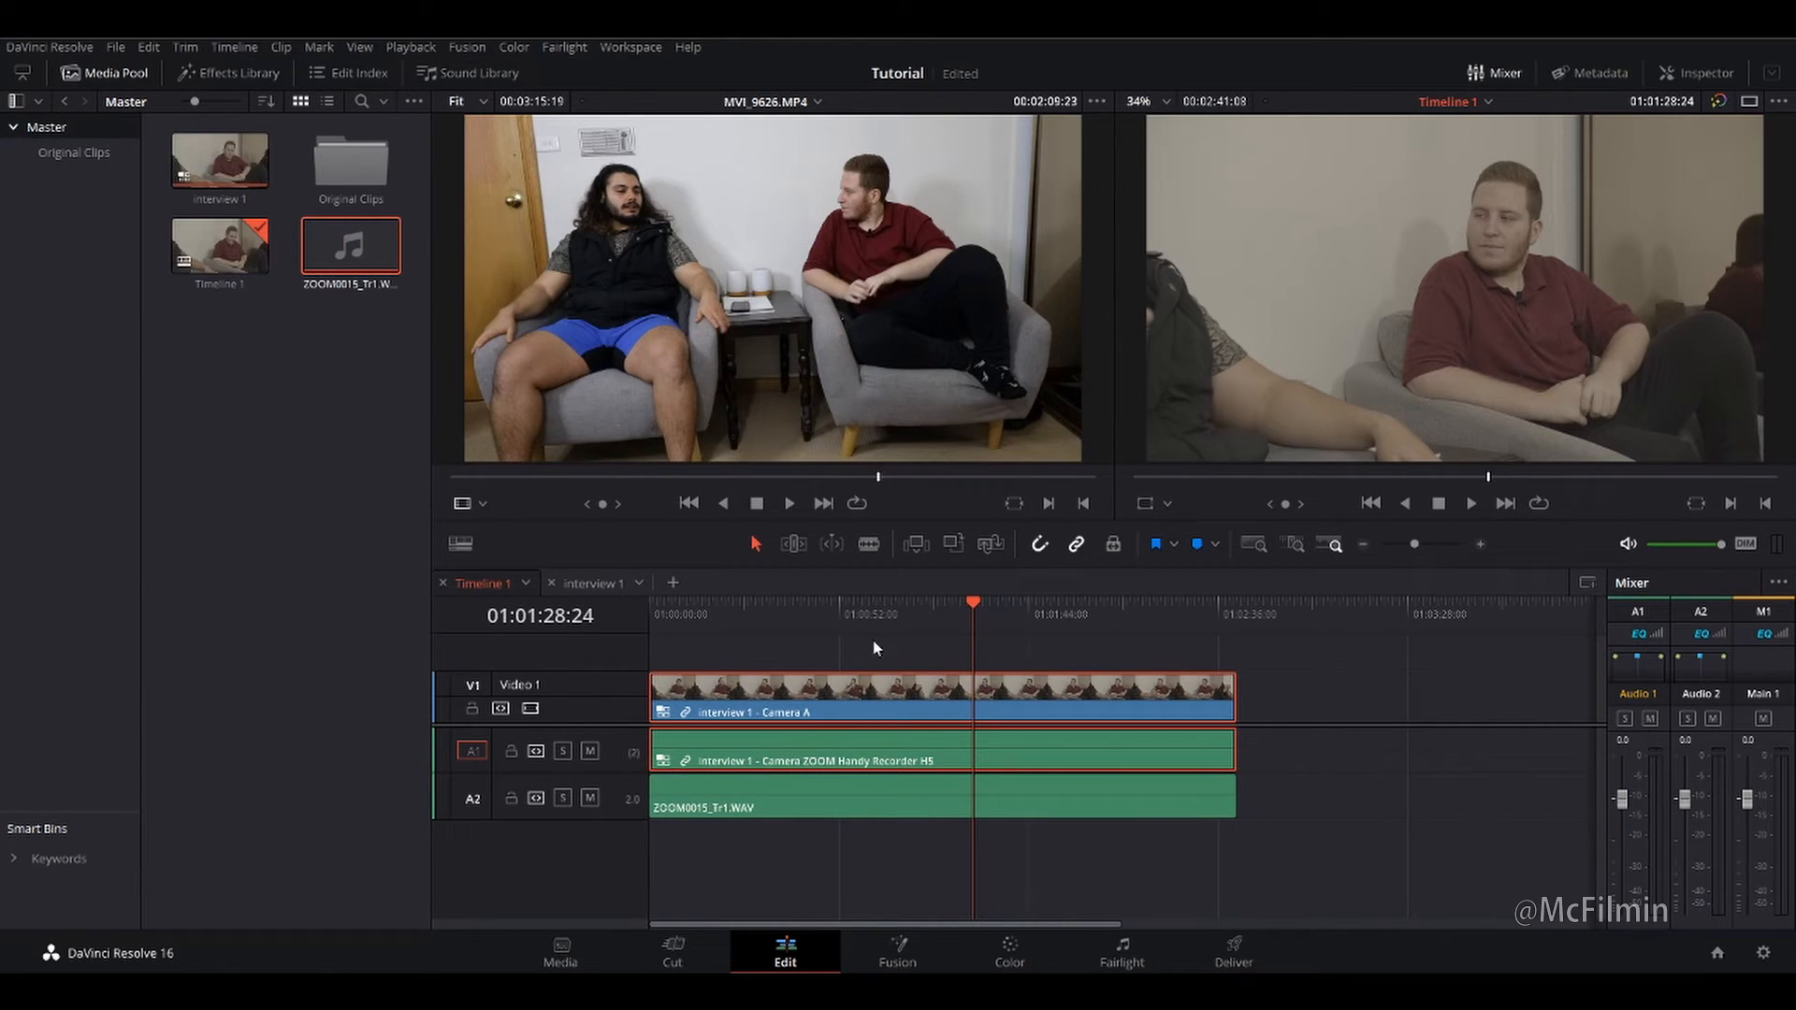
pyautogui.click(1081, 610)
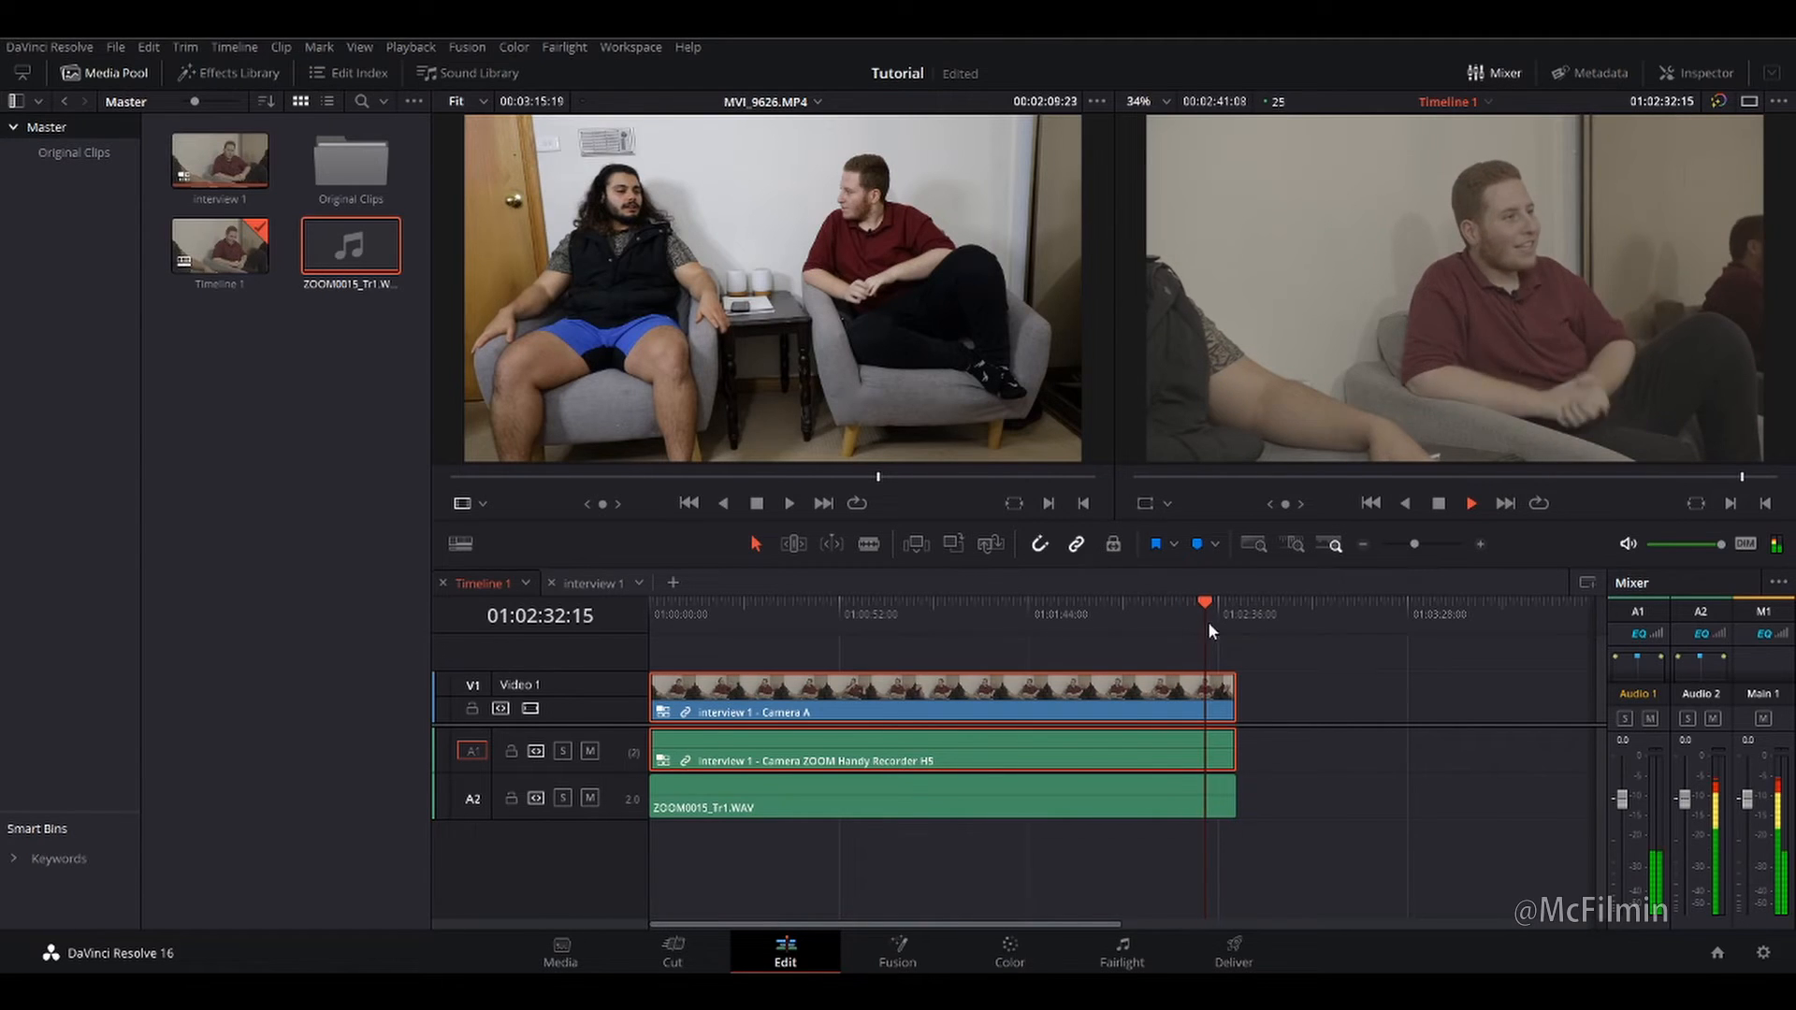
pyautogui.click(1197, 603)
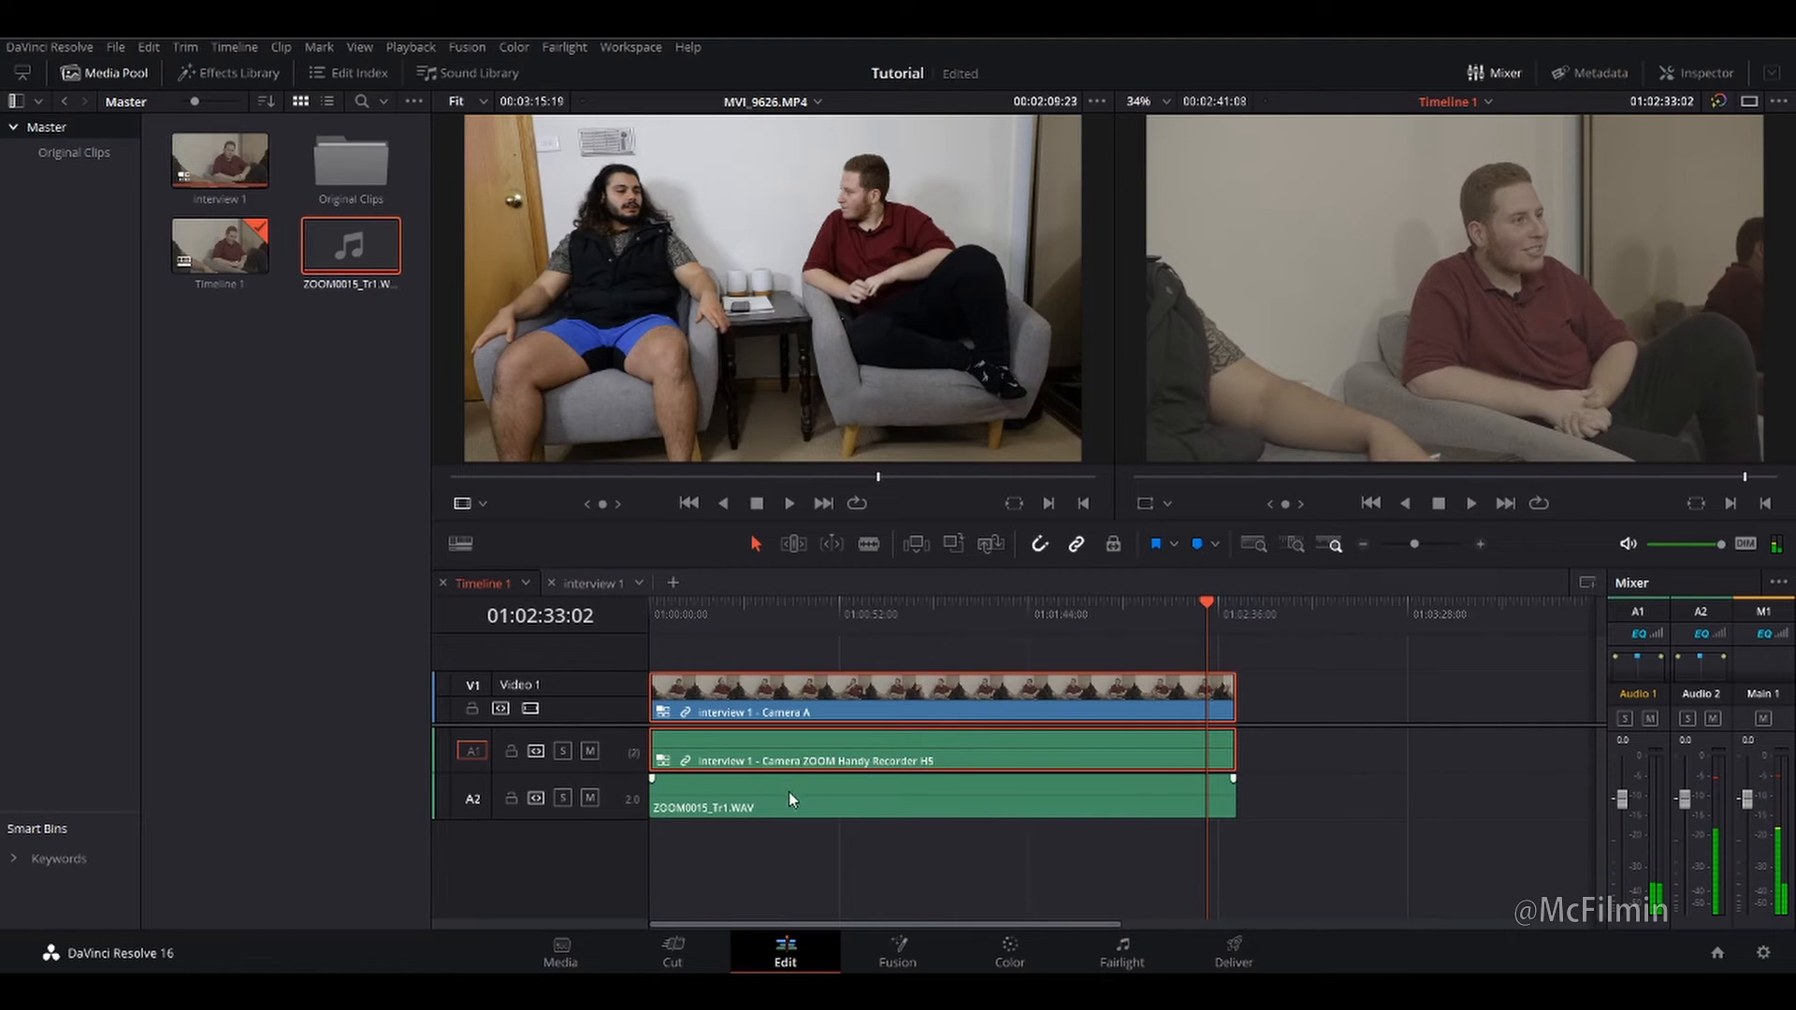
pyautogui.click(788, 806)
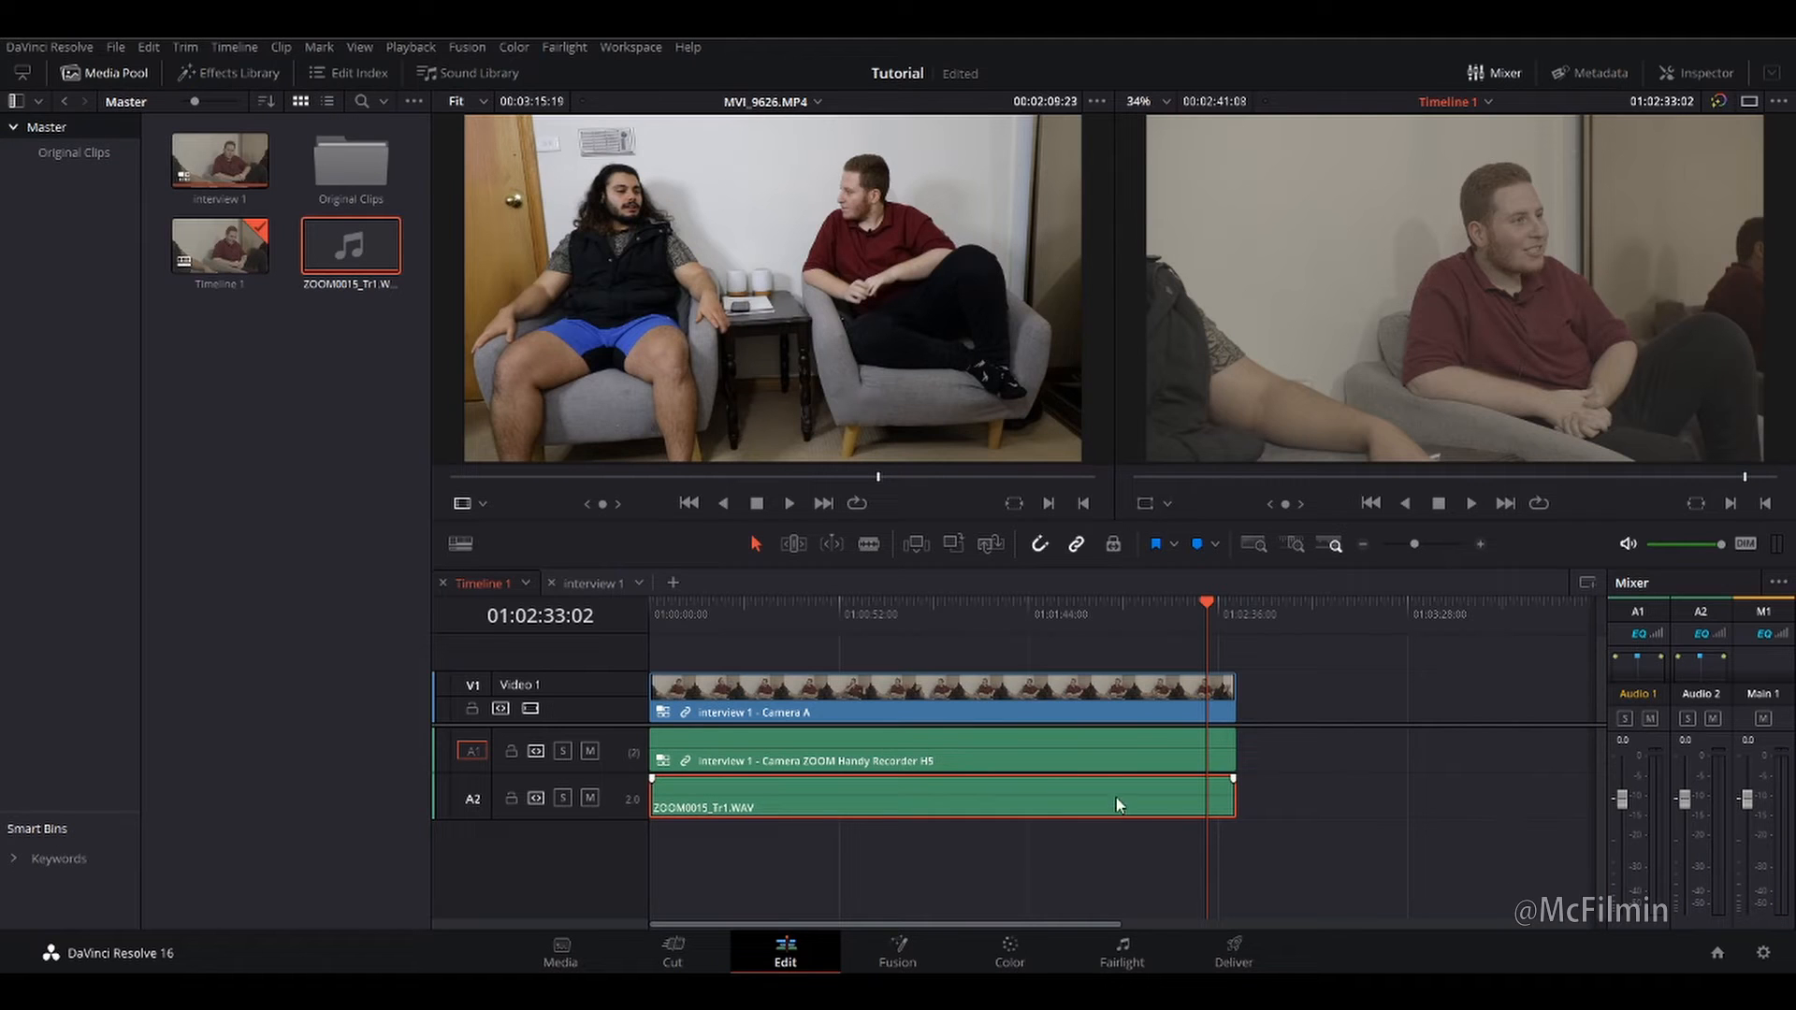
# In the ZOOM0015 WAV clip attributes, feed the Right channel from Embedded Channel 1 instead of Mute.
pyautogui.rightClick(1118, 802)
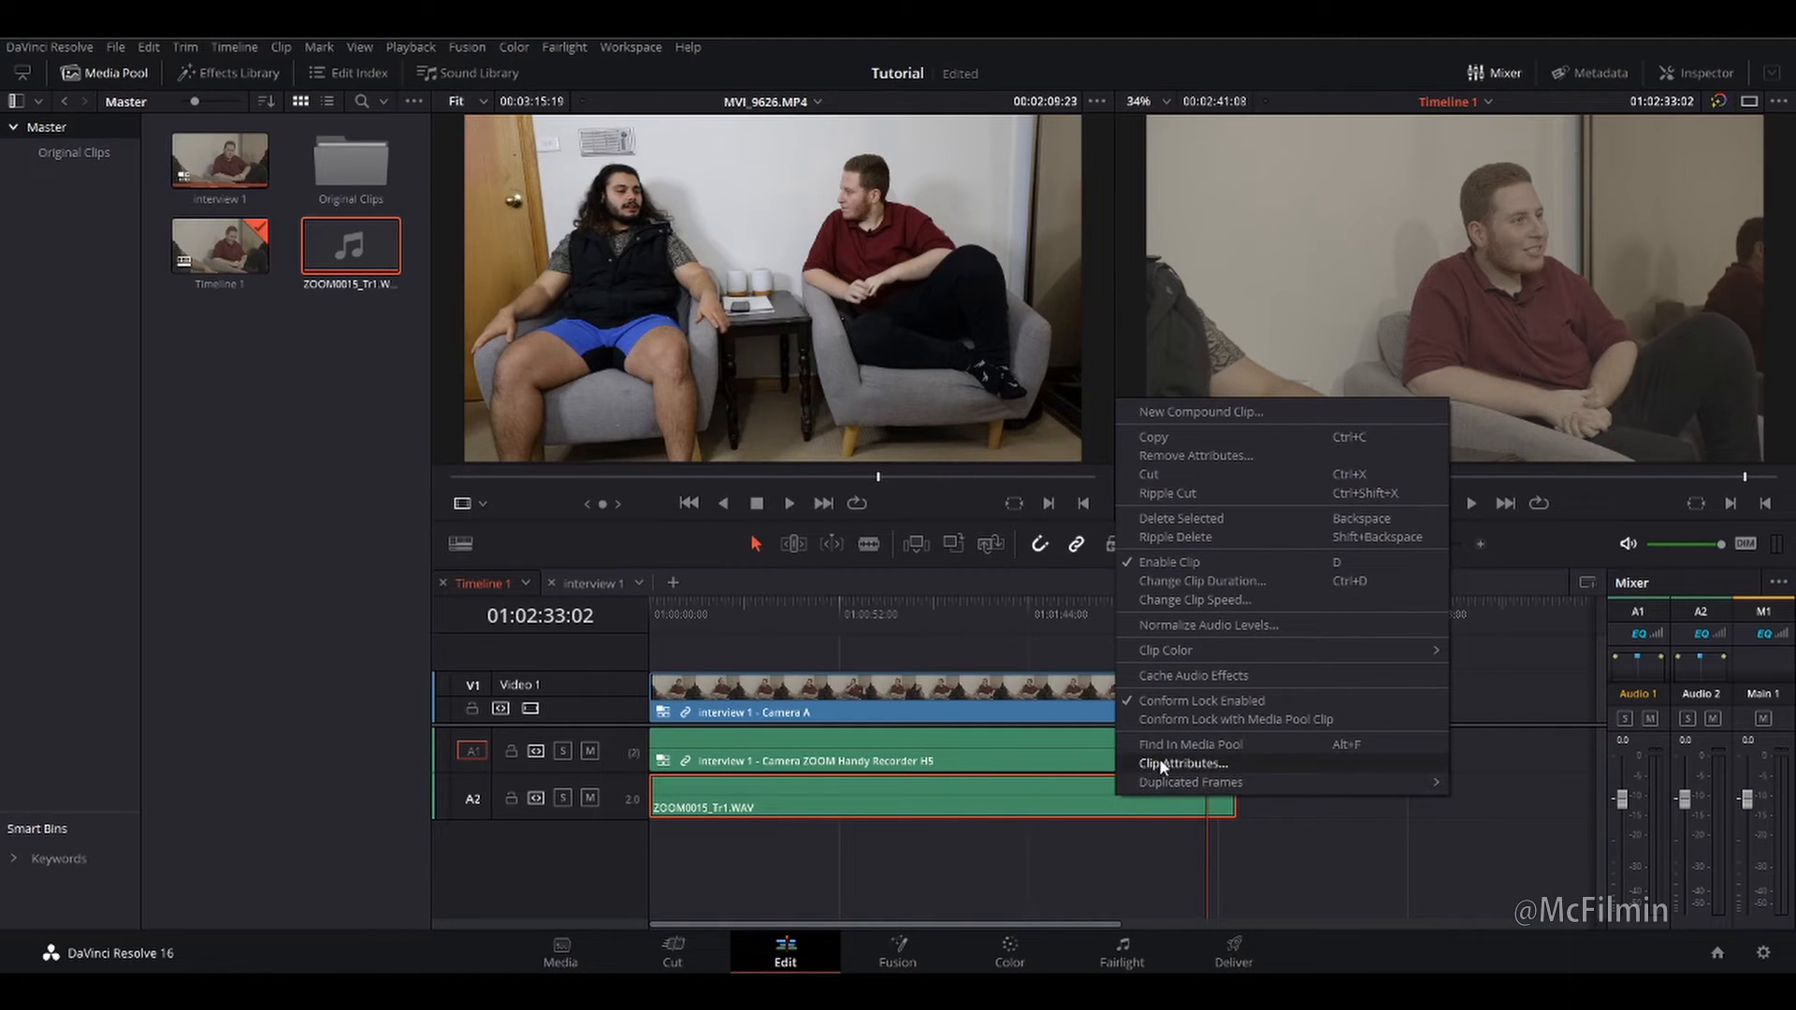
pyautogui.click(1182, 763)
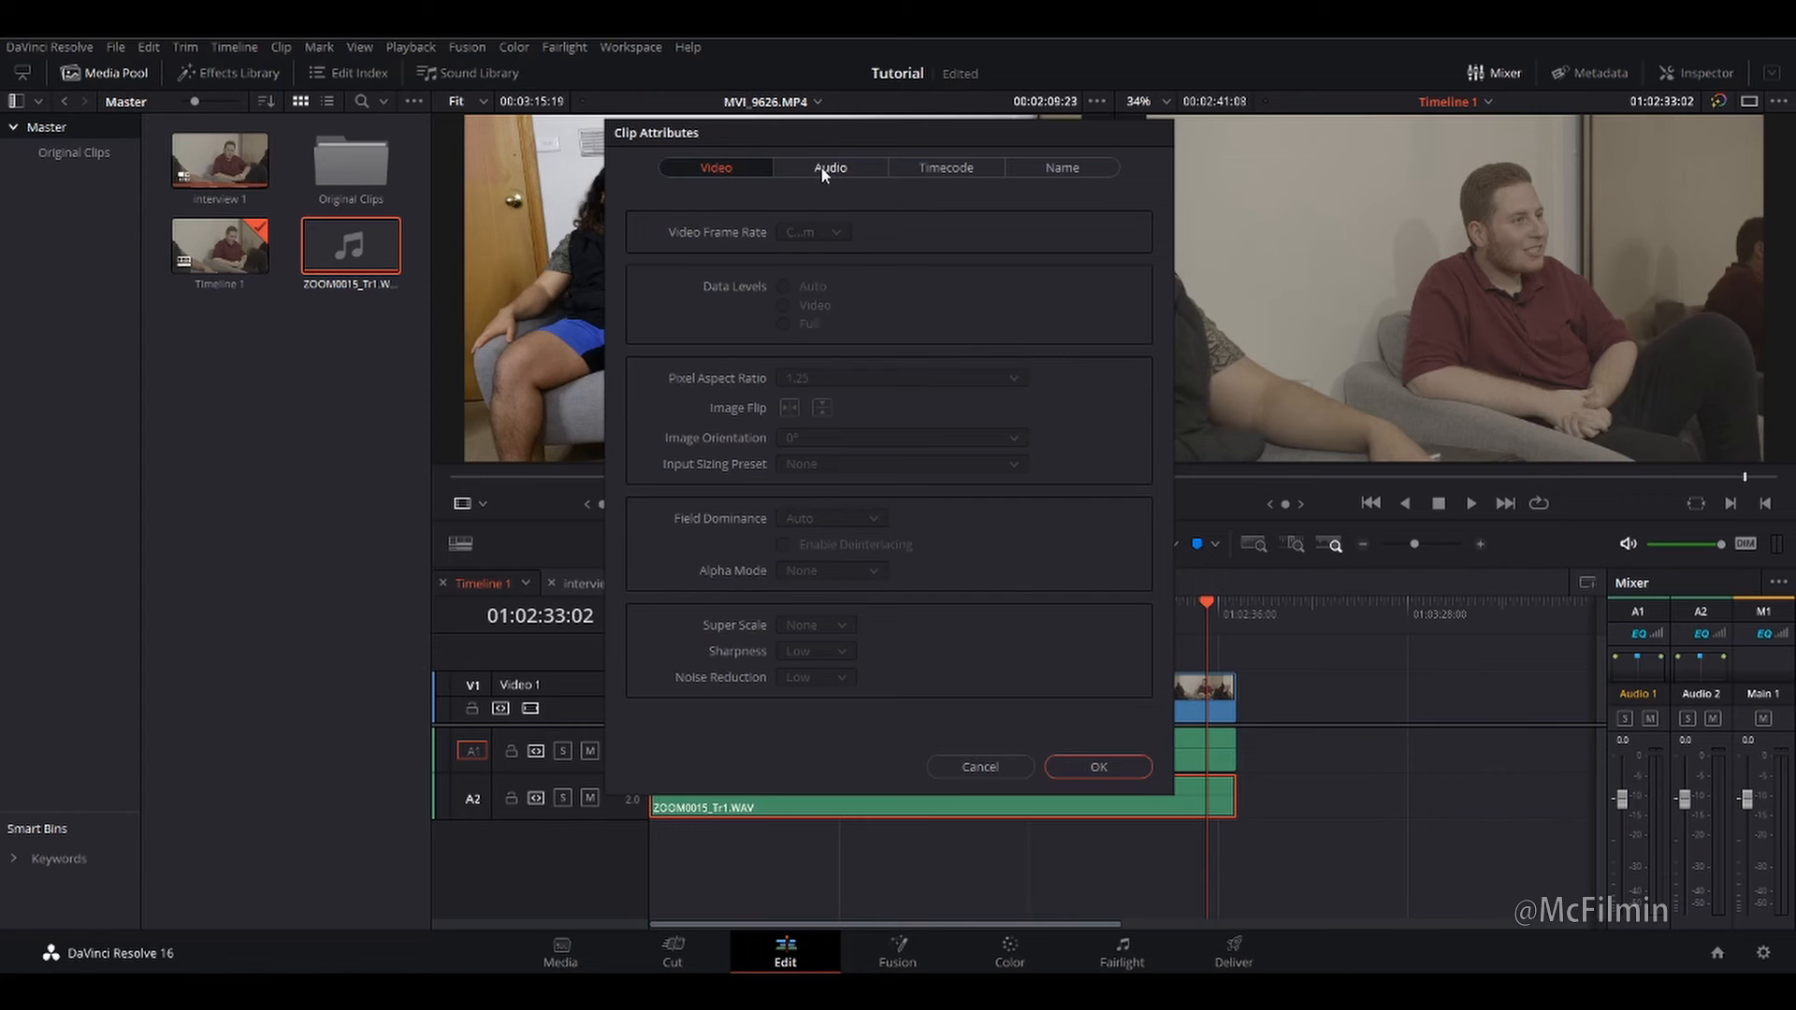
pyautogui.click(830, 168)
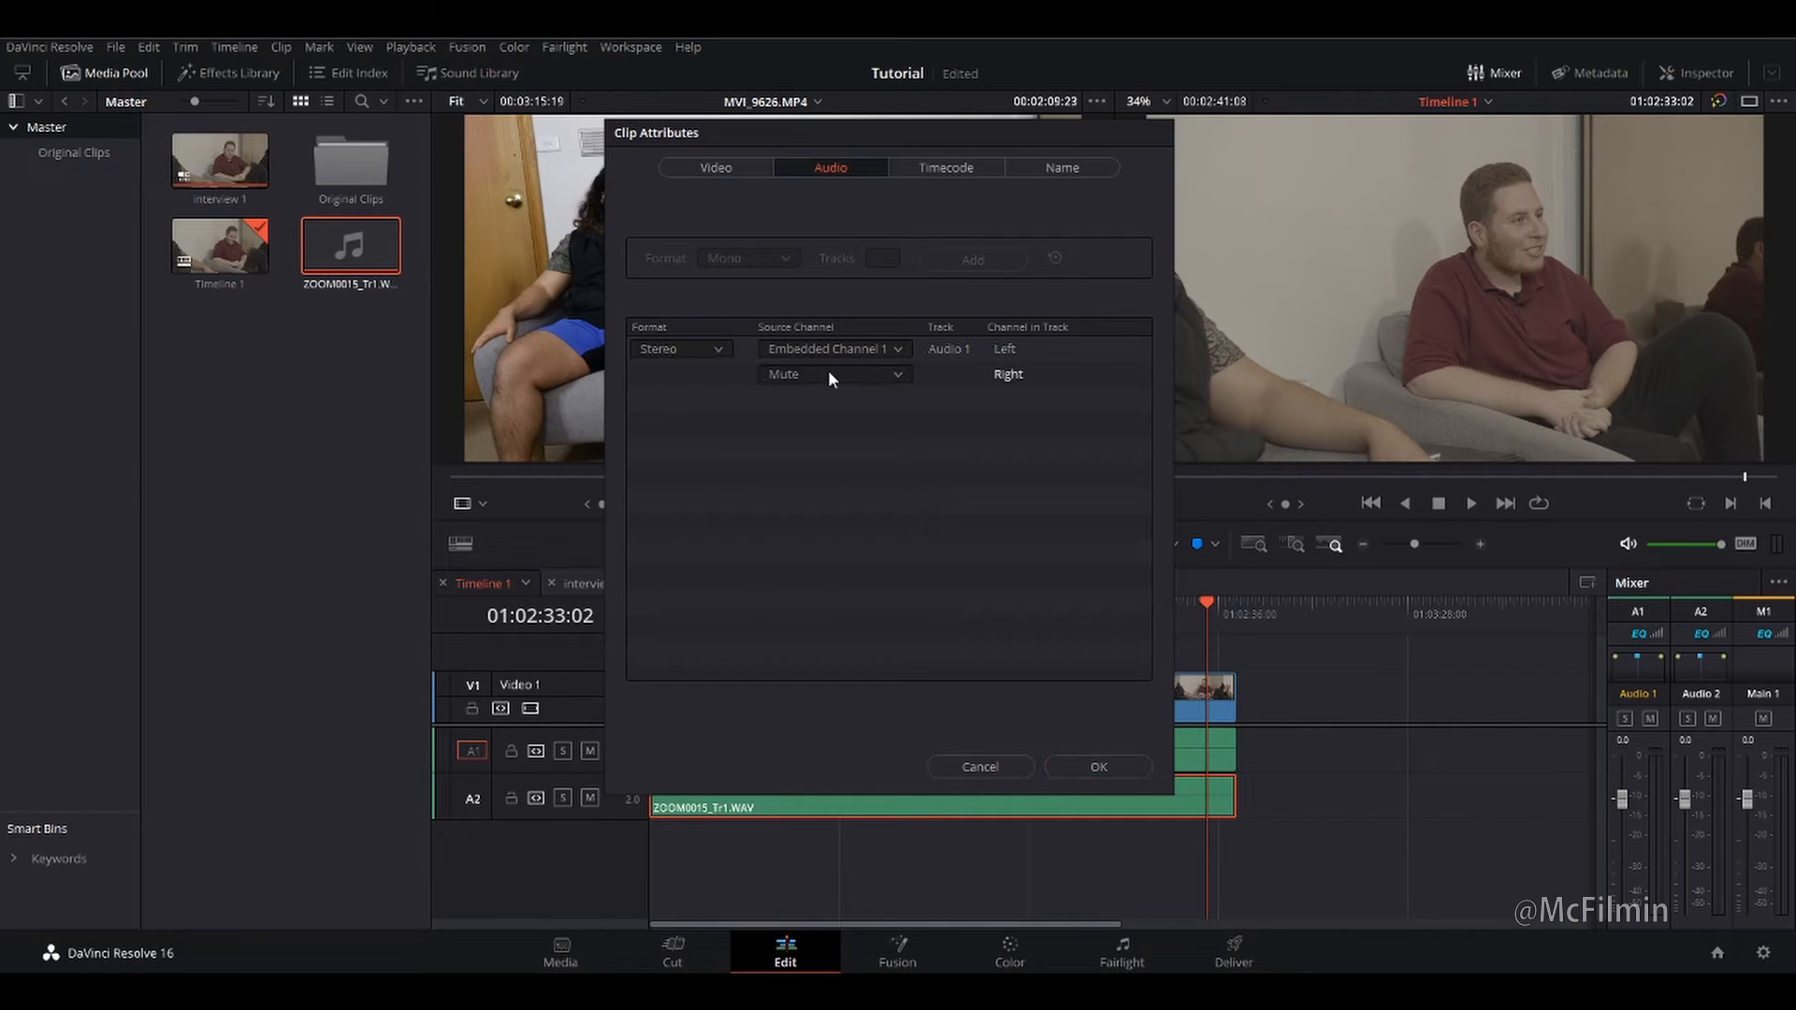
pyautogui.click(834, 374)
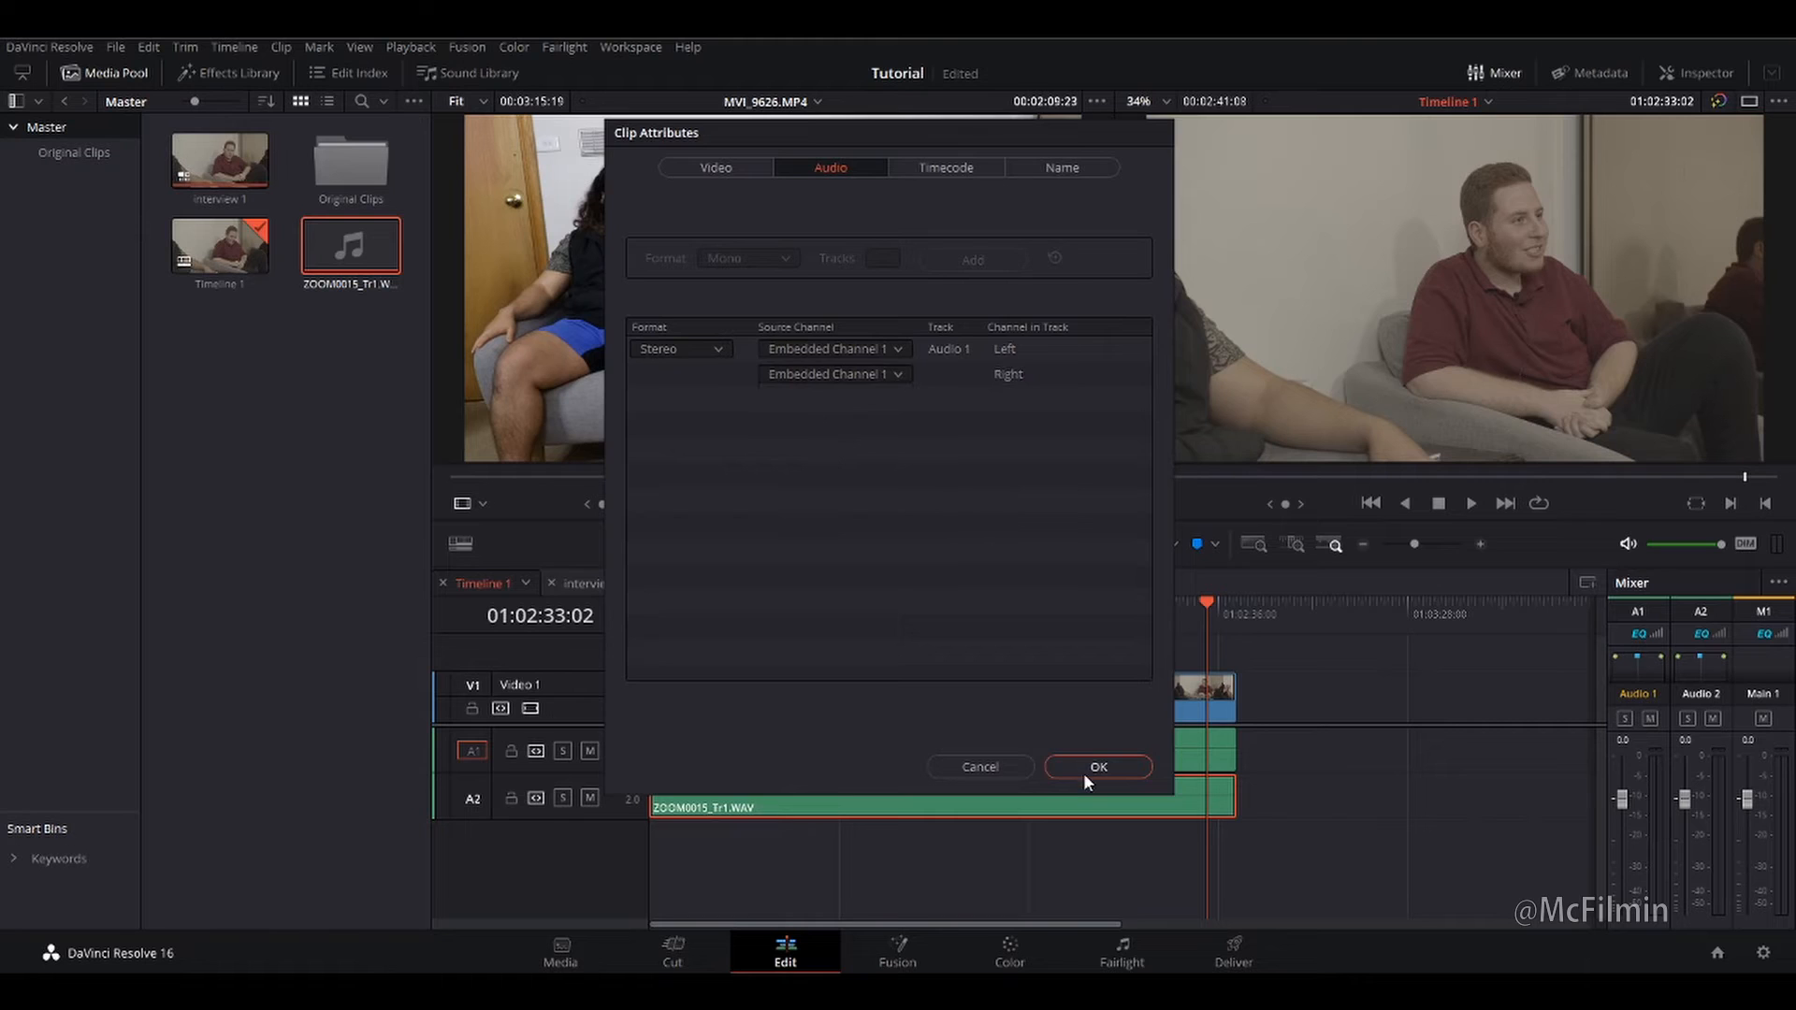
pyautogui.click(1098, 767)
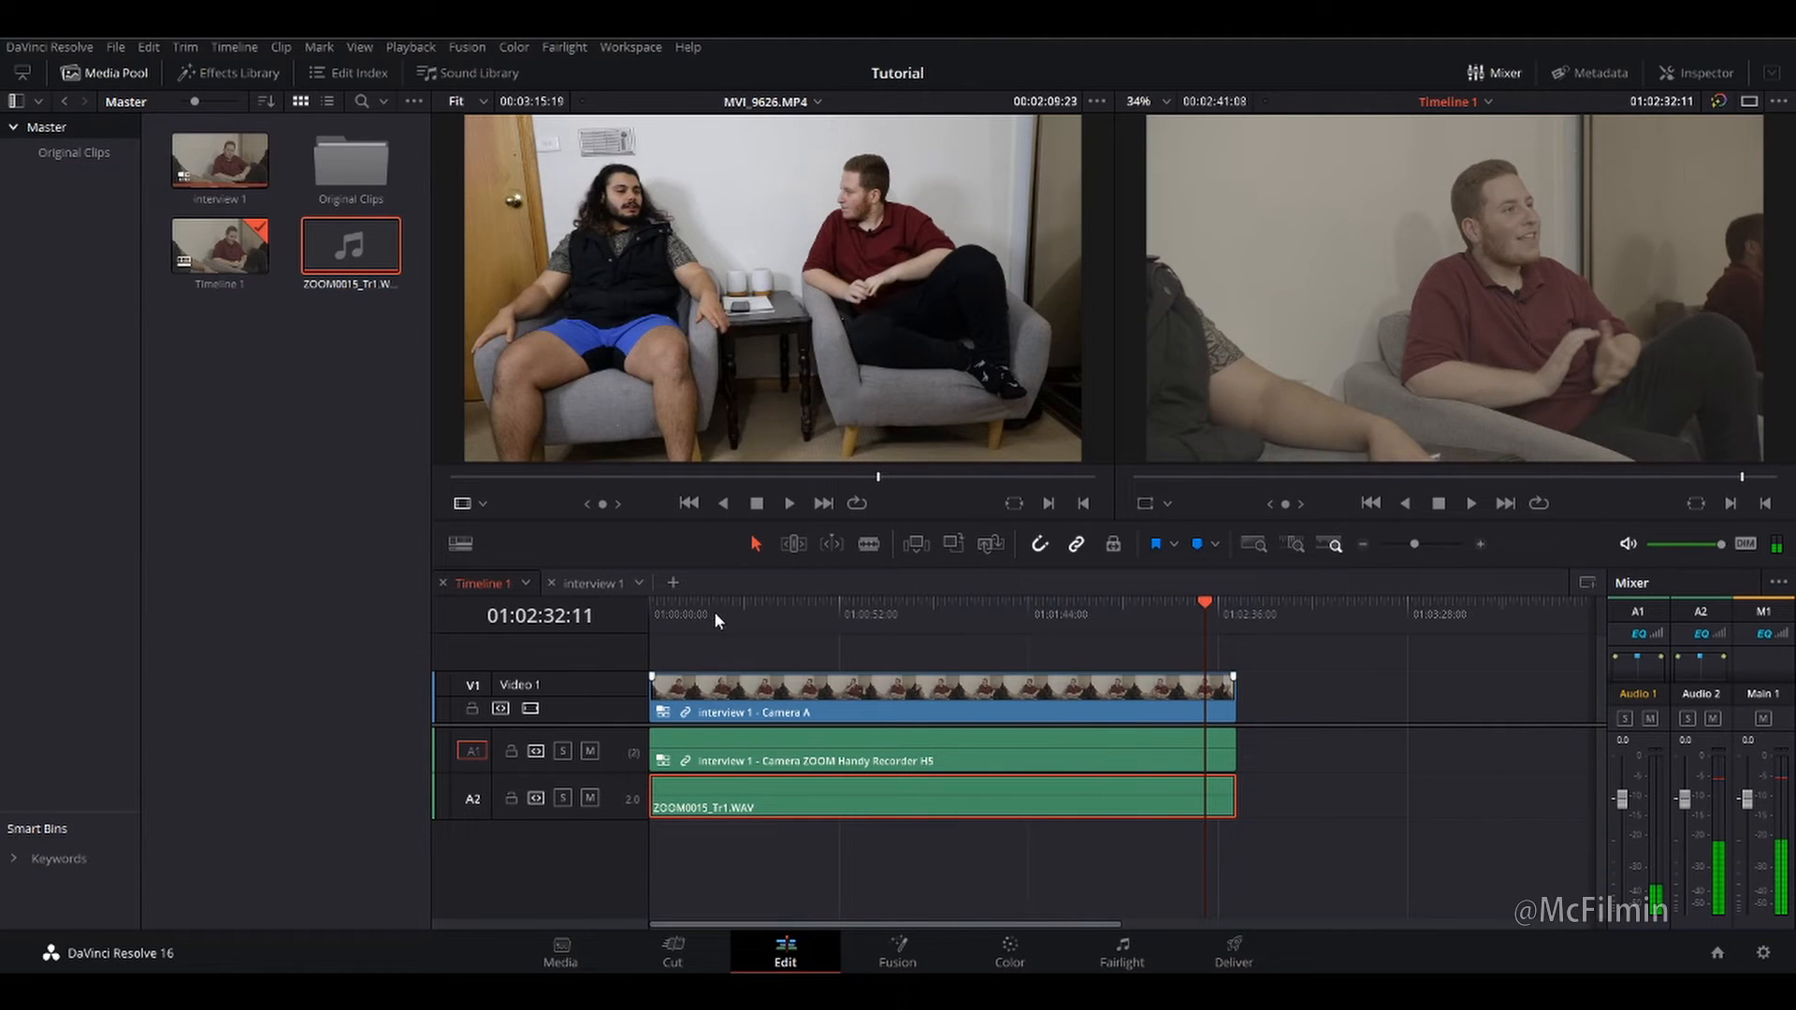
pyautogui.moveTo(786, 625)
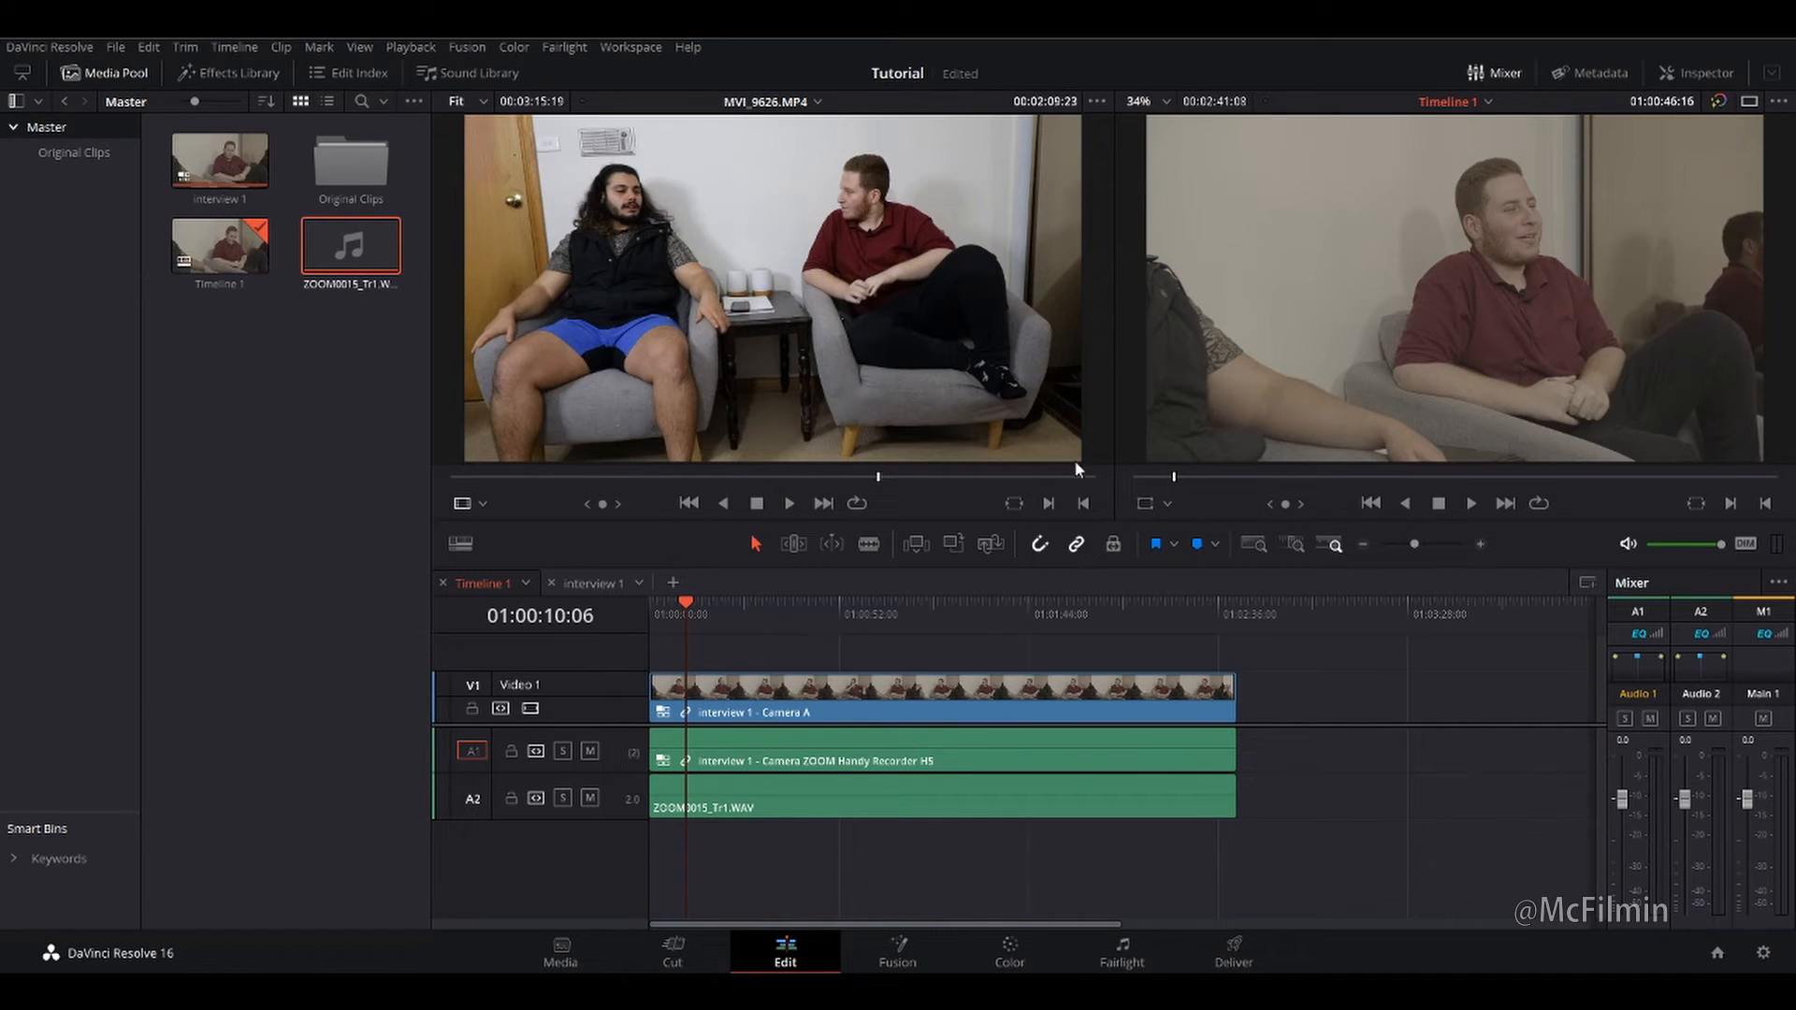
pyautogui.moveTo(591, 400)
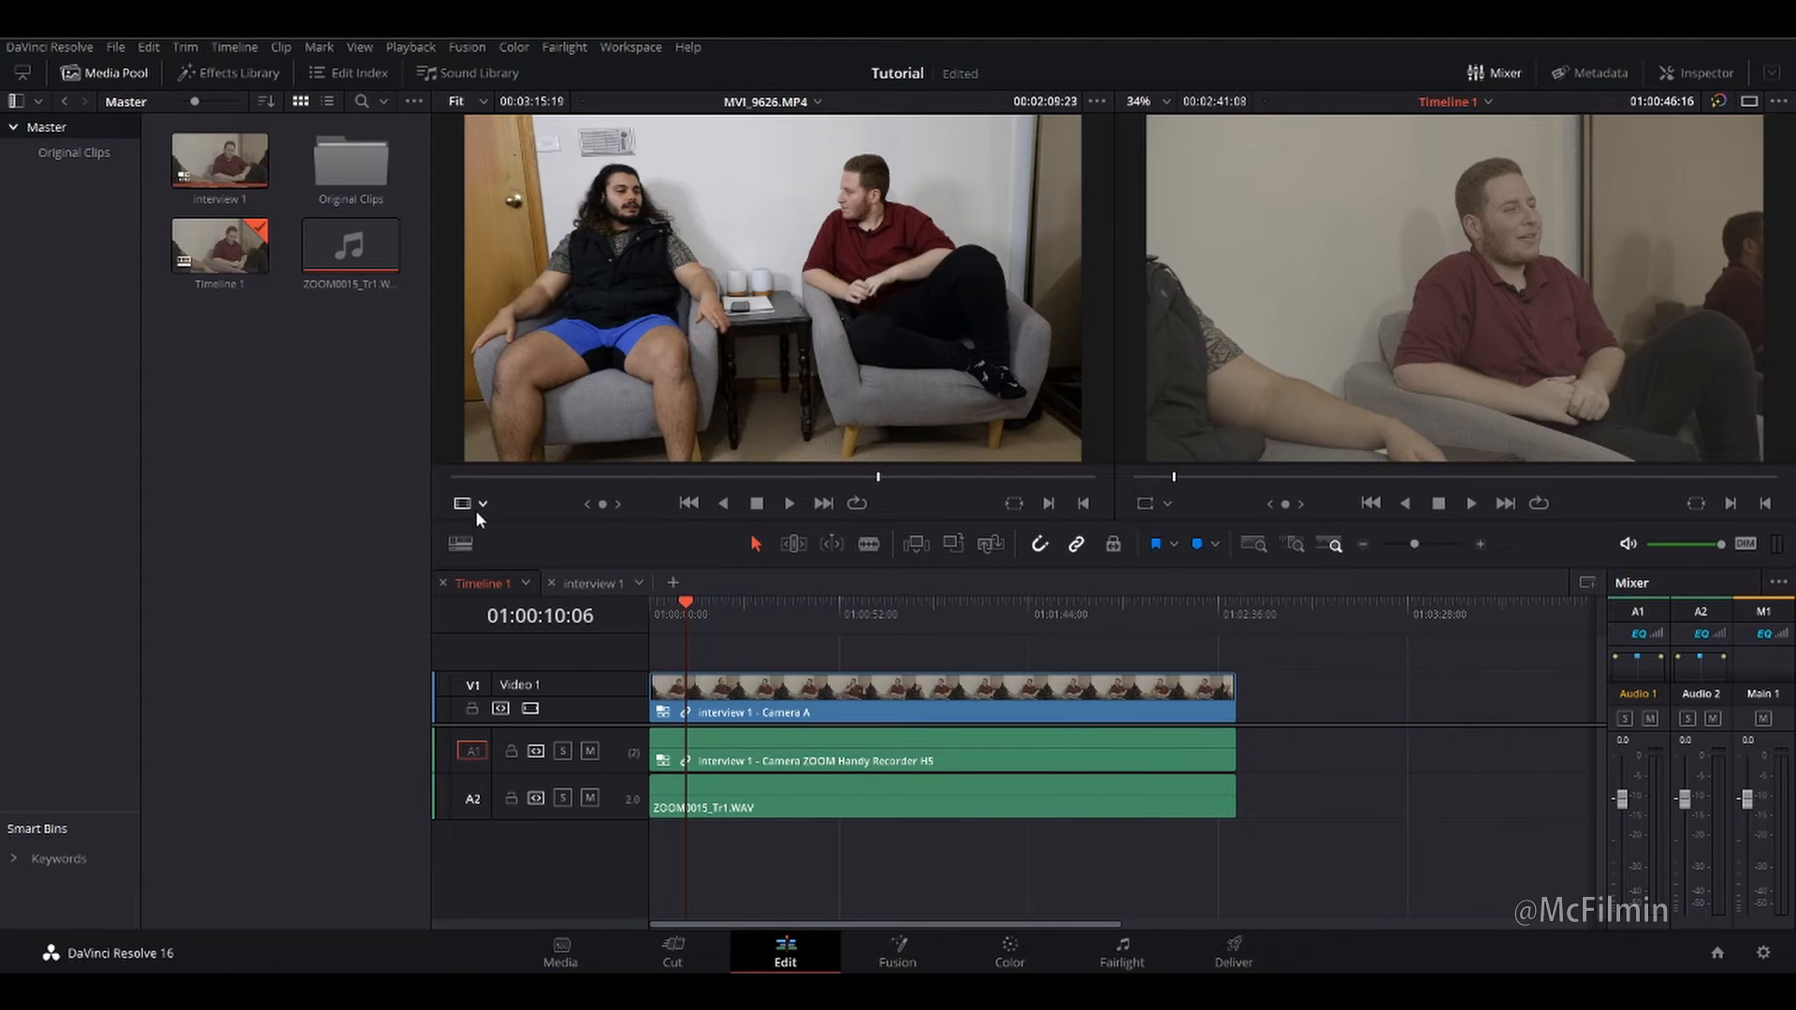
# Switch the source viewer to the Multicam angle grid and park the playhead near the interview start.
pyautogui.click(481, 503)
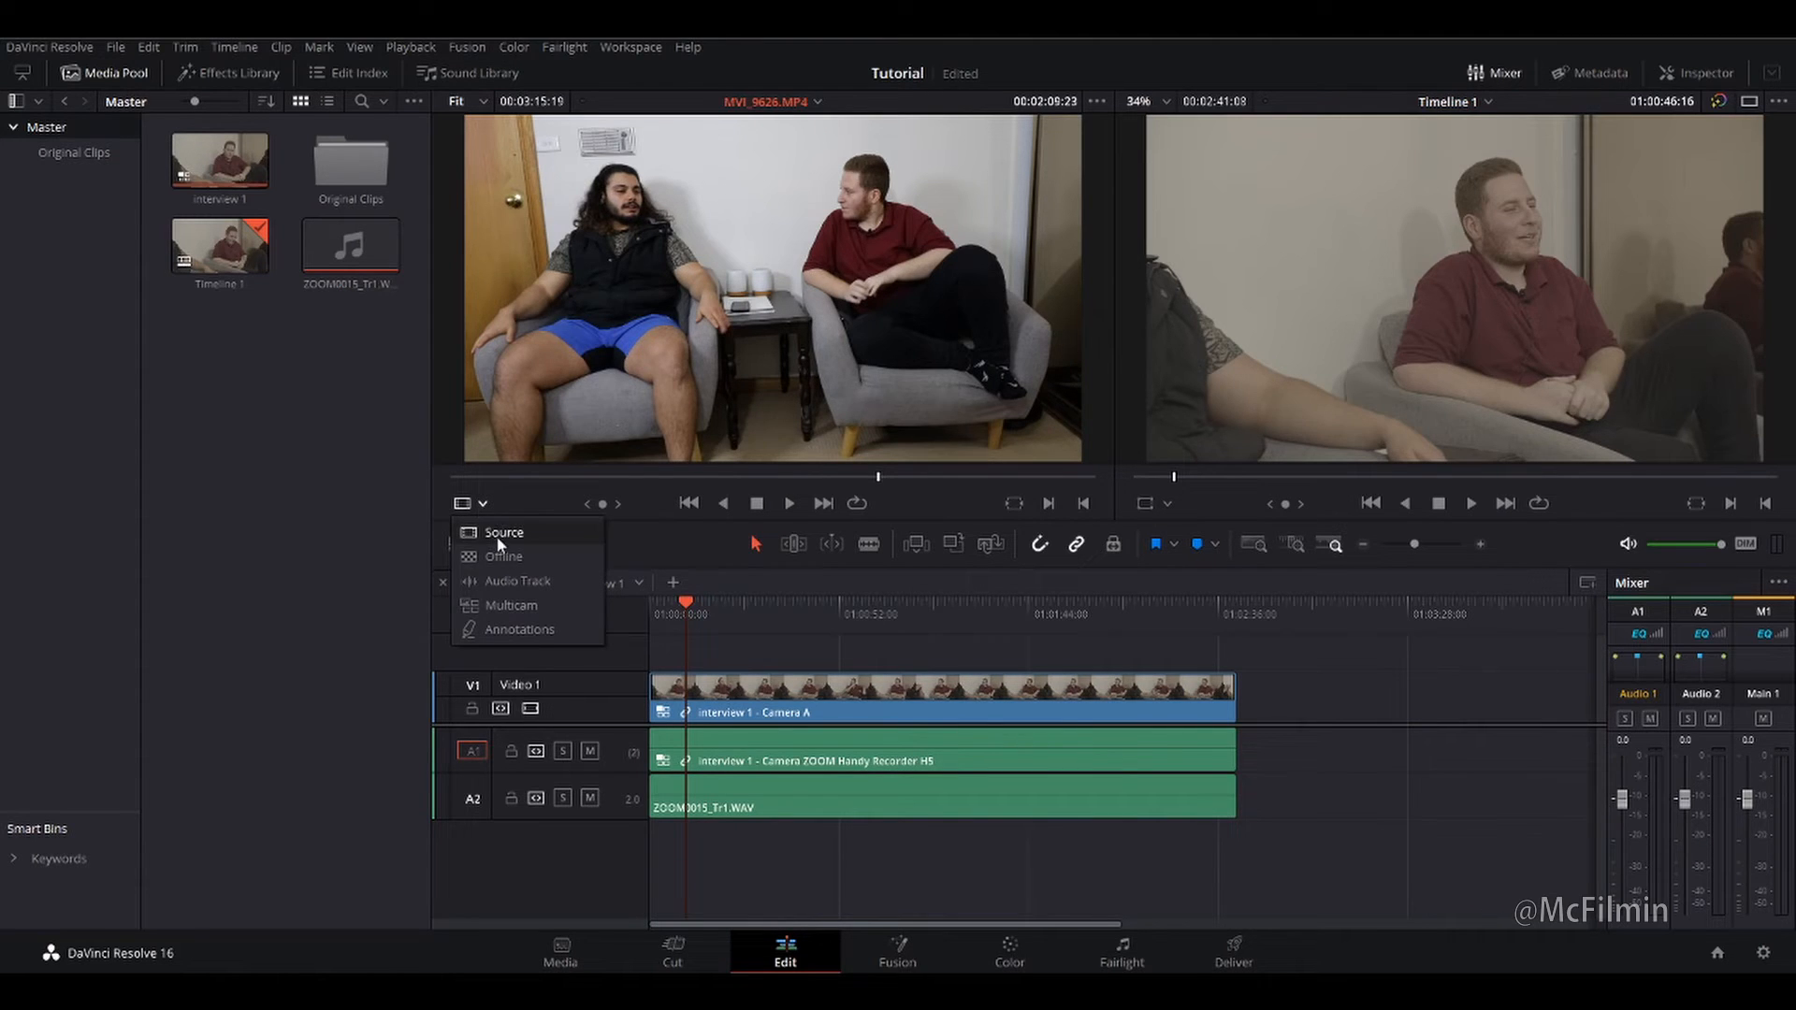
pyautogui.click(509, 607)
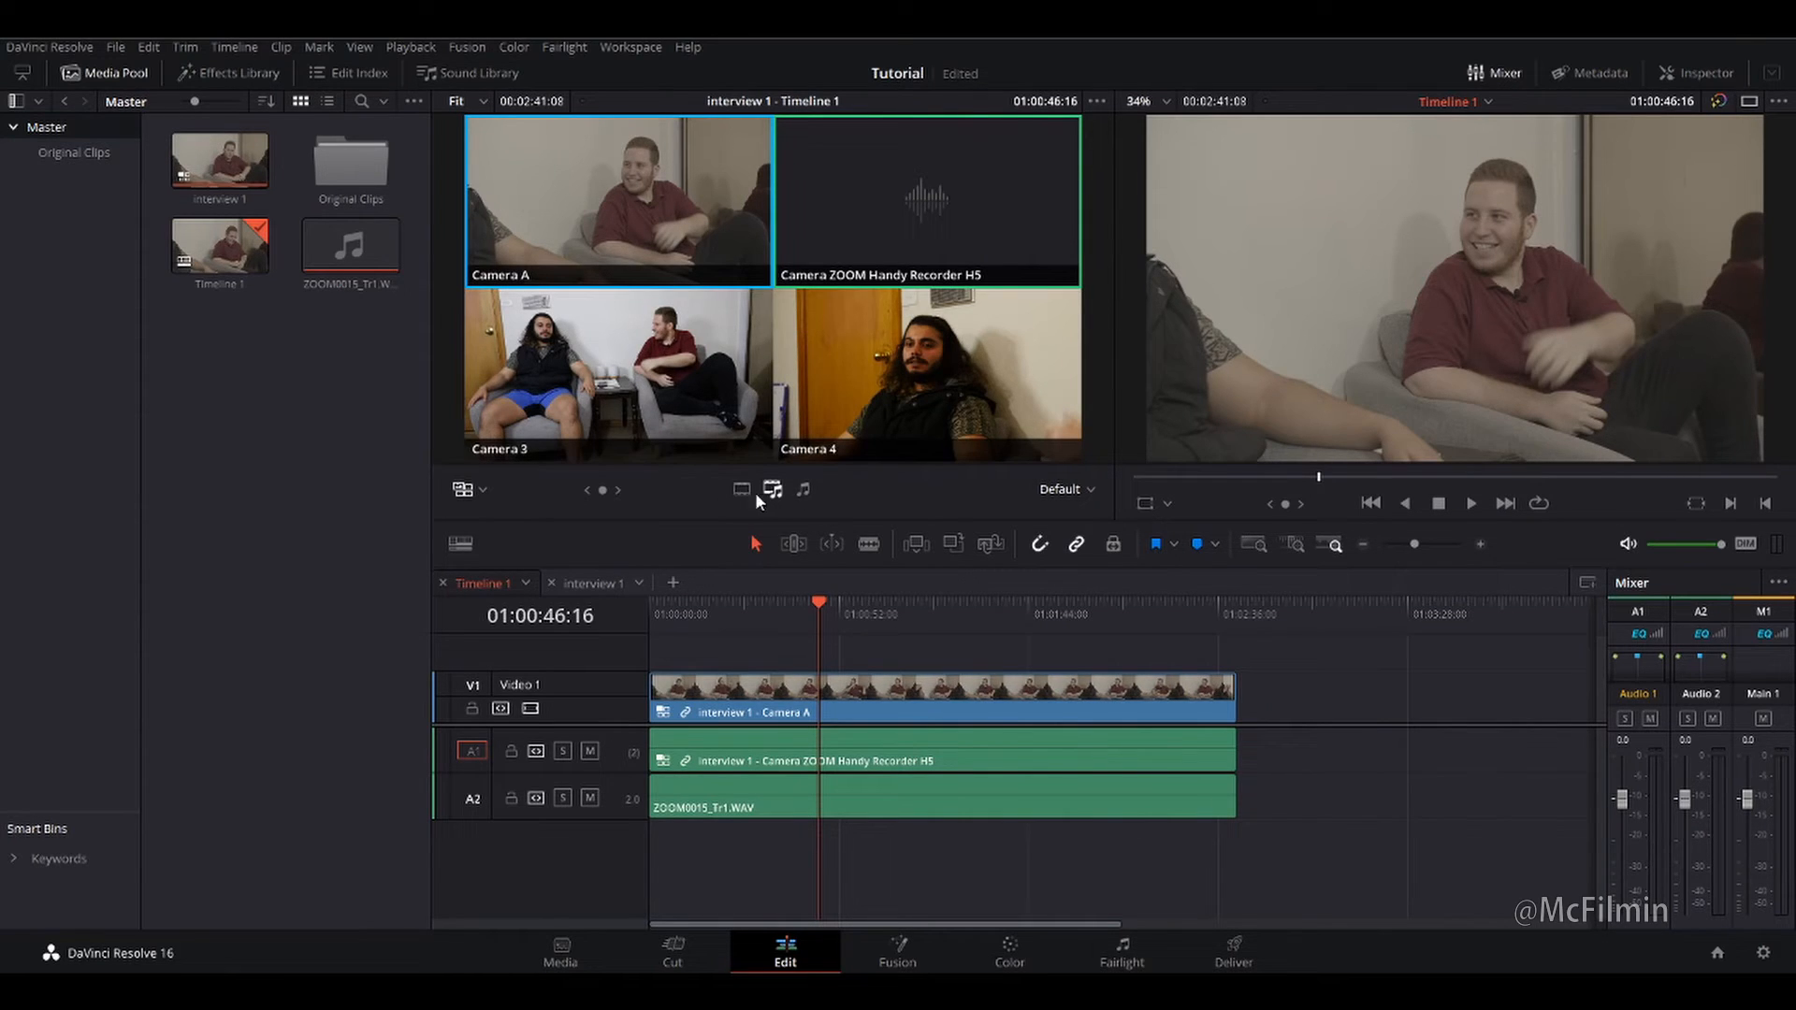
pyautogui.moveTo(804, 507)
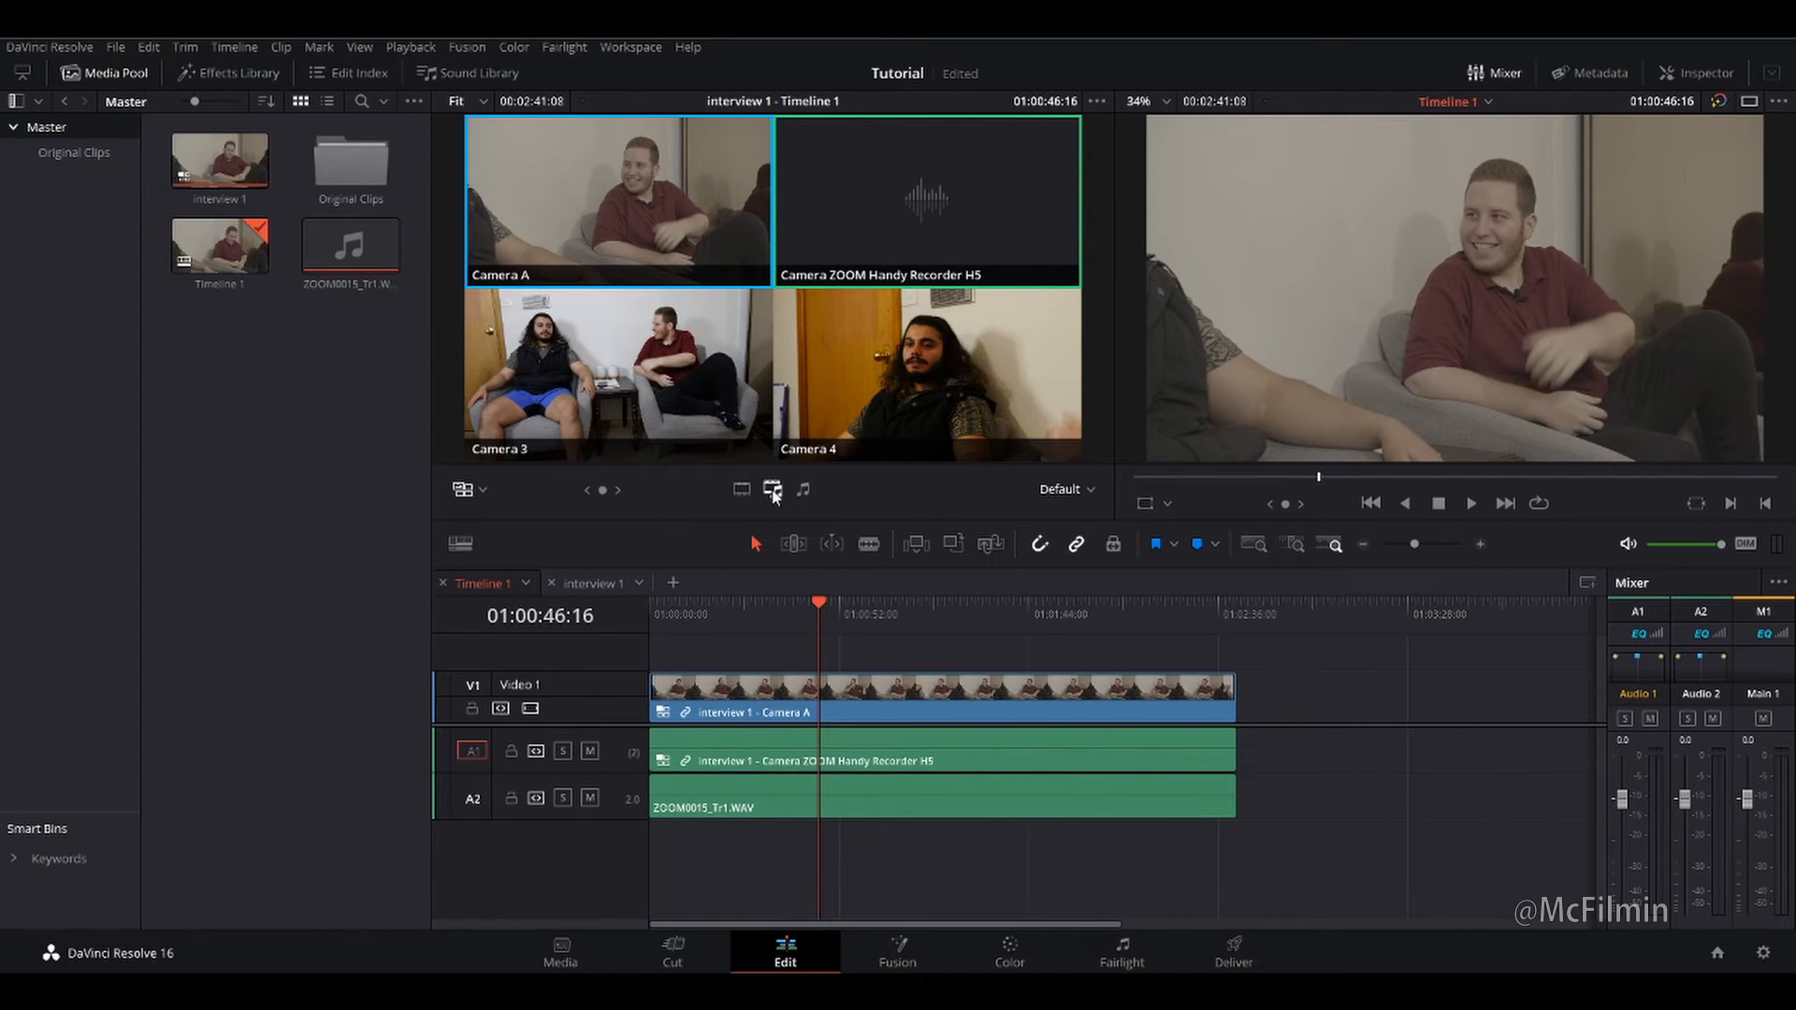
pyautogui.moveTo(771, 503)
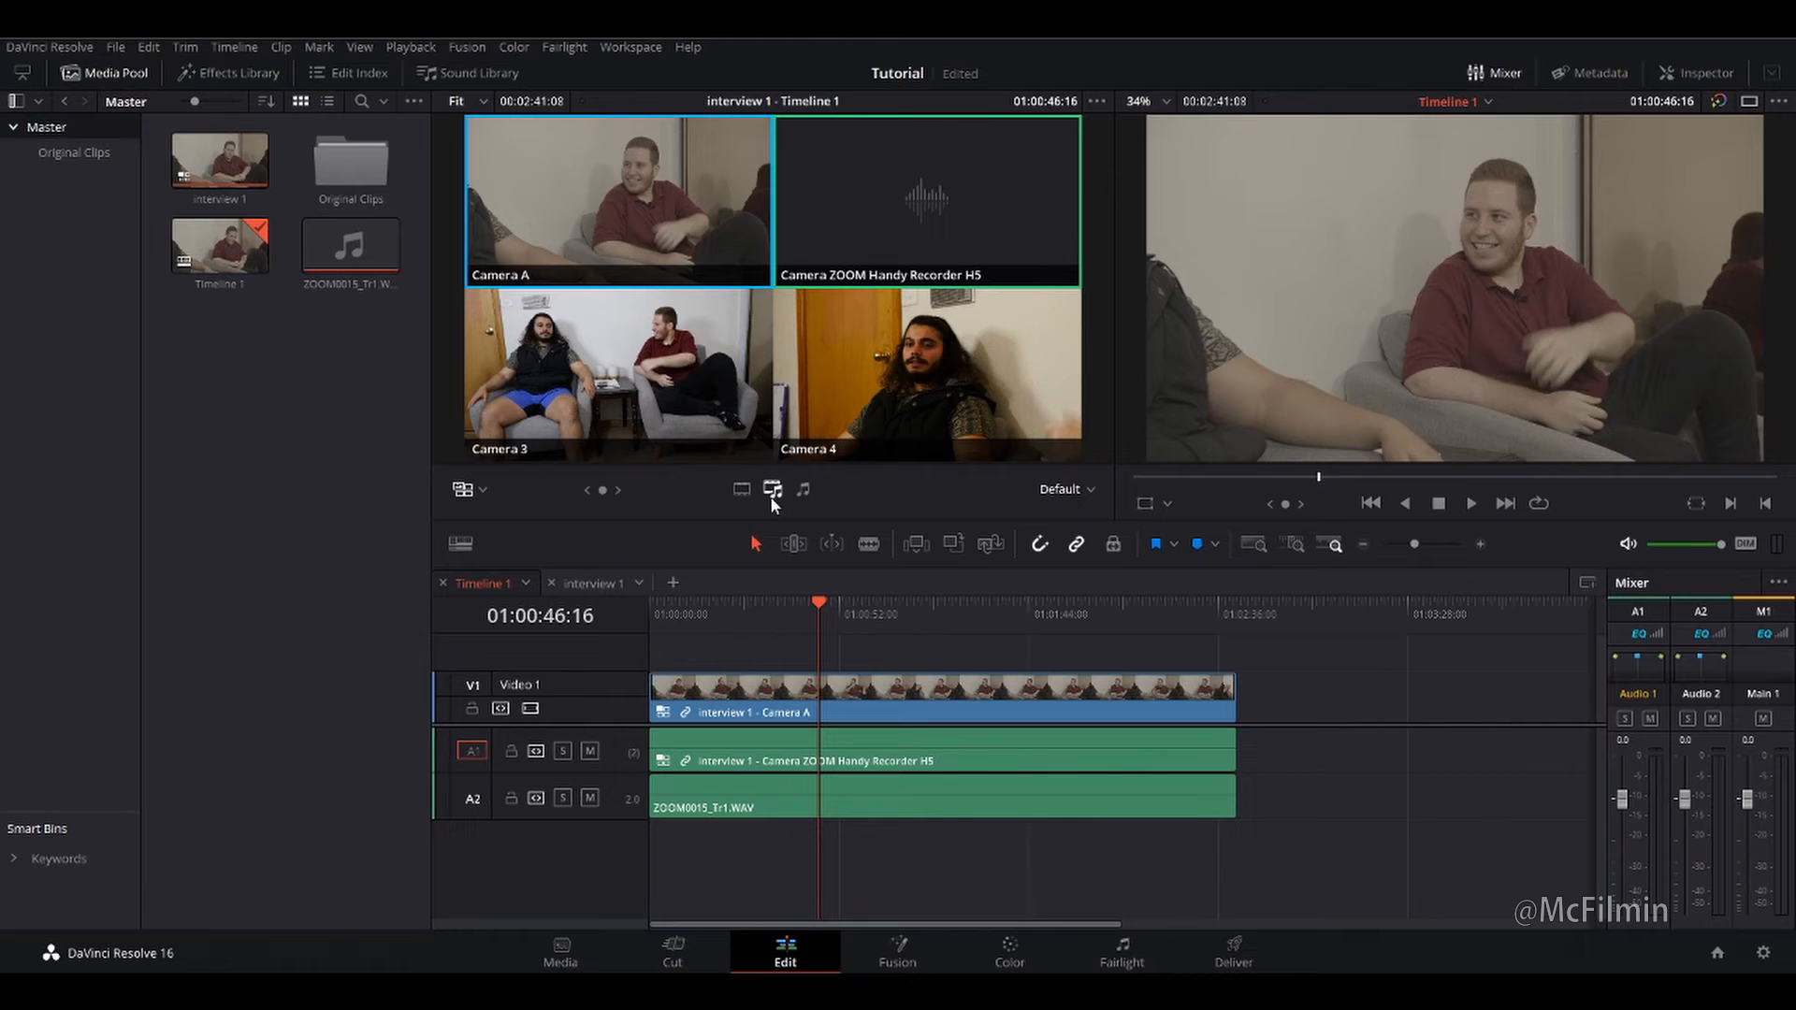
pyautogui.moveTo(737, 621)
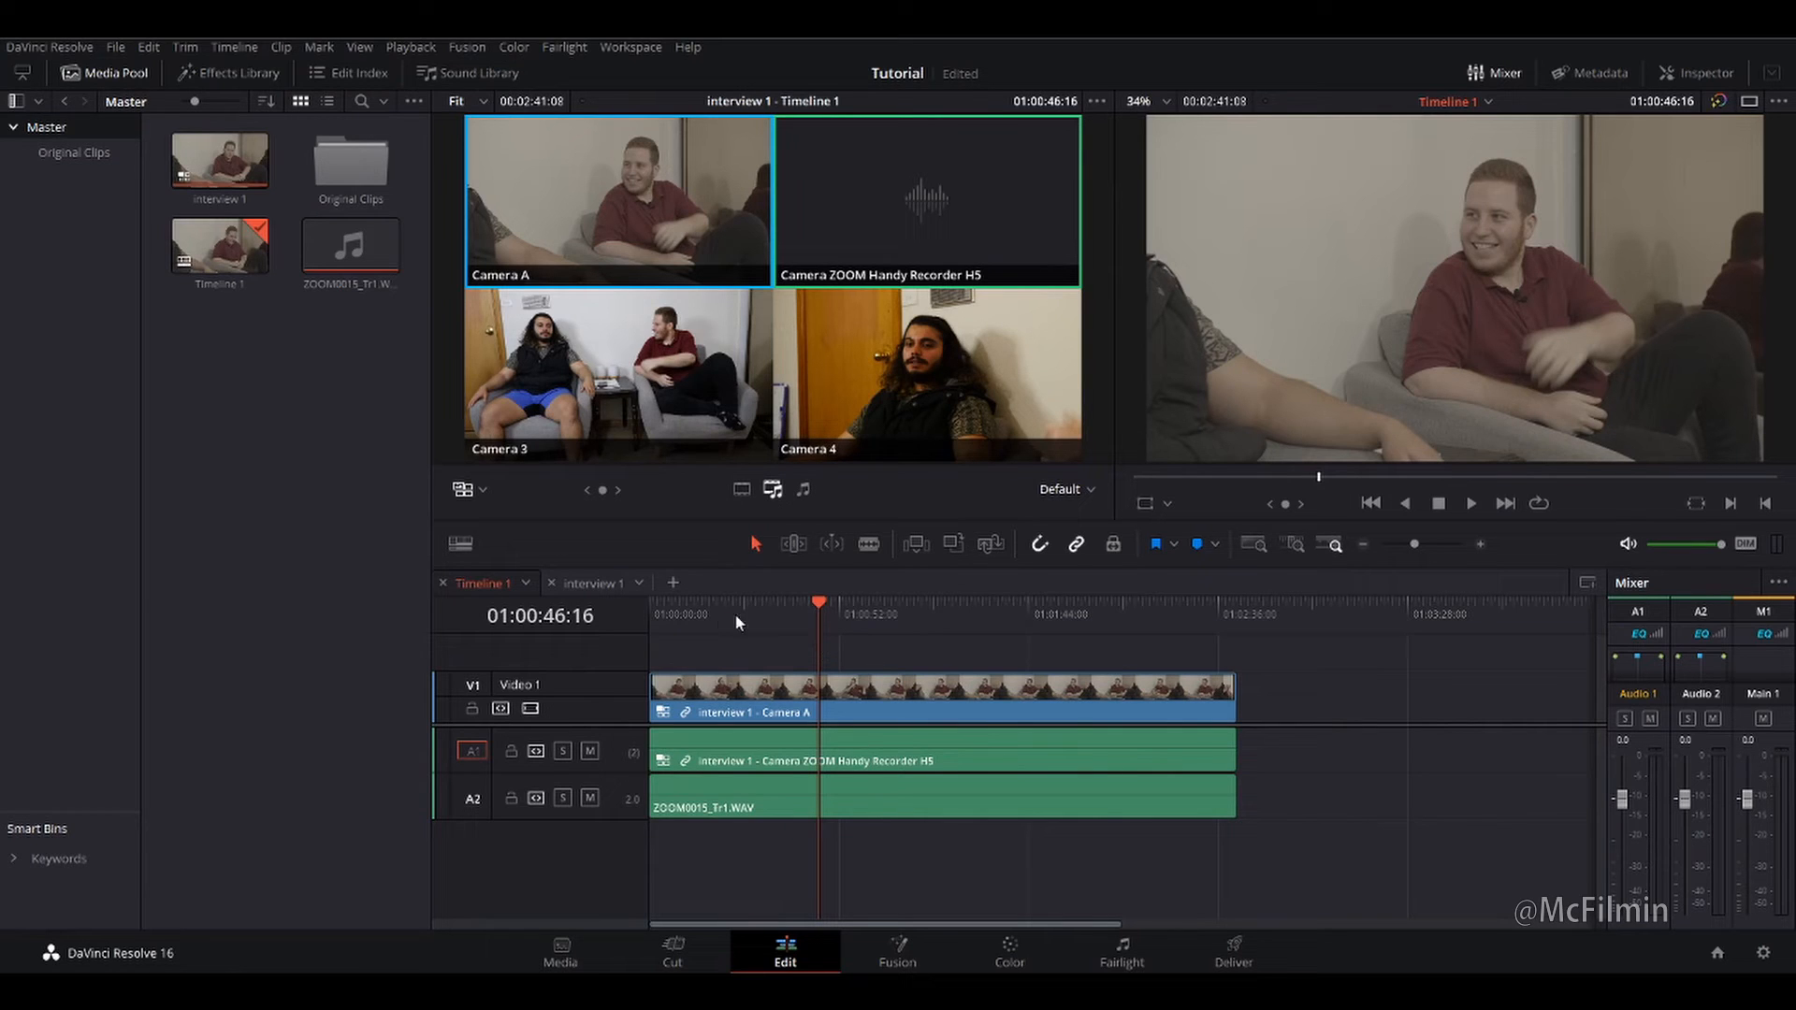
pyautogui.click(717, 620)
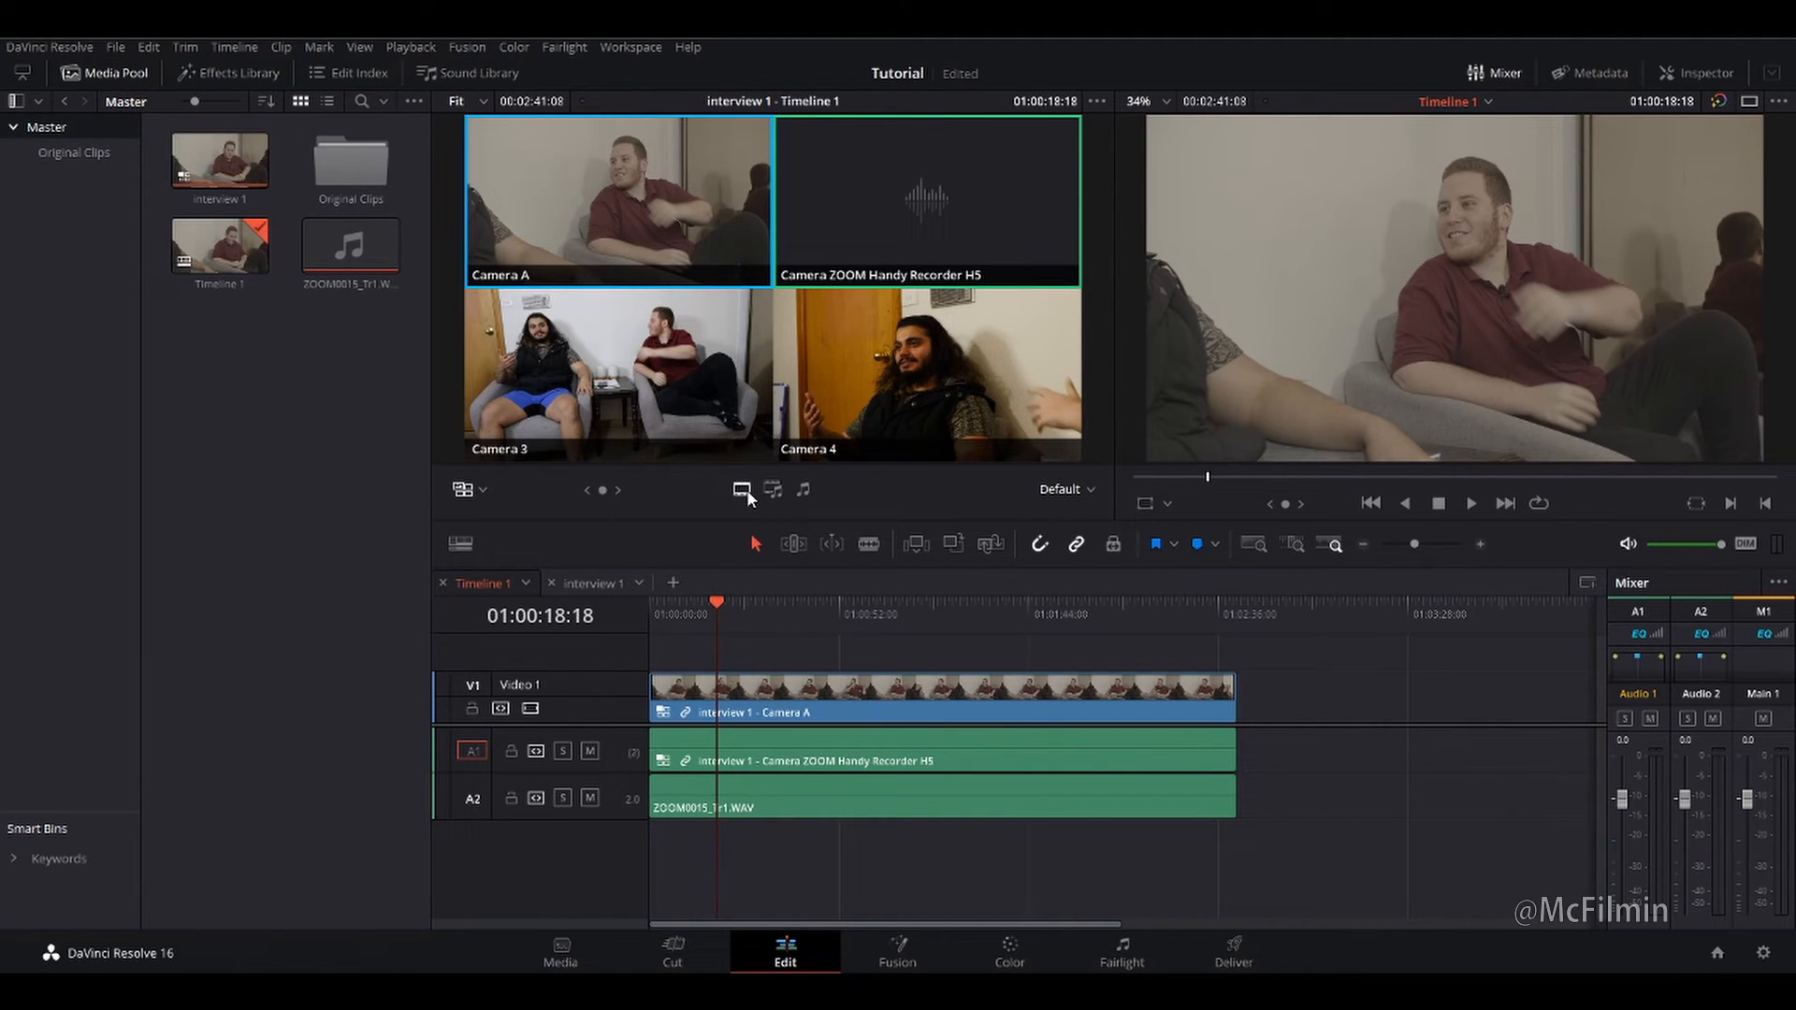
# With video-only switching on, change the whole V1 clip to the Camera 3 angle.
pyautogui.click(745, 692)
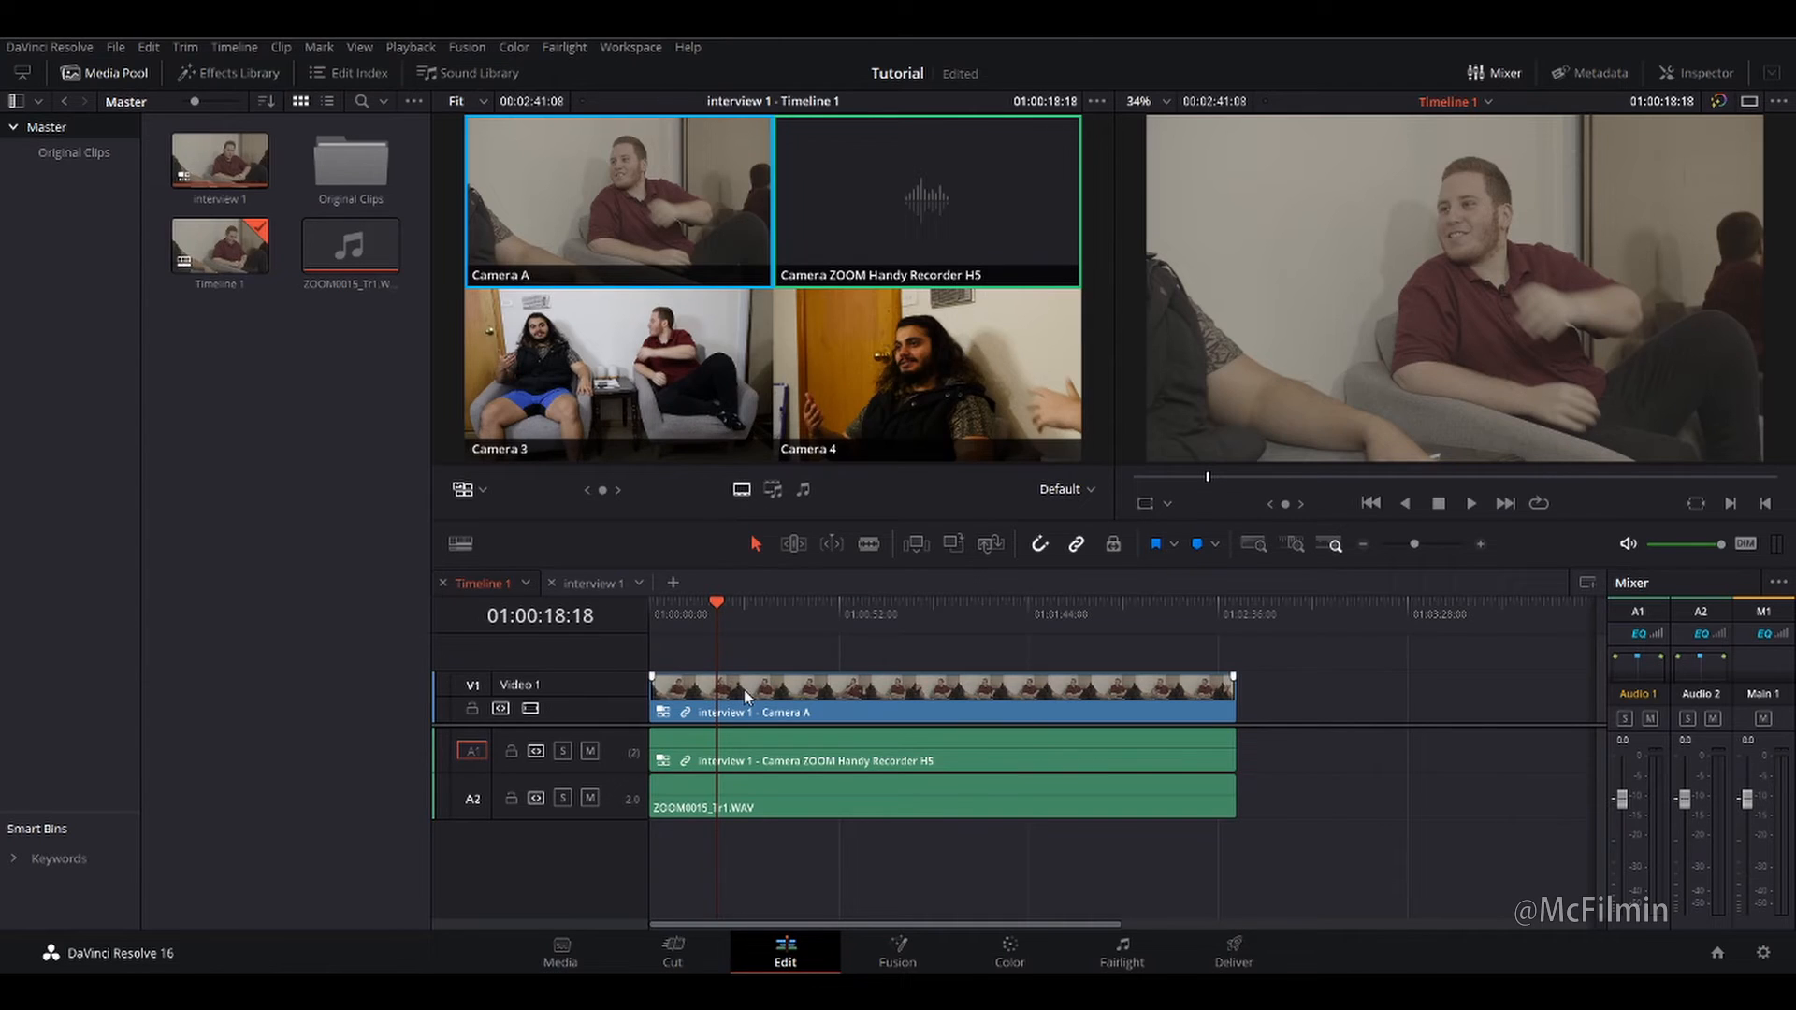
pyautogui.rightClick(747, 696)
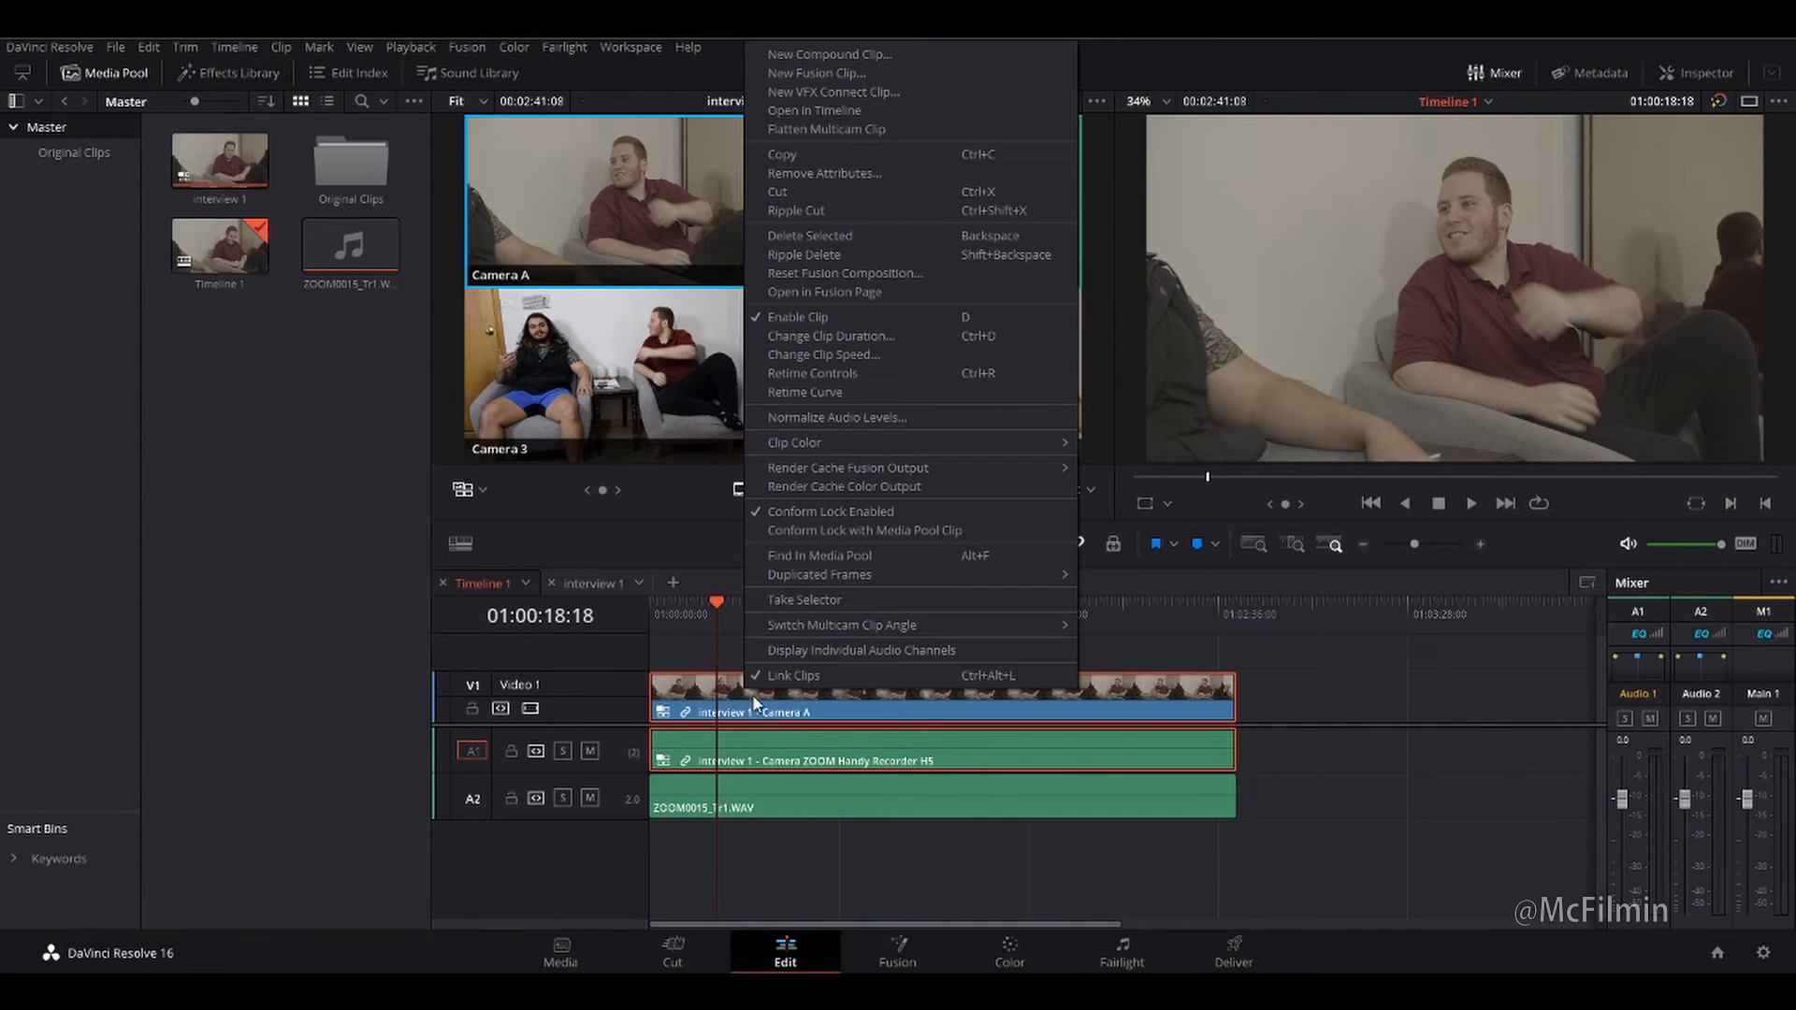
pyautogui.moveTo(1523, 235)
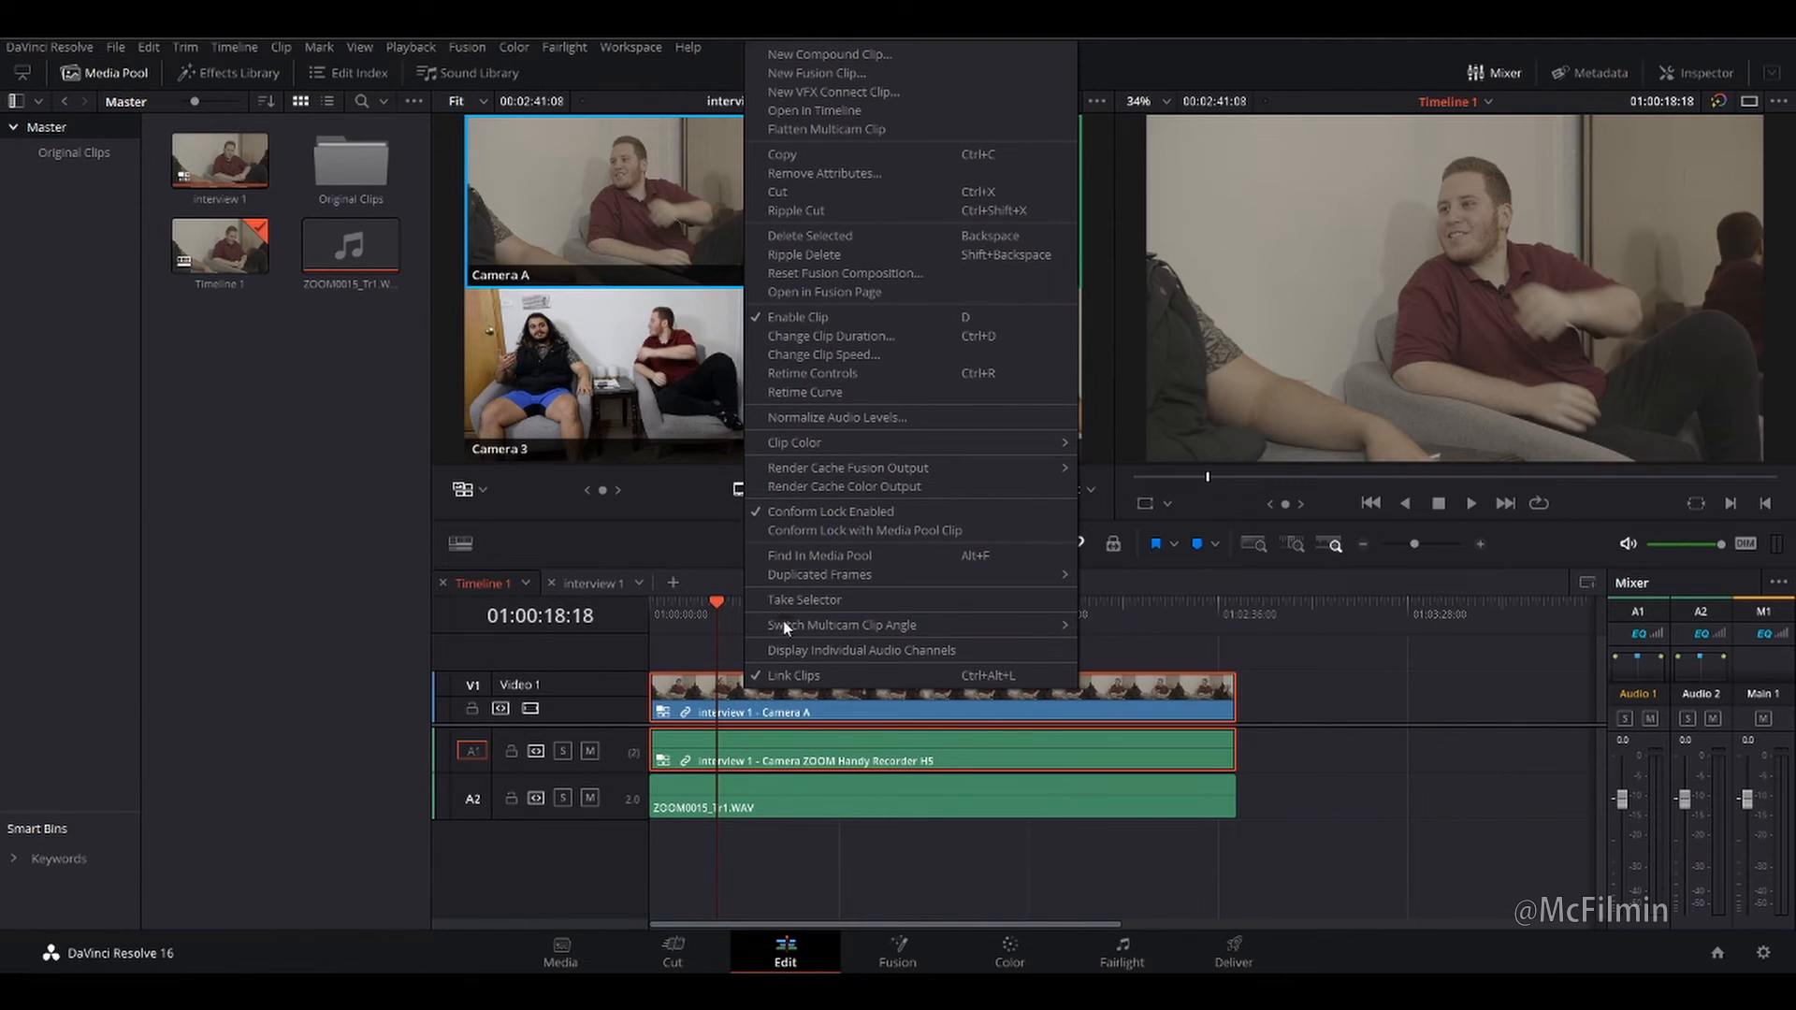
pyautogui.moveTo(842, 625)
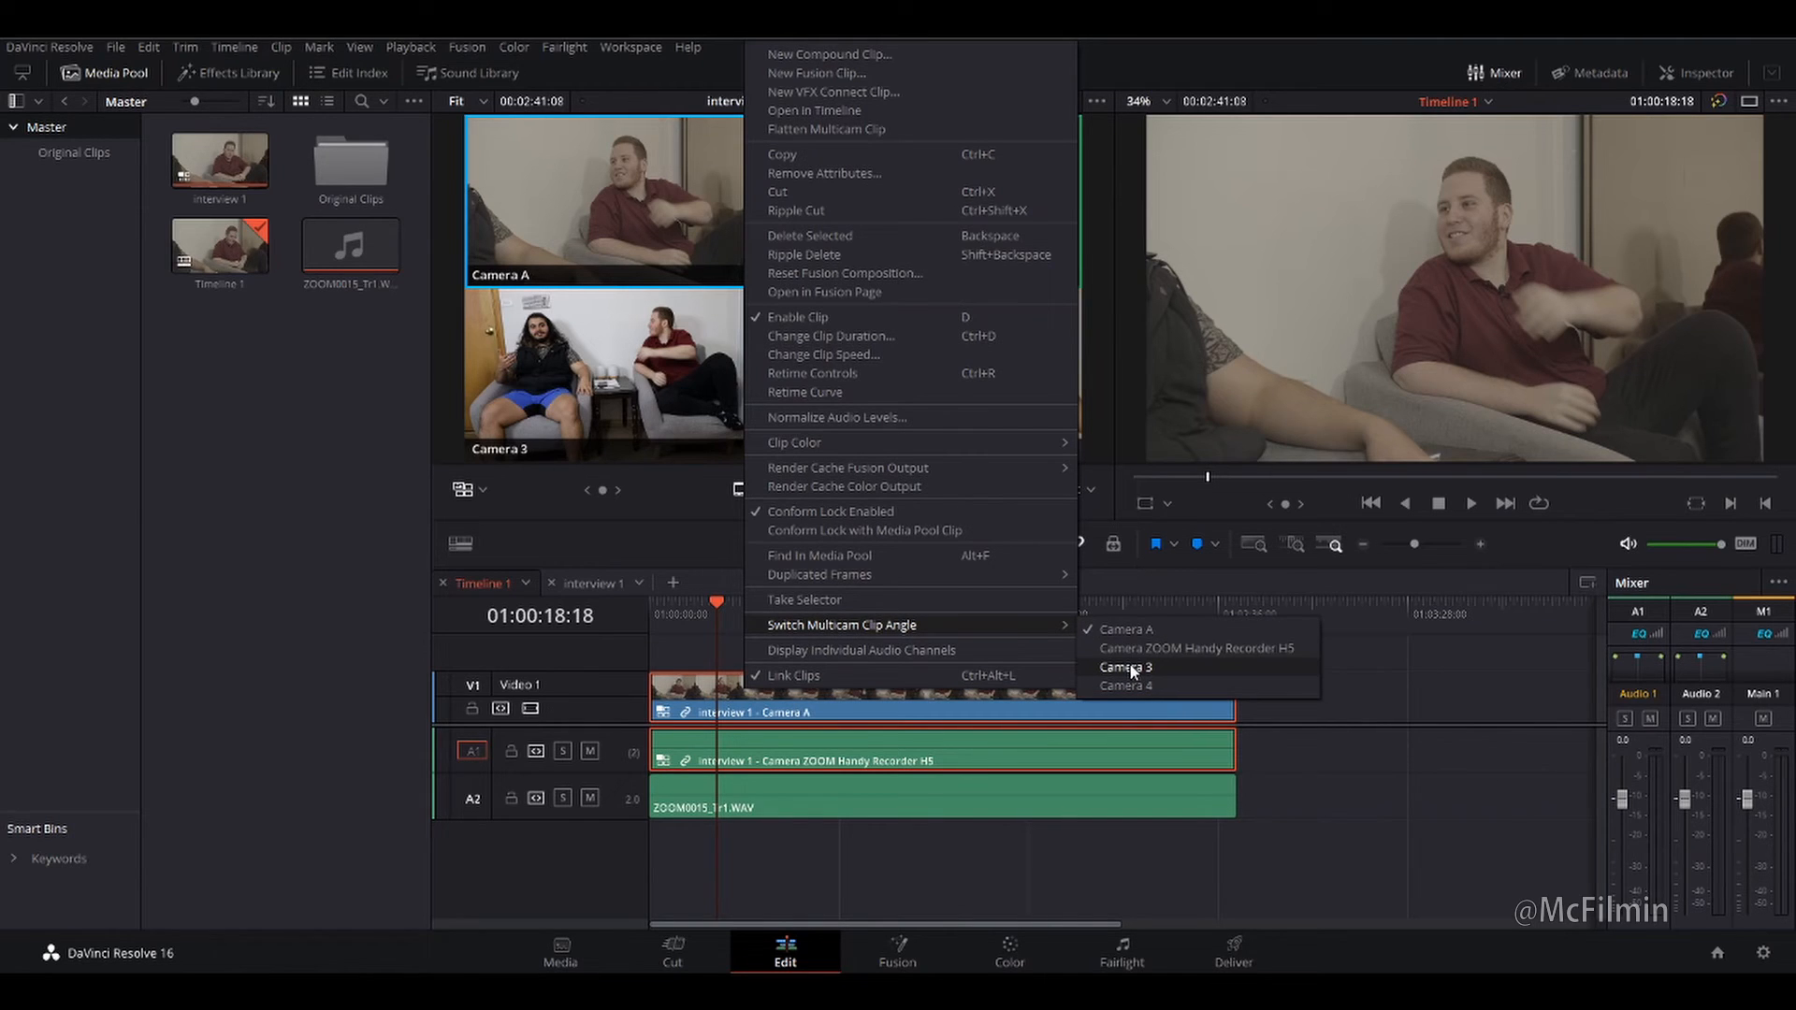
pyautogui.click(1125, 666)
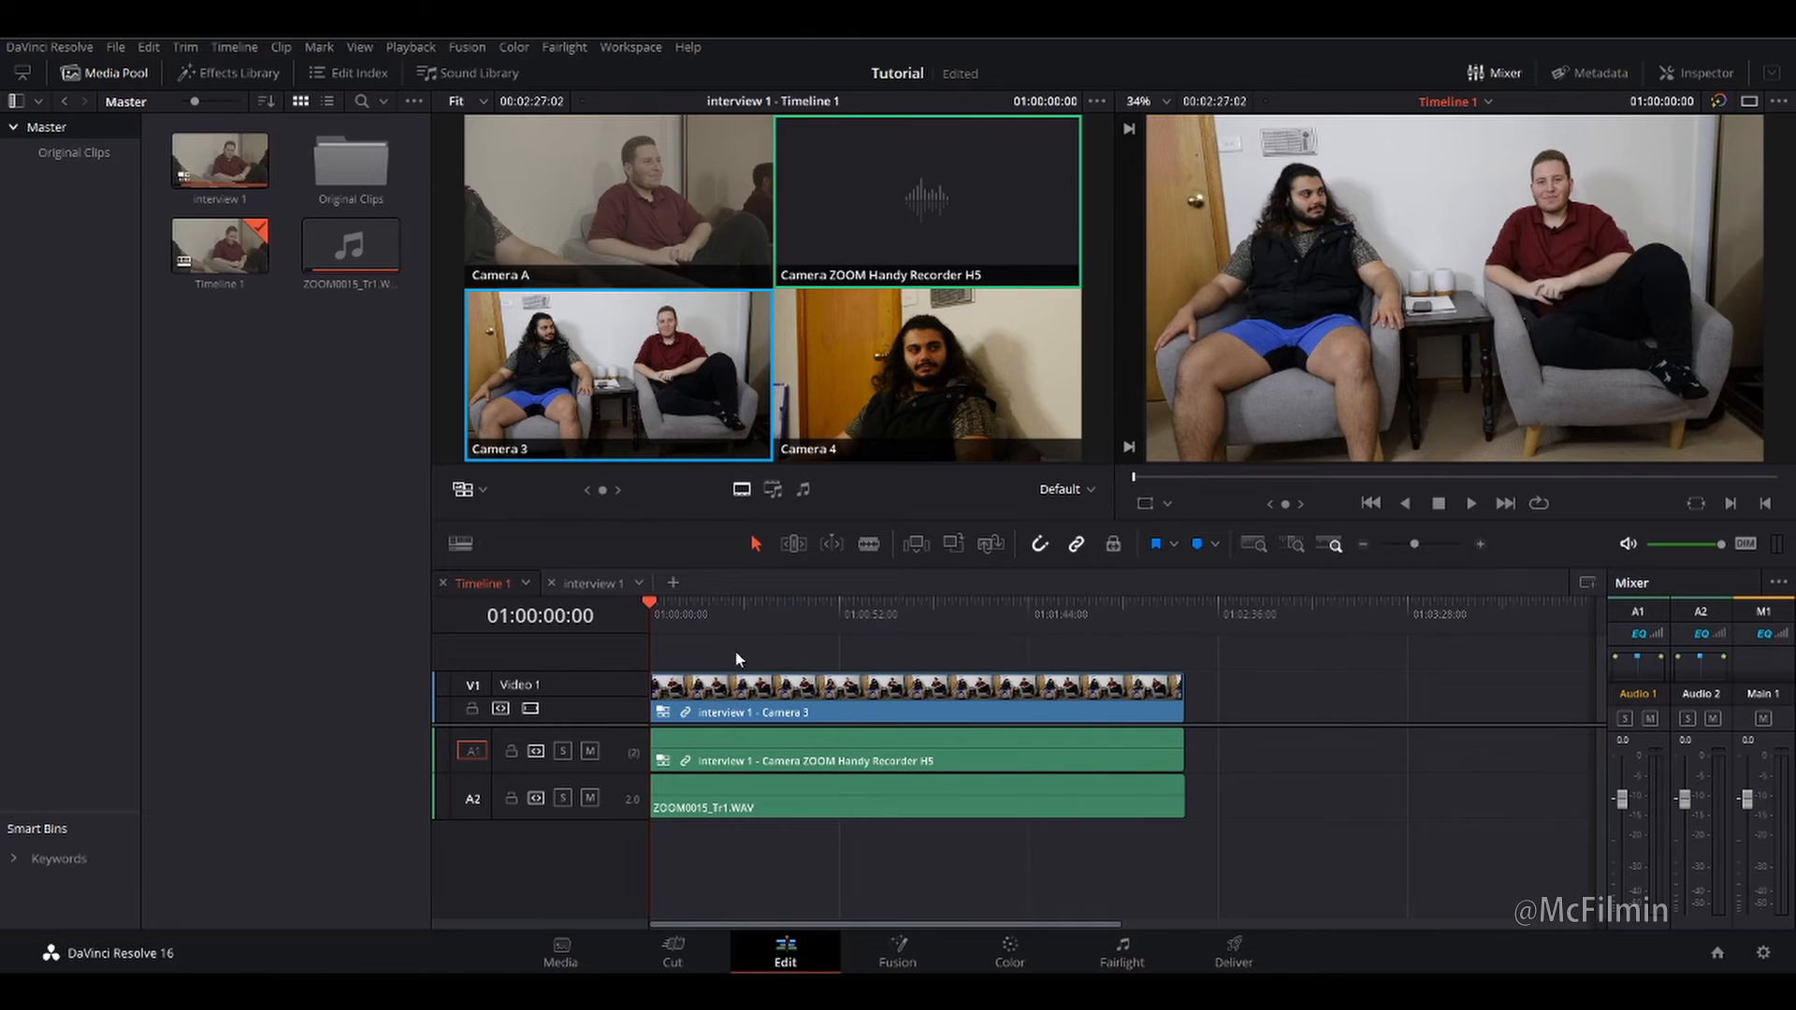
pyautogui.moveTo(704, 670)
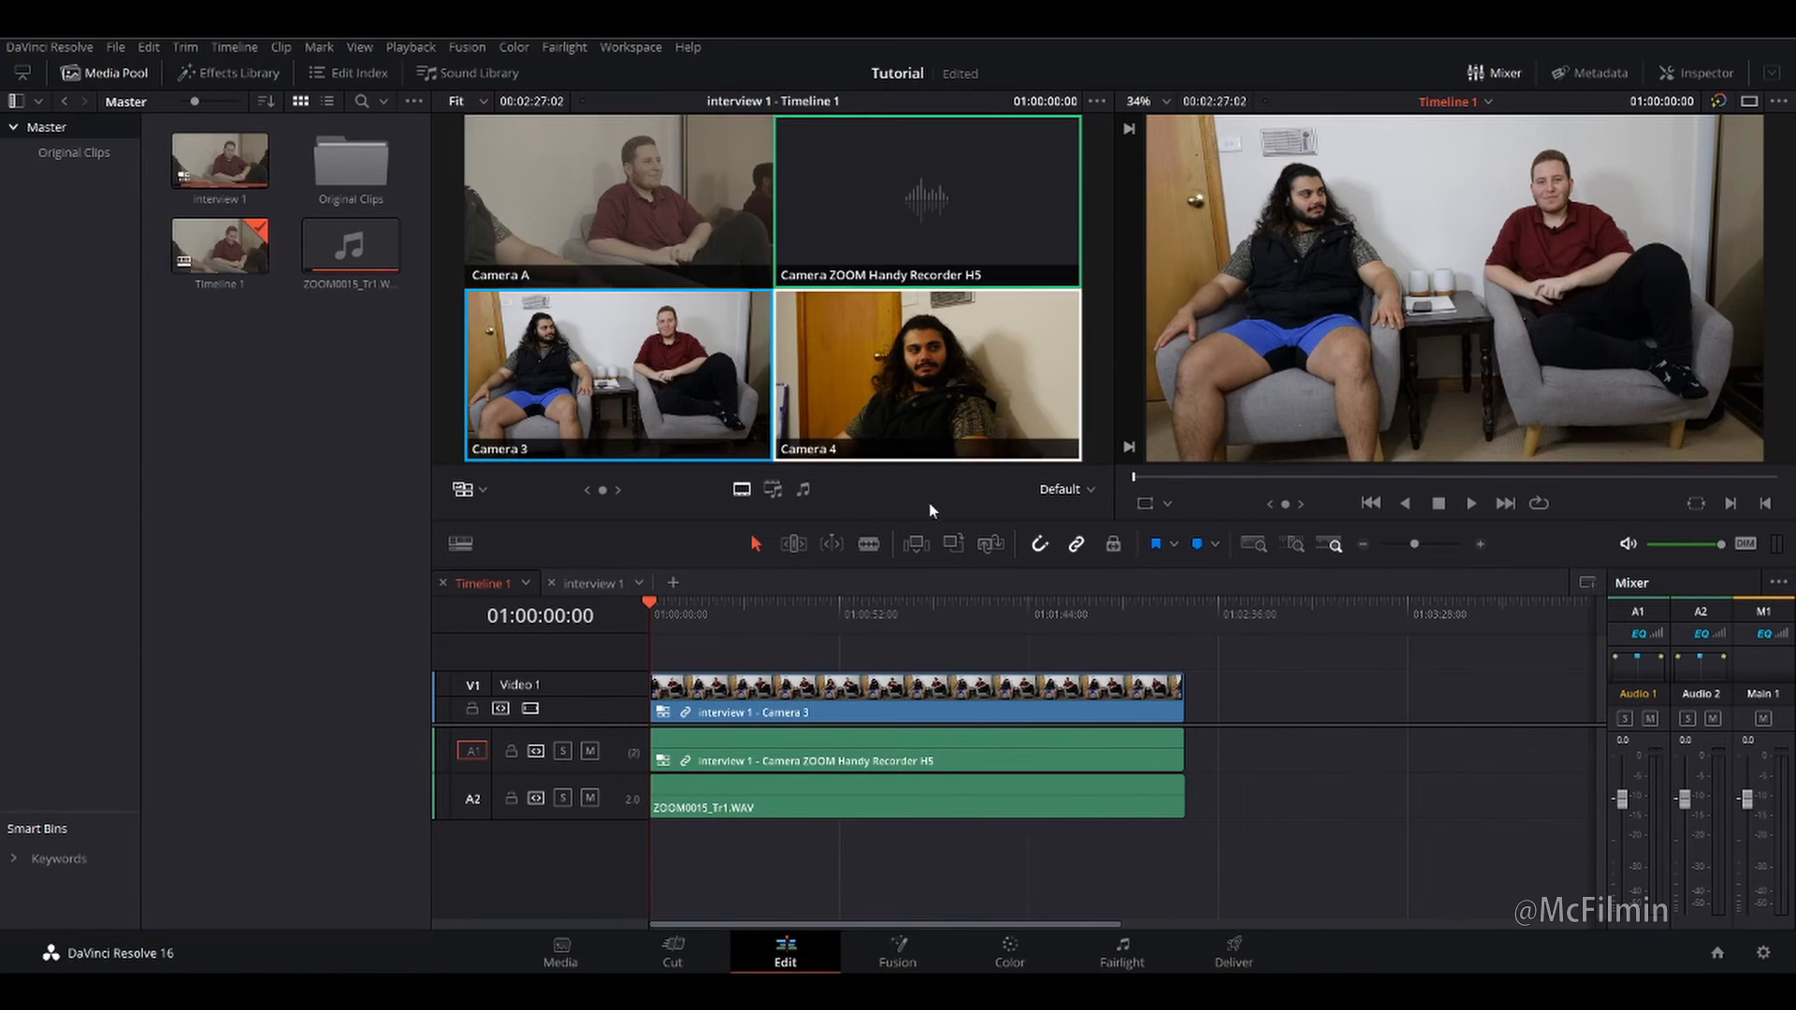
# Play the interview and cut live between camera angles in the multicam viewer.
pyautogui.click(1470, 503)
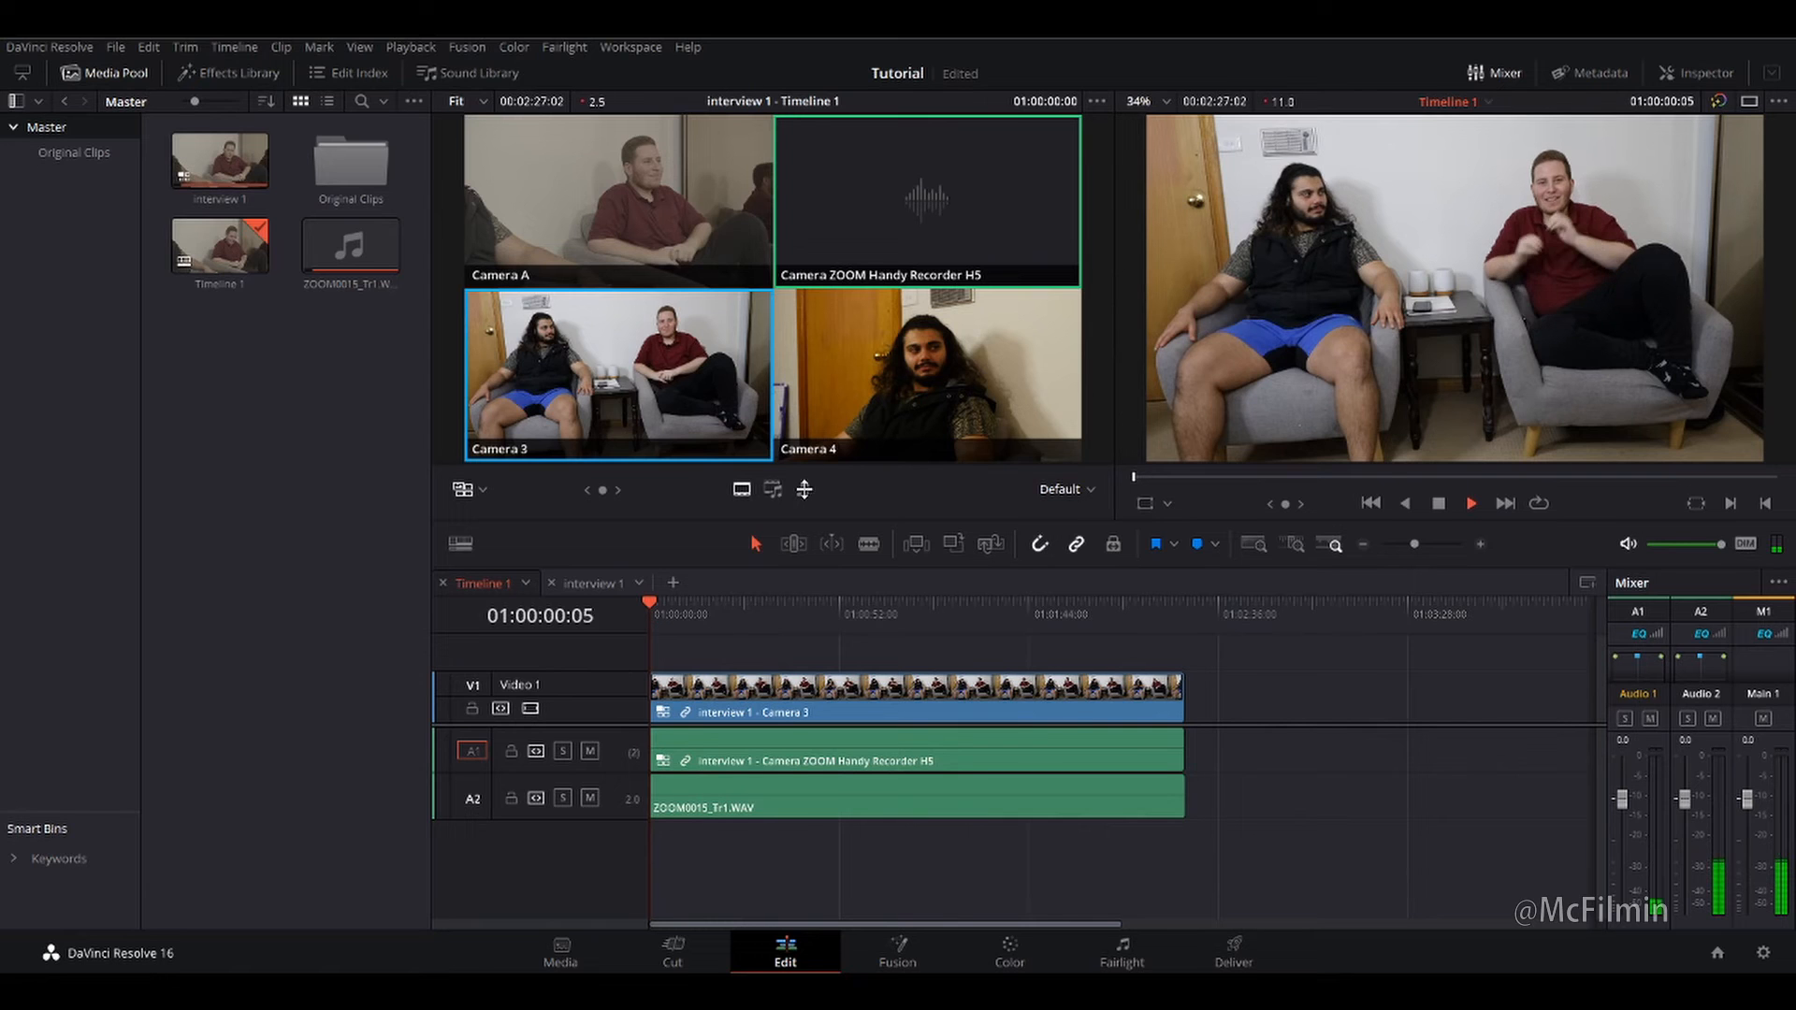
pyautogui.click(1471, 503)
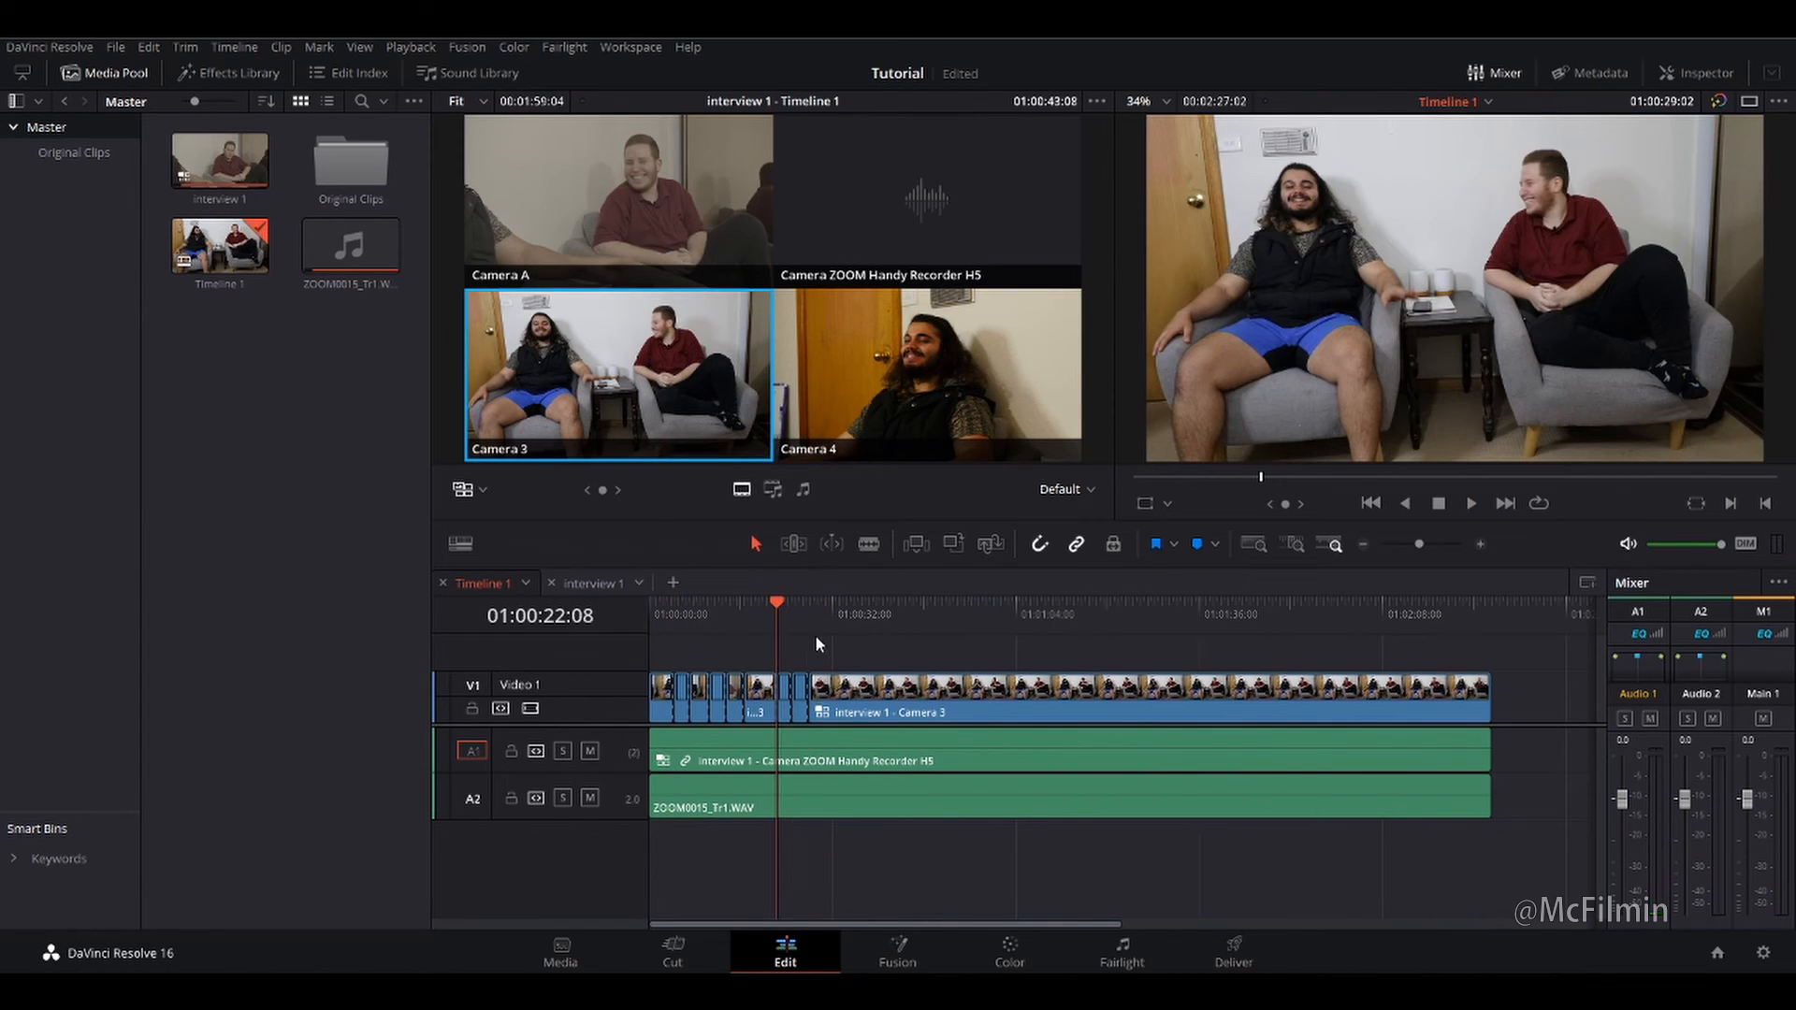
# Enter Trim Edit Mode and roll the Camera 3 / Camera 4 cut near 01:00:21, reviewing it in playback.
pyautogui.click(928, 370)
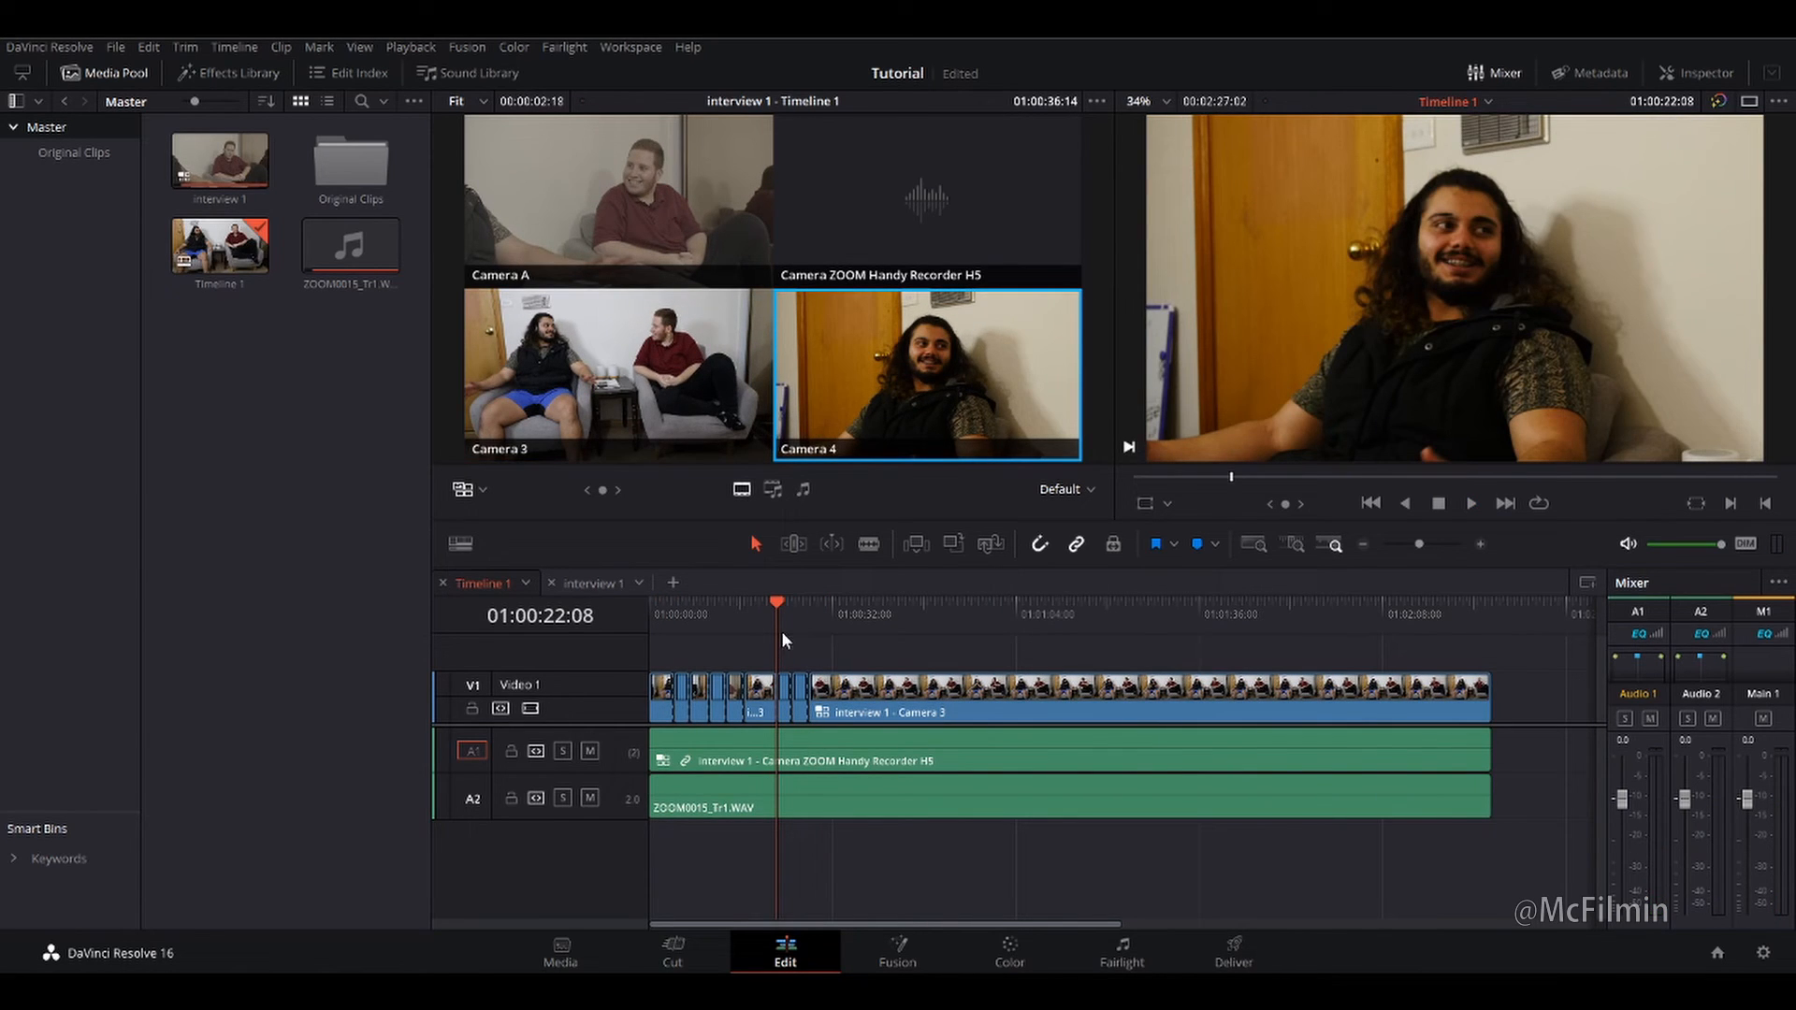
pyautogui.moveTo(814, 651)
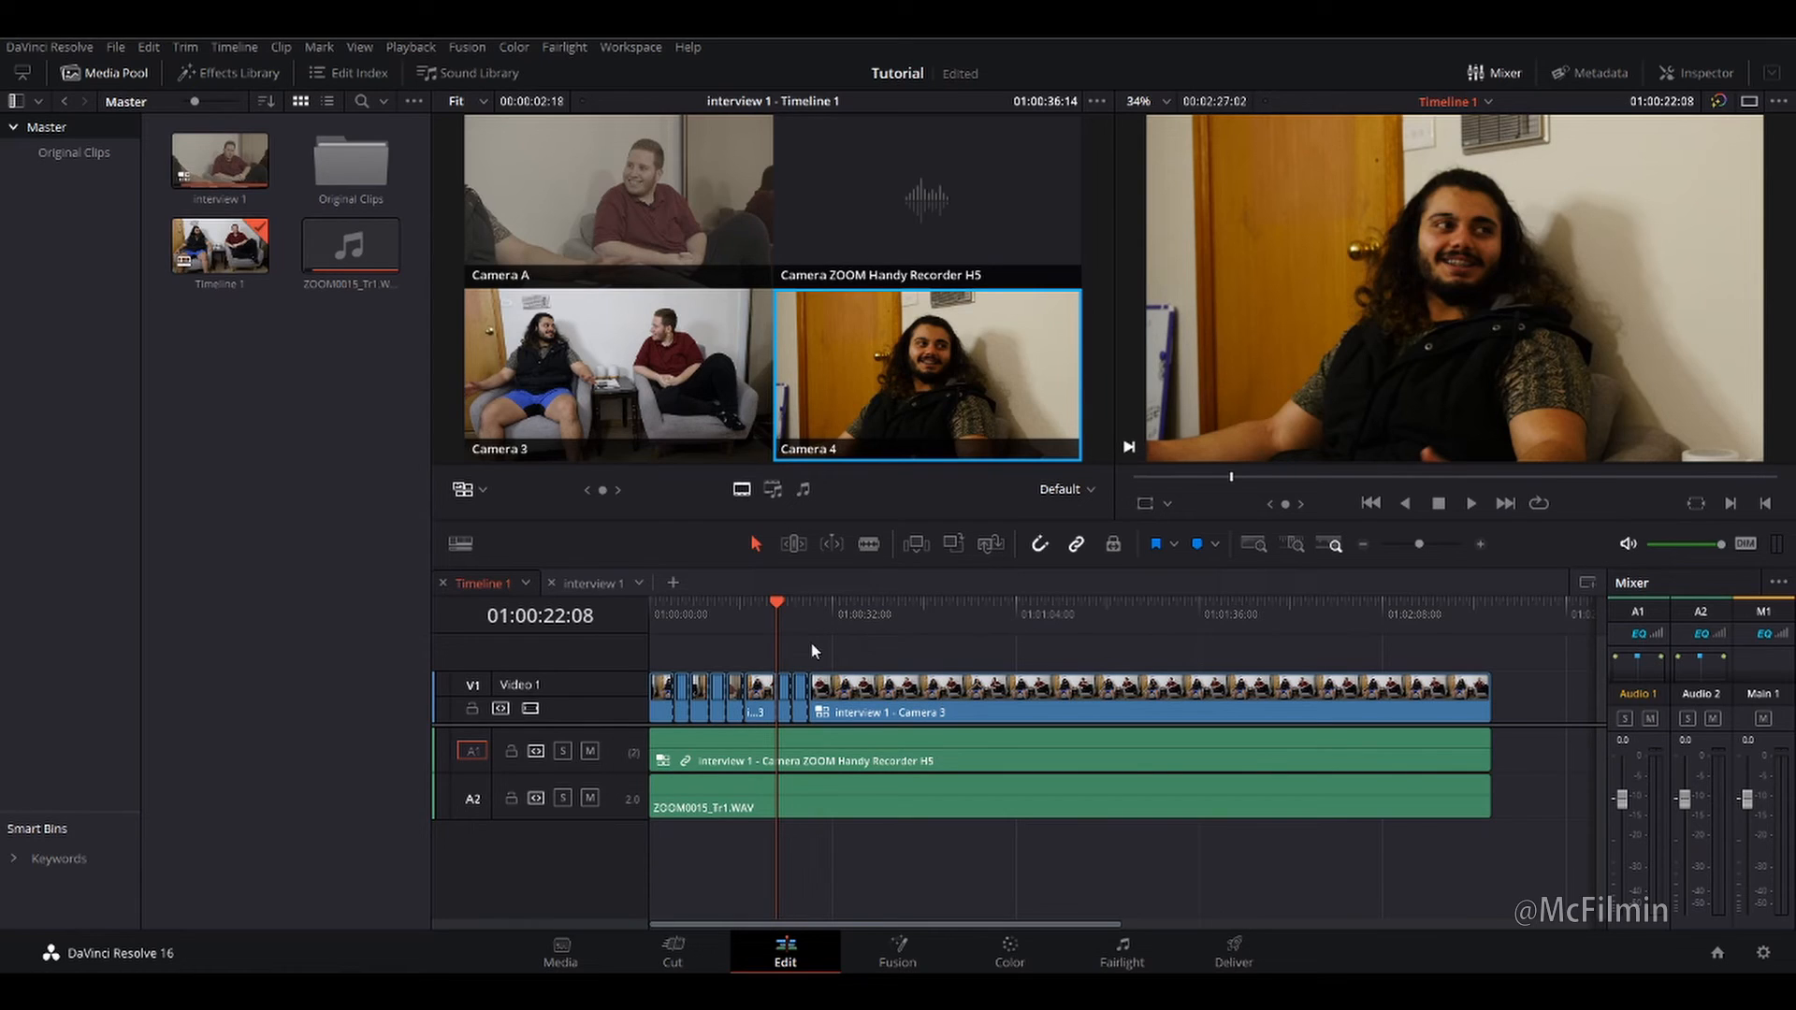
pyautogui.moveTo(797, 623)
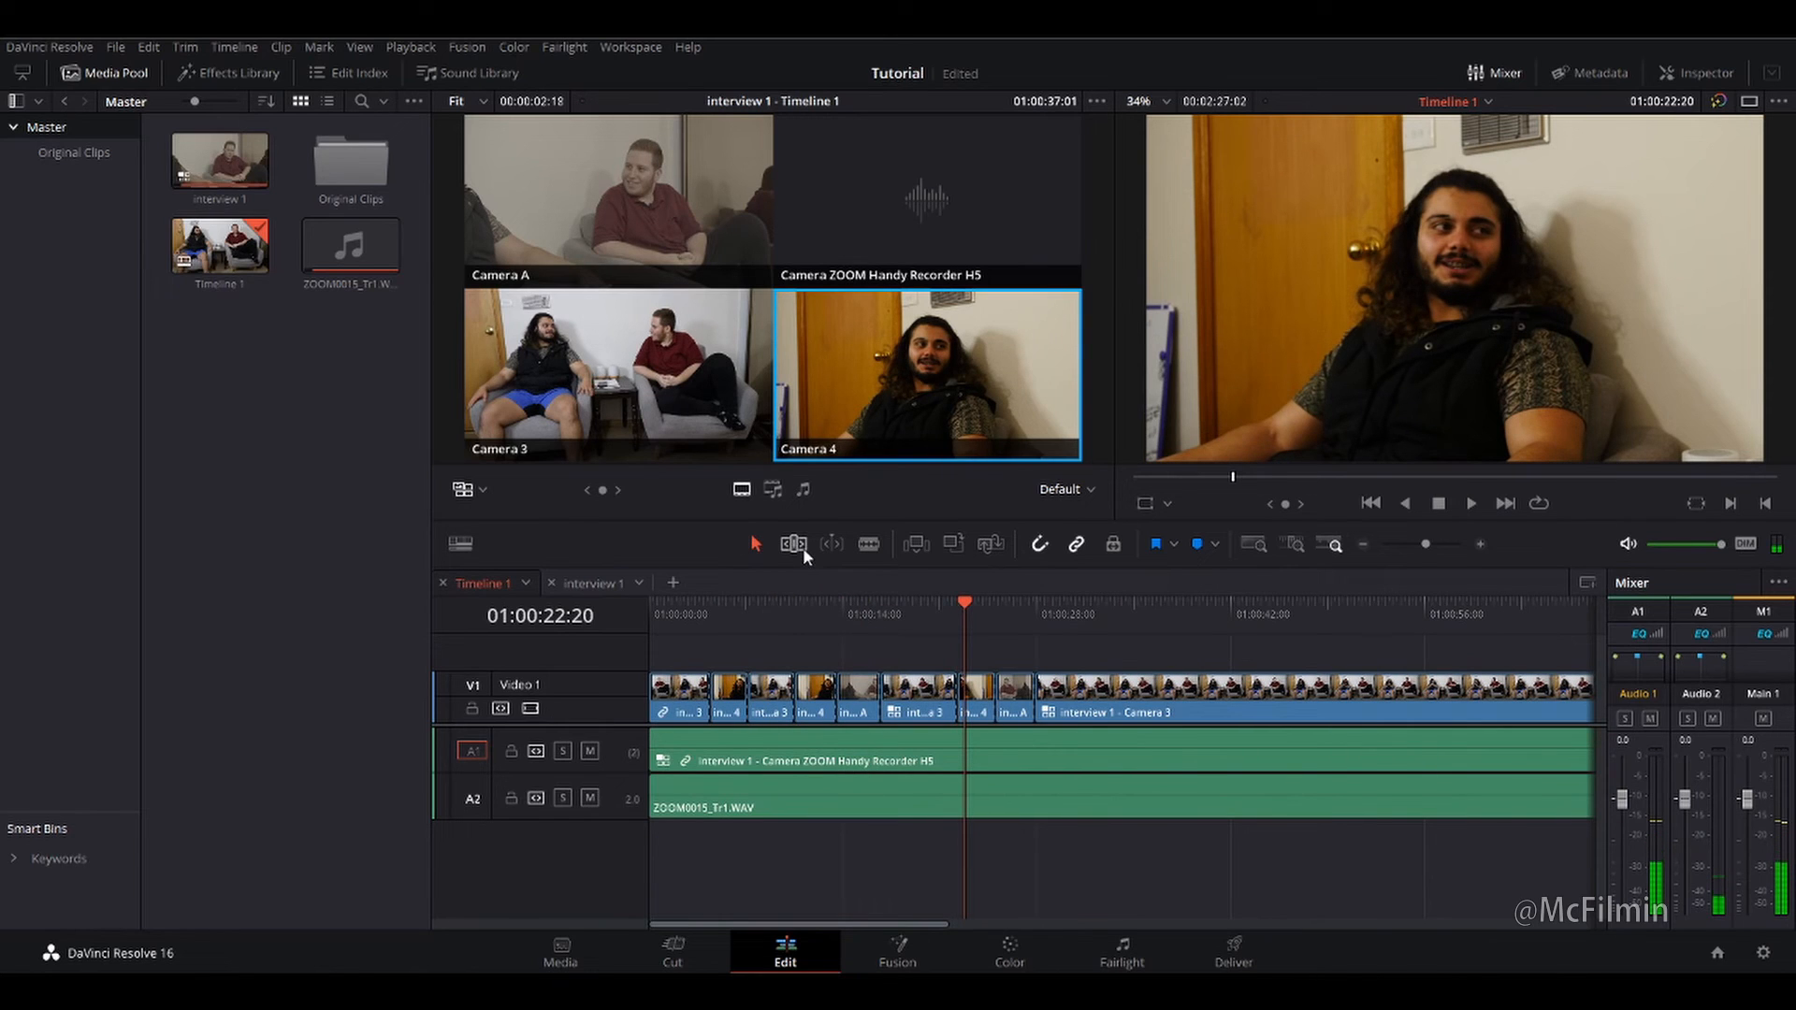
pyautogui.moveTo(792, 544)
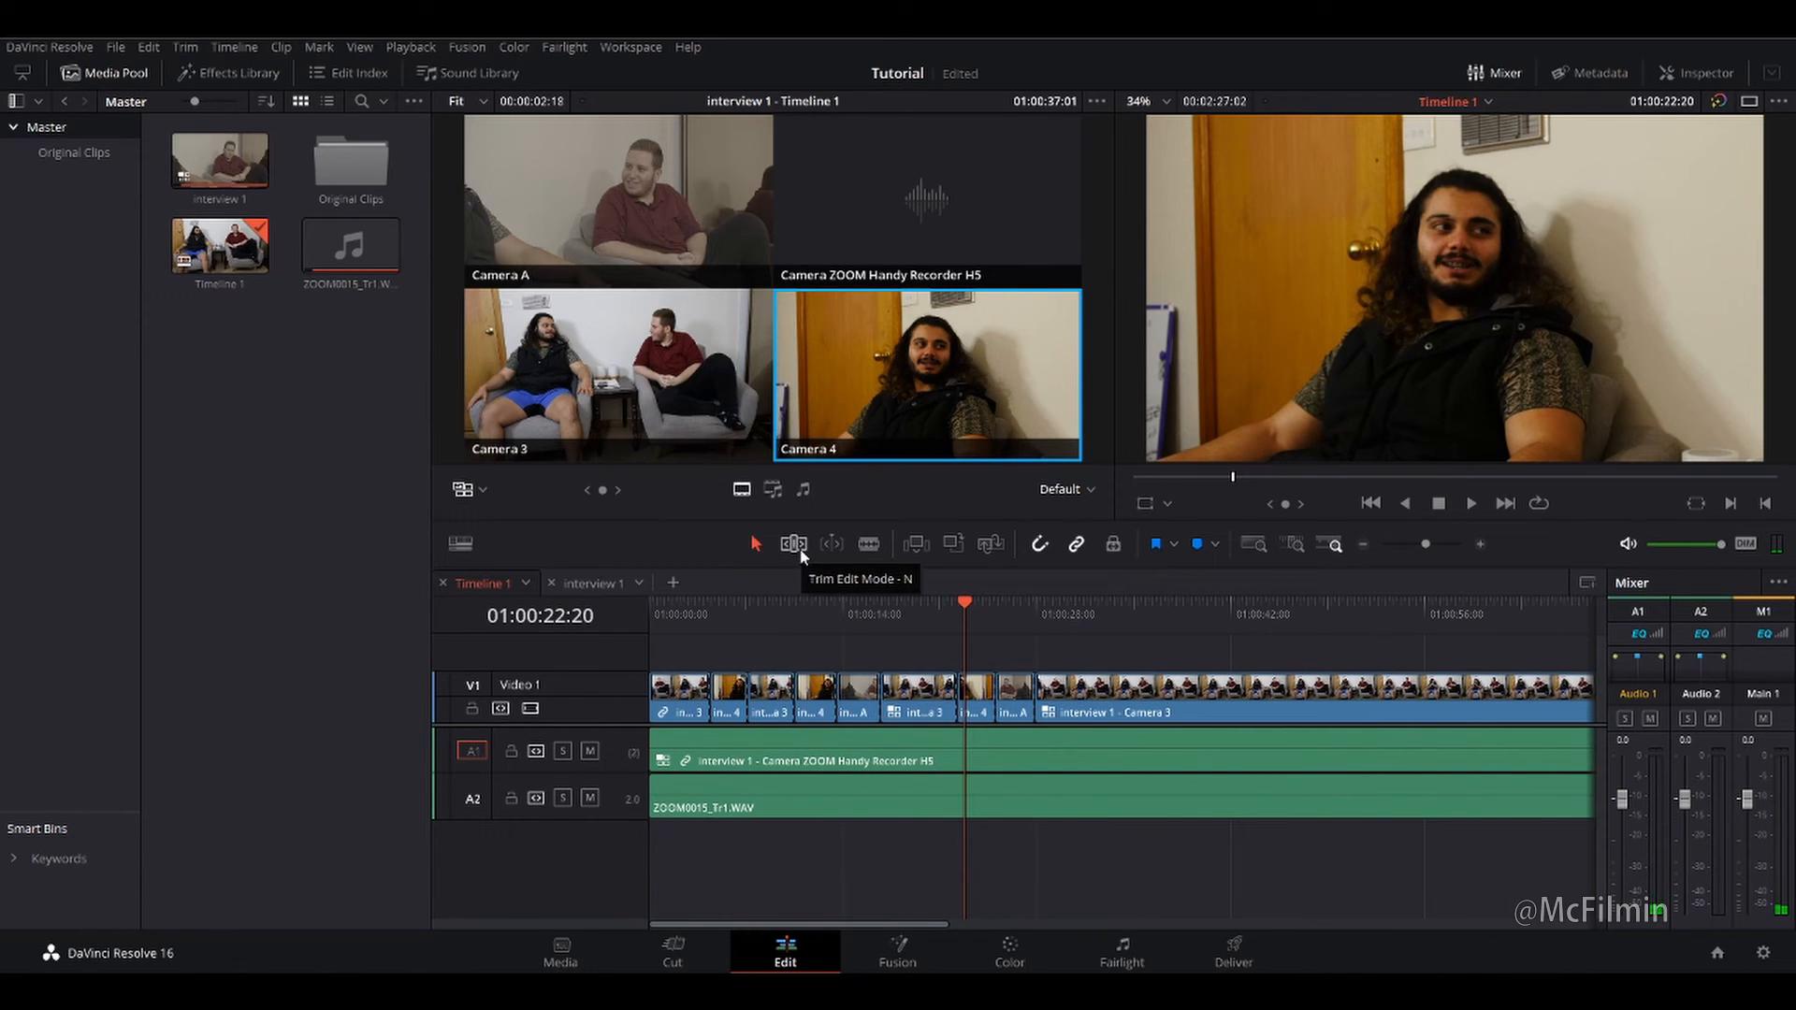
pyautogui.click(793, 542)
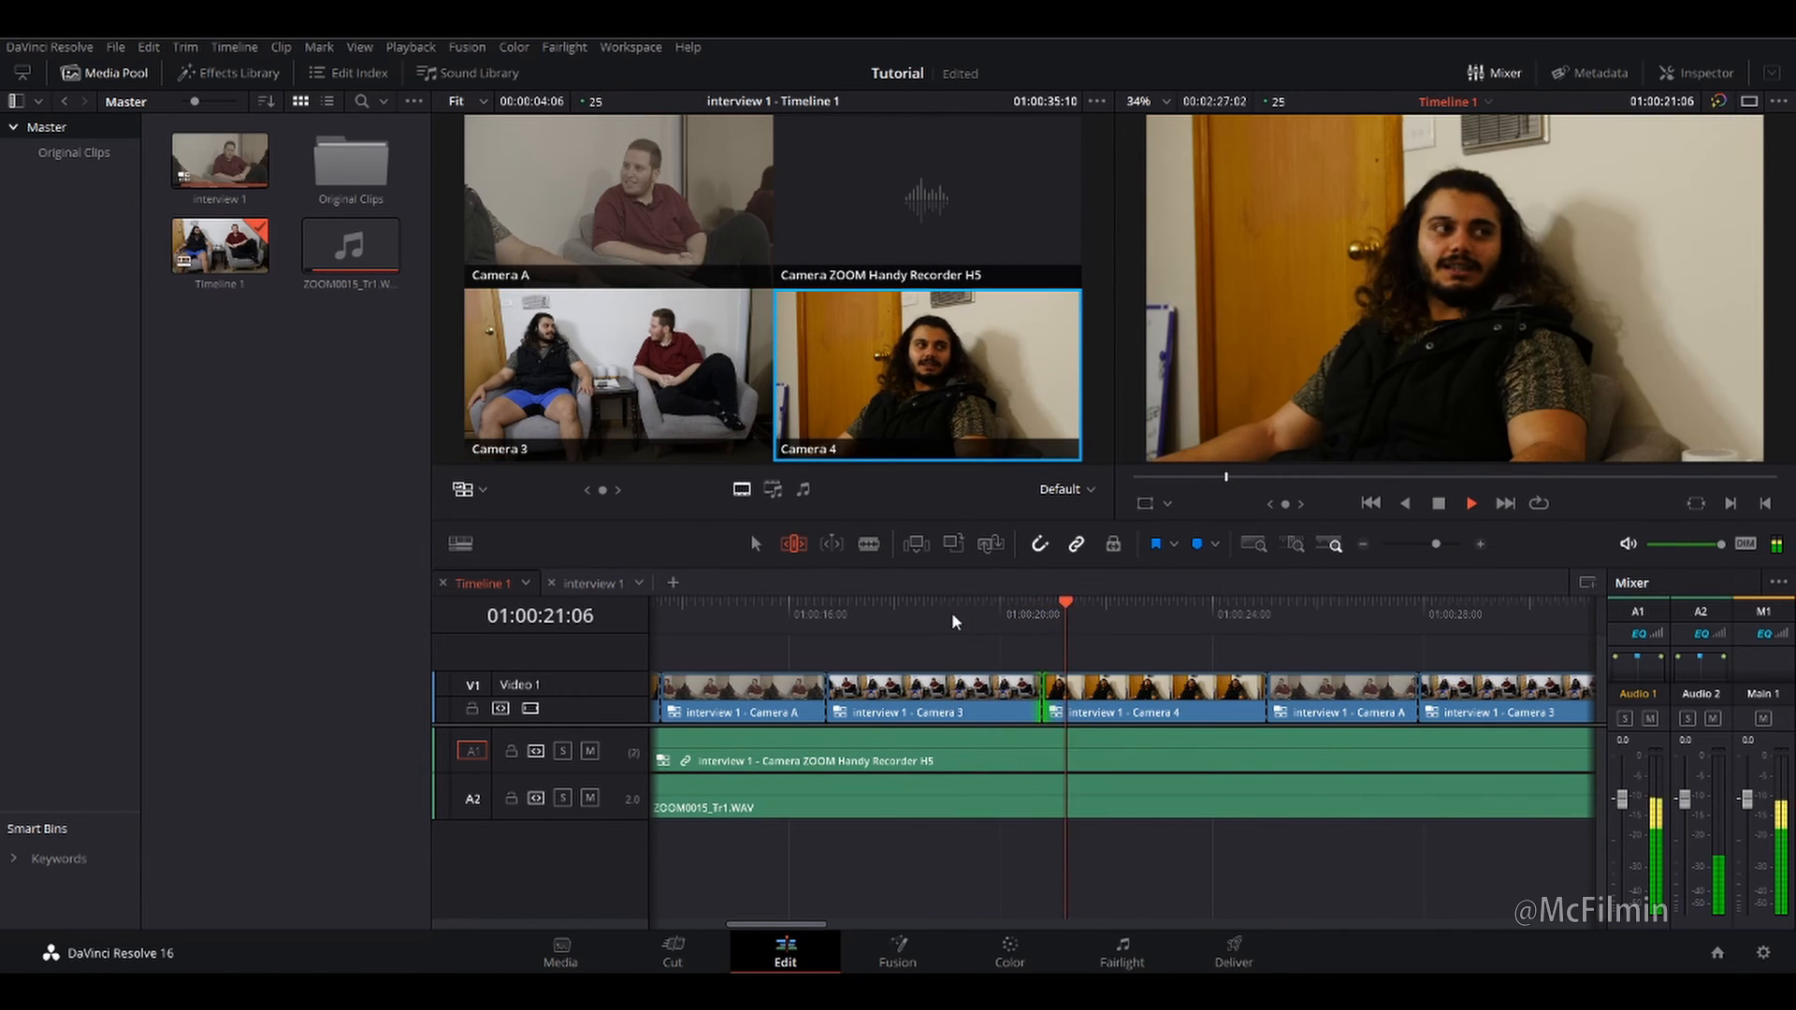
pyautogui.click(1471, 503)
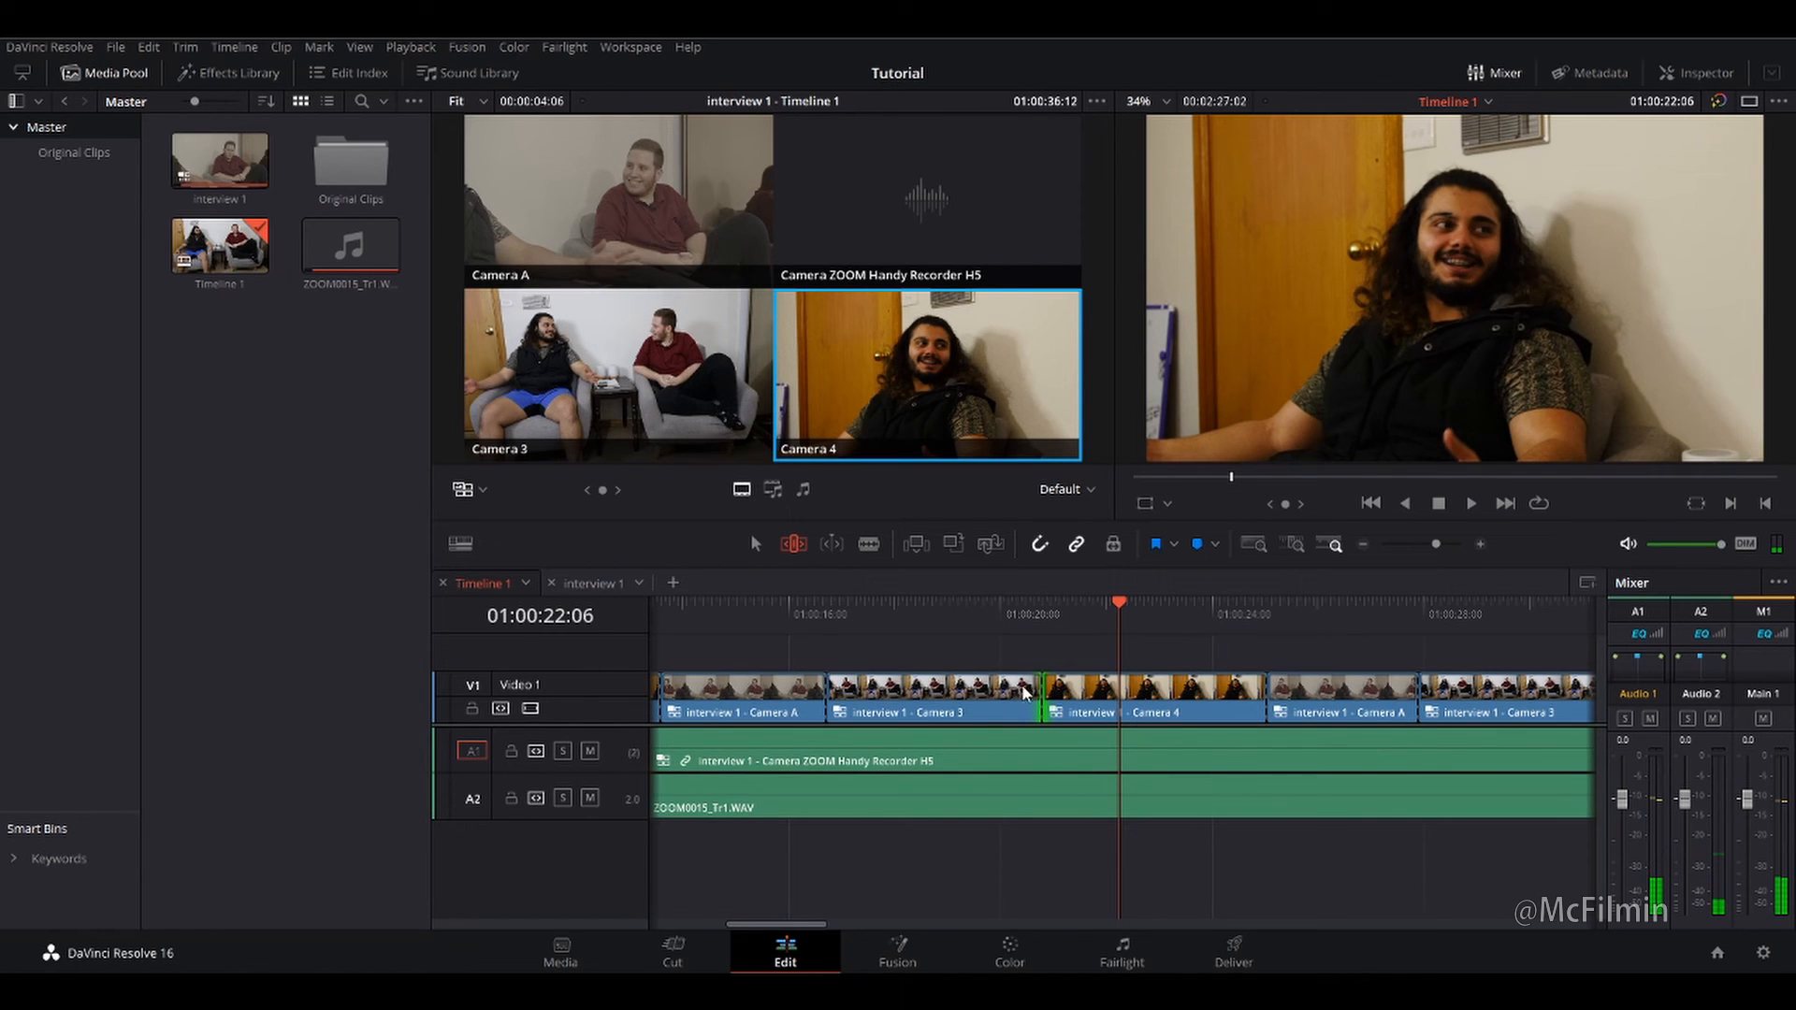
pyautogui.moveTo(1085, 640)
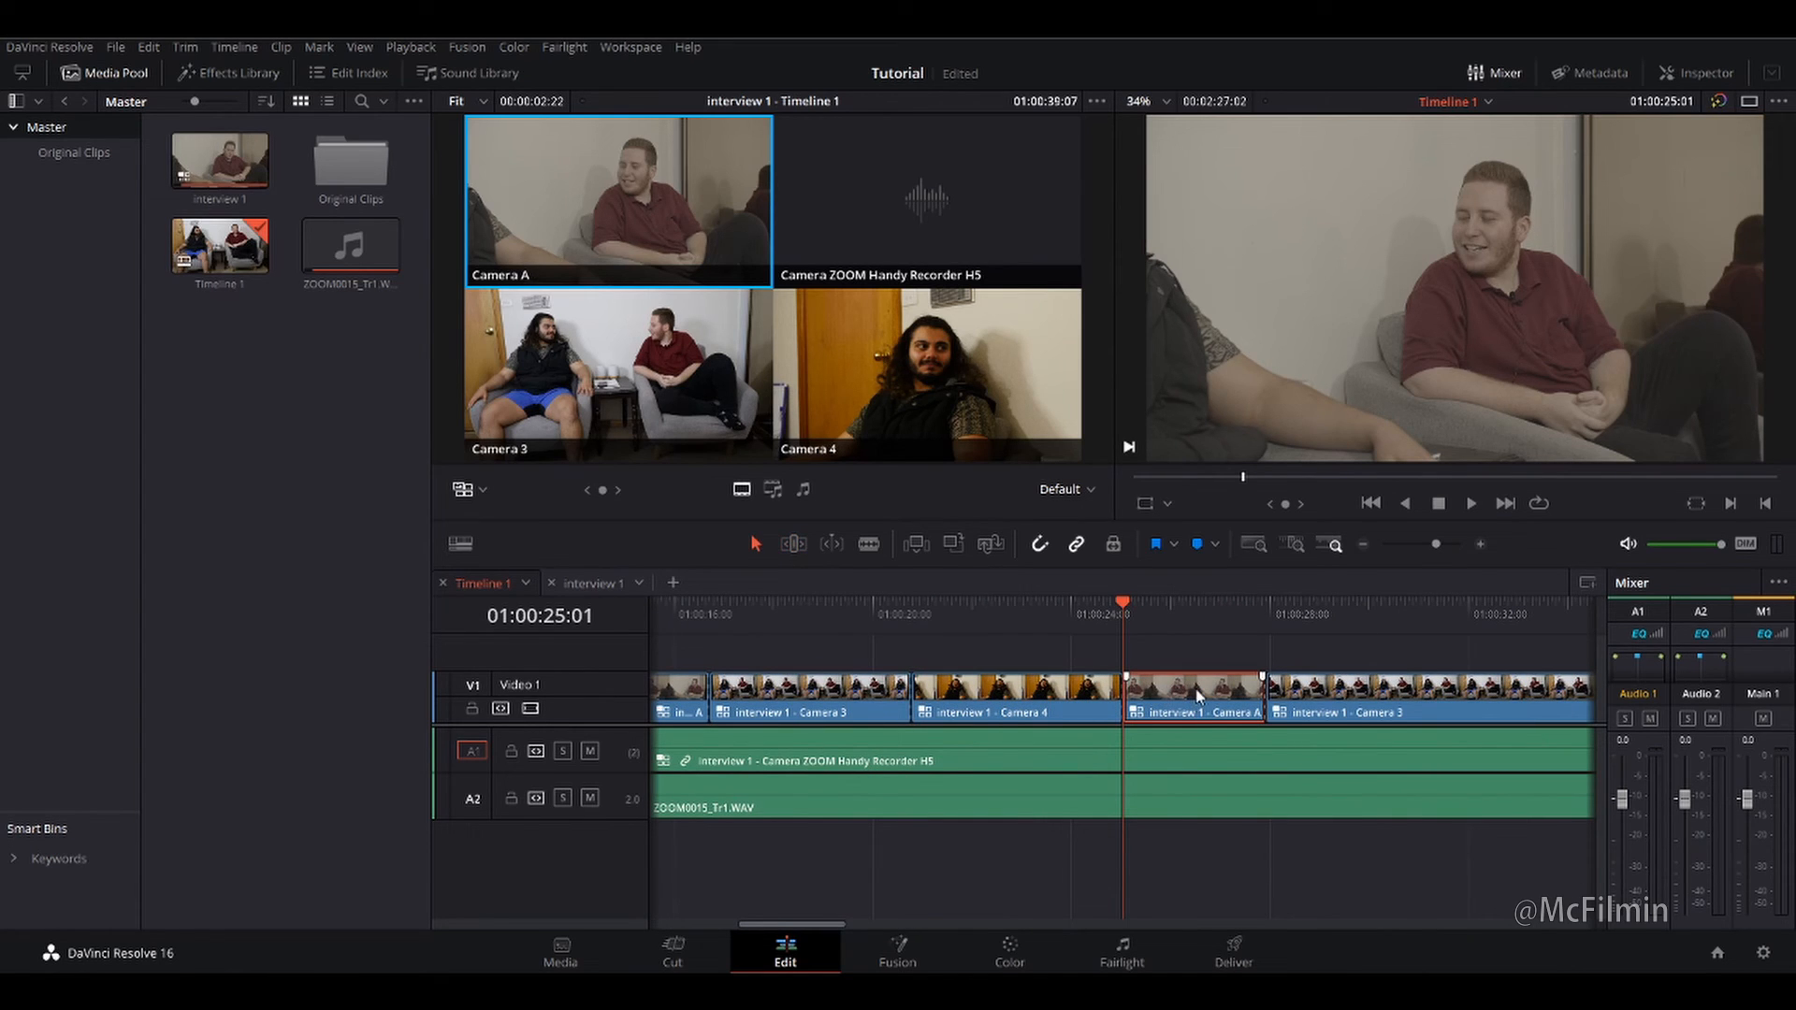
# Switch the Camera A segment near 01:00:24 to the Camera 4 angle.
pyautogui.rightClick(1197, 696)
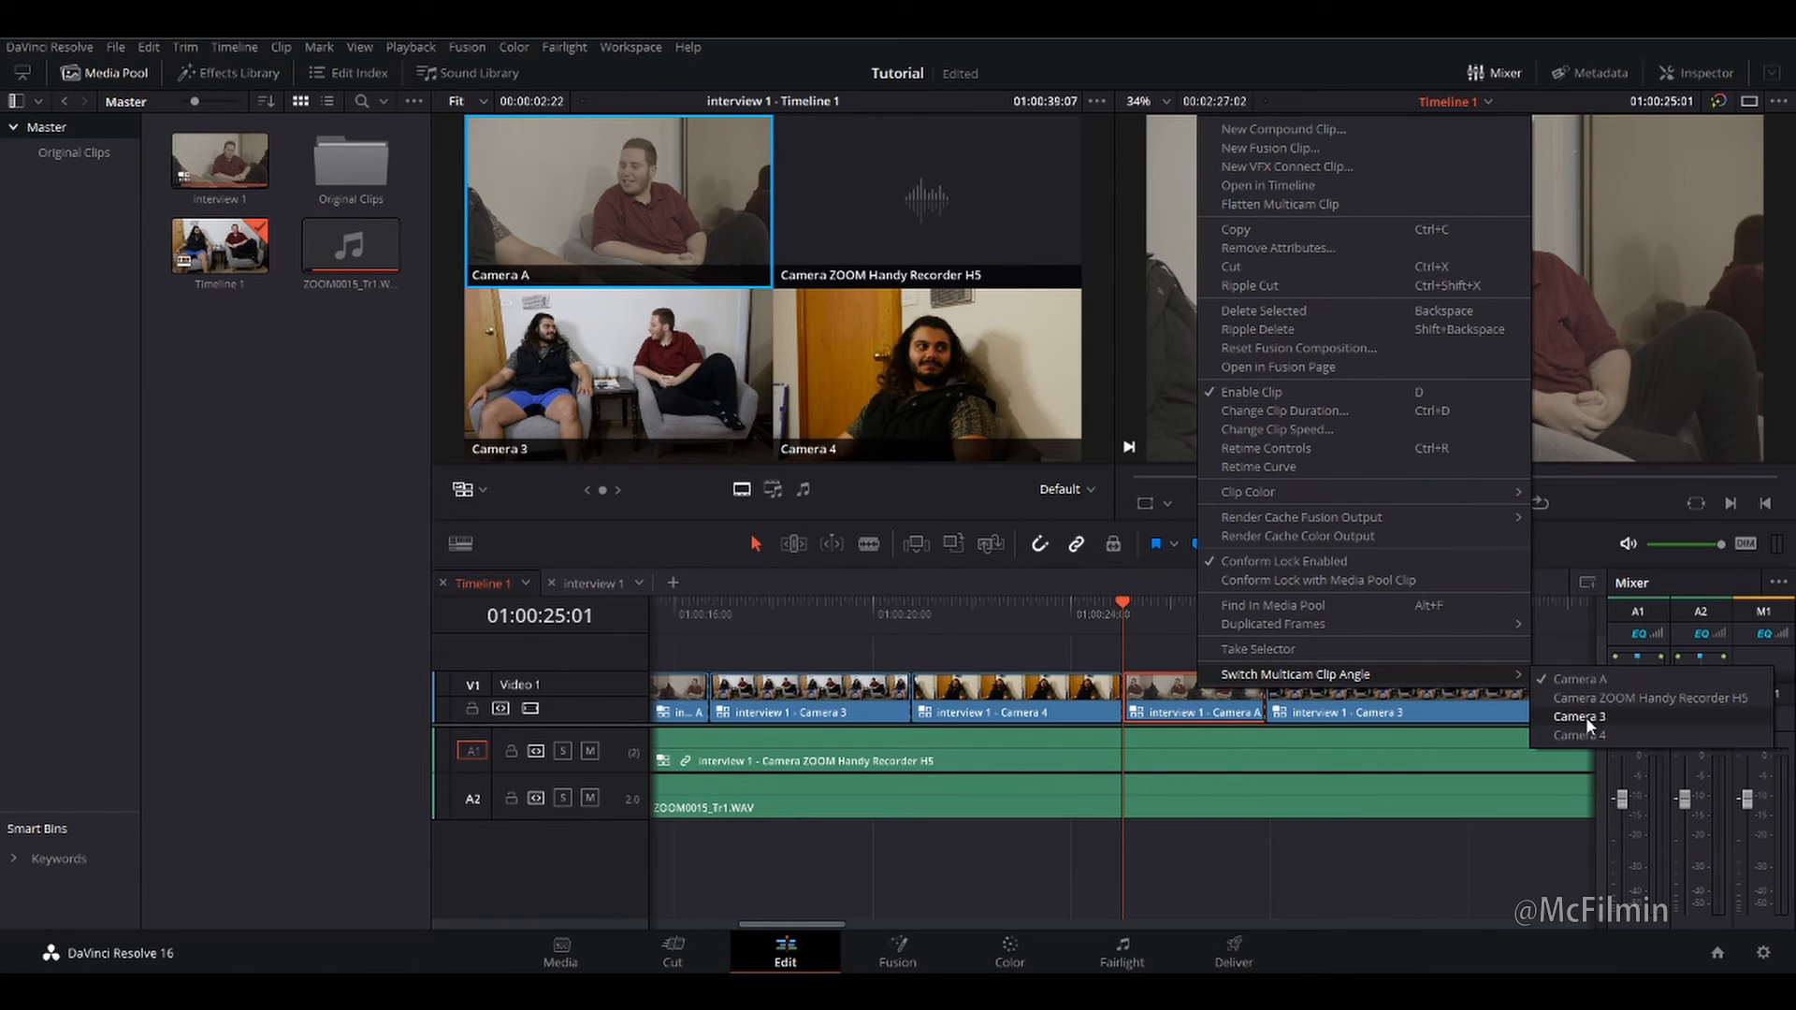
pyautogui.moveTo(1590, 737)
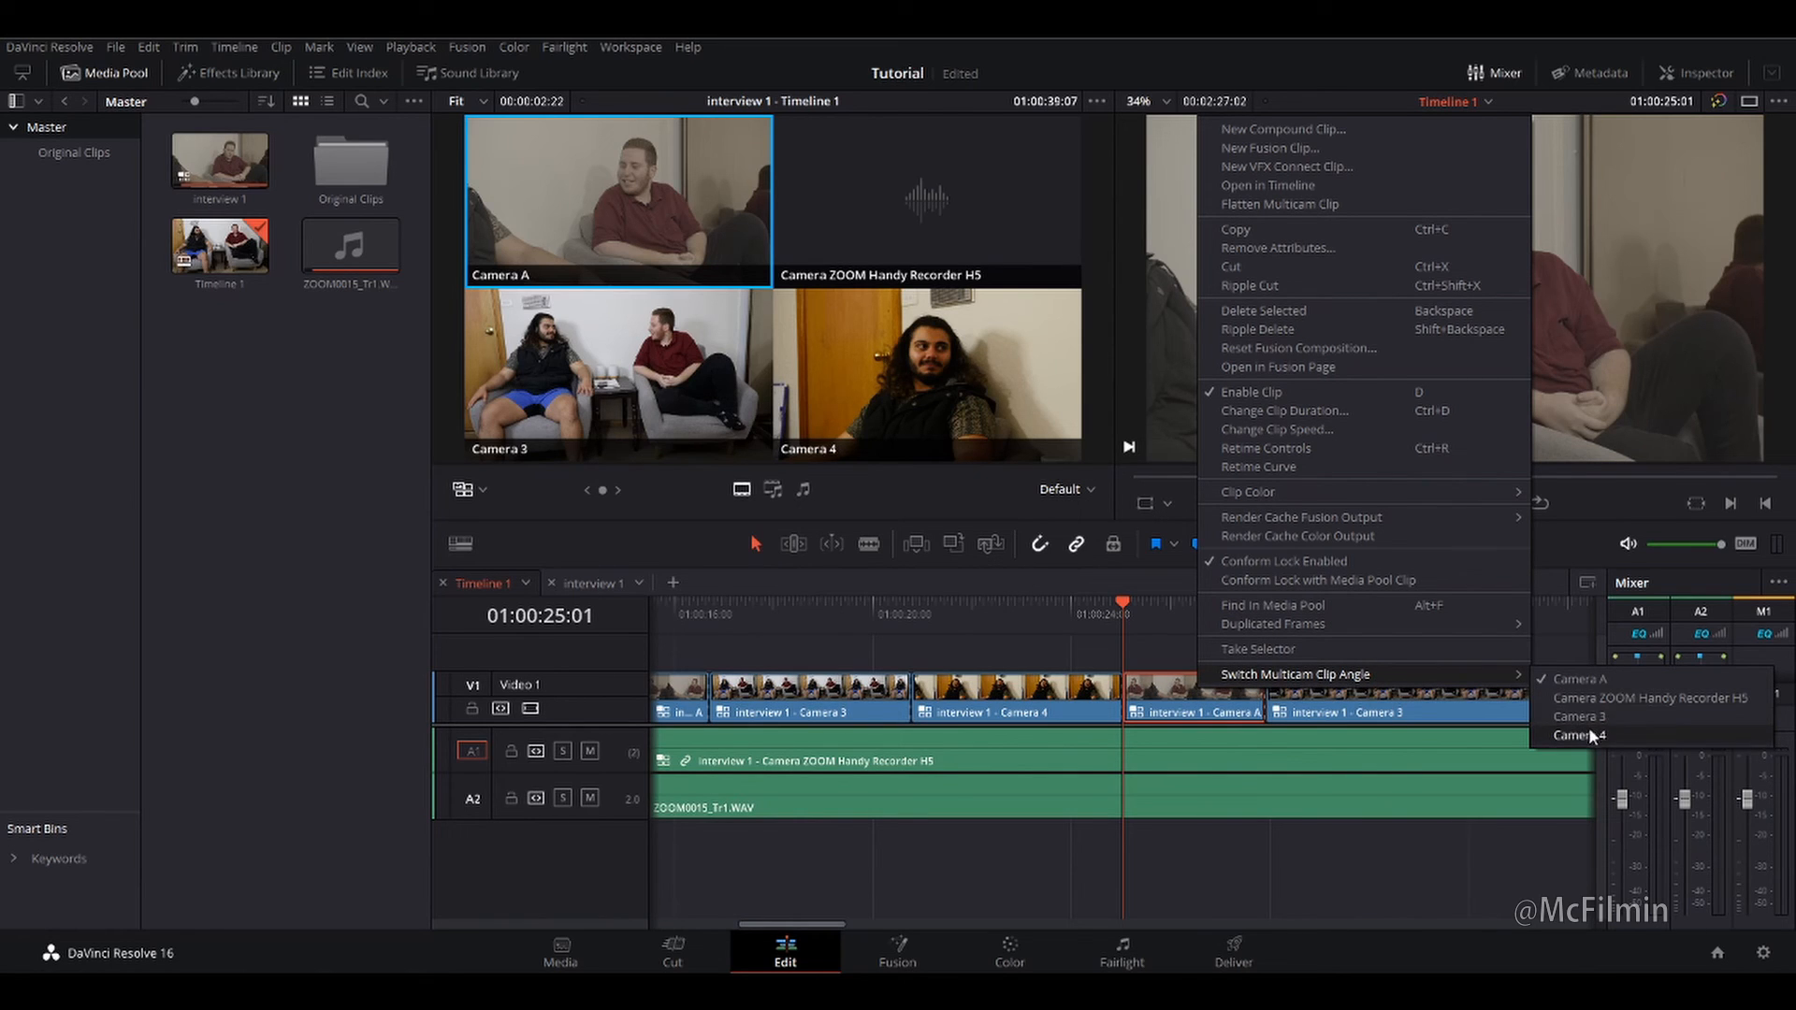
pyautogui.click(1579, 736)
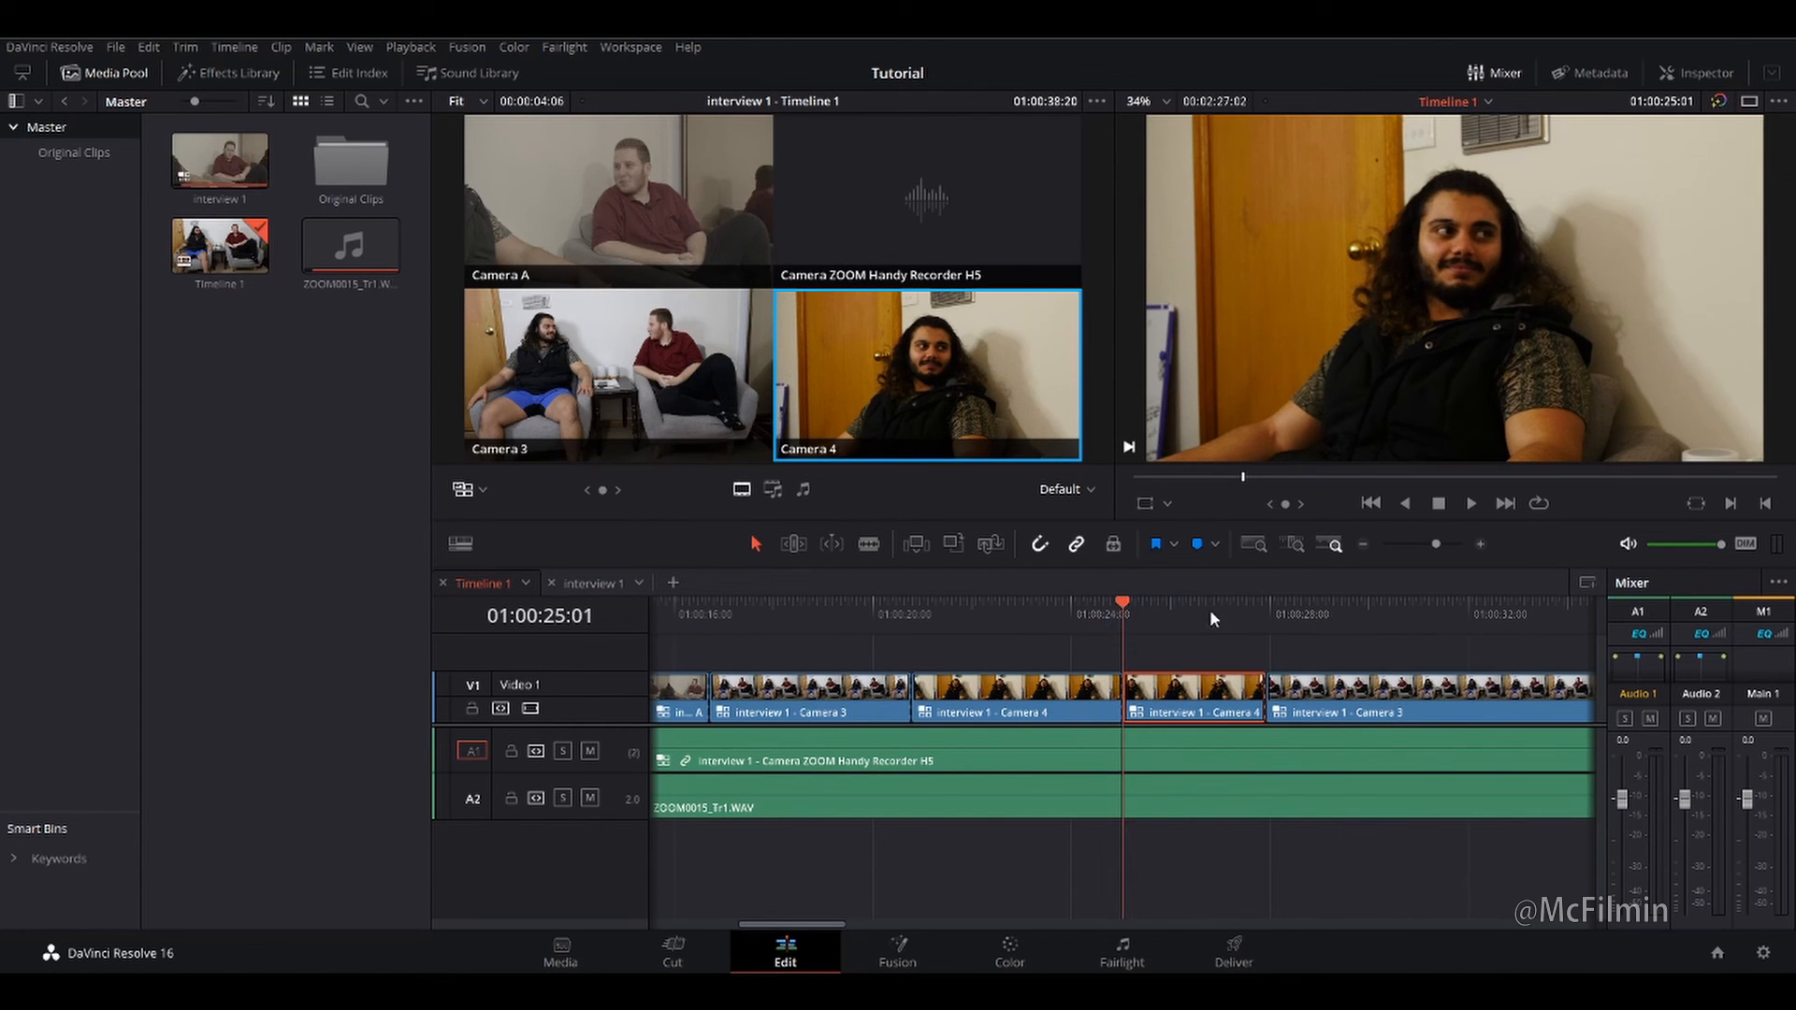
pyautogui.moveTo(1219, 628)
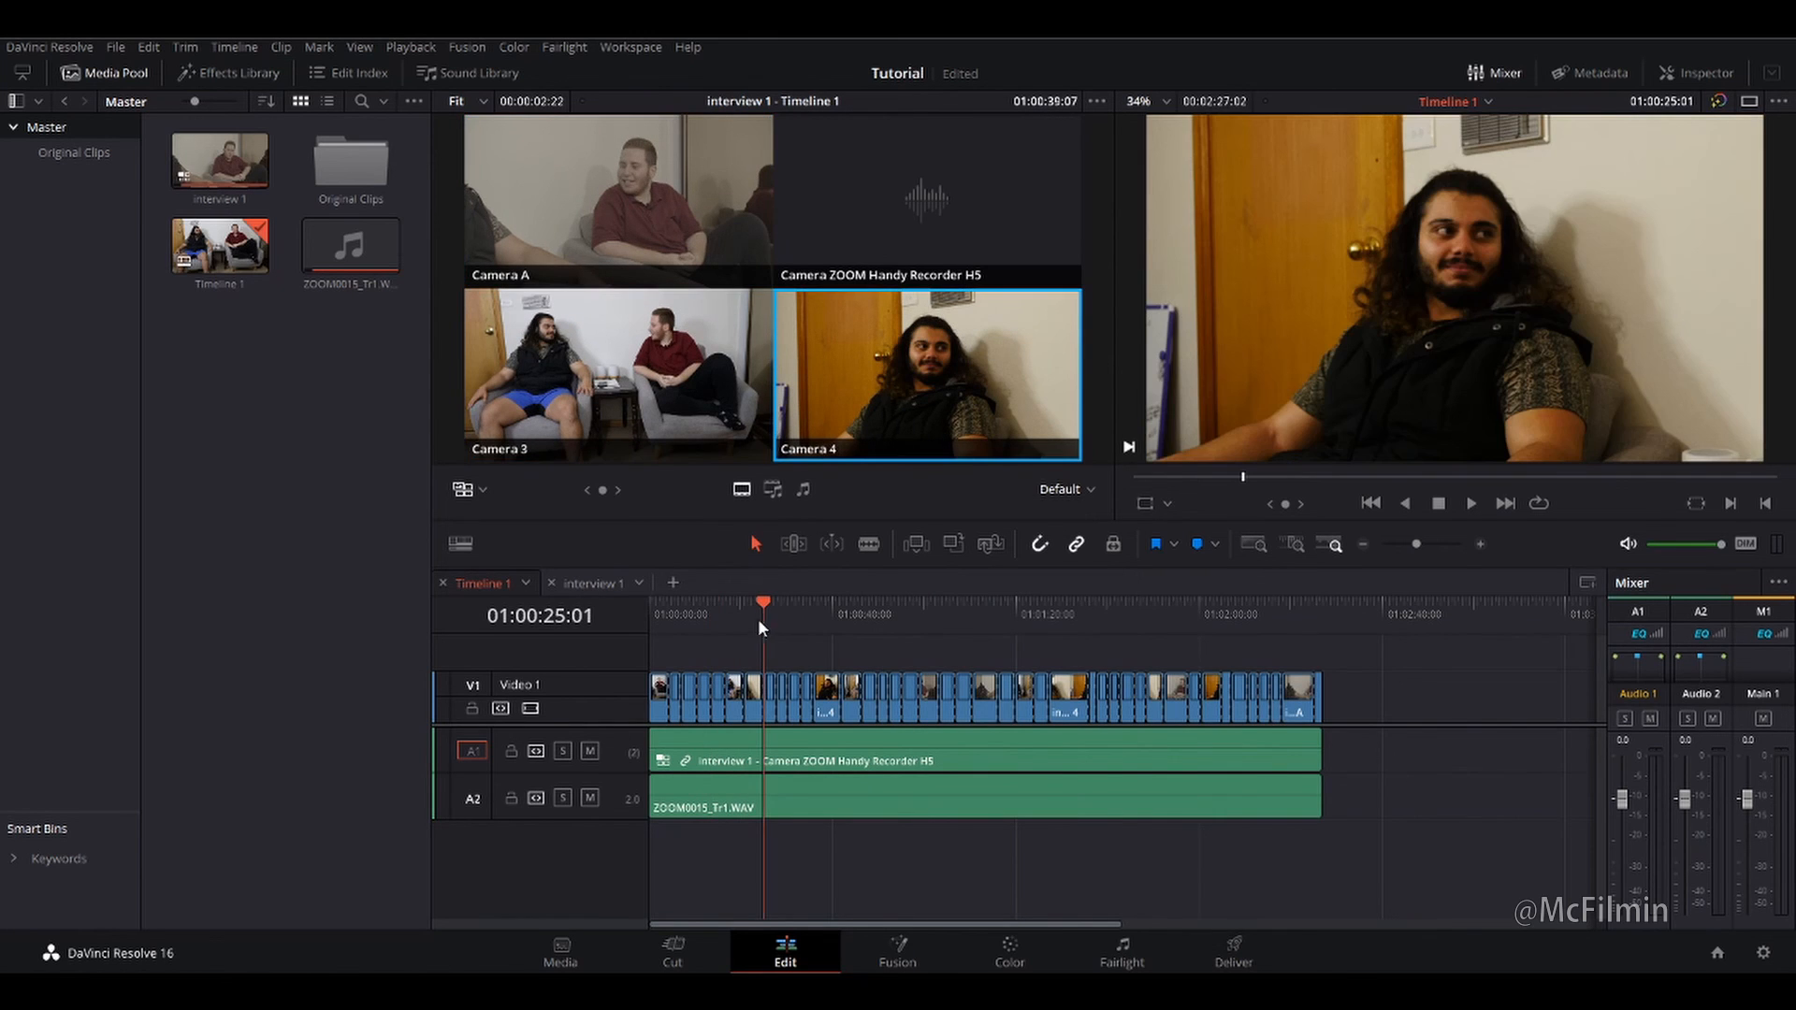
pyautogui.moveTo(782, 636)
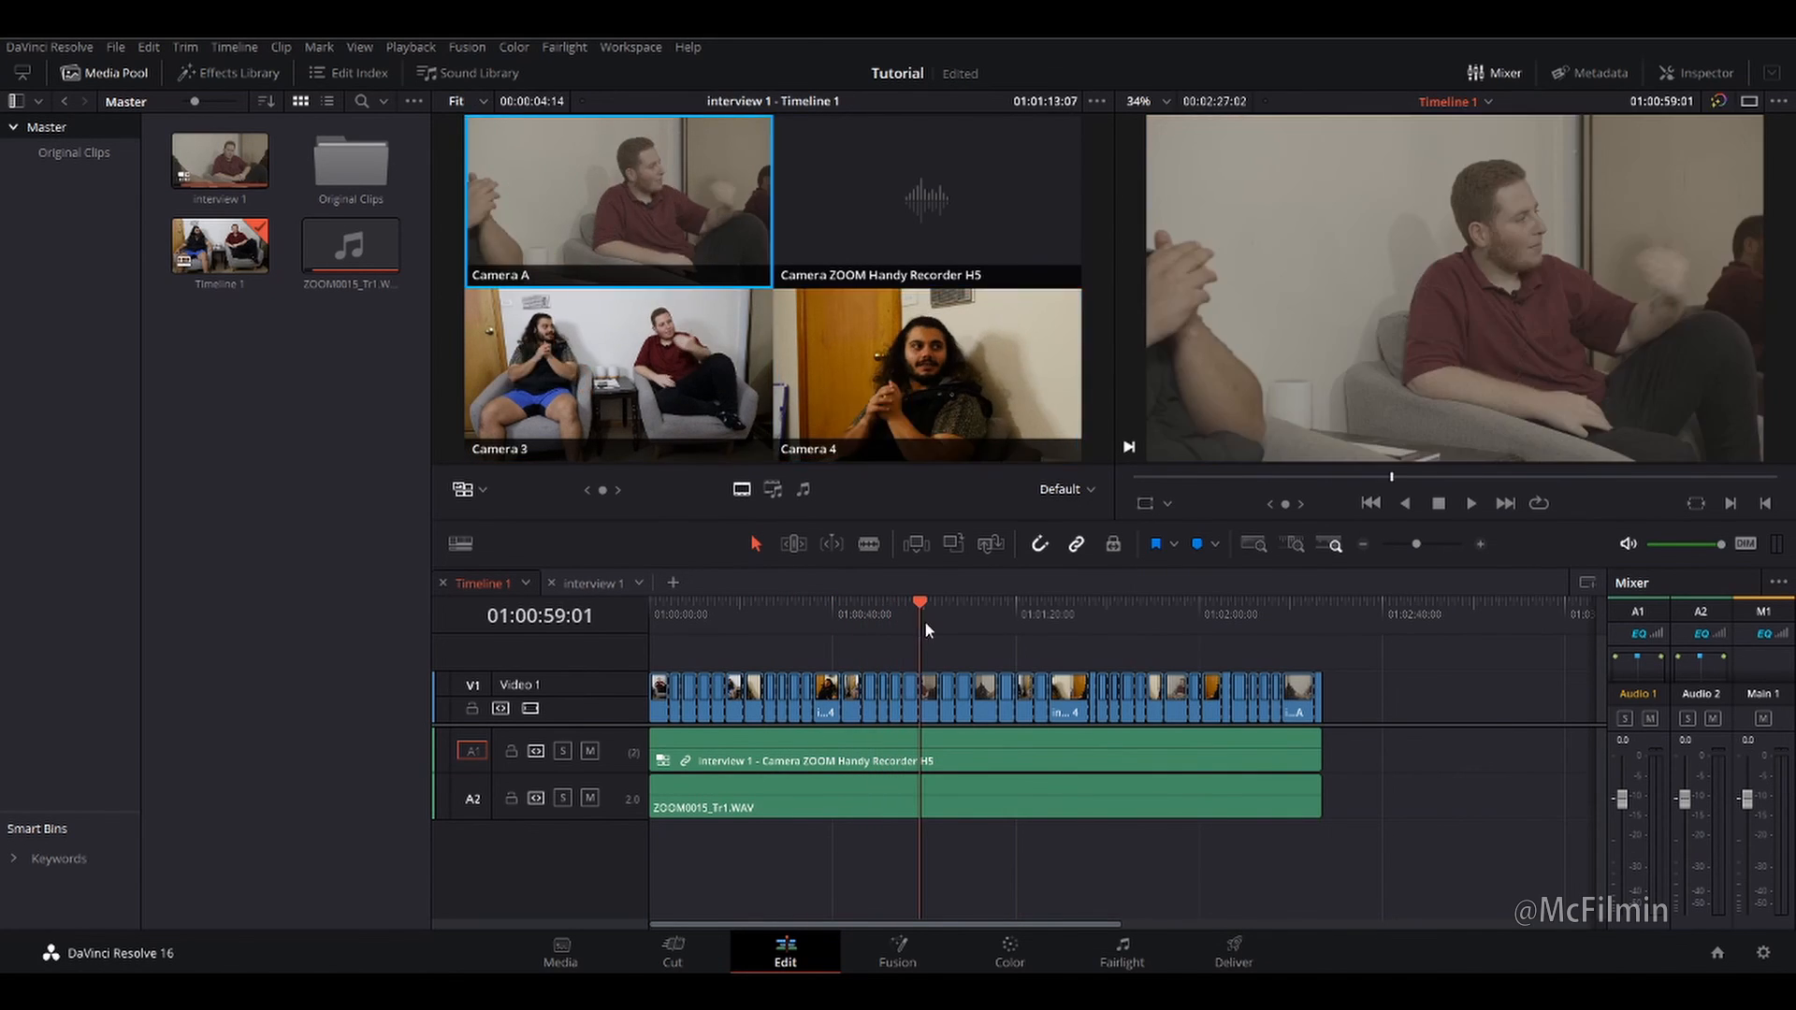
# Review playback about a minute in, then open the interview 1 multicam clip in its own timeline tab.
pyautogui.click(926, 371)
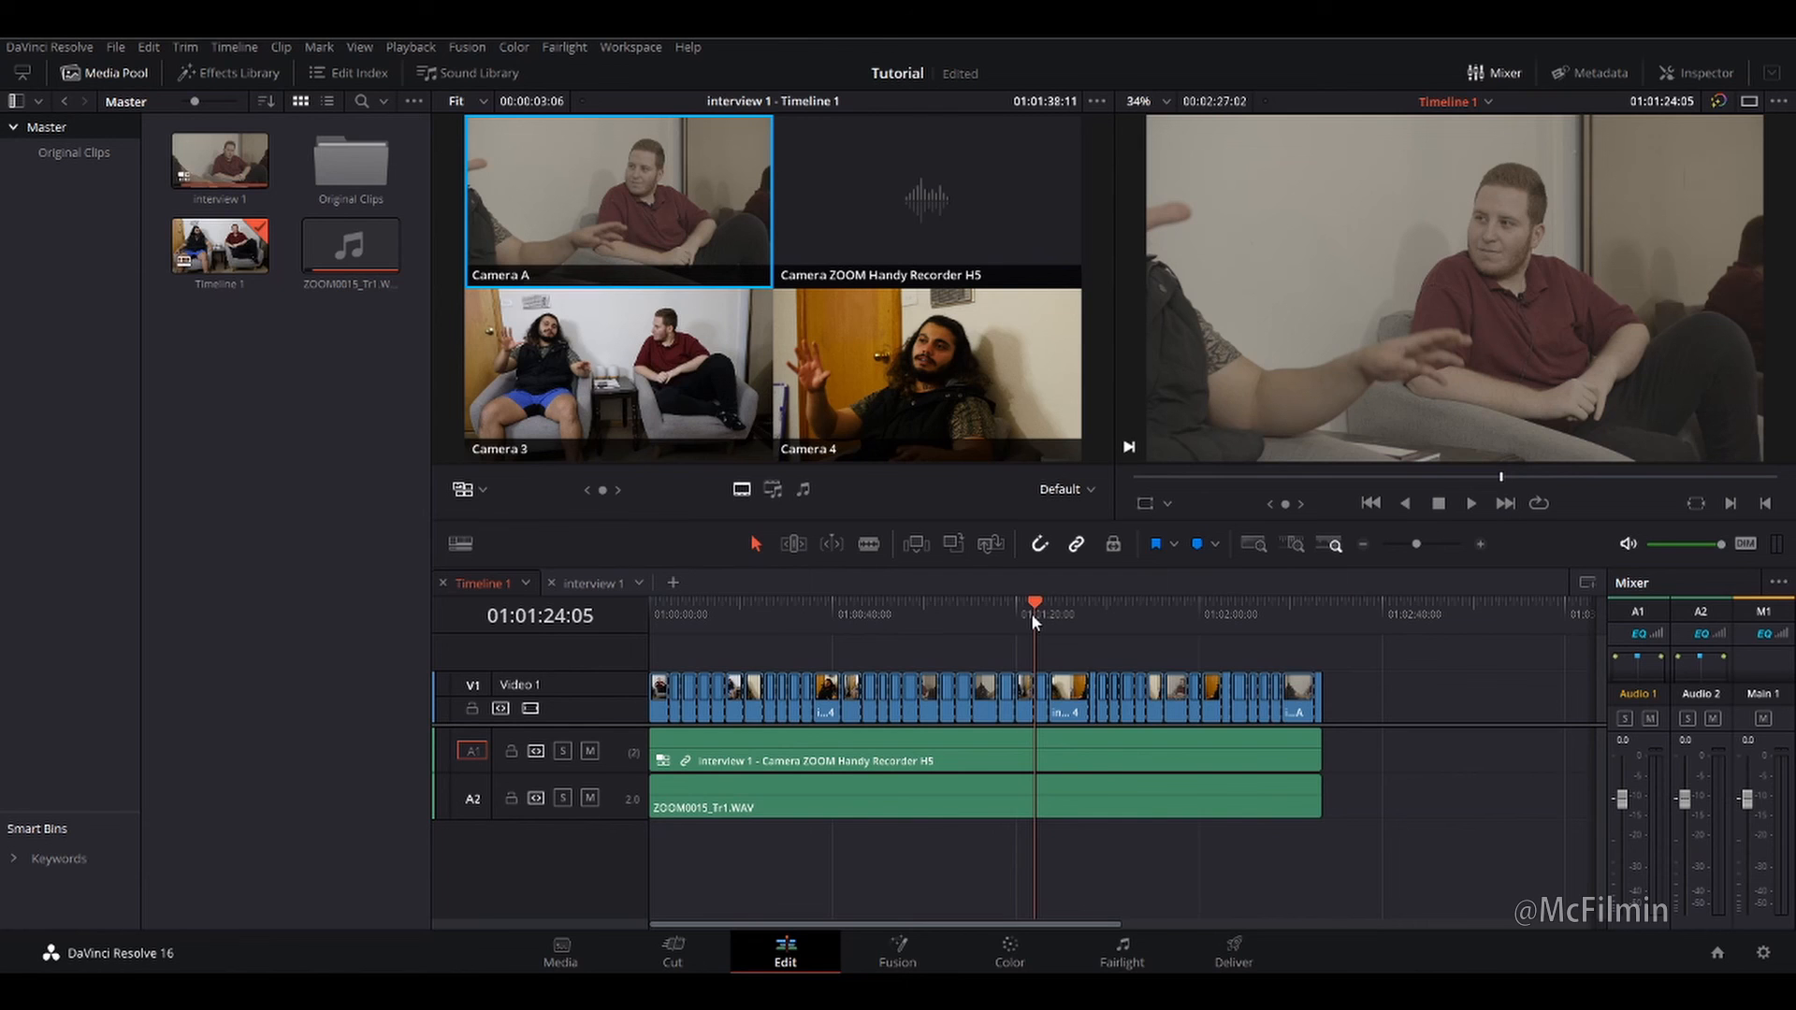
pyautogui.moveTo(1026, 628)
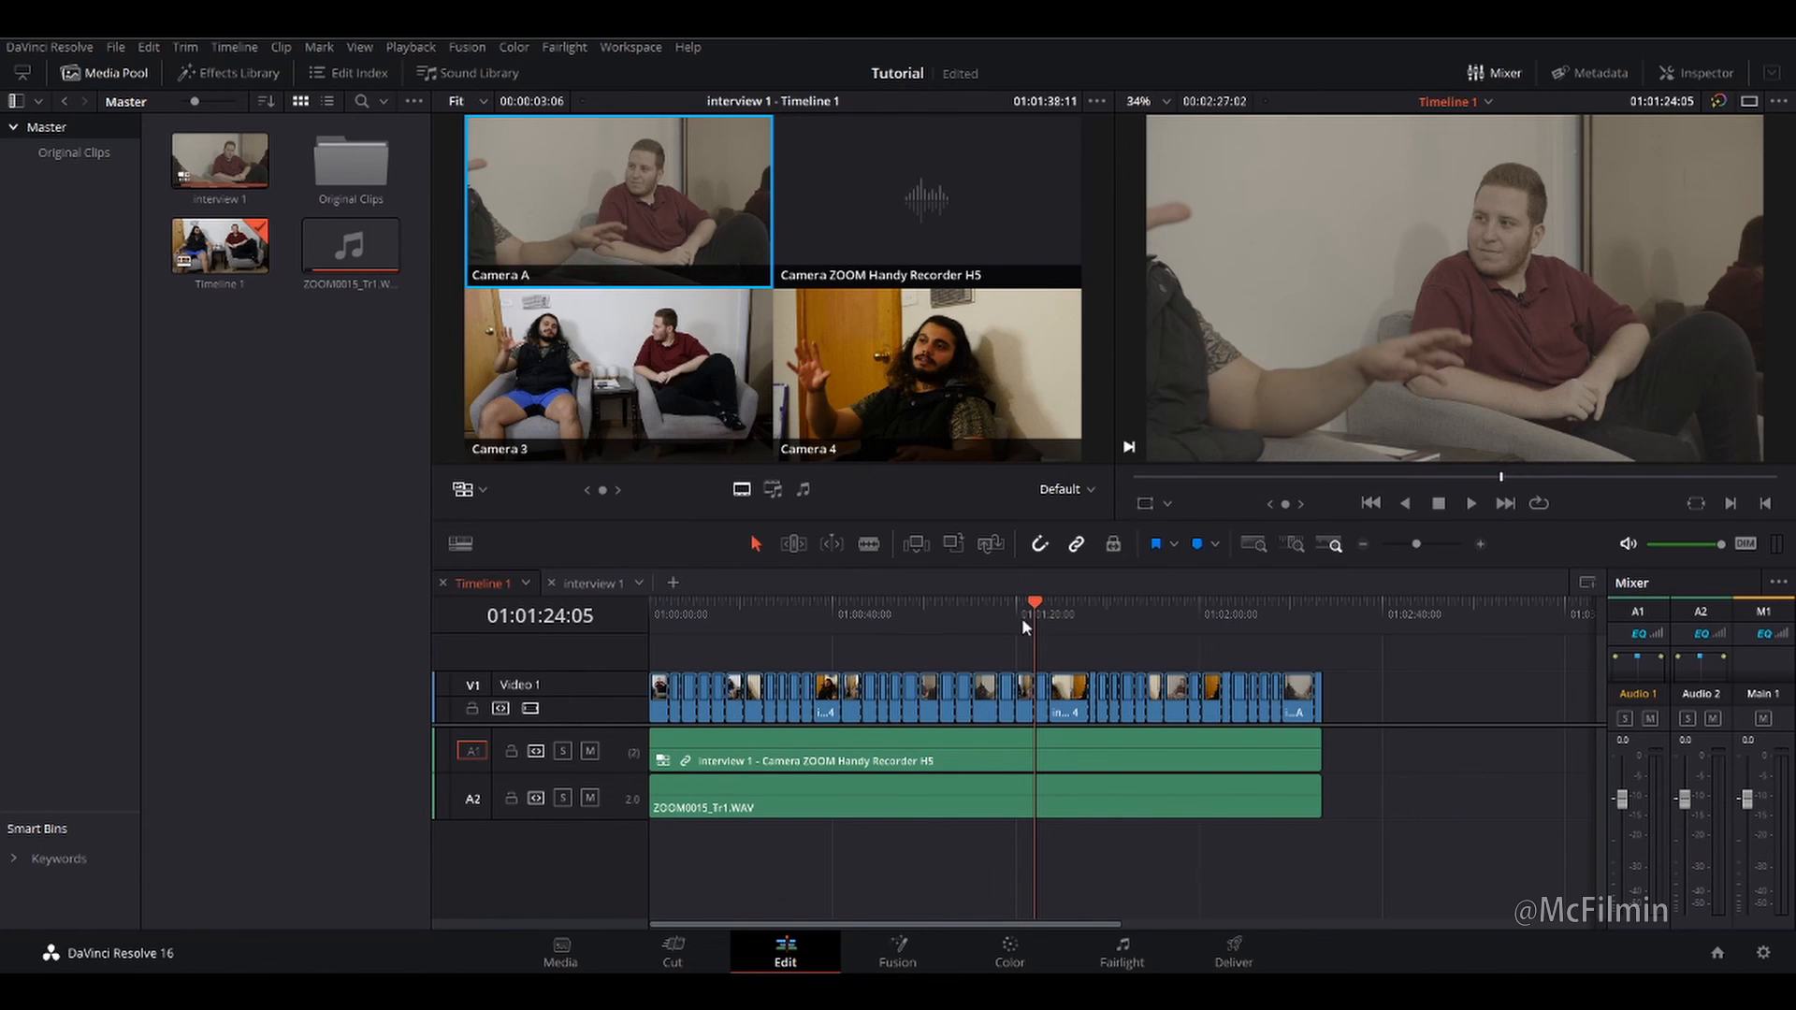
pyautogui.click(860, 613)
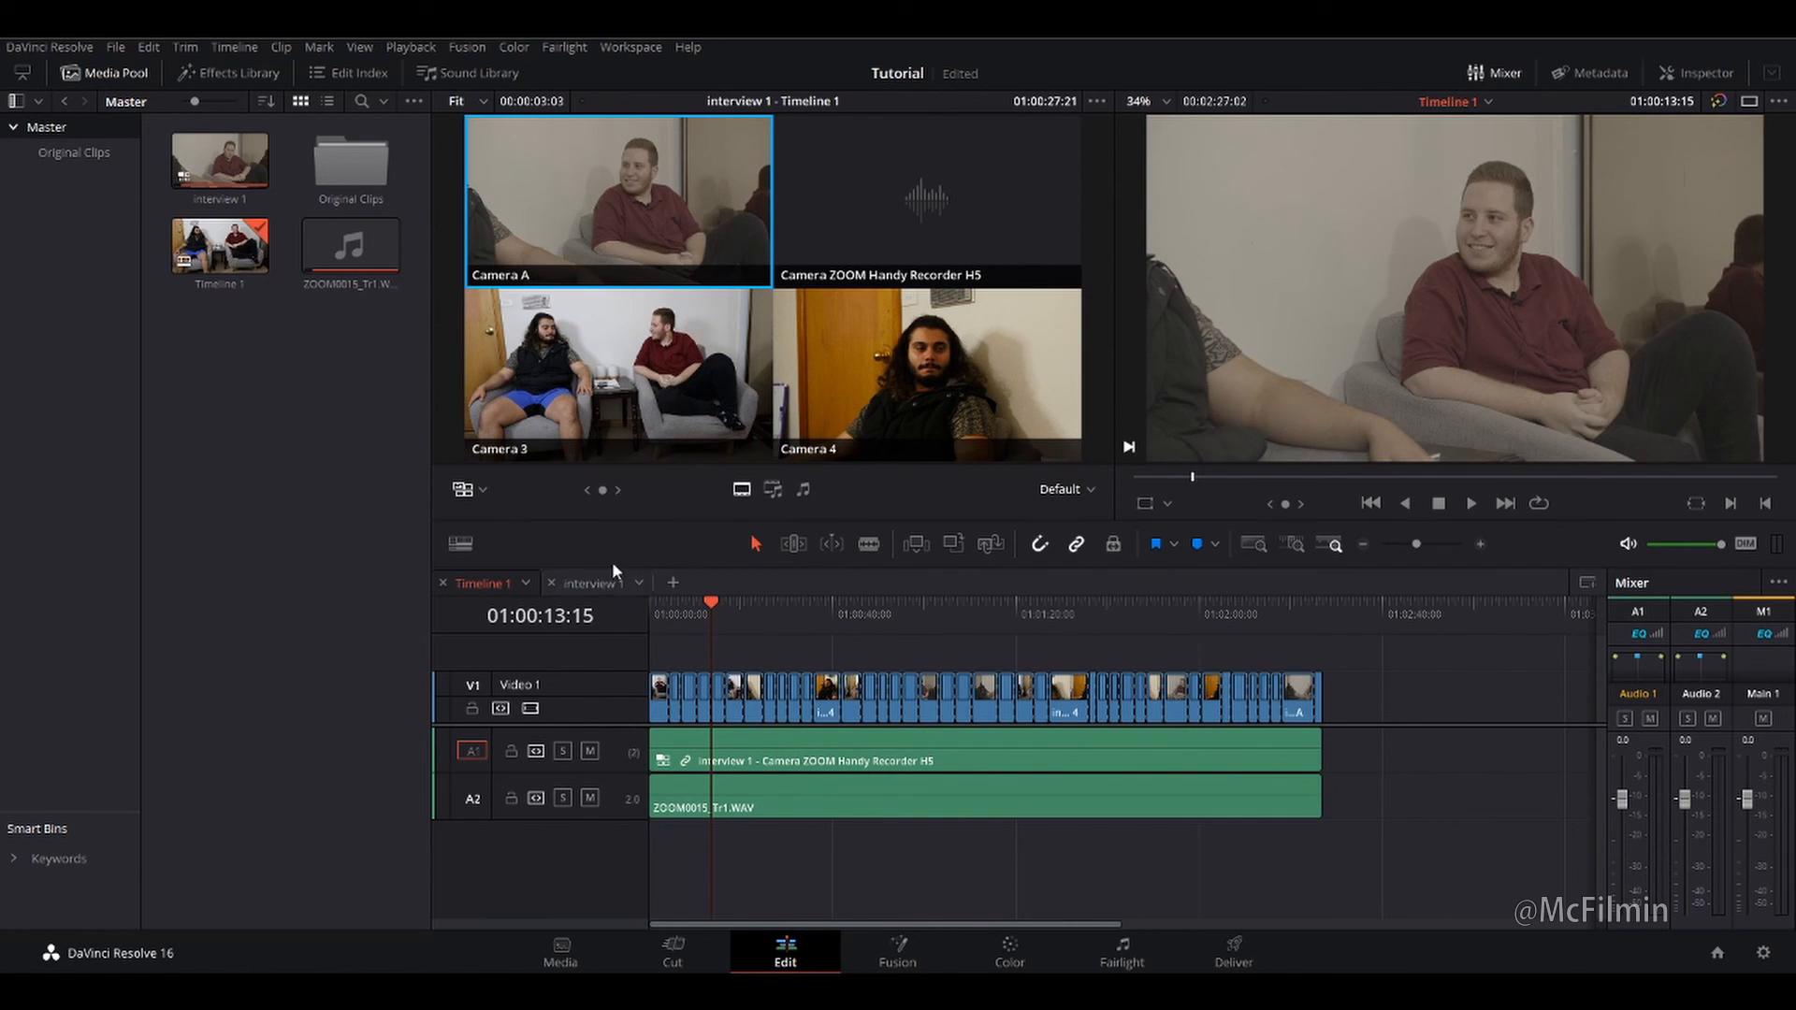
pyautogui.moveTo(671, 668)
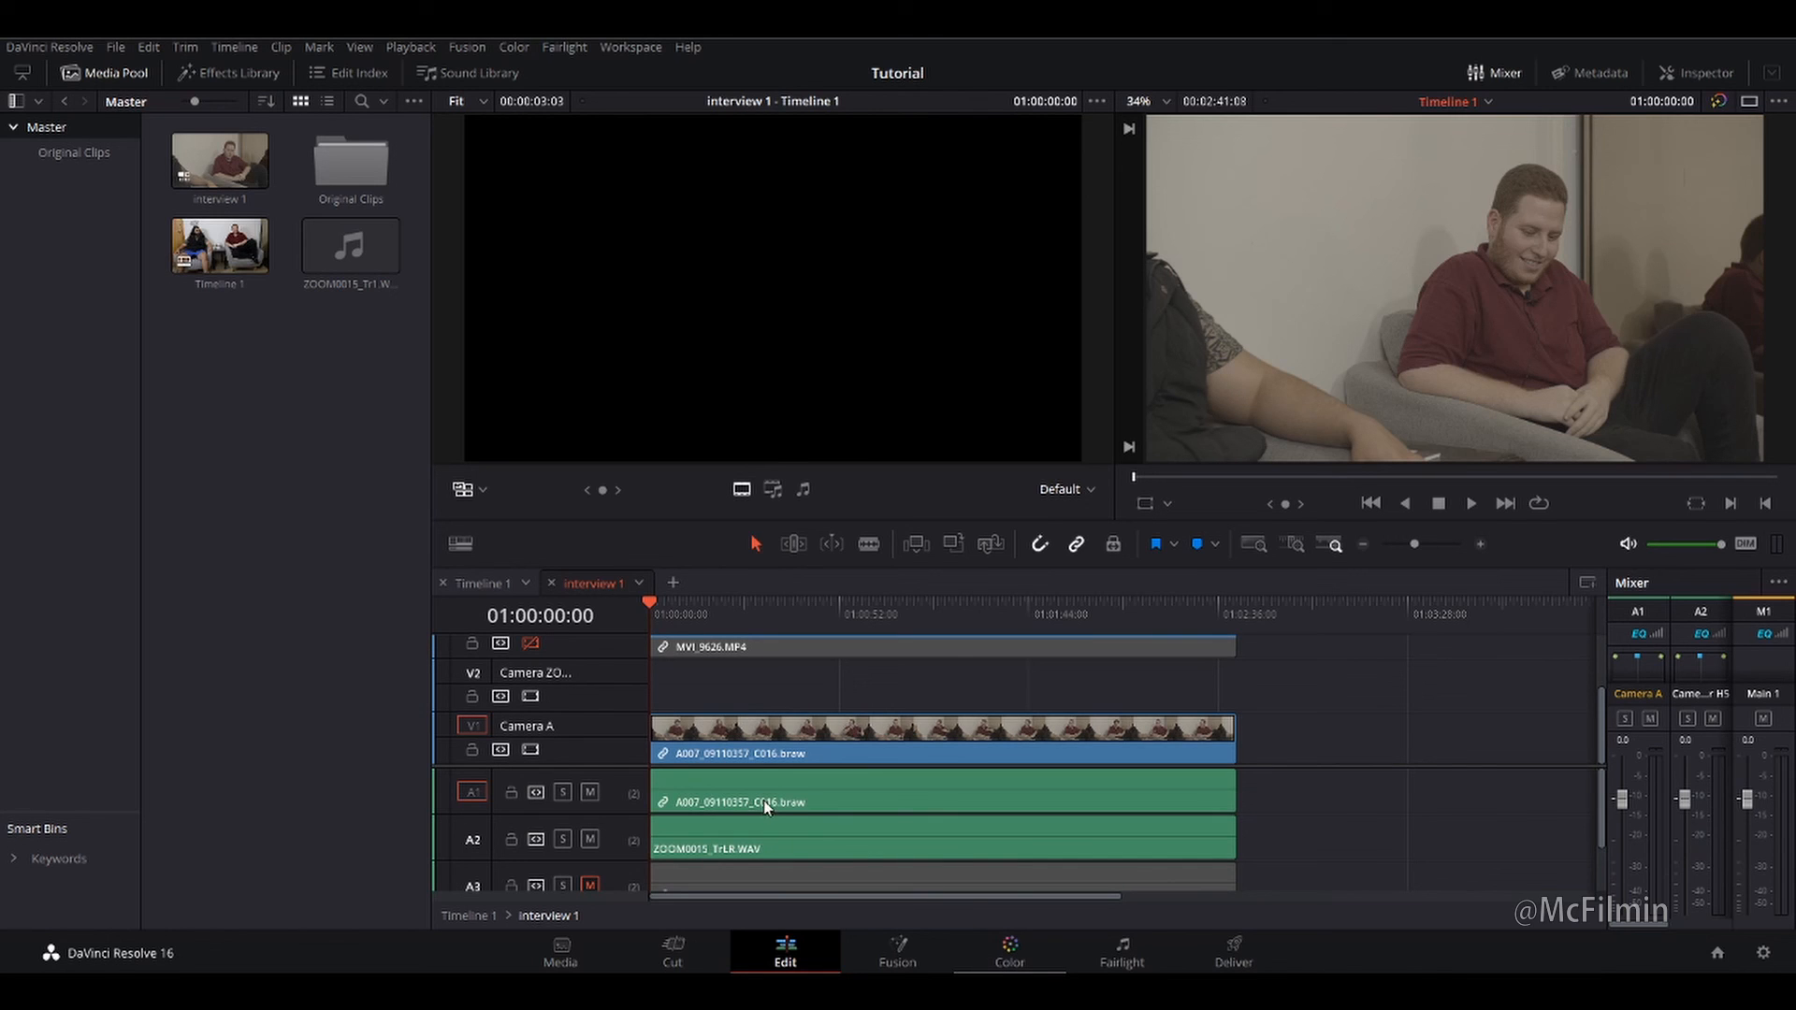
# Switch to the Color page showing Camera A's Blackmagic RAW settings and single corrector node.
pyautogui.click(1008, 950)
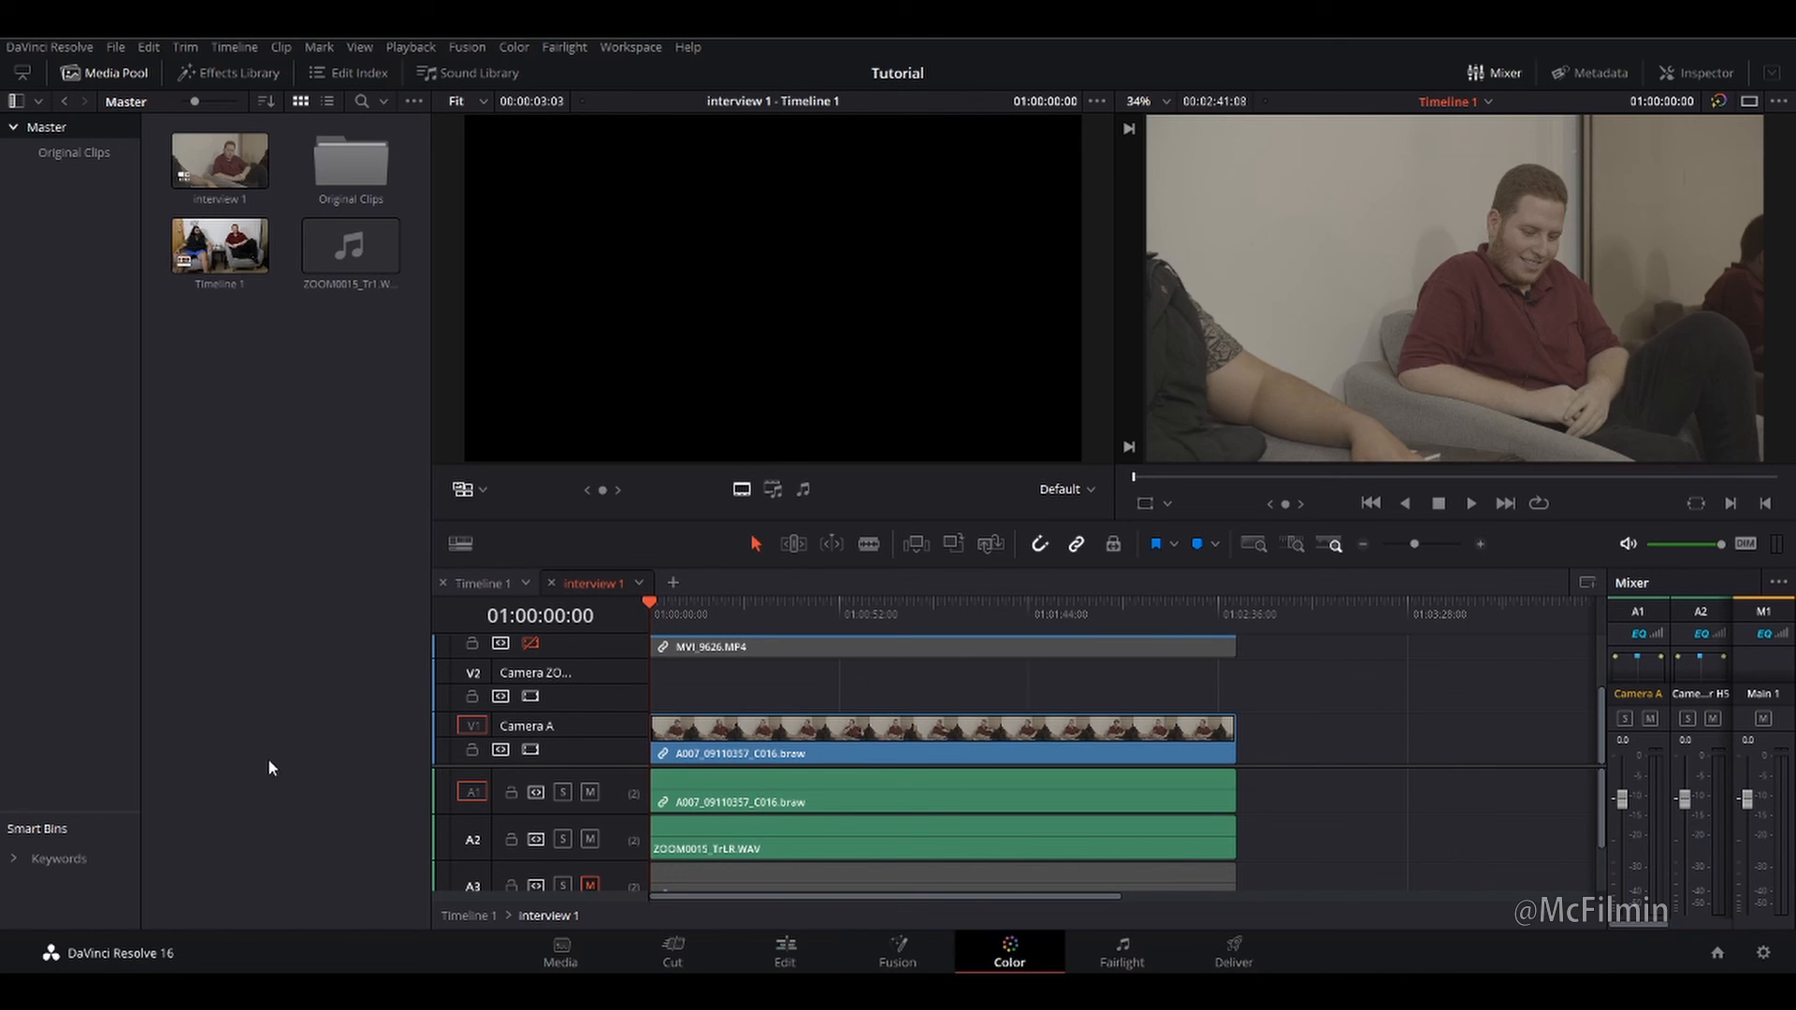
pyautogui.click(1009, 952)
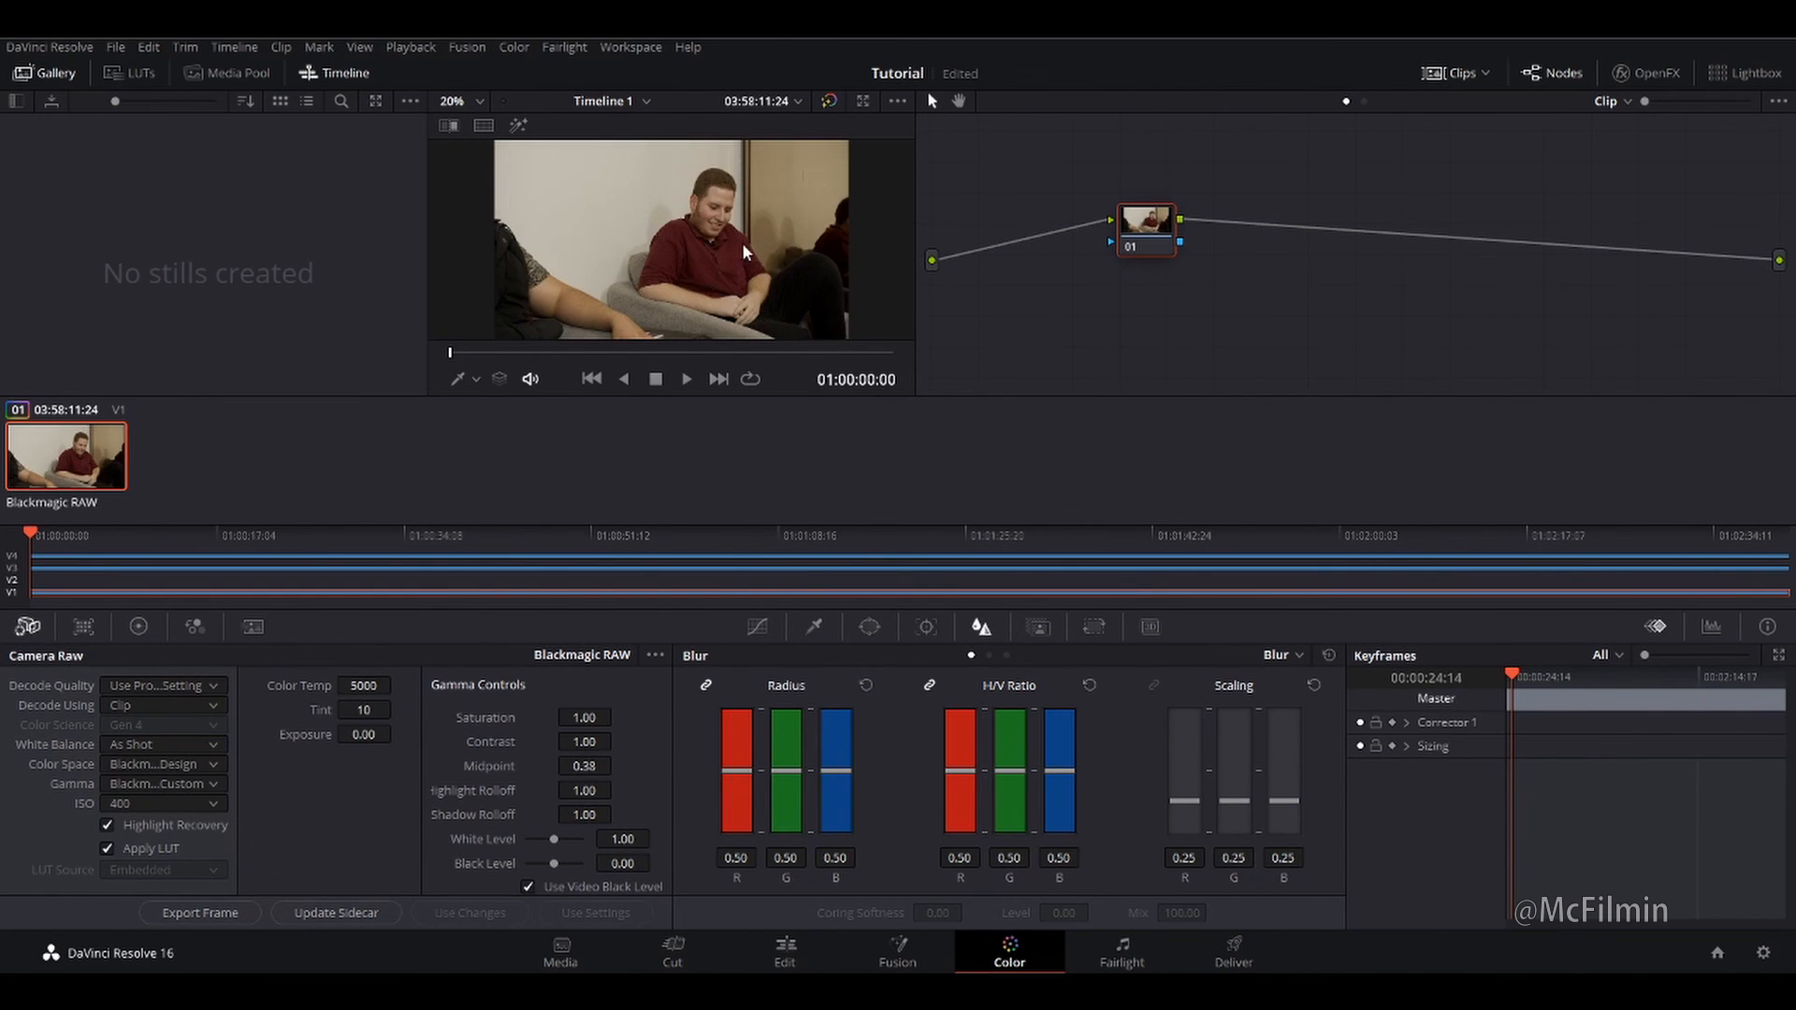
pyautogui.moveTo(805, 352)
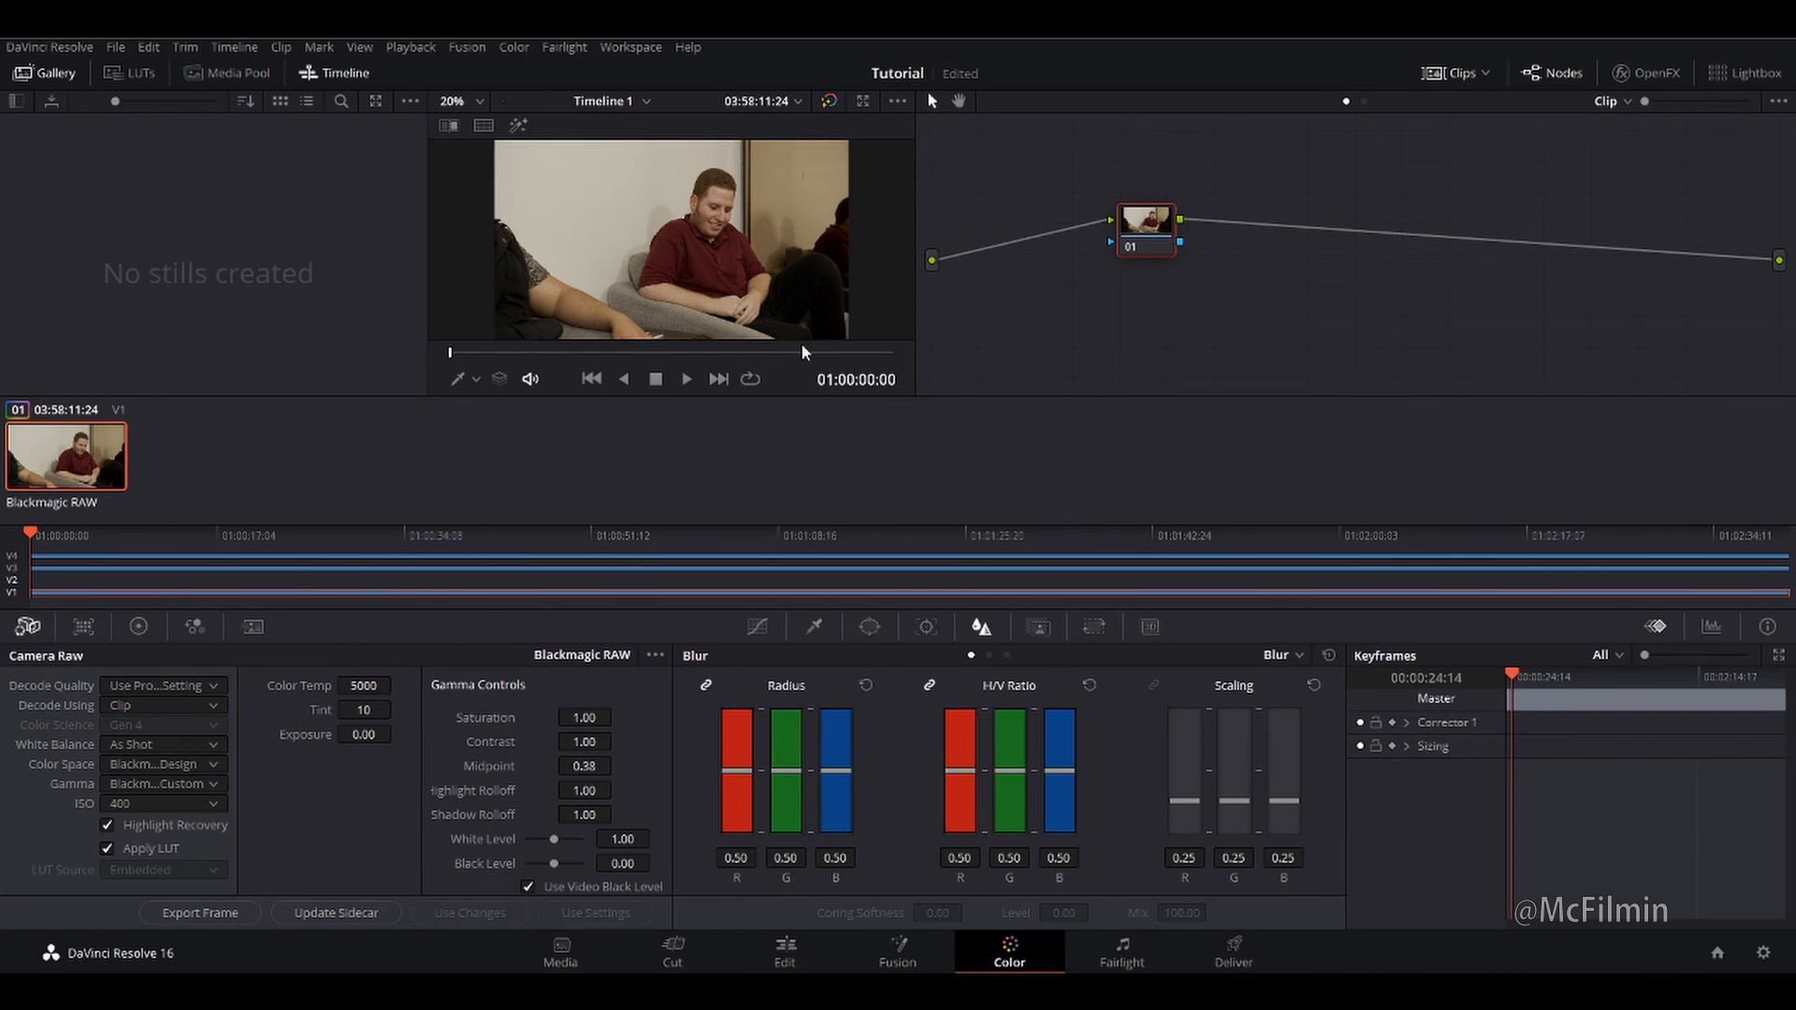
pyautogui.click(784, 952)
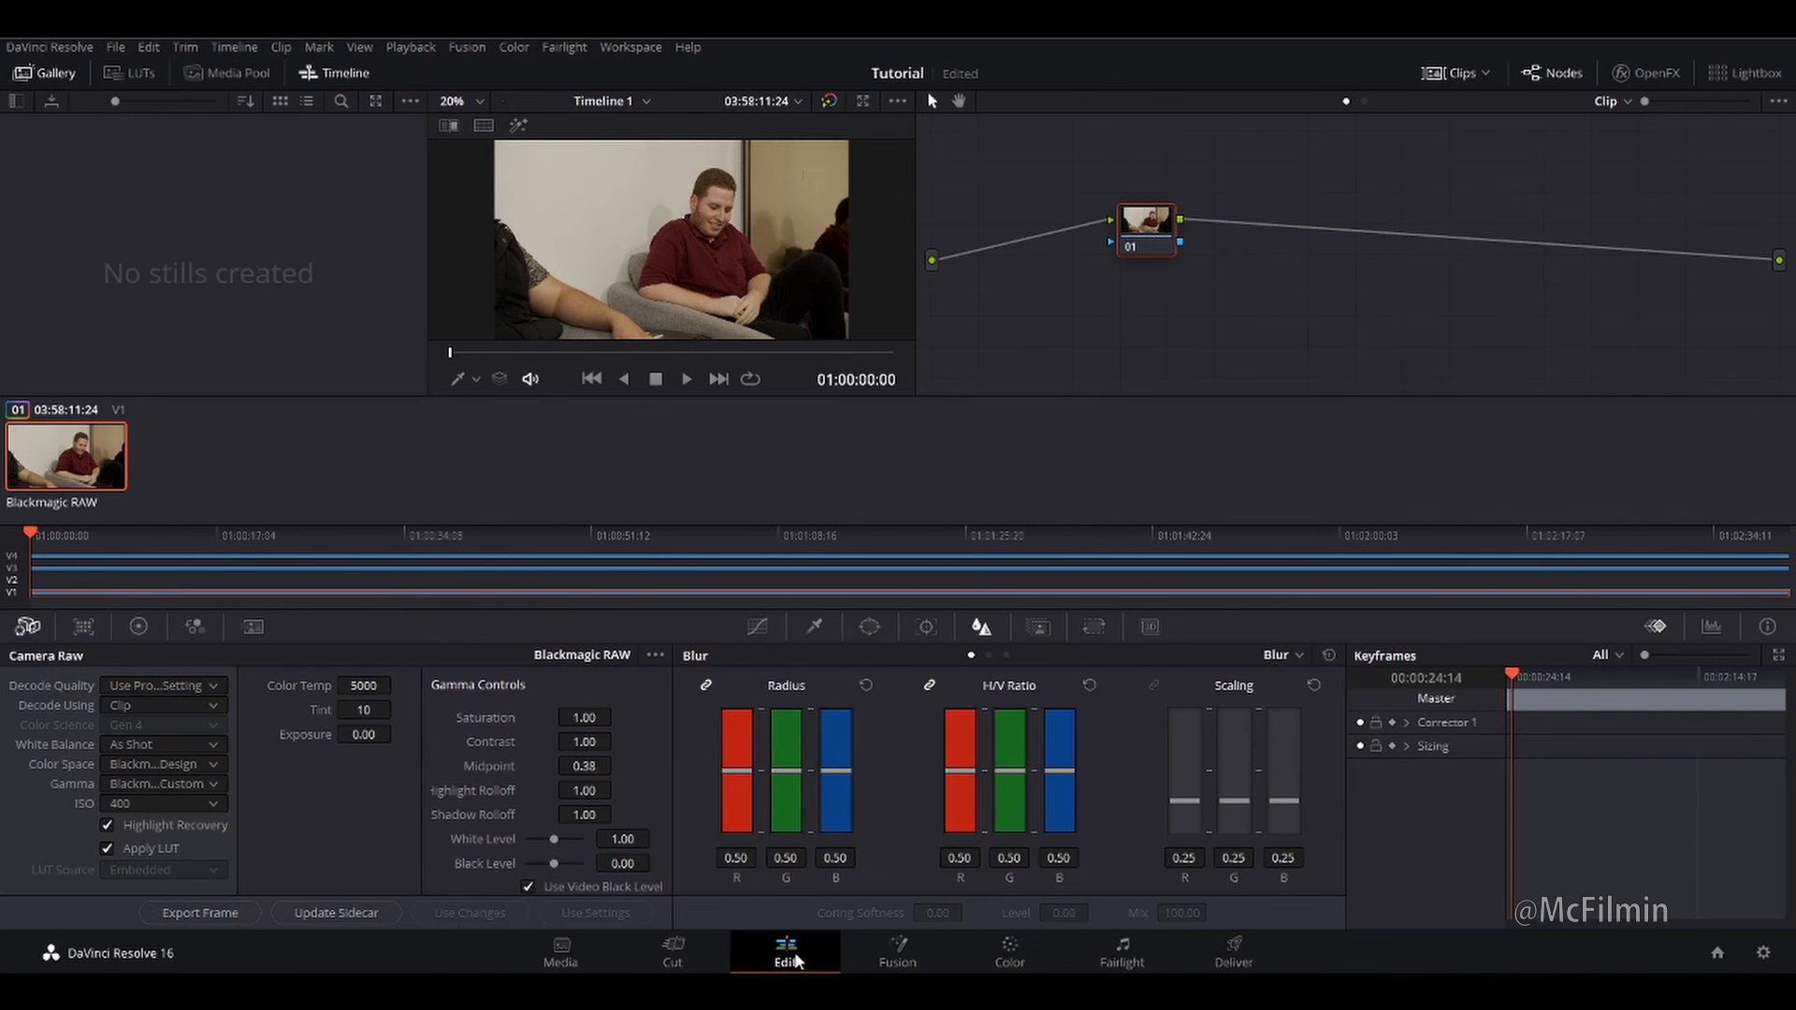
# Return to the Edit page with Timeline 1's multicam angle cuts visible.
pyautogui.click(786, 952)
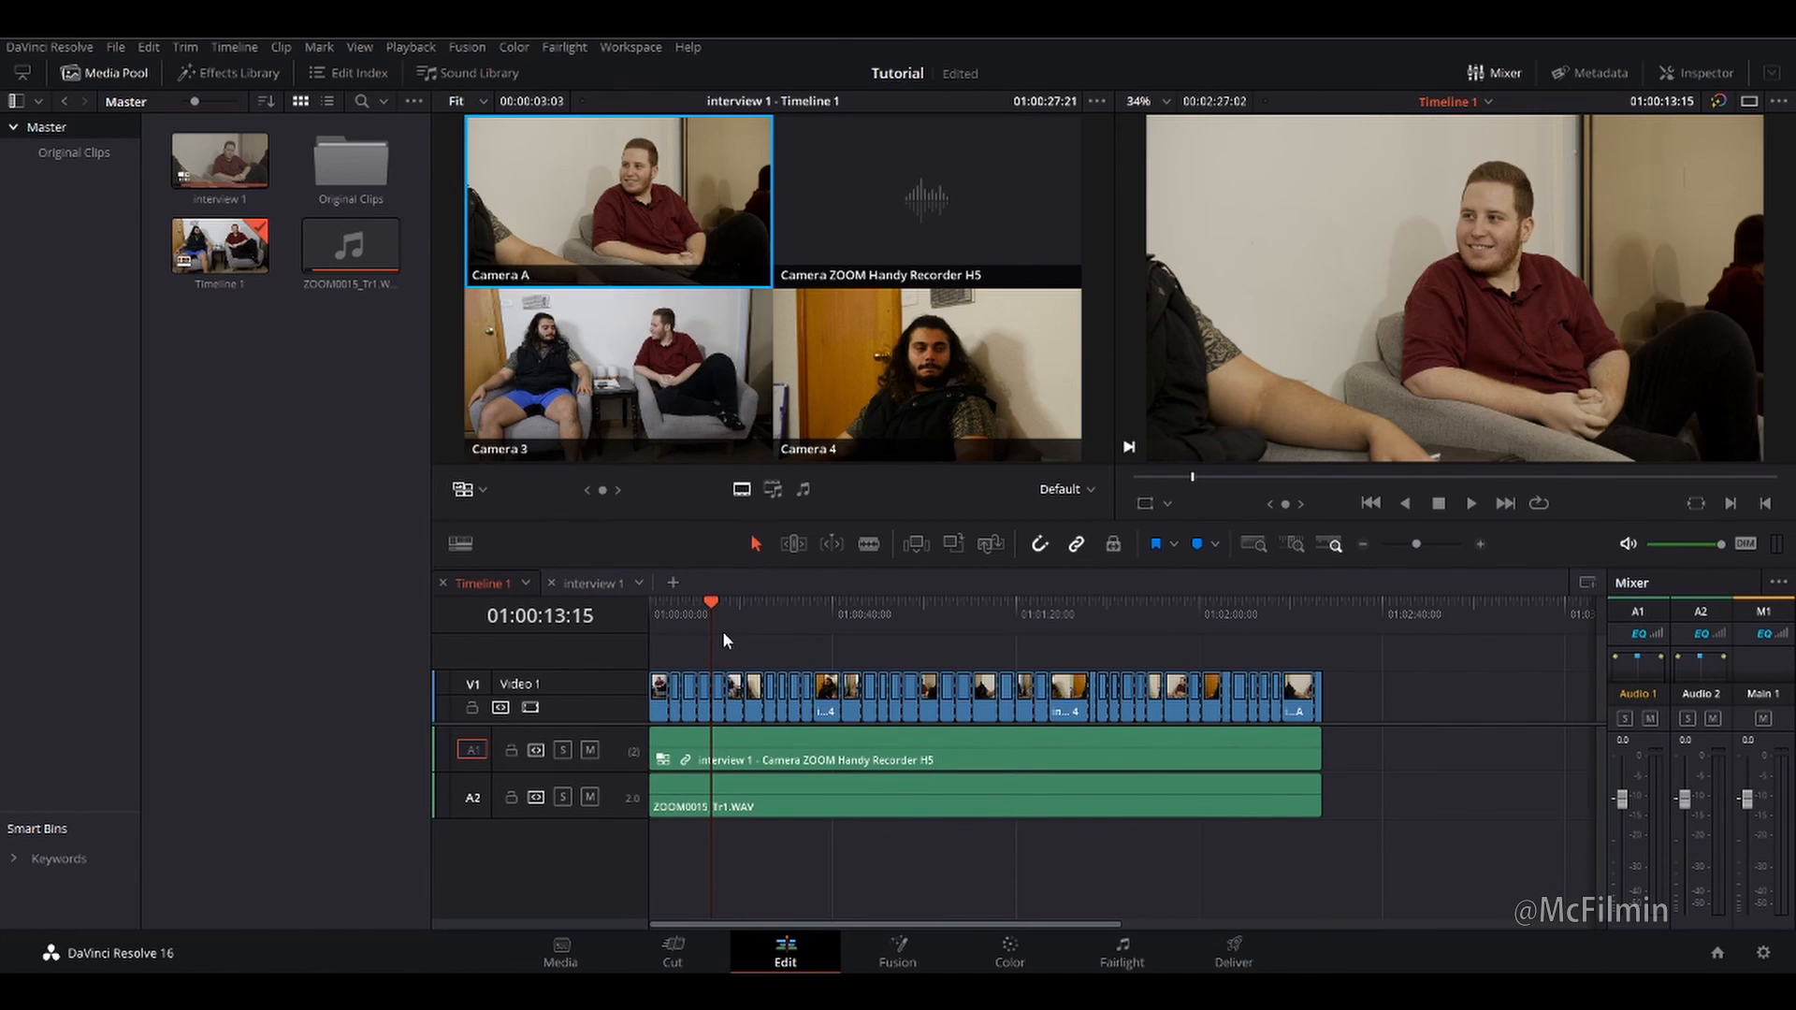
pyautogui.moveTo(735, 651)
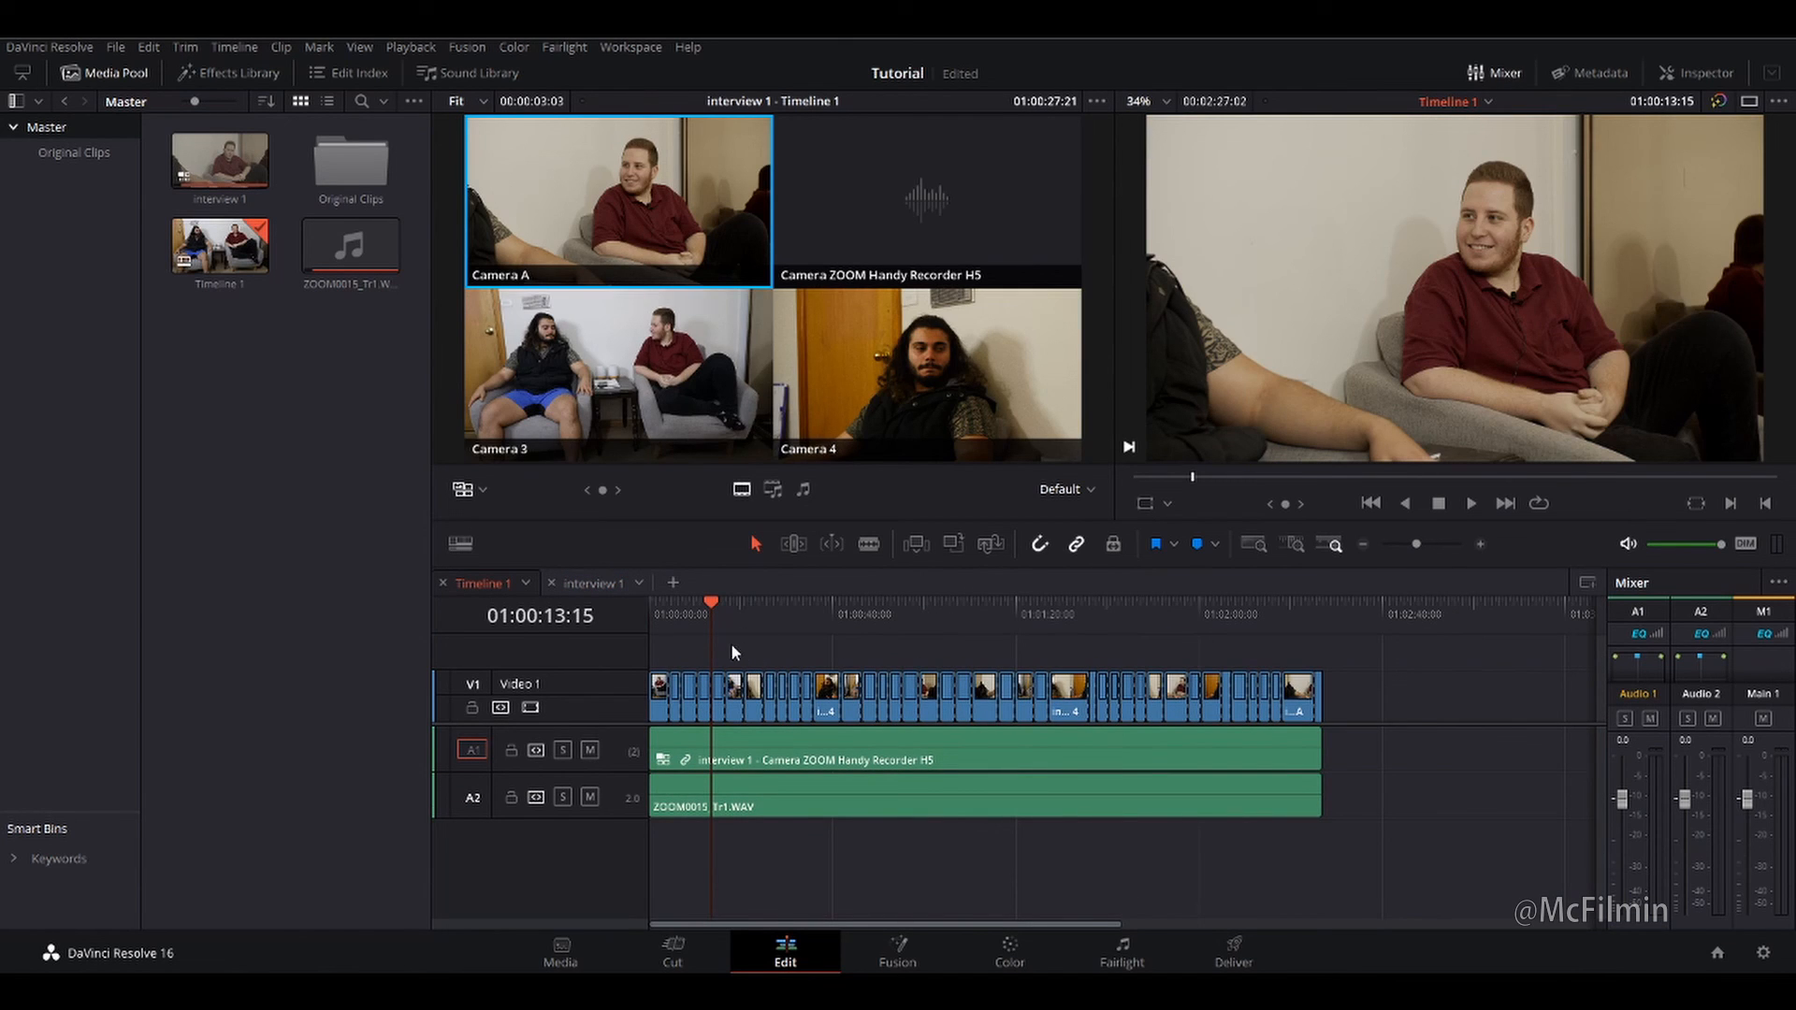